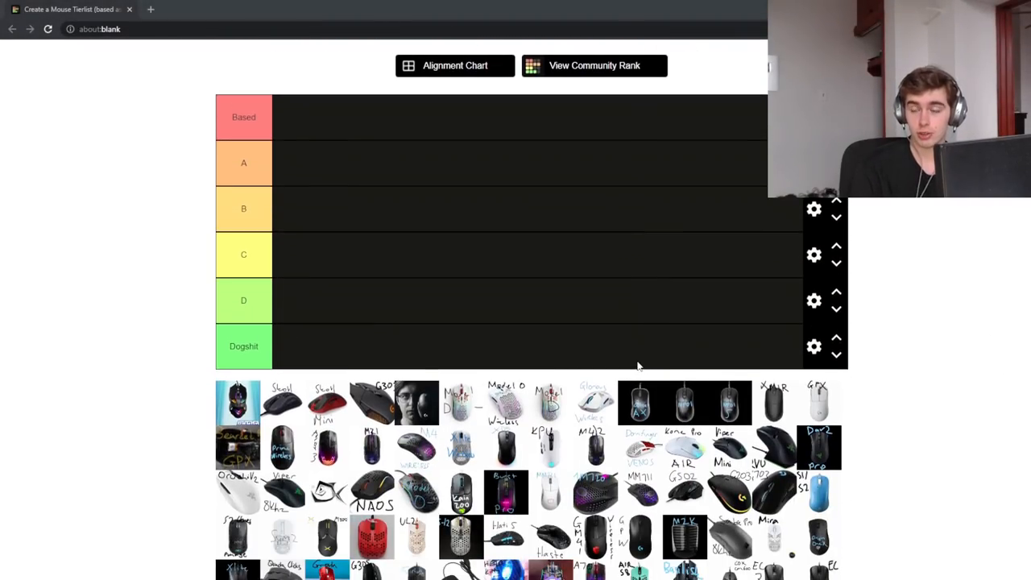
Rank the cyan mouse and G305 in Dogshit, the Skoll in D, and the Skoll Mini in C
scroll("down", 3)
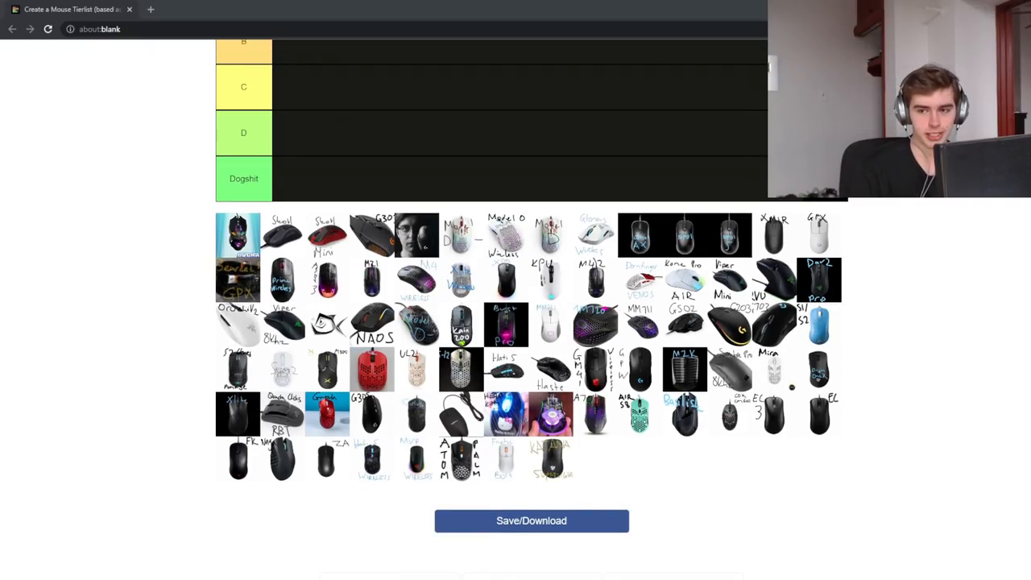
mouse_move(673, 379)
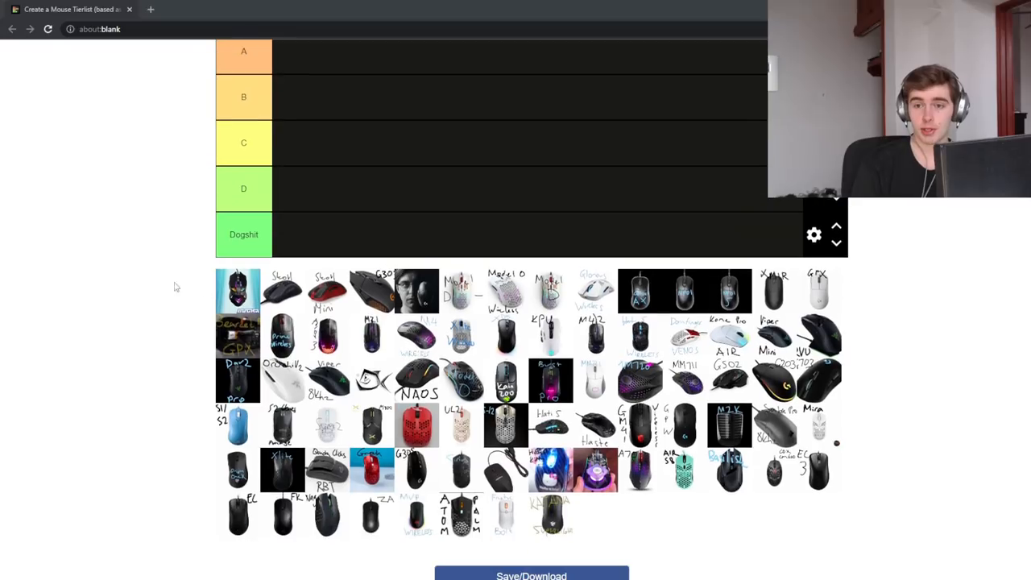
scroll("down", 3)
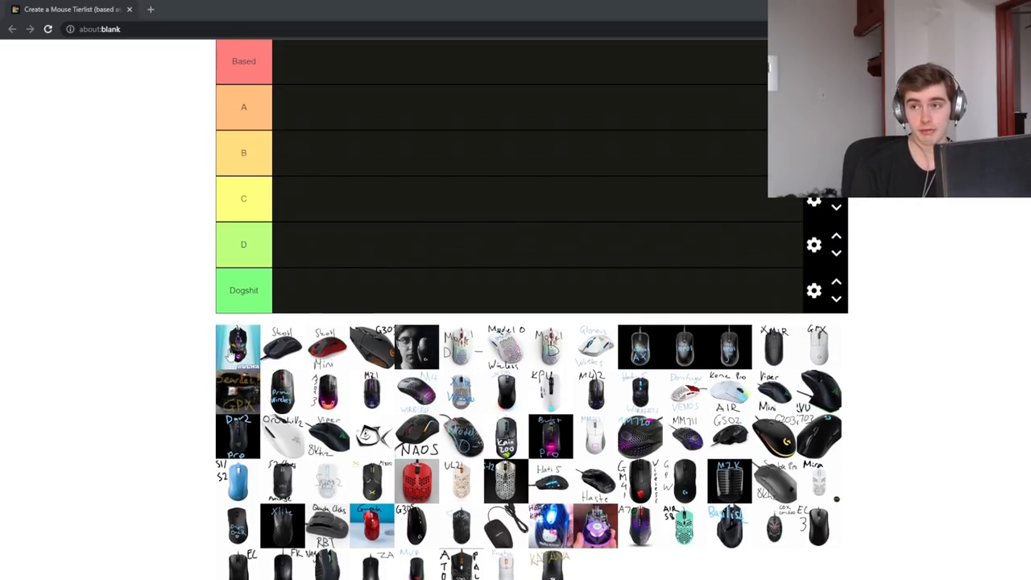
left_click_drag(238, 346, 304, 294)
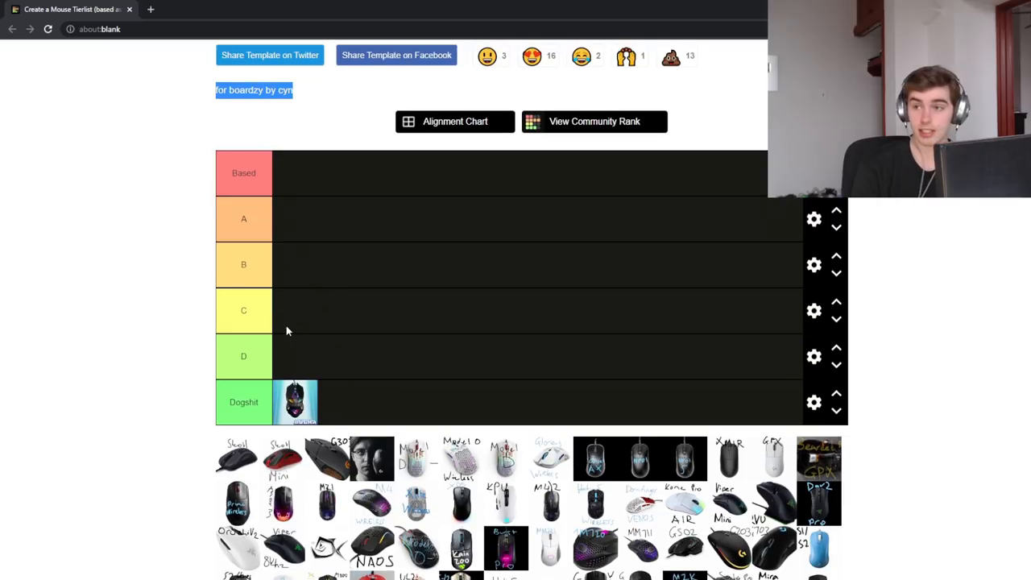
mouse_move(315, 352)
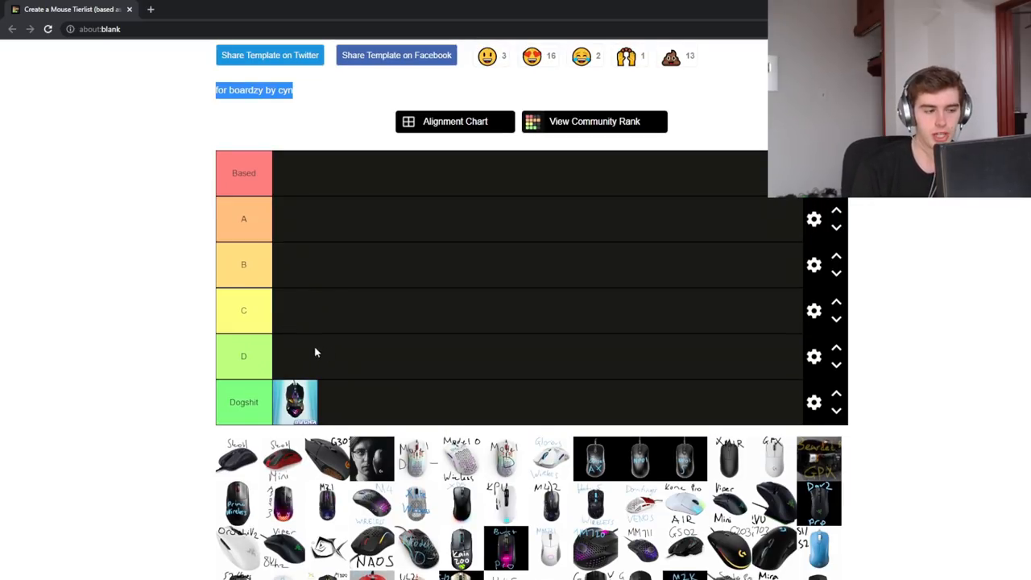
scroll("down", 3)
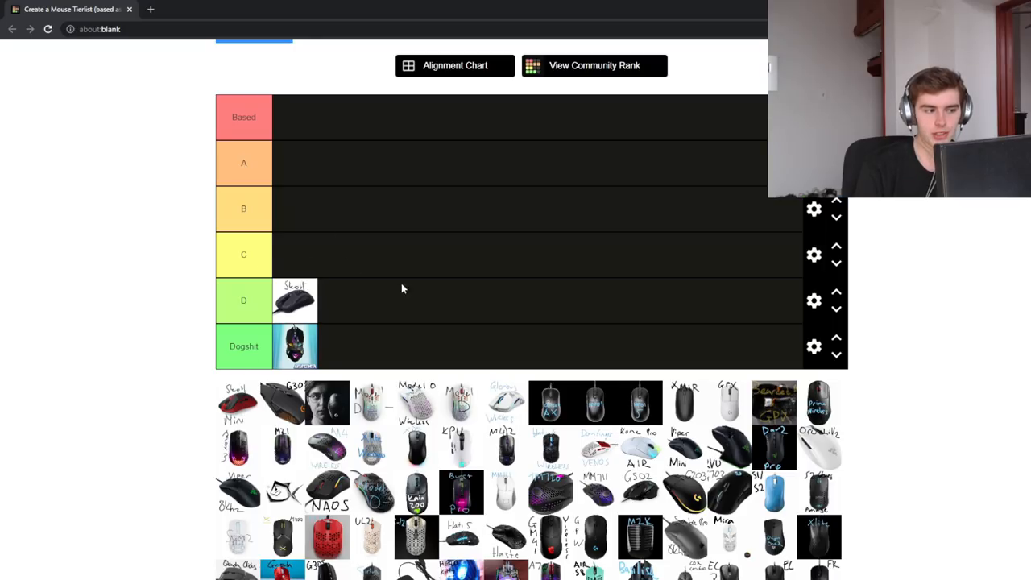
mouse_move(129, 289)
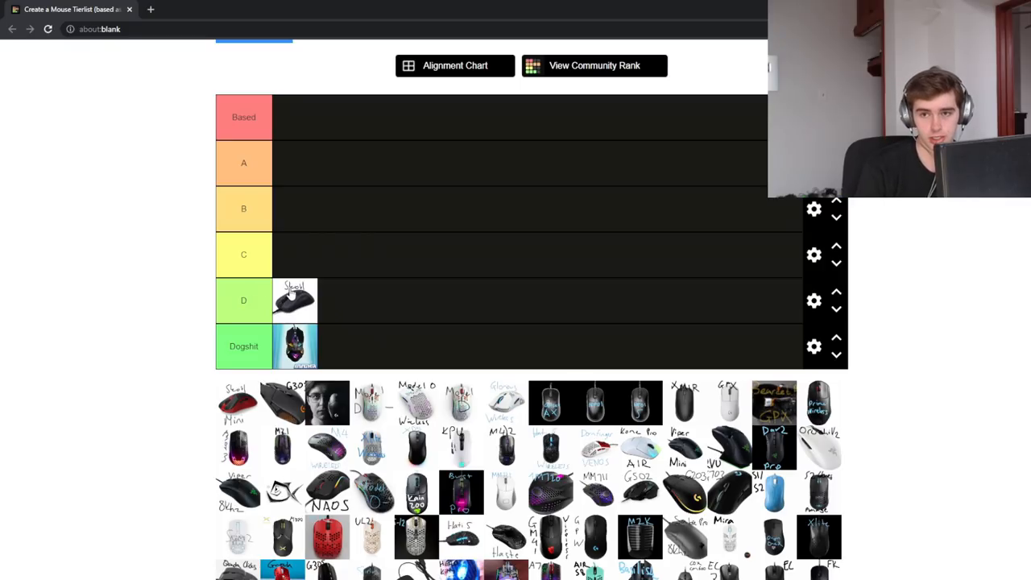
mouse_move(284, 266)
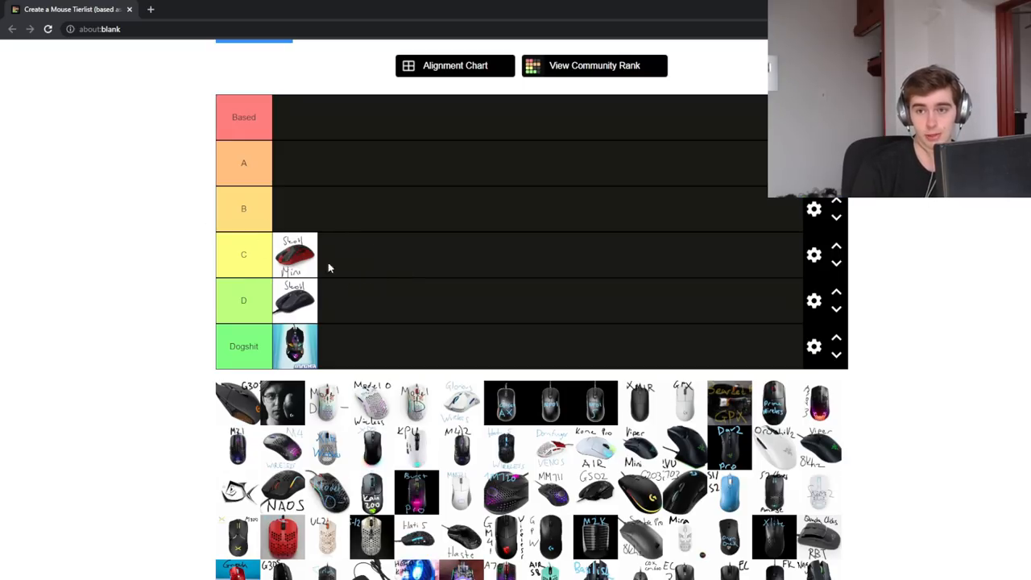
scroll("down", 3)
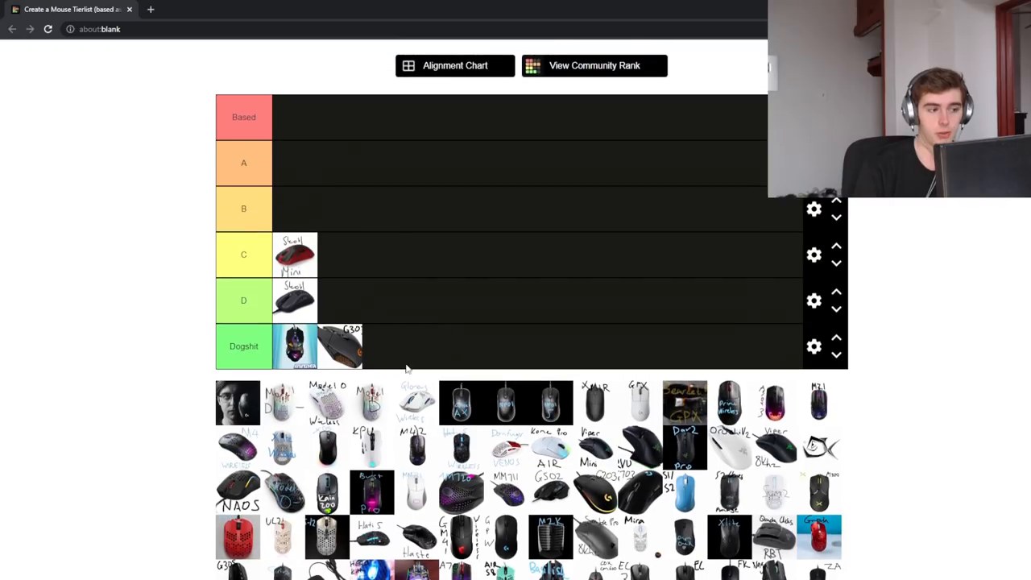
Move the G305 from Dogshit up to D and put the face-photo card in B
left_click_drag(340, 347, 396, 310)
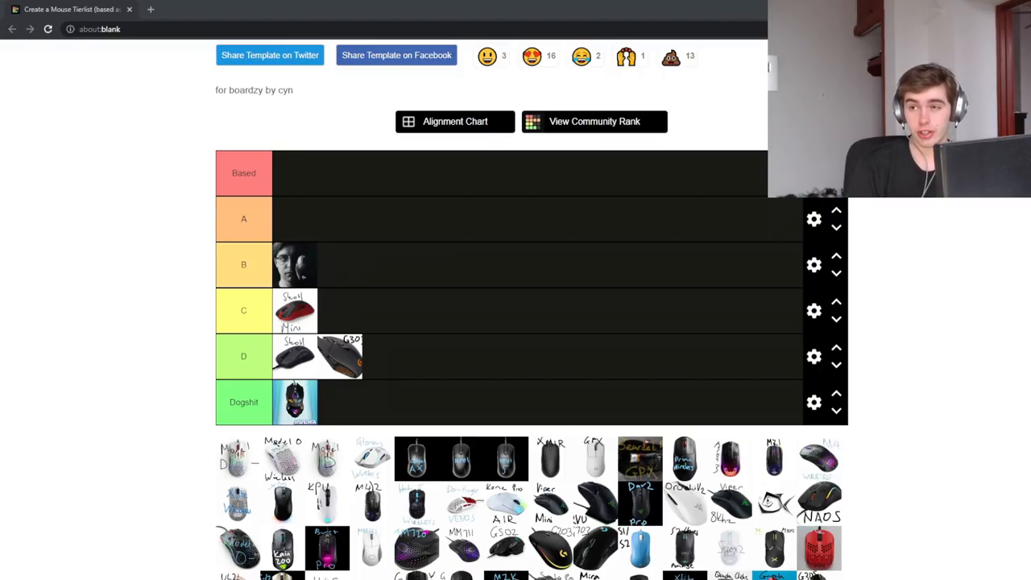
scroll("down", 3)
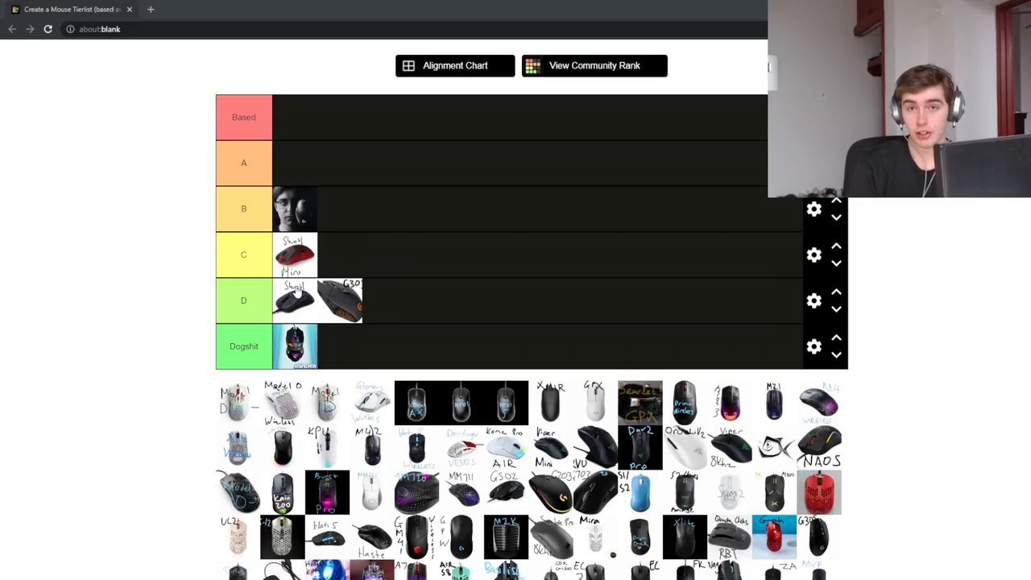
mouse_move(469, 200)
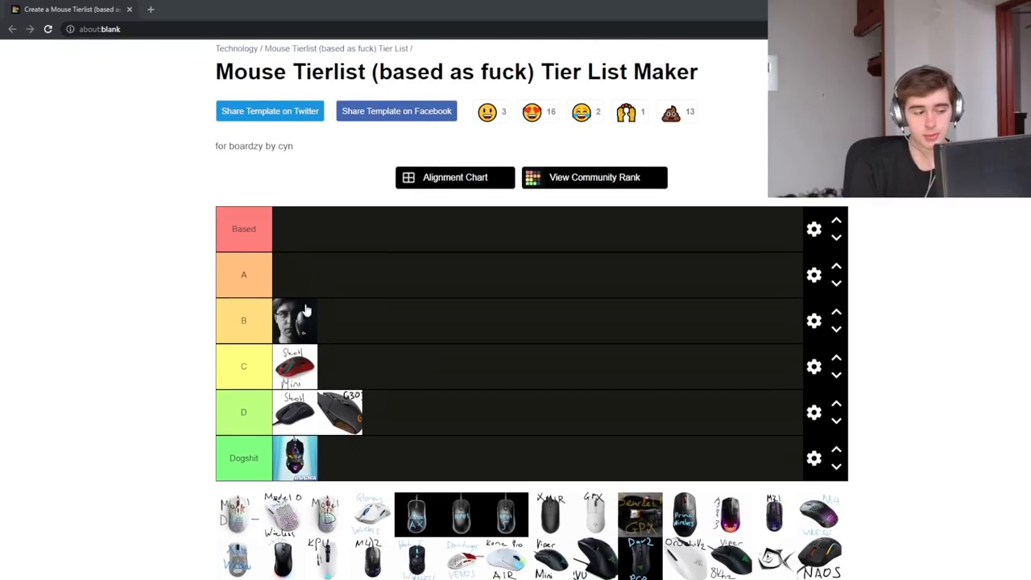
scroll("down", 3)
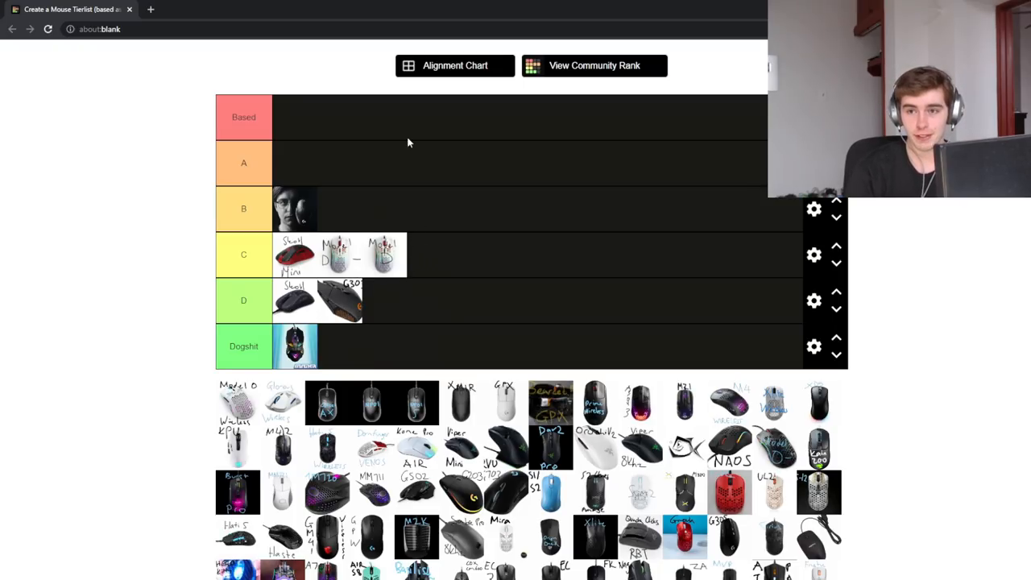
mouse_move(408, 119)
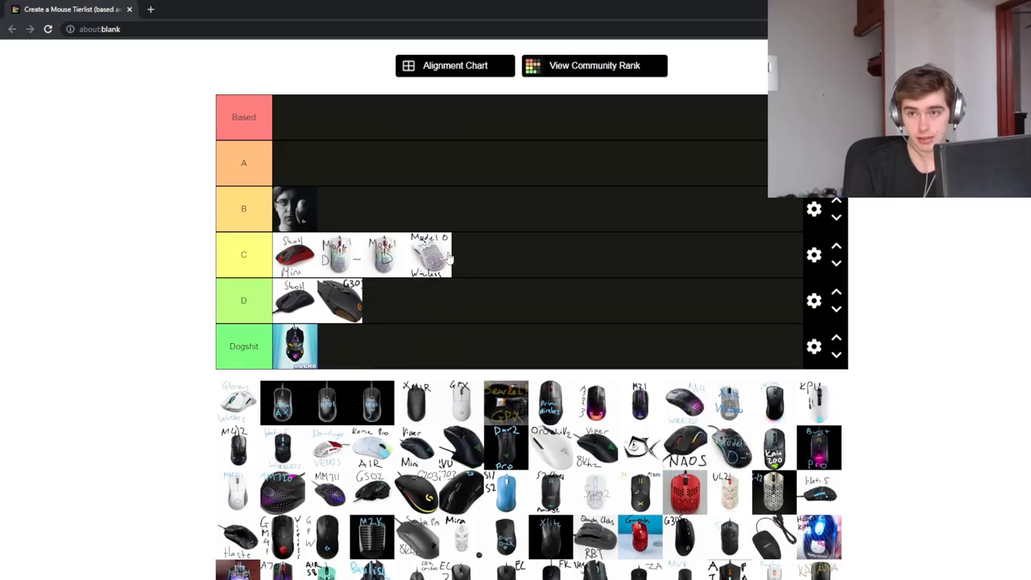
mouse_move(225, 409)
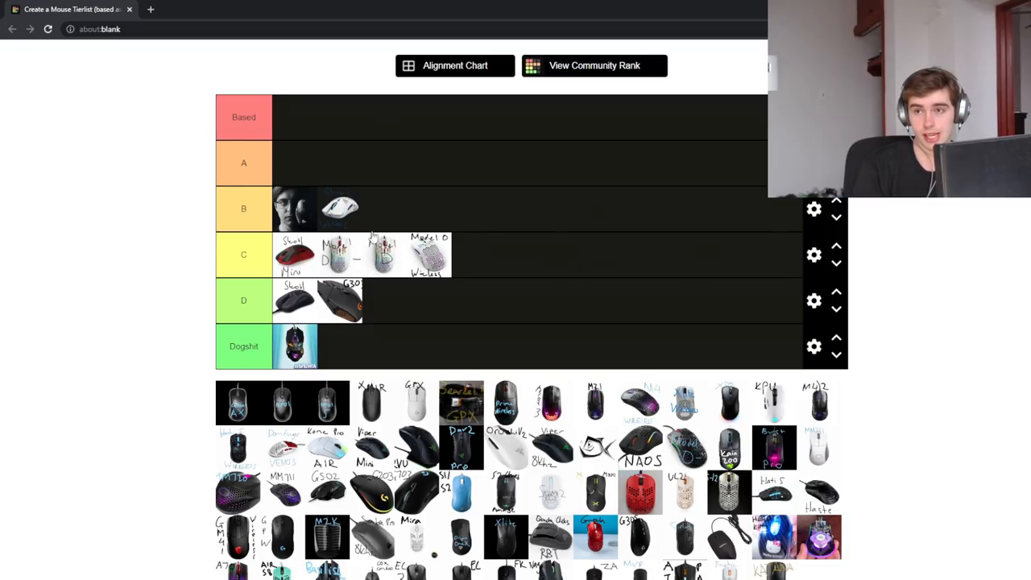
mouse_move(411, 156)
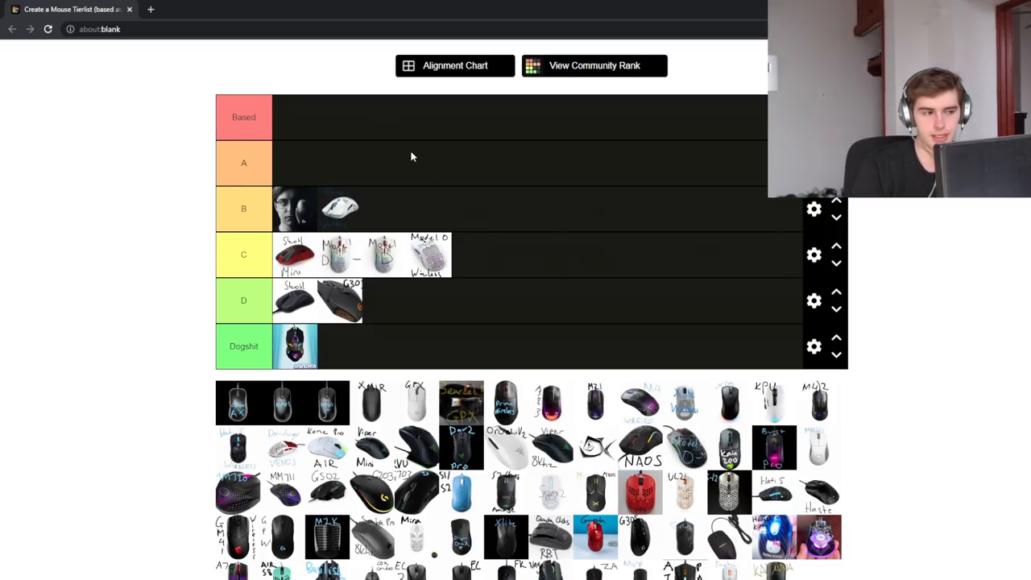
mouse_move(544, 323)
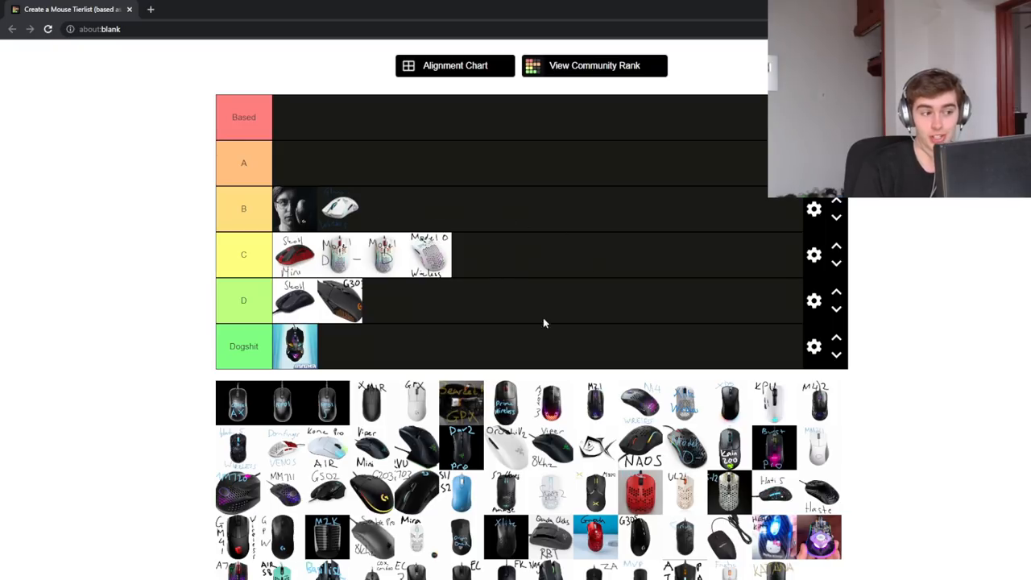
Add both Model D mice and the Model O Wireless to C, and a white mouse to B
scroll("down", 3)
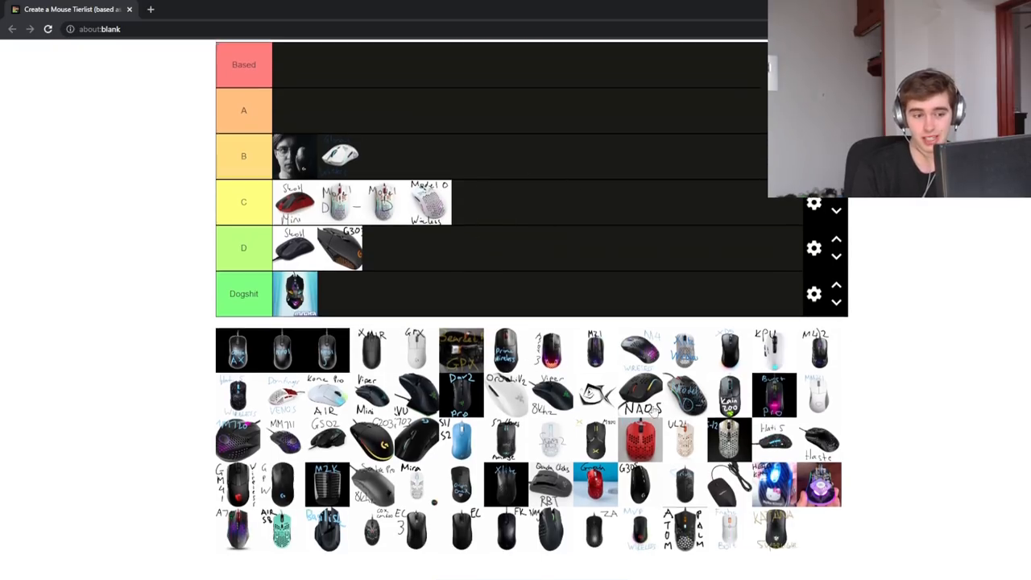
scroll("down", 3)
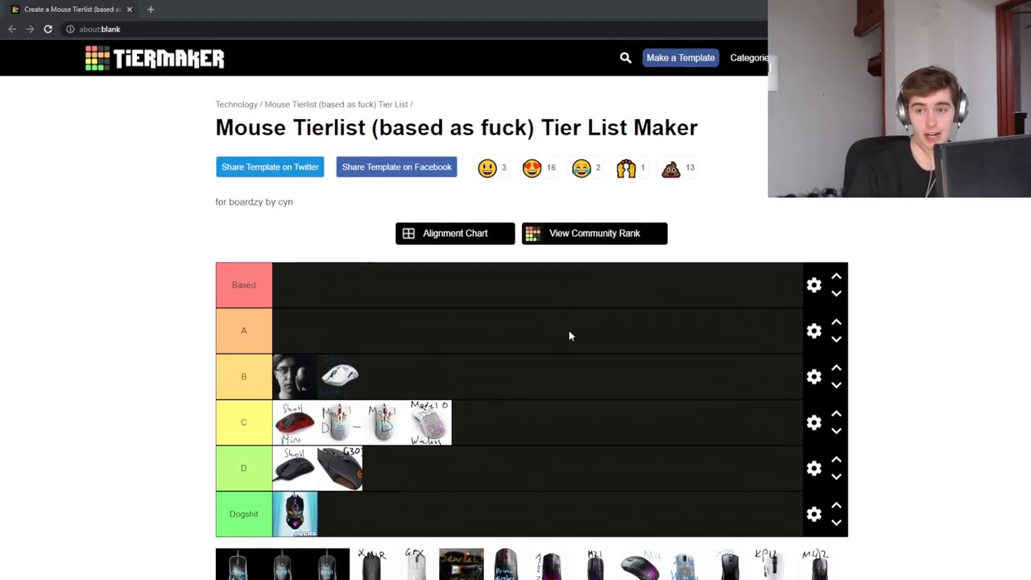
scroll("down", 3)
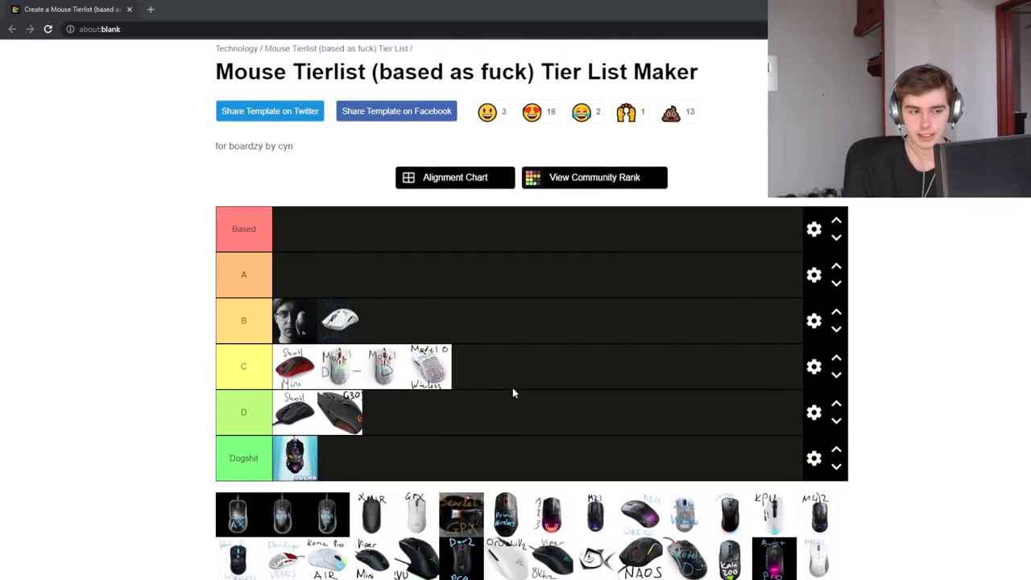
mouse_move(528, 390)
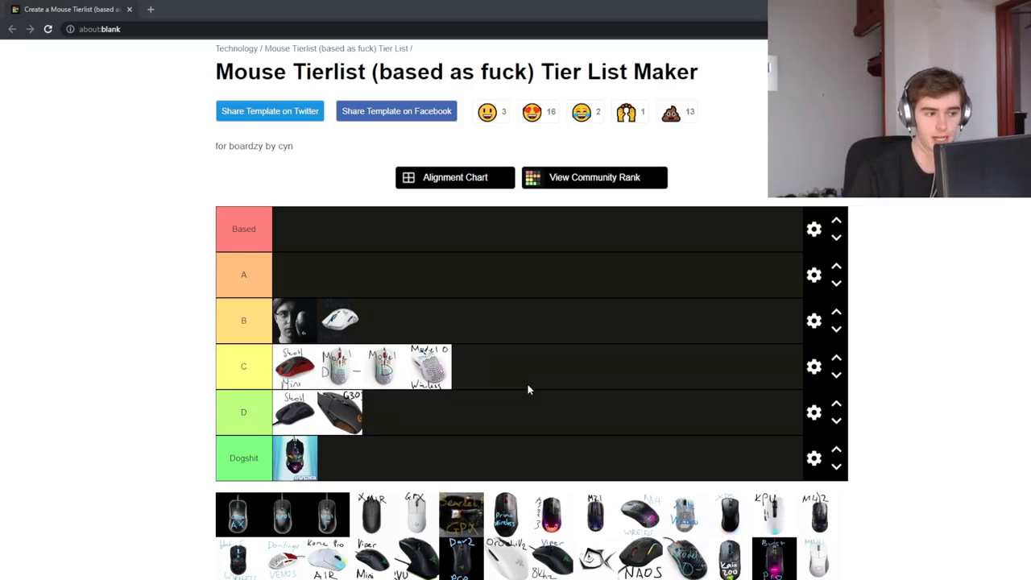
mouse_move(507, 412)
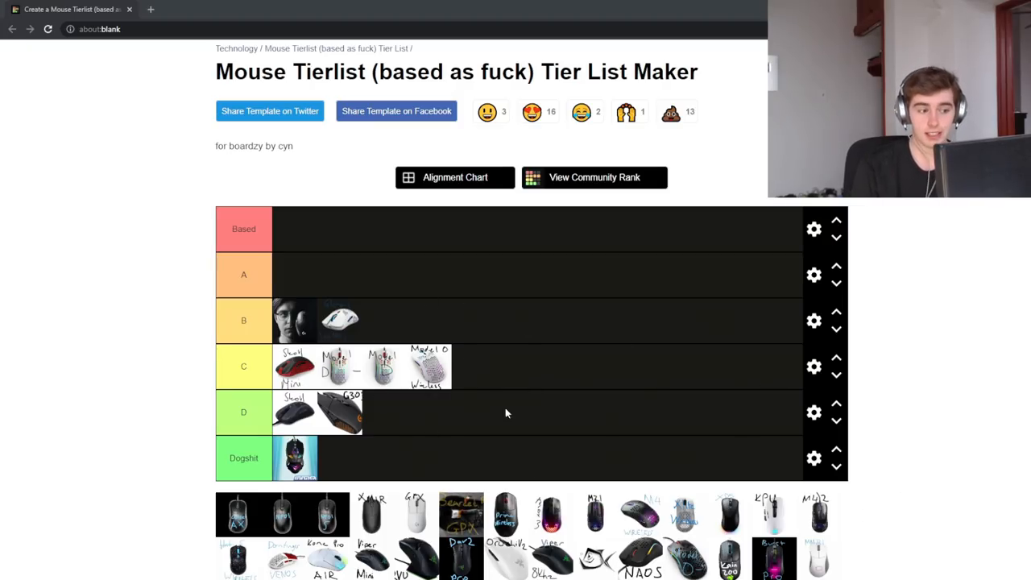
mouse_move(717, 402)
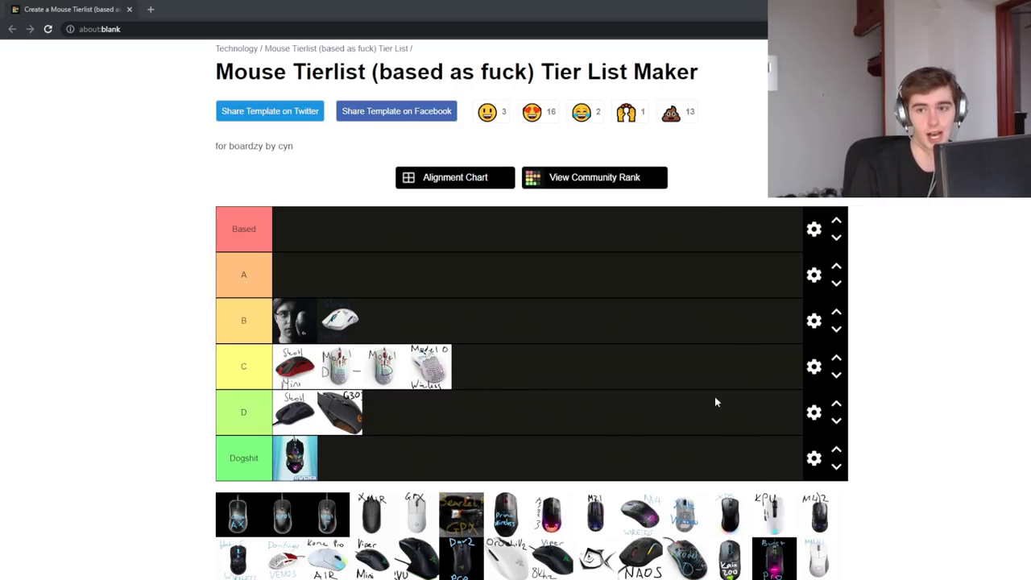
scroll("down", 3)
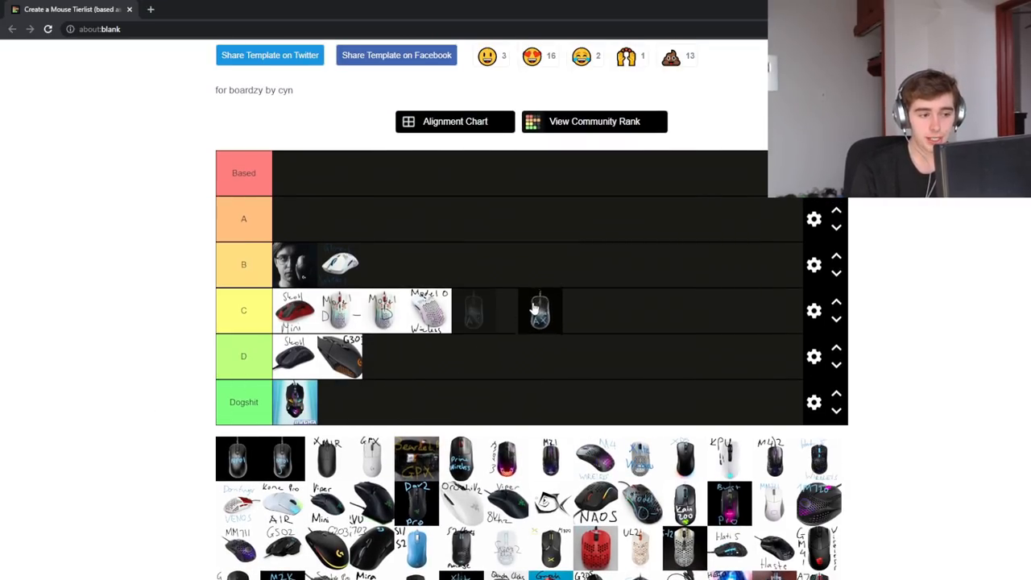
Place the translucent AX mouse in tier A
left_click_drag(540, 310, 430, 216)
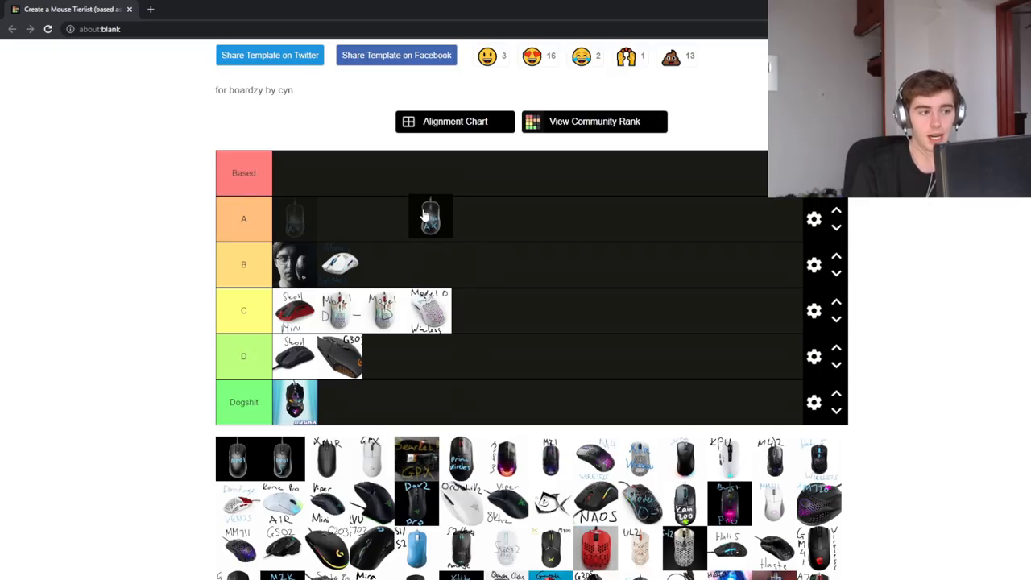
left_click_drag(430, 218, 490, 218)
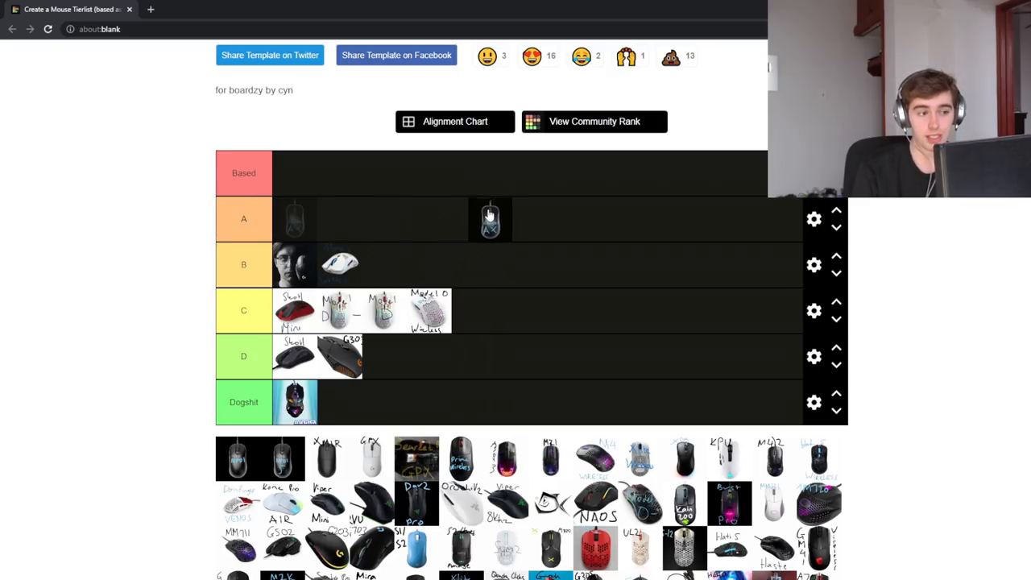
left_click_drag(490, 219, 378, 219)
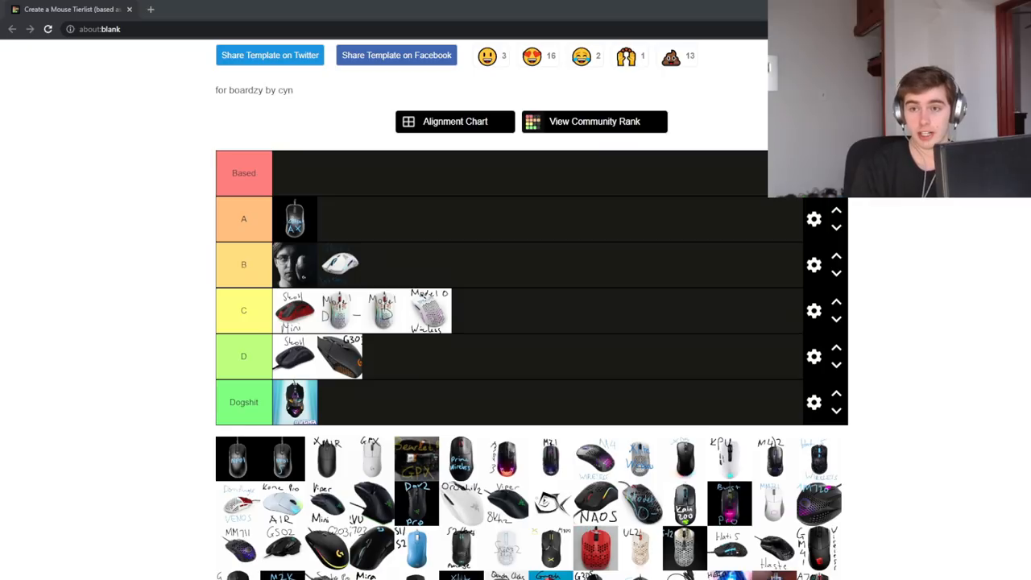
Put a translucent mouse in the Based tier and another mouse in B
scroll("down", 3)
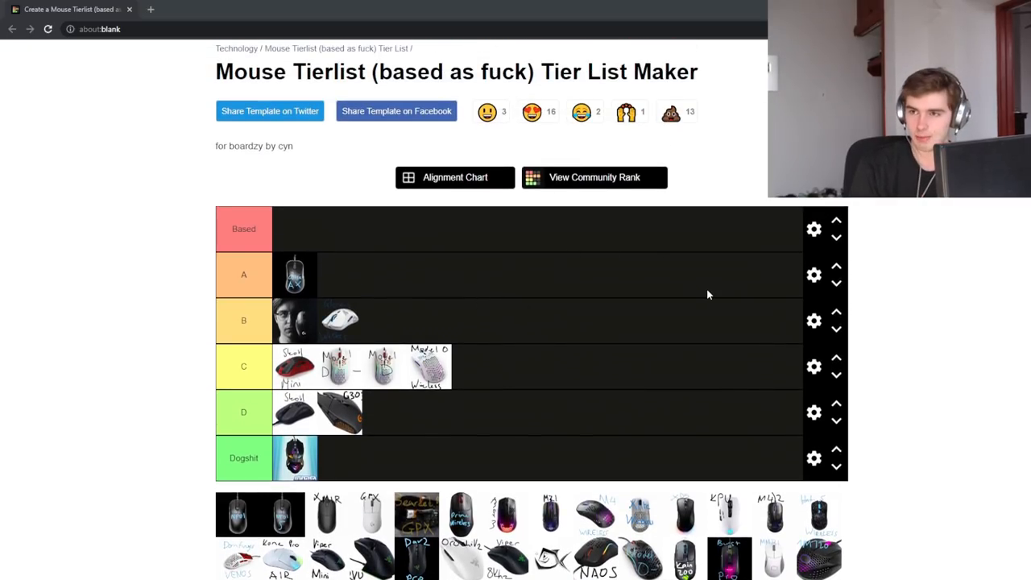
scroll("down", 3)
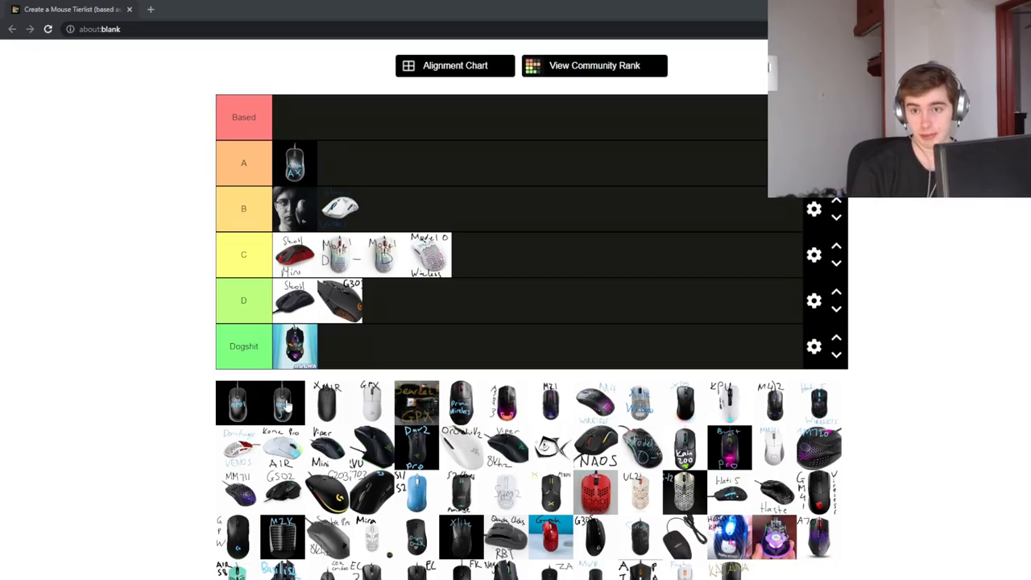
left_click_drag(261, 403, 306, 112)
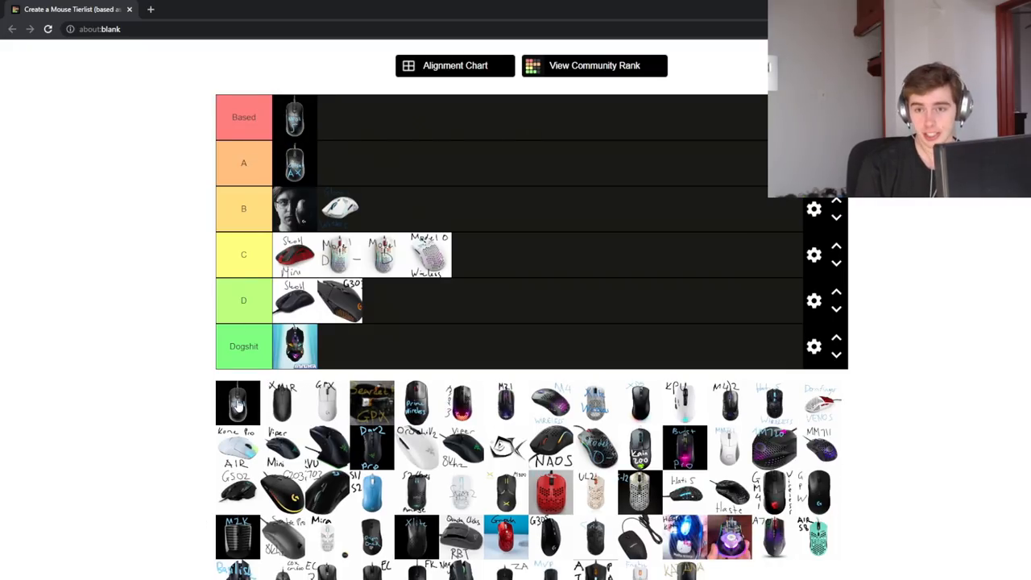
left_click_drag(237, 402, 383, 209)
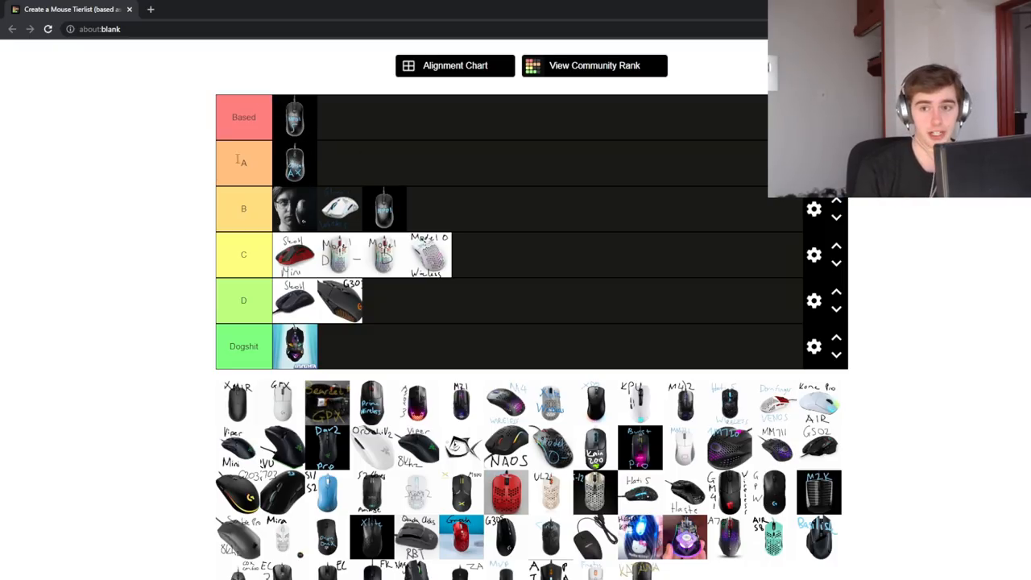
mouse_move(411, 191)
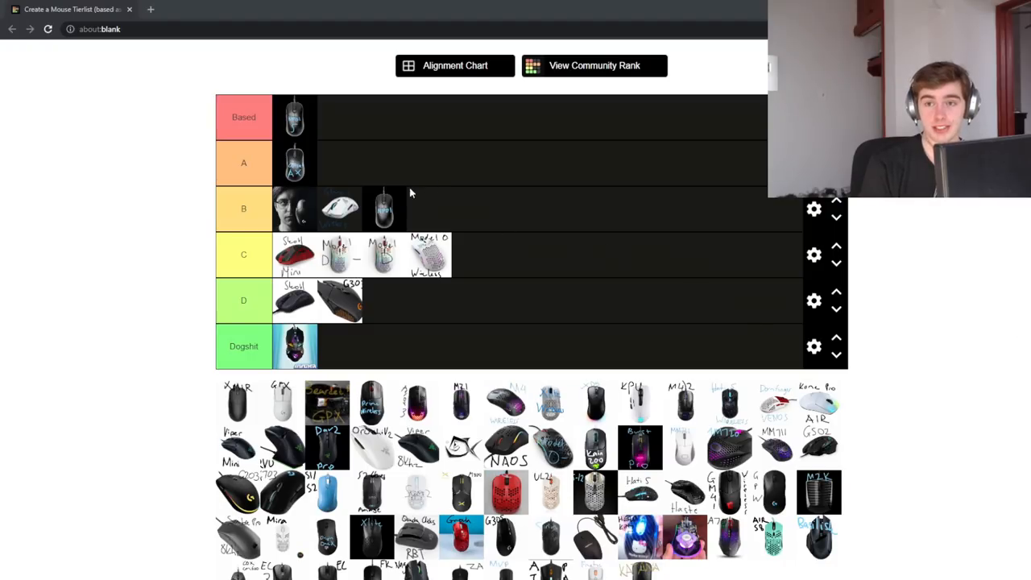
mouse_move(302, 153)
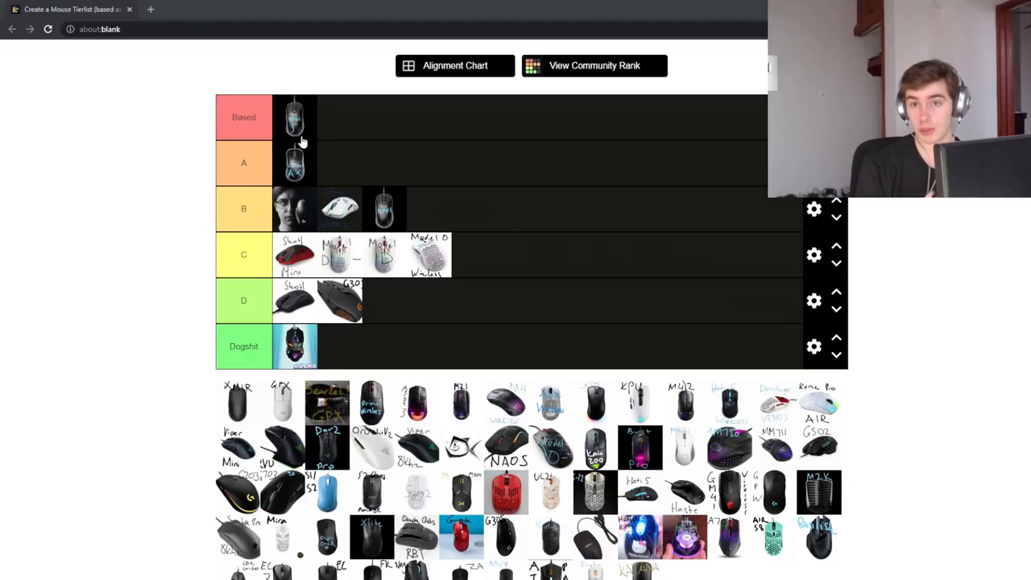
mouse_move(347, 58)
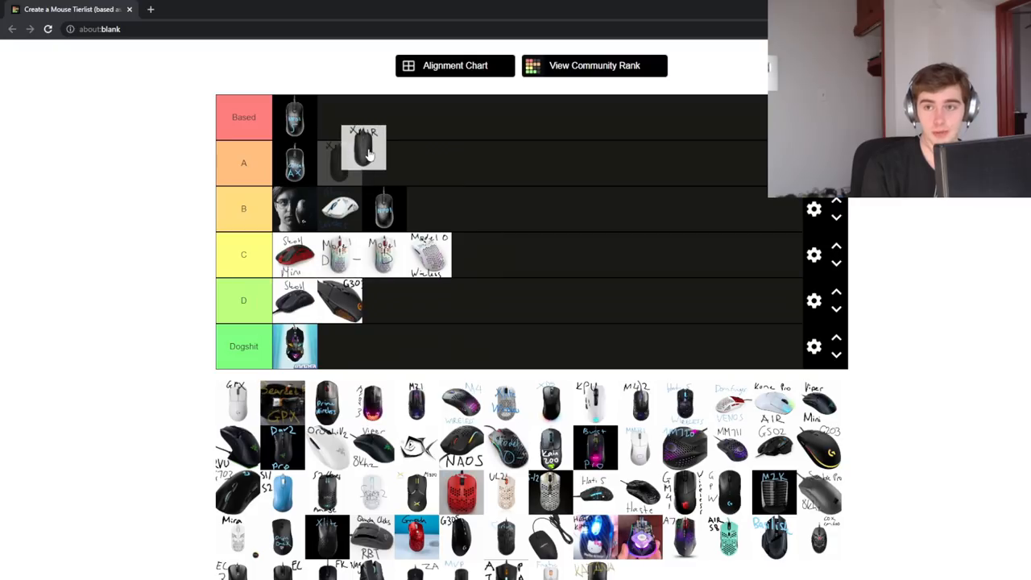
Rank the XM1R and GPX mice in Based alongside the translucent top pick
left_click_drag(363, 149, 338, 117)
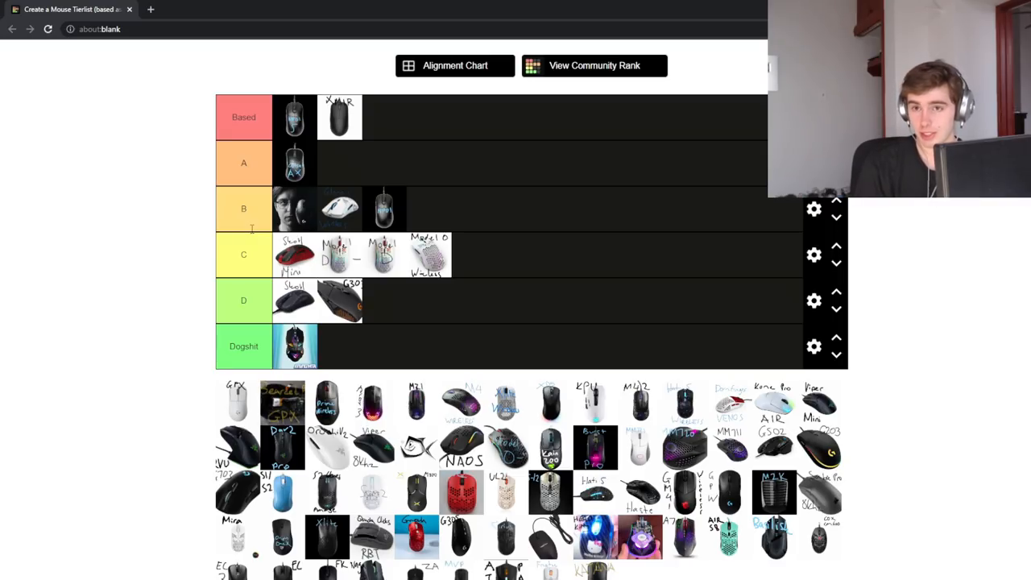
mouse_move(171, 240)
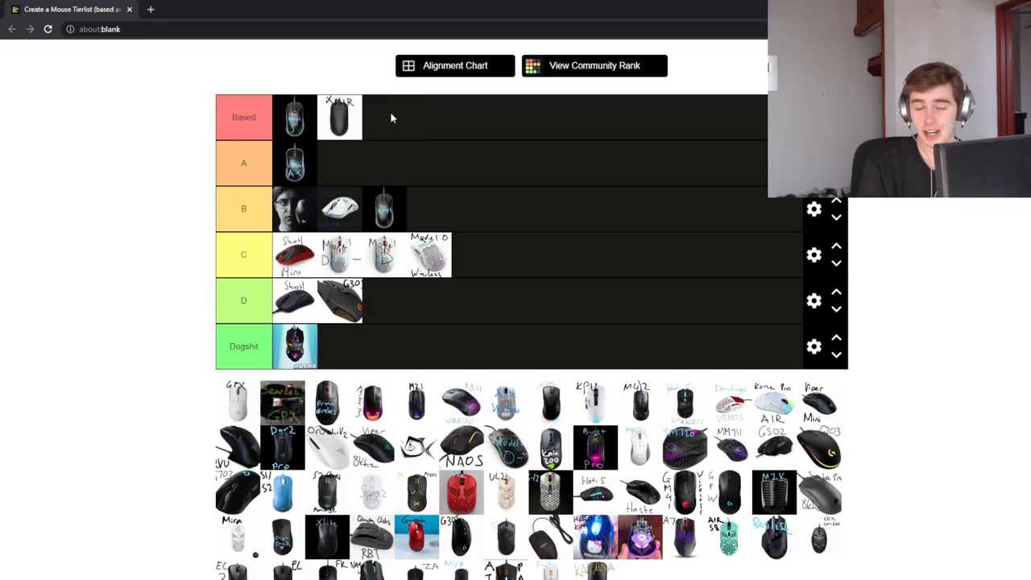
left_click_drag(339, 116, 398, 143)
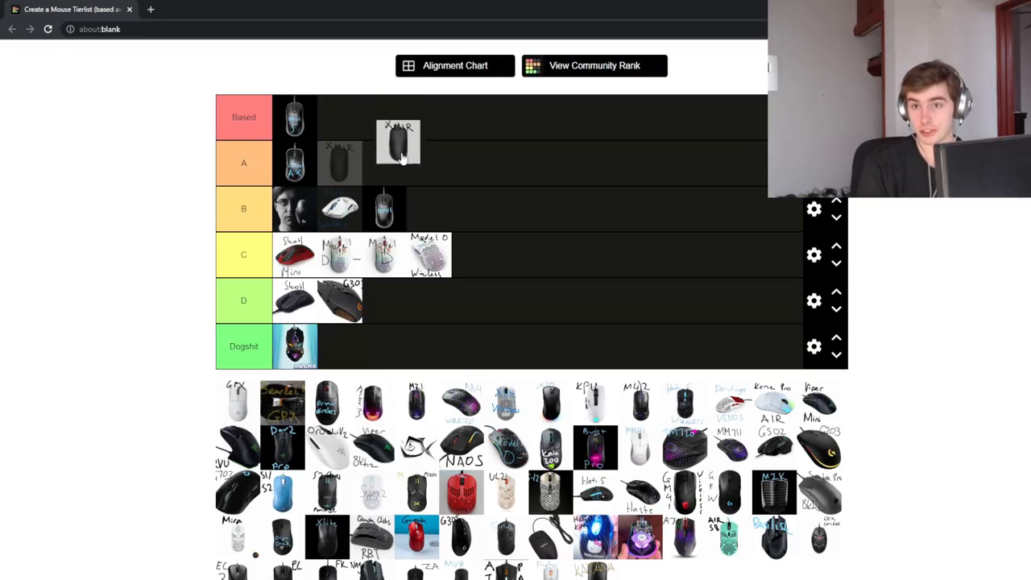
left_click_drag(399, 143, 382, 119)
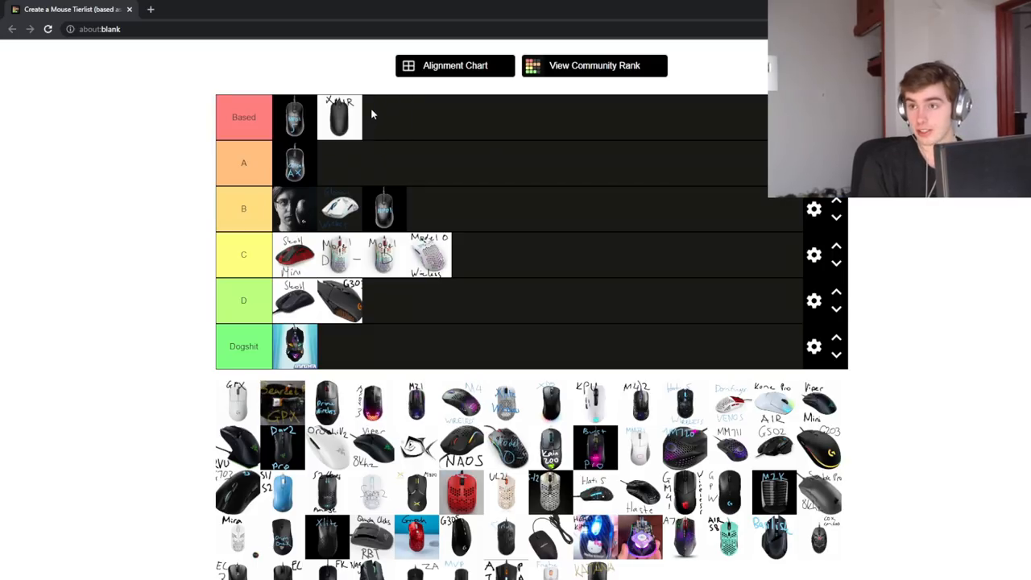
mouse_move(356, 334)
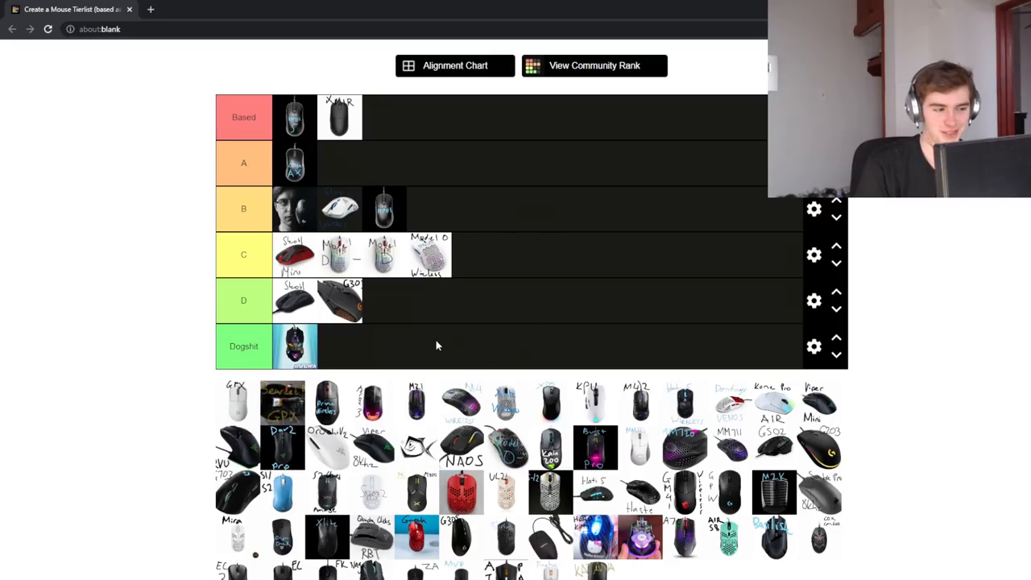
scroll("down", 3)
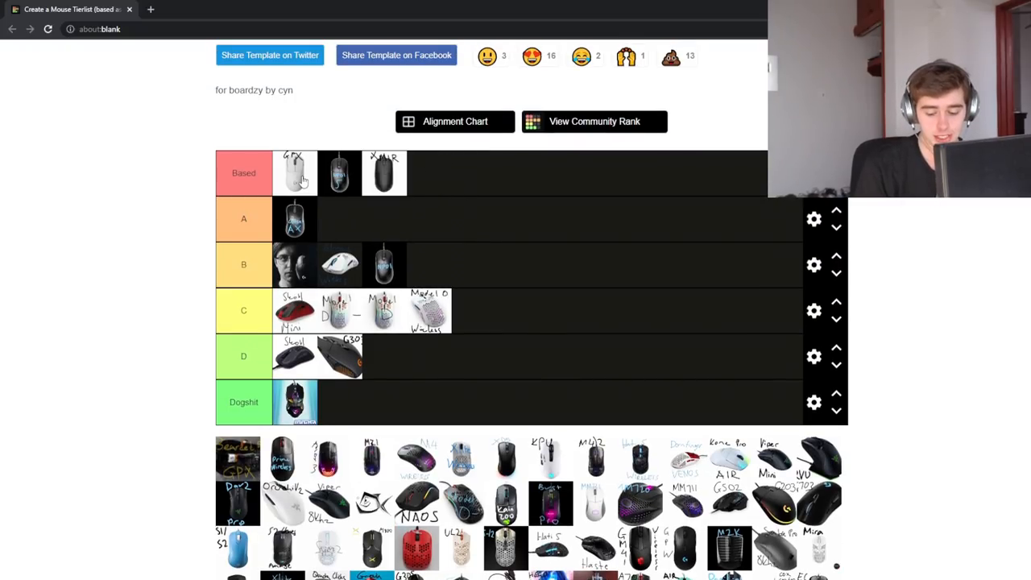
mouse_move(141, 159)
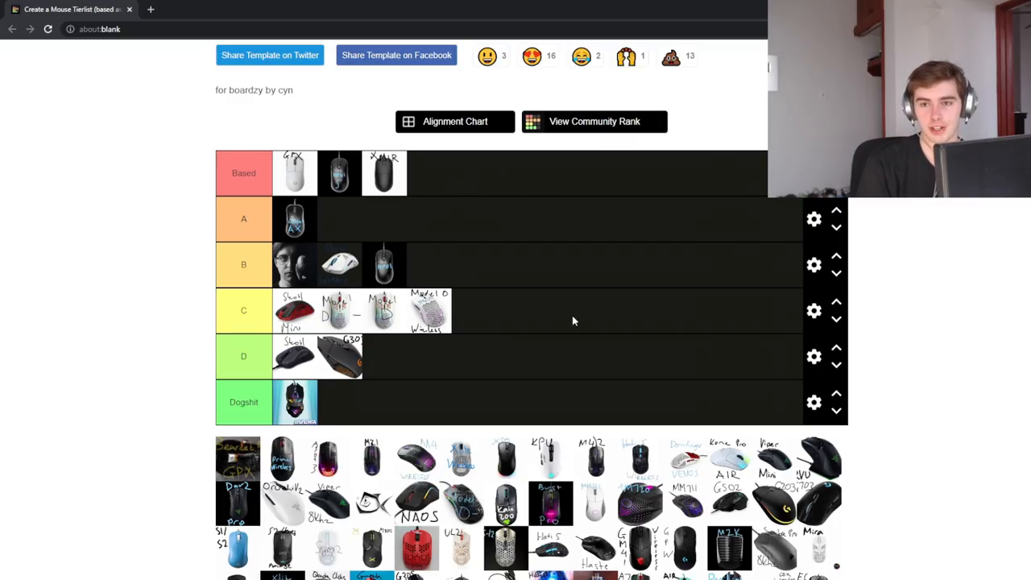
scroll("down", 3)
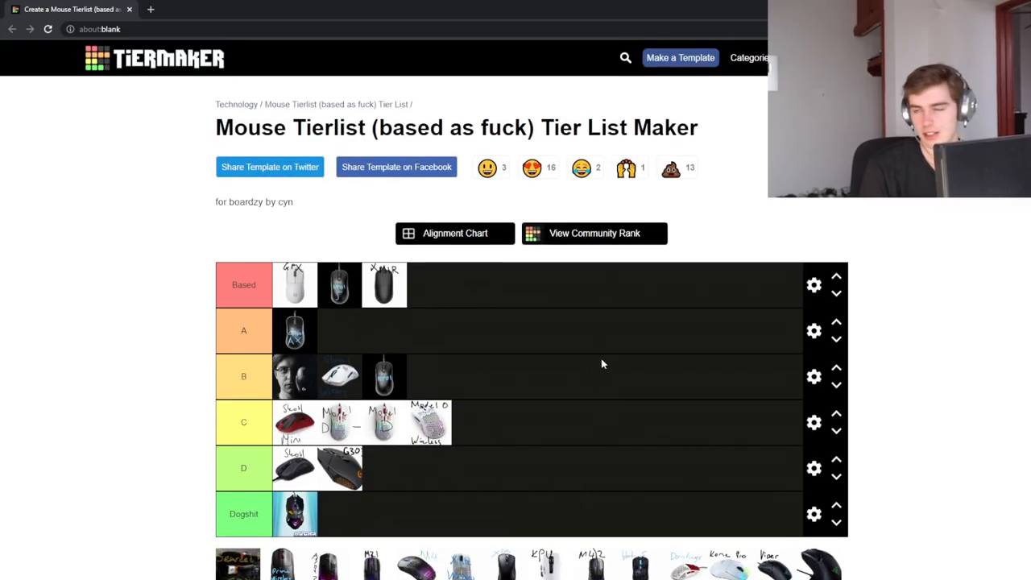
mouse_move(493, 356)
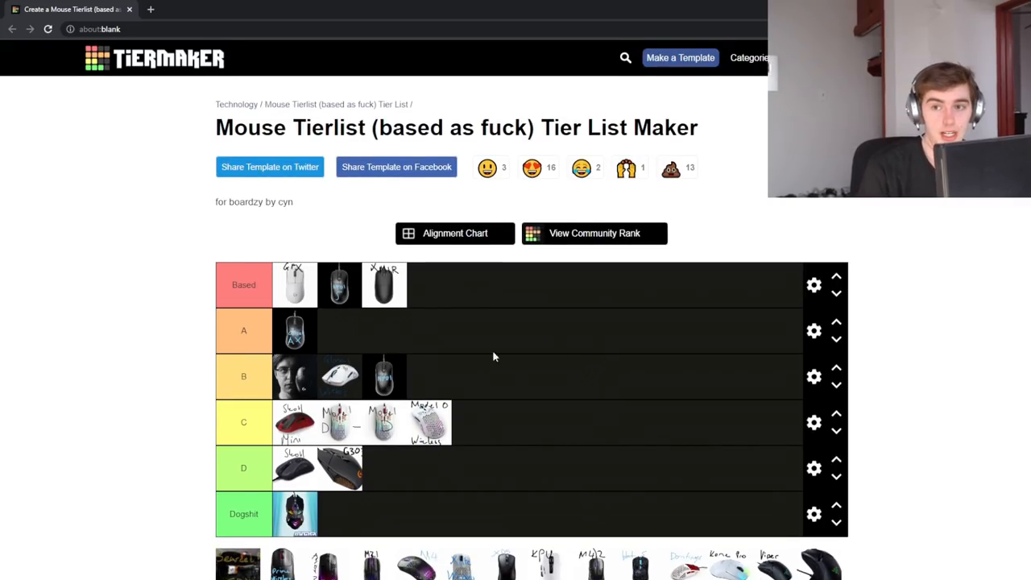
scroll("down", 3)
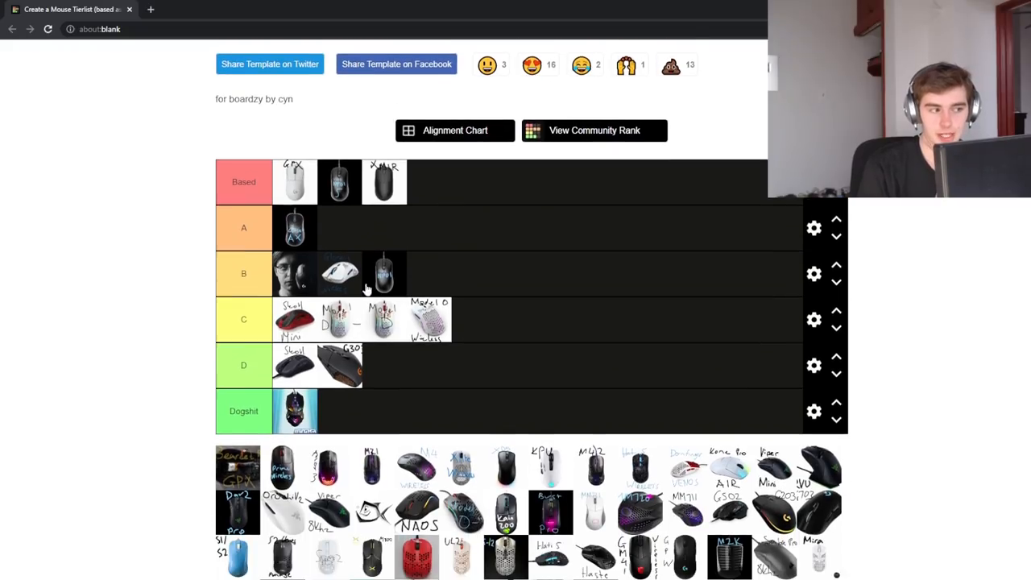
scroll("down", 3)
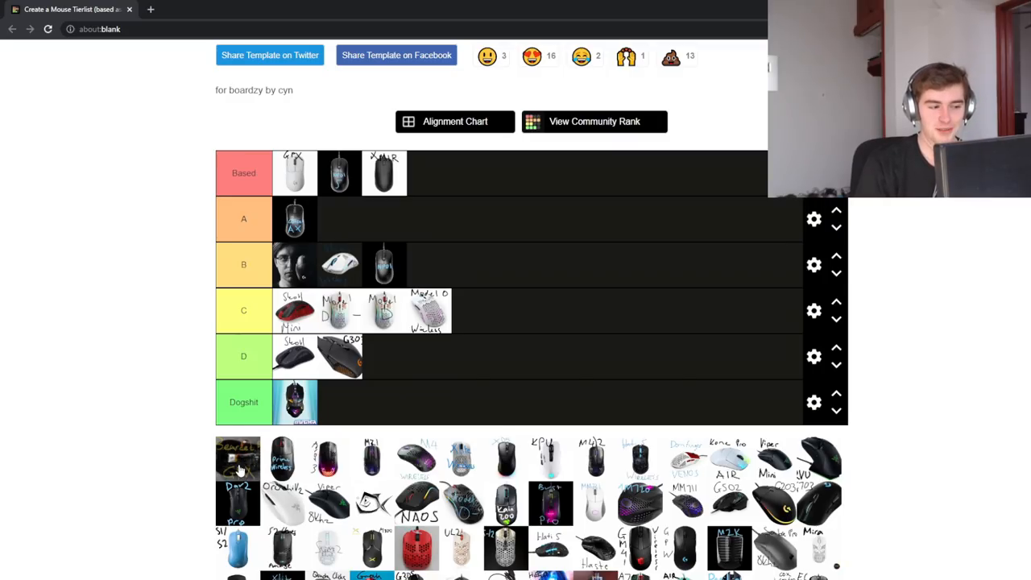
Add the dark GPX to the Based tier and the Prime Wireless to D
left_click_drag(238, 457, 429, 172)
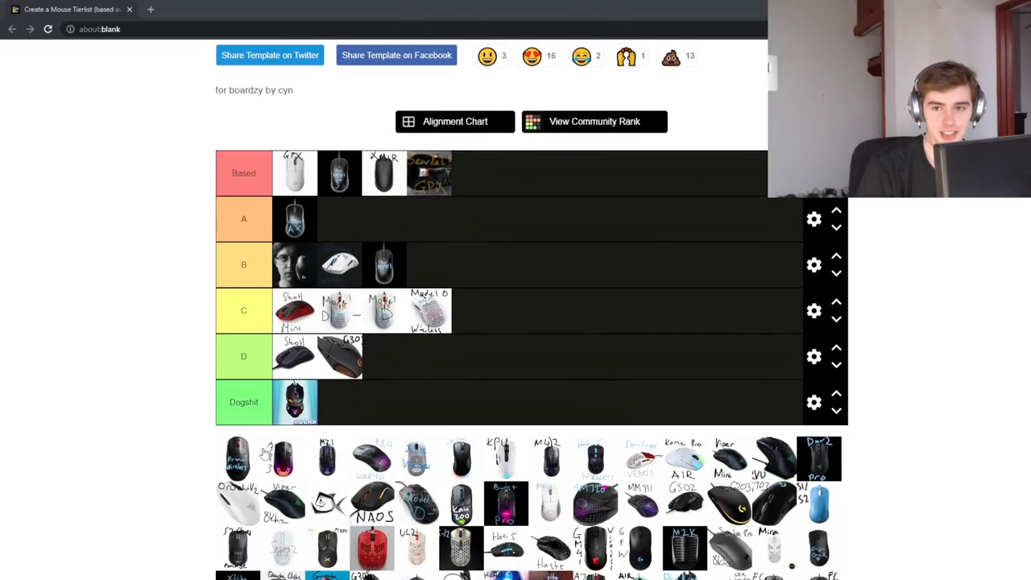
left_click_drag(236, 457, 502, 313)
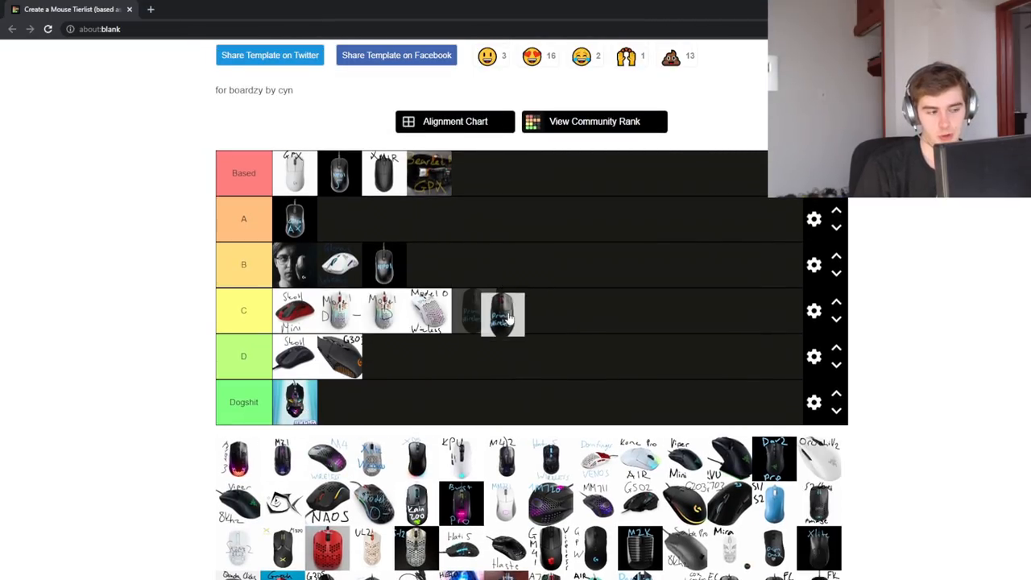
left_click_drag(501, 312, 384, 356)
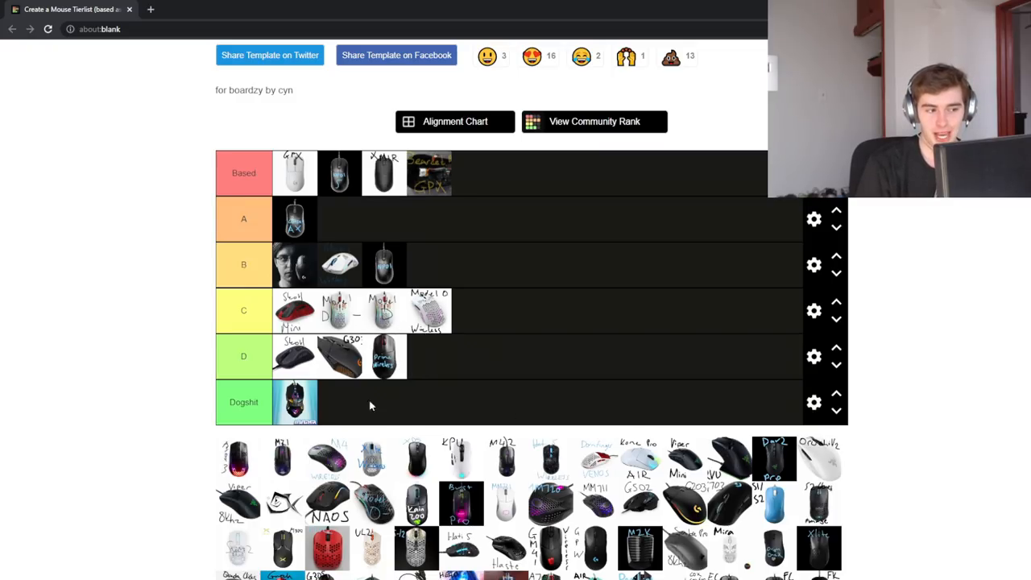
mouse_move(771, 295)
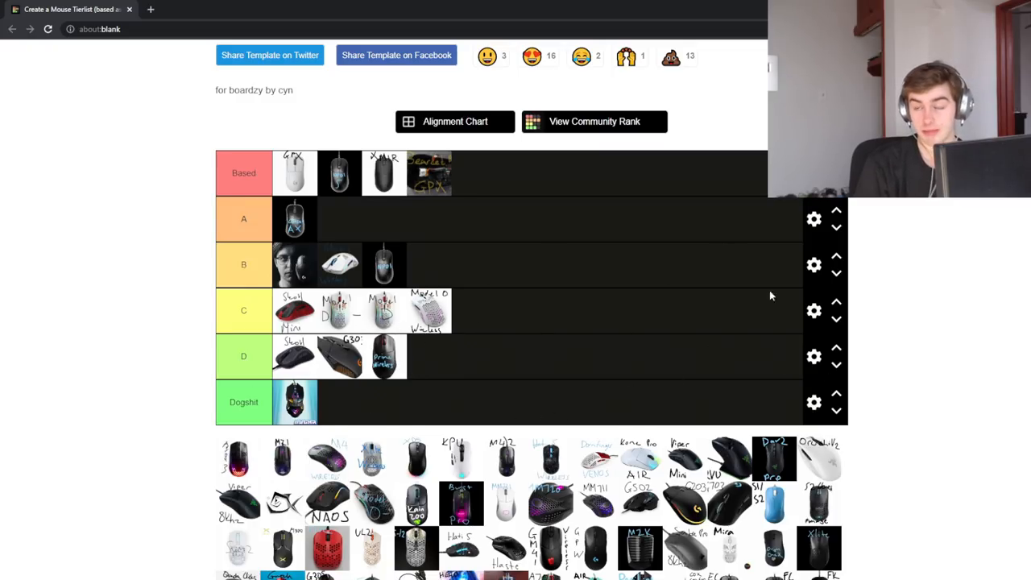
mouse_move(665, 406)
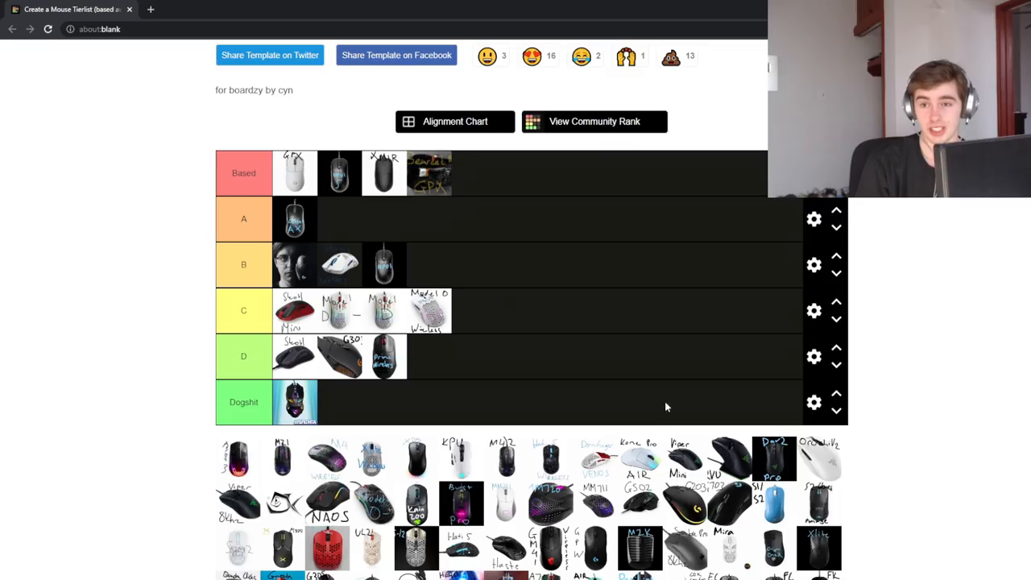
mouse_move(464, 303)
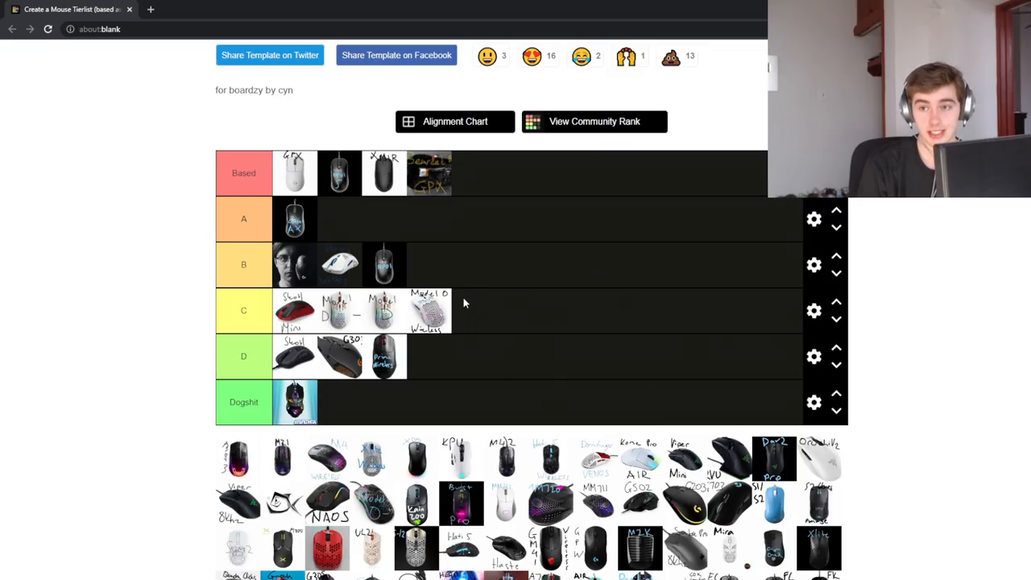
mouse_move(435, 352)
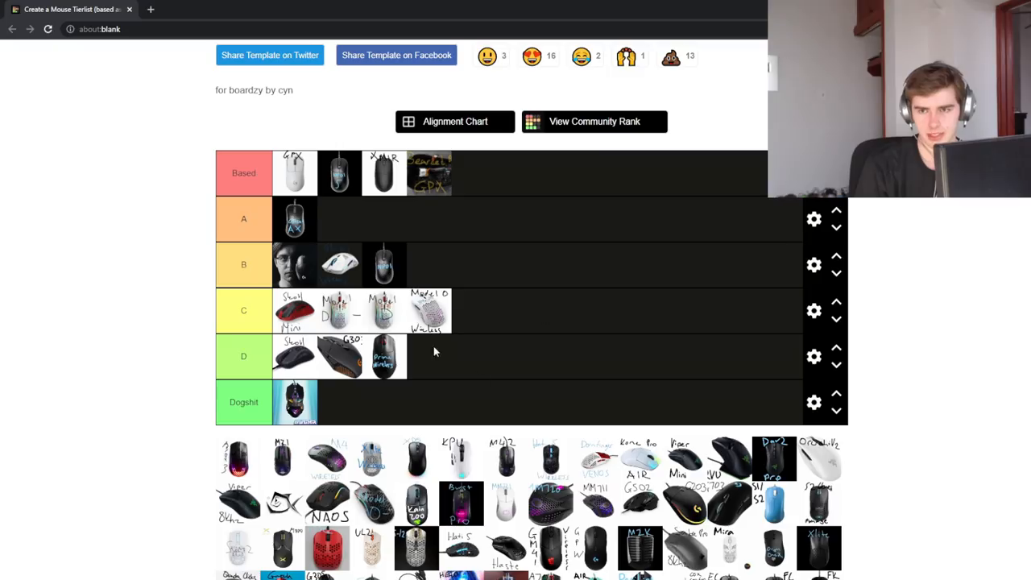
mouse_move(632, 201)
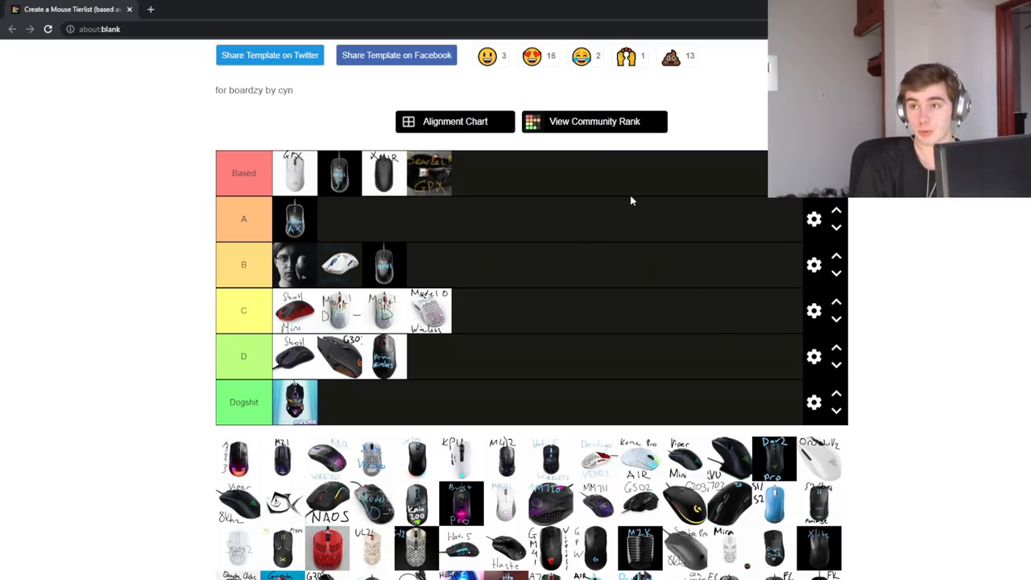
scroll("down", 3)
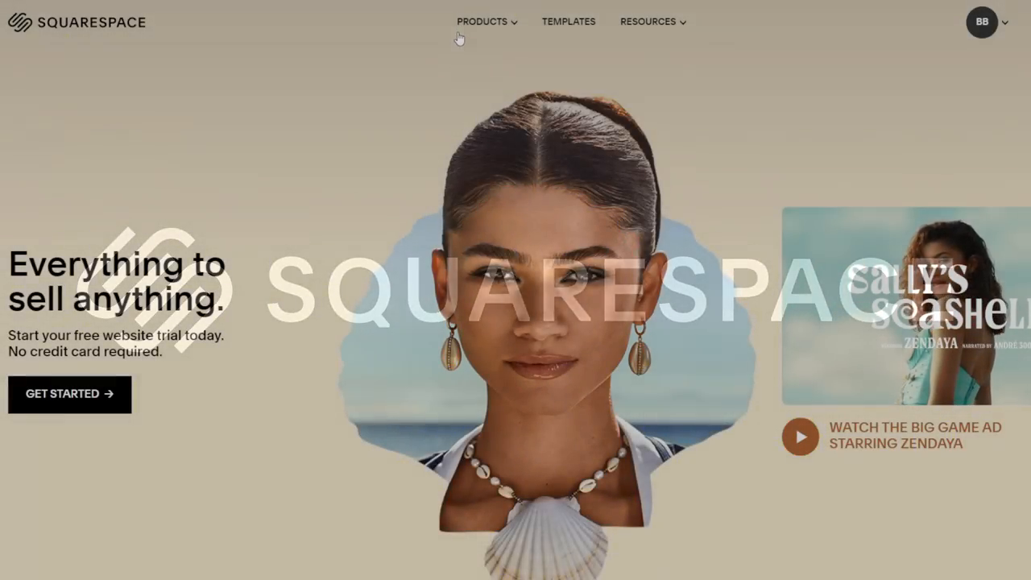
Browse Squarespace's product list and the selling-online page
left_click(482, 22)
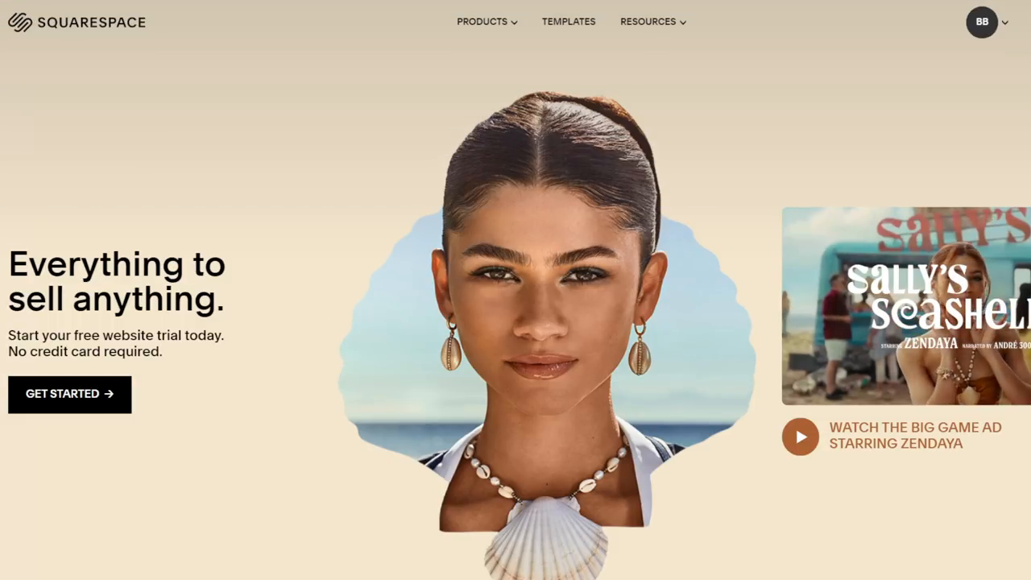
left_click(483, 22)
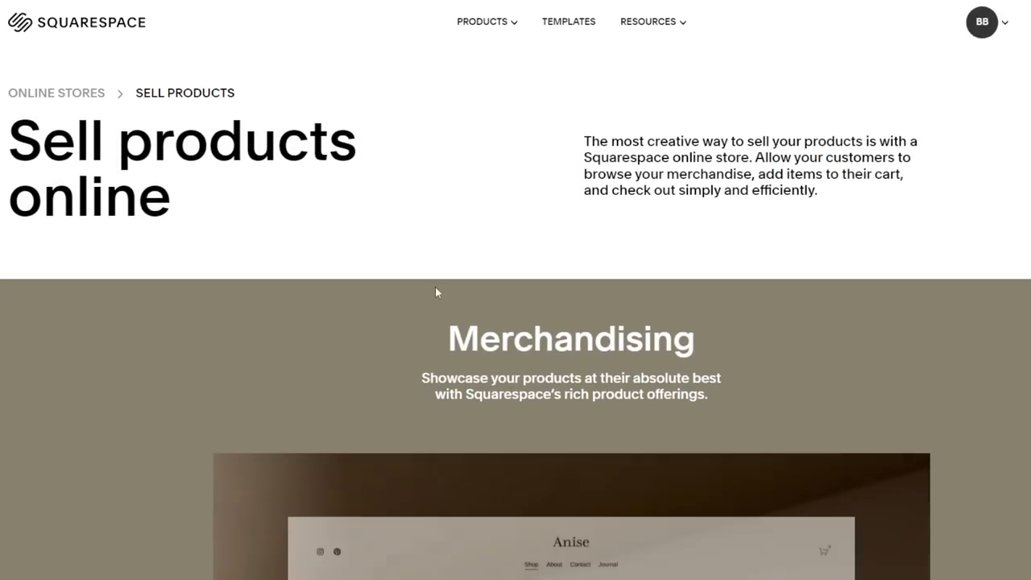
scroll("down", 3)
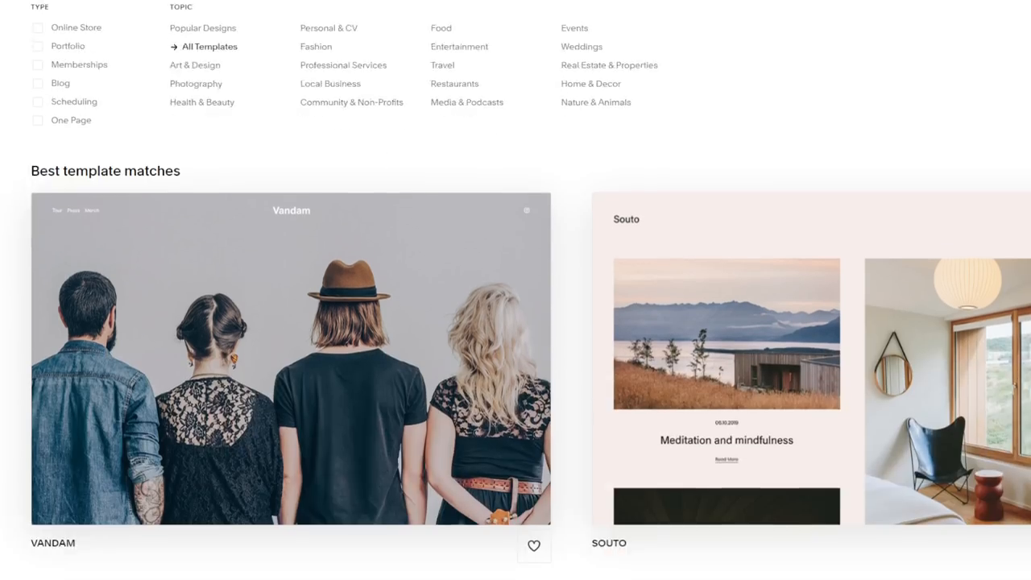
scroll("down", 3)
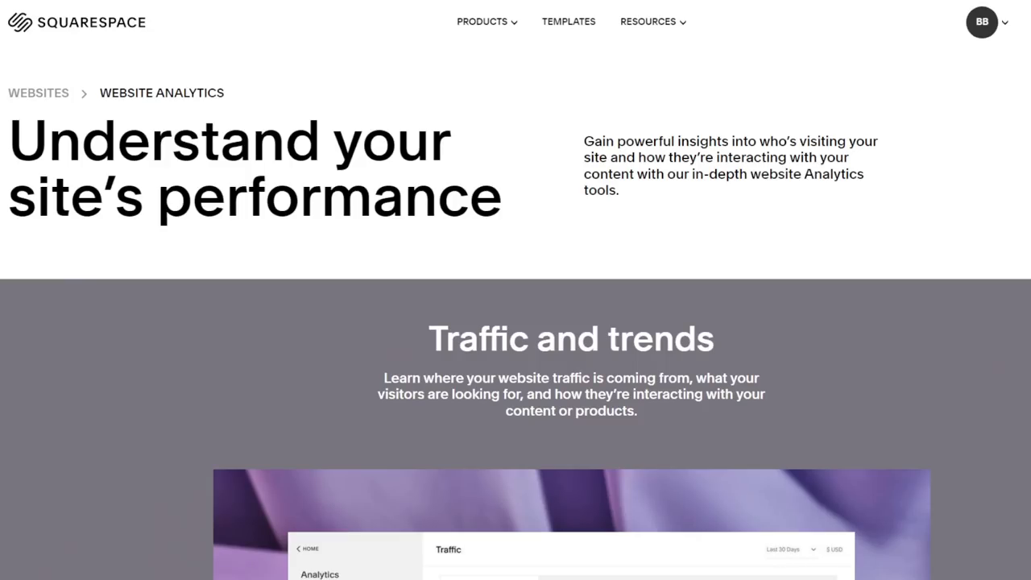
Scroll through the analytics and SEO feature pages and start the free-trial setup
scroll("down", 3)
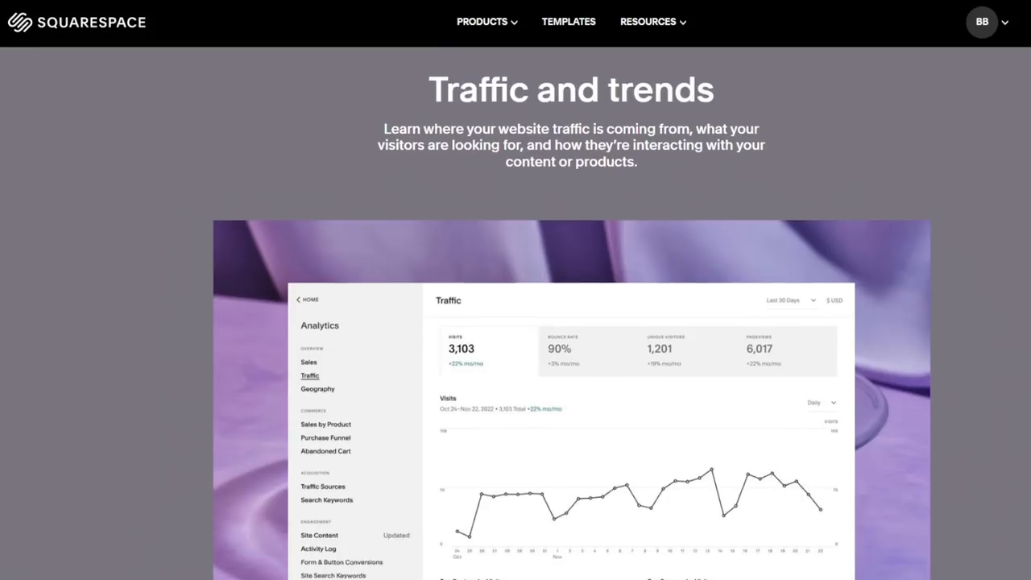
scroll("down", 3)
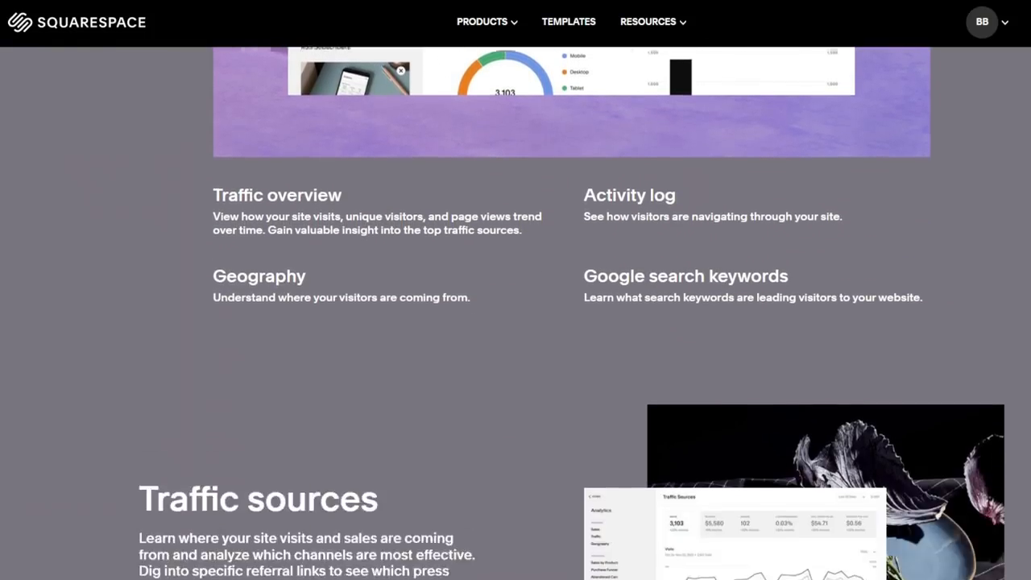
scroll("down", 3)
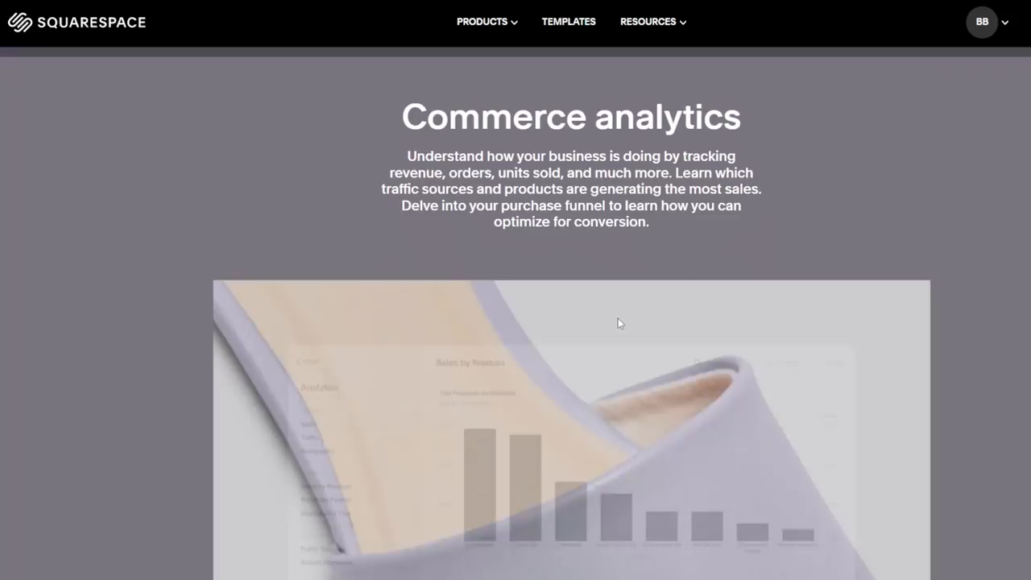
scroll("down", 3)
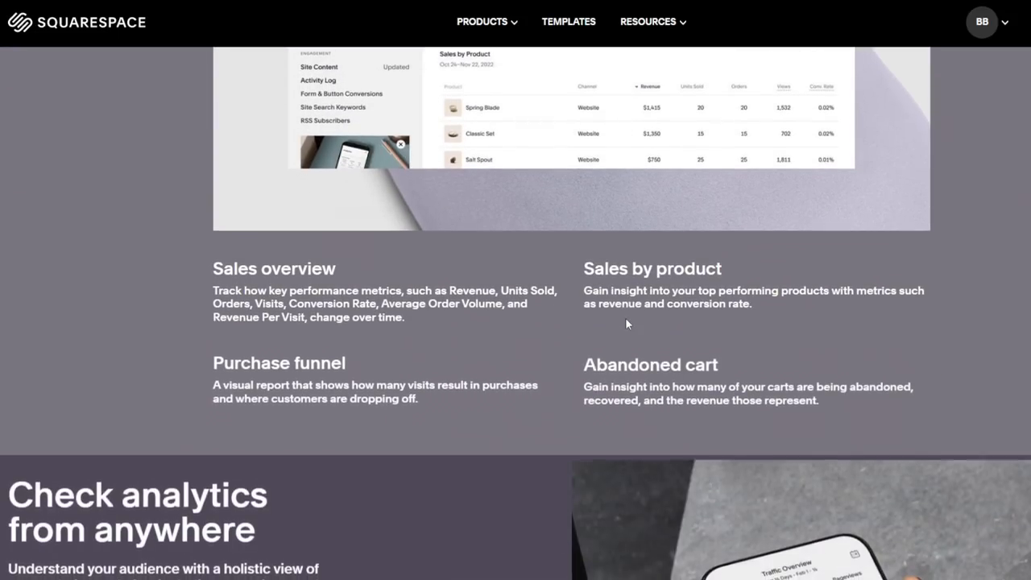
scroll("down", 3)
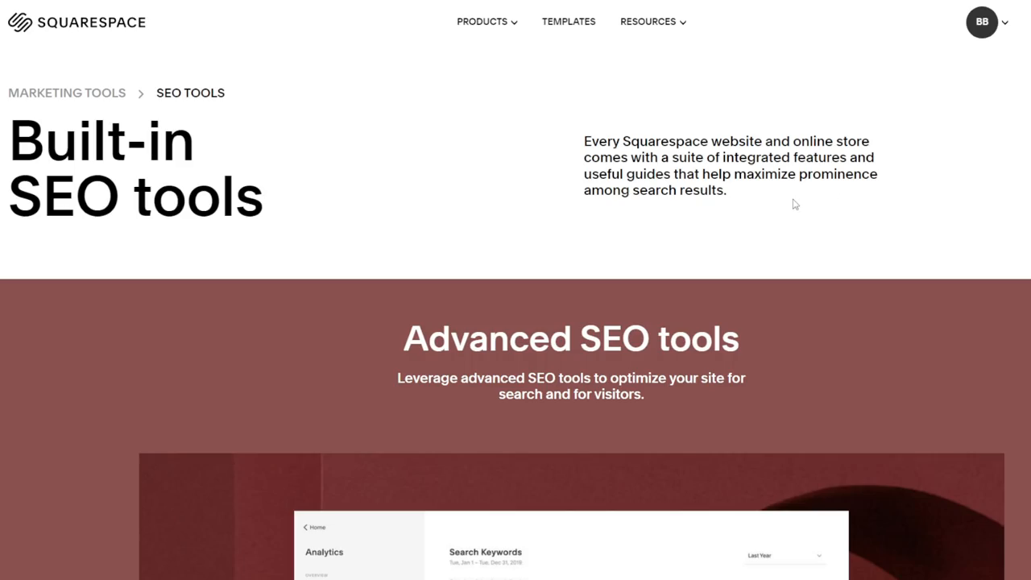
scroll("down", 3)
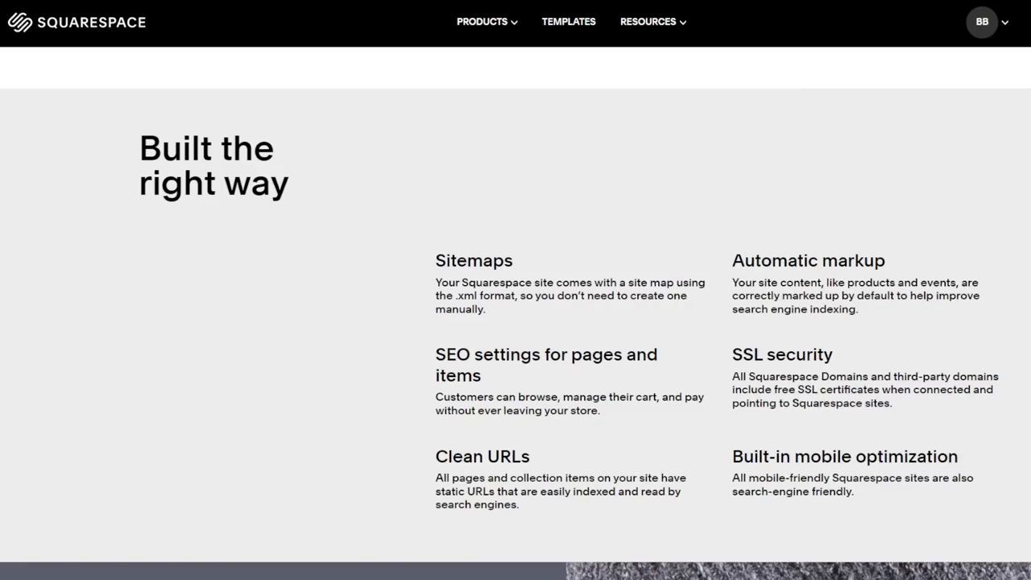
scroll("down", 3)
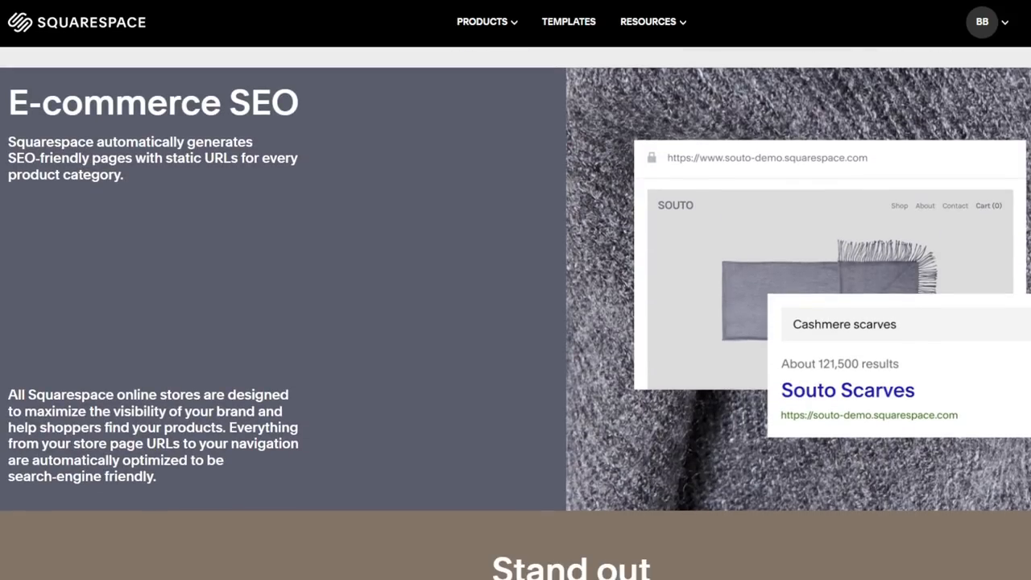
scroll("down", 3)
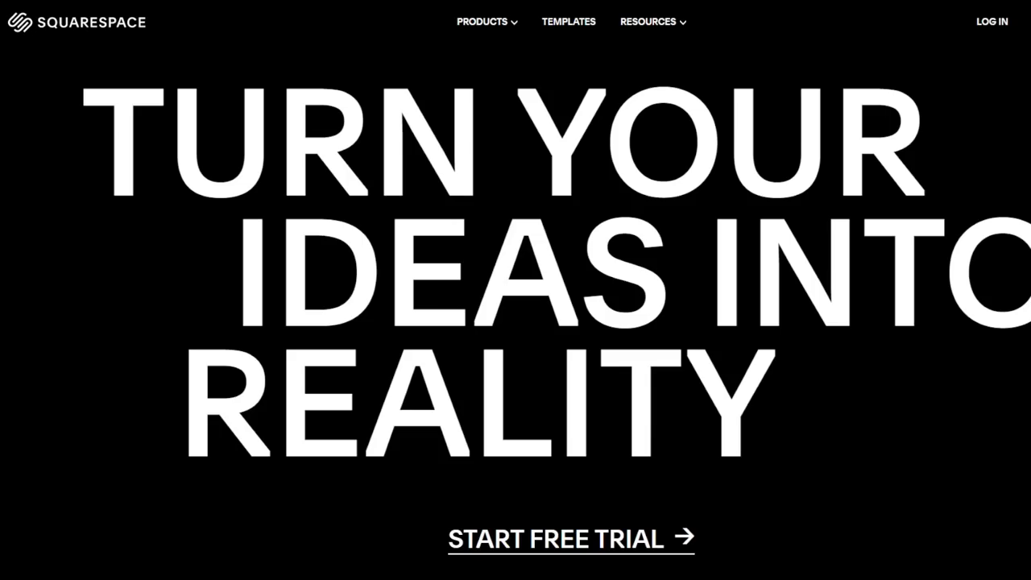
left_click(556, 538)
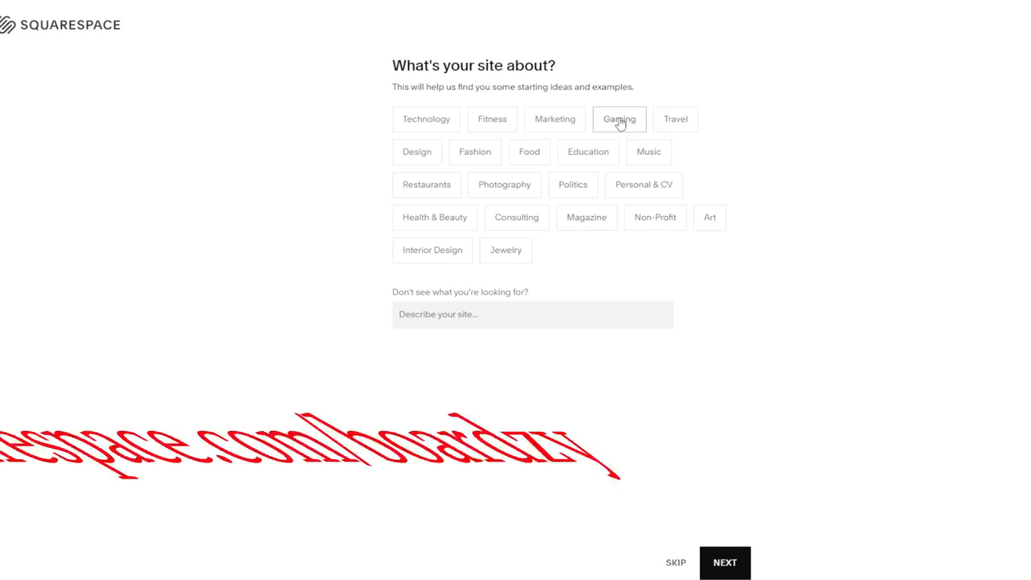
Choose Gaming as the site topic and skip the goals and process-stage questions
left_click(724, 562)
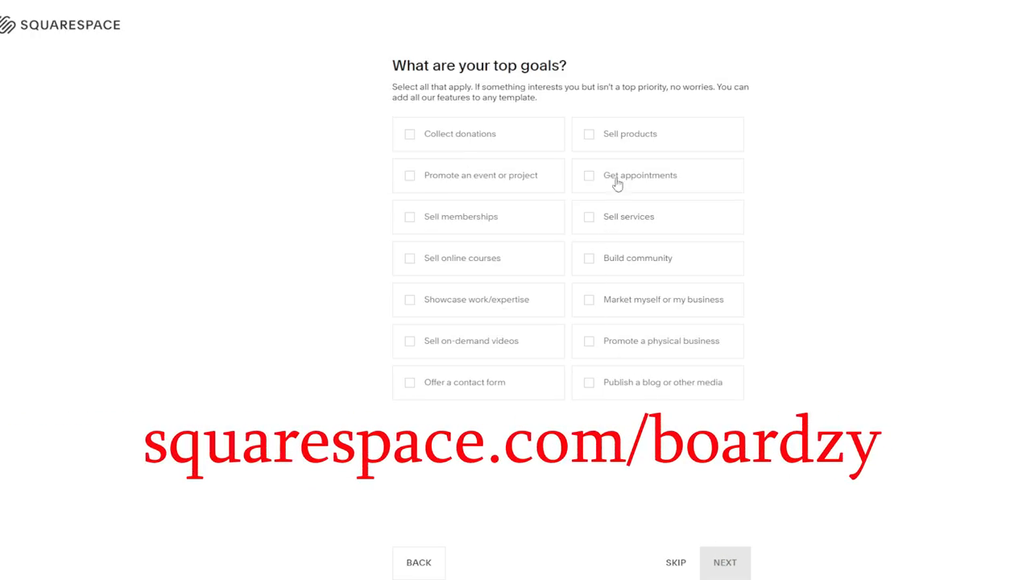
left_click(724, 561)
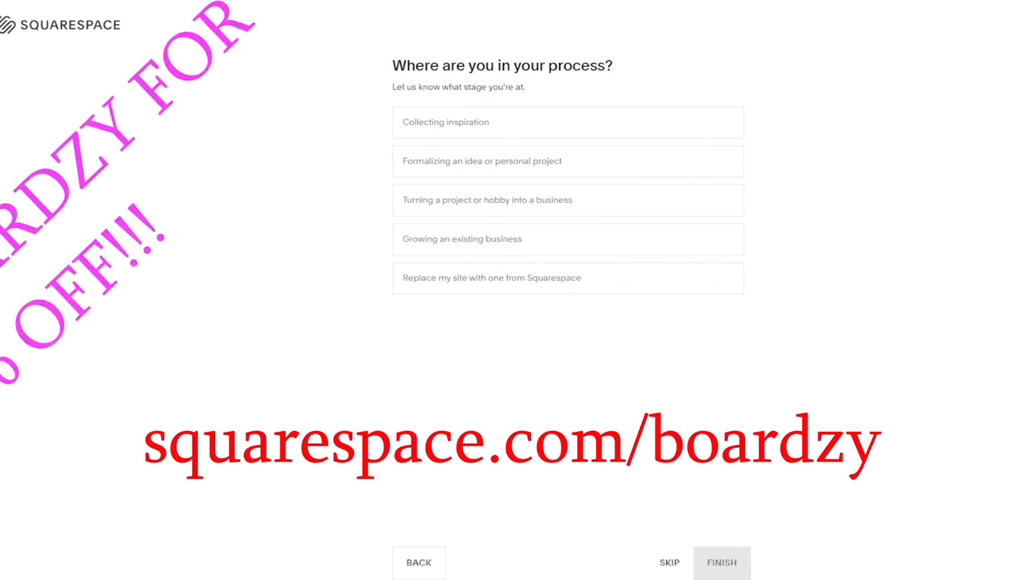
left_click(567, 200)
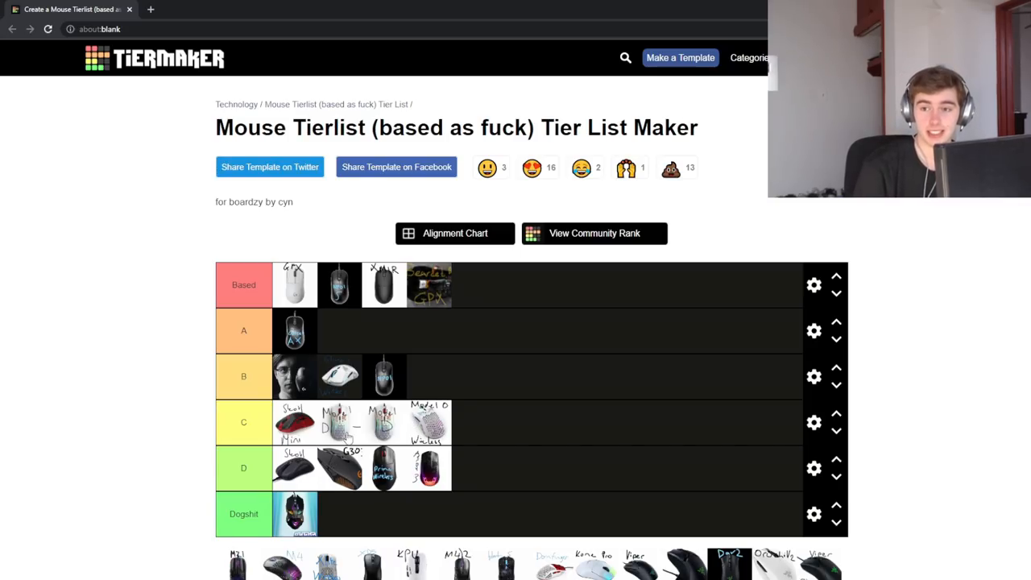
Put the MZ1 mouse in B's first slot, bringing that tier to four mice
scroll("down", 3)
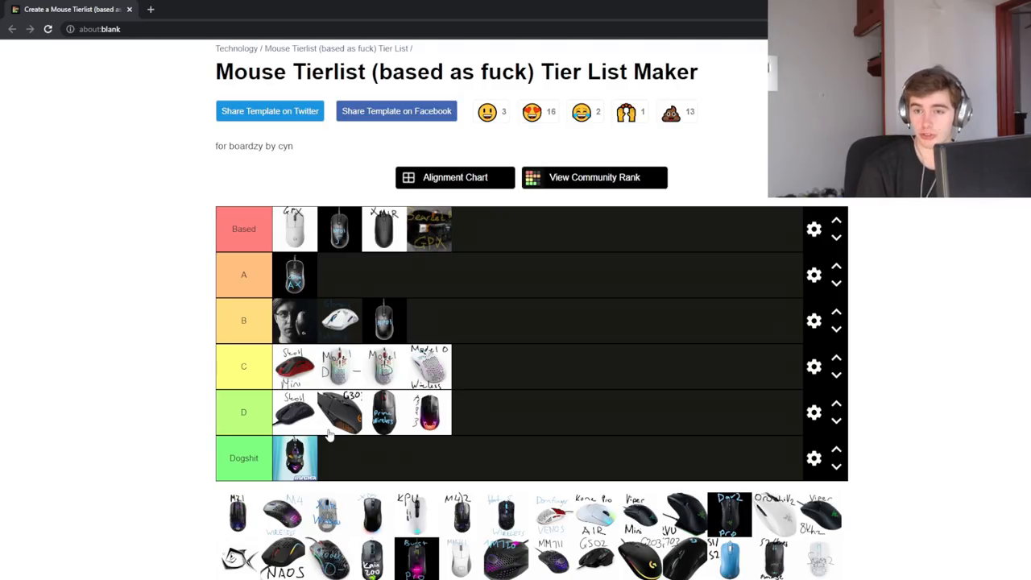
mouse_move(492, 373)
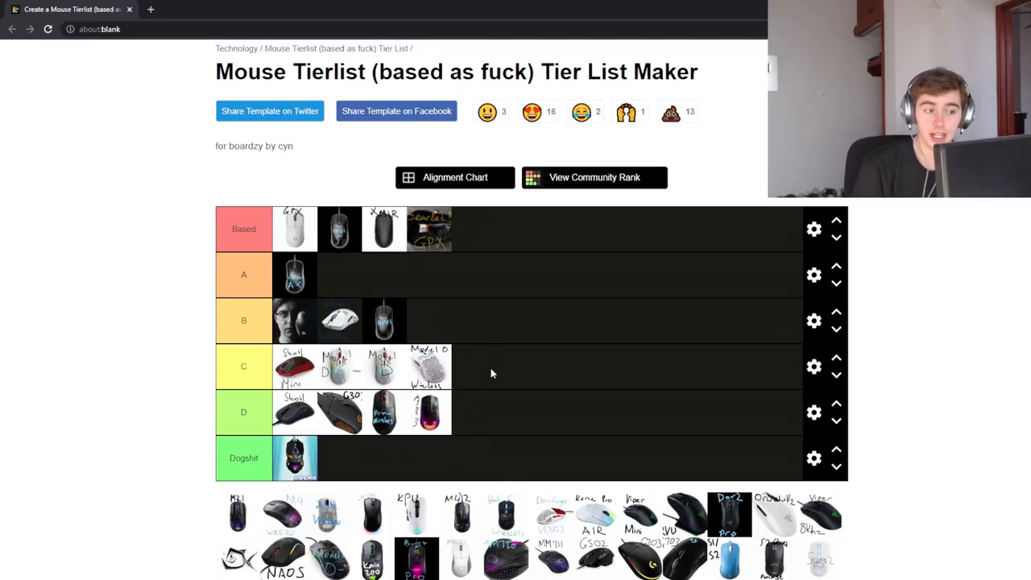
scroll("down", 3)
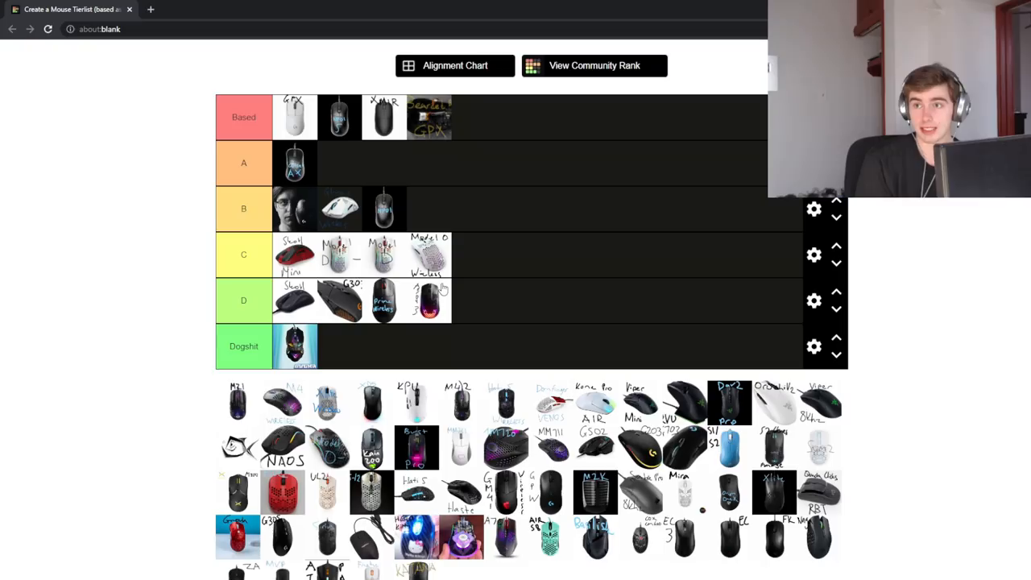
mouse_move(449, 287)
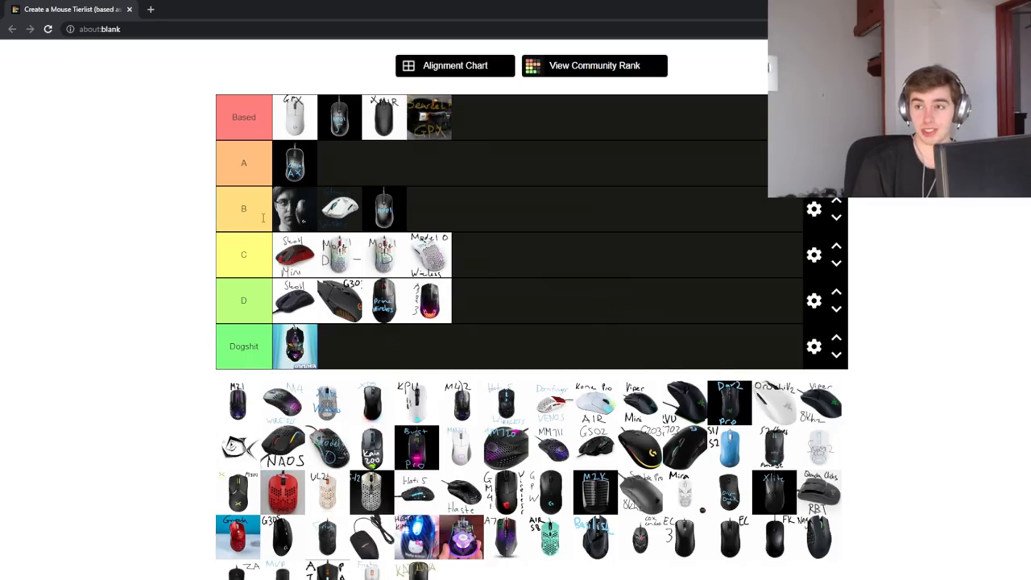
mouse_move(204, 260)
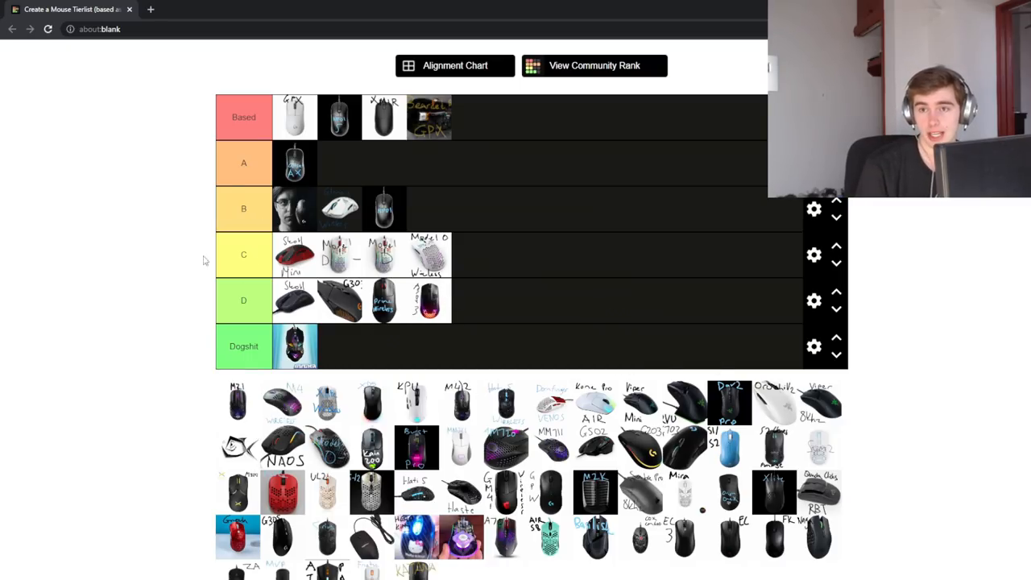
scroll("down", 3)
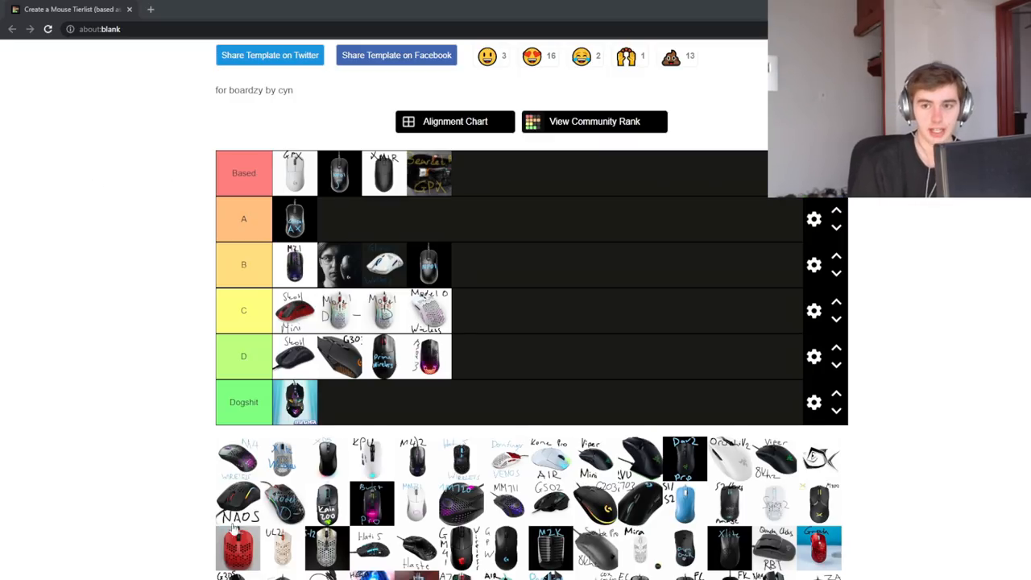
Add the purple wireless mouse to the end of B and the light blue wireless mouse into B
scroll("down", 3)
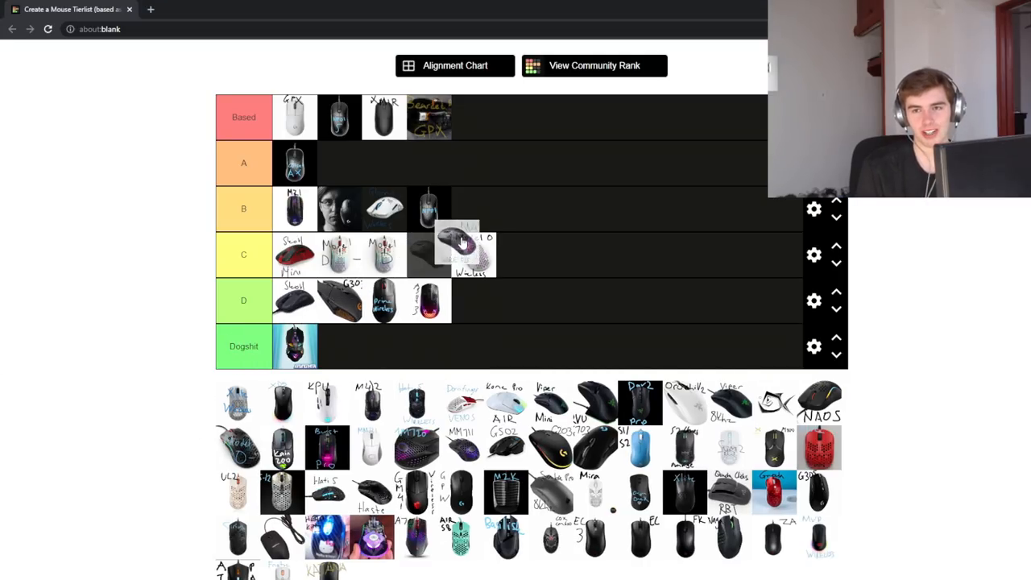
left_click_drag(463, 246, 506, 202)
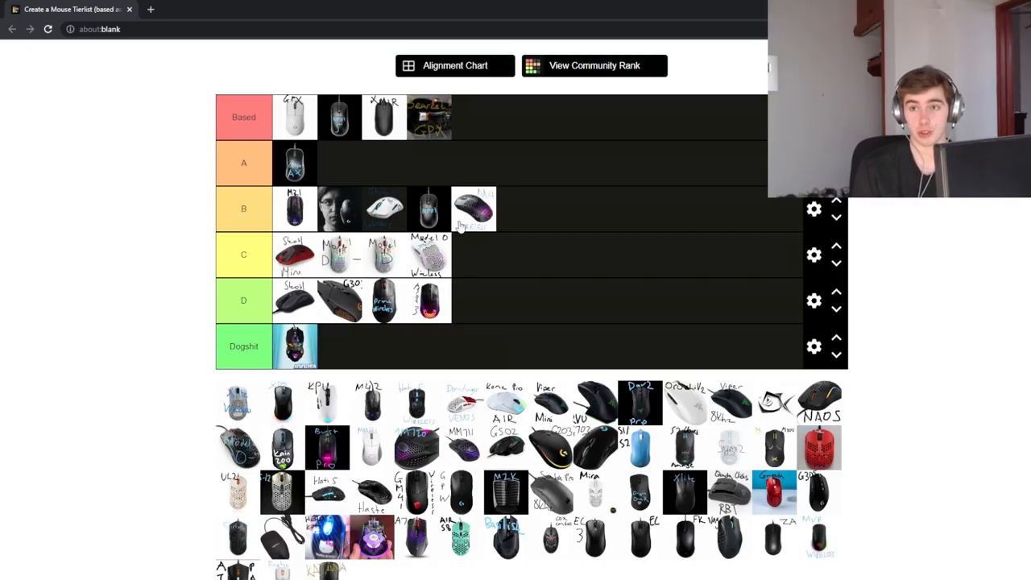
mouse_move(471, 181)
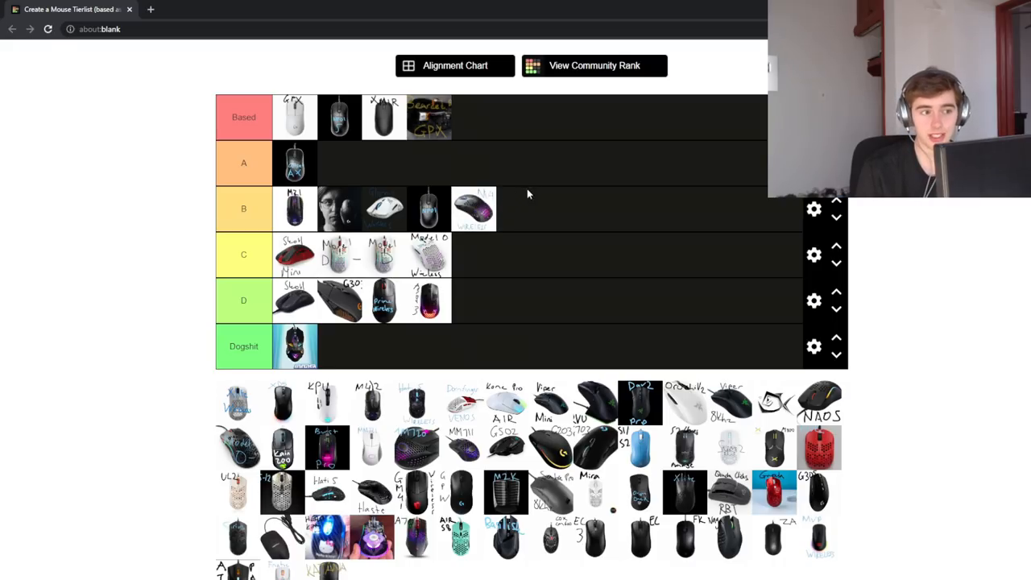
mouse_move(522, 231)
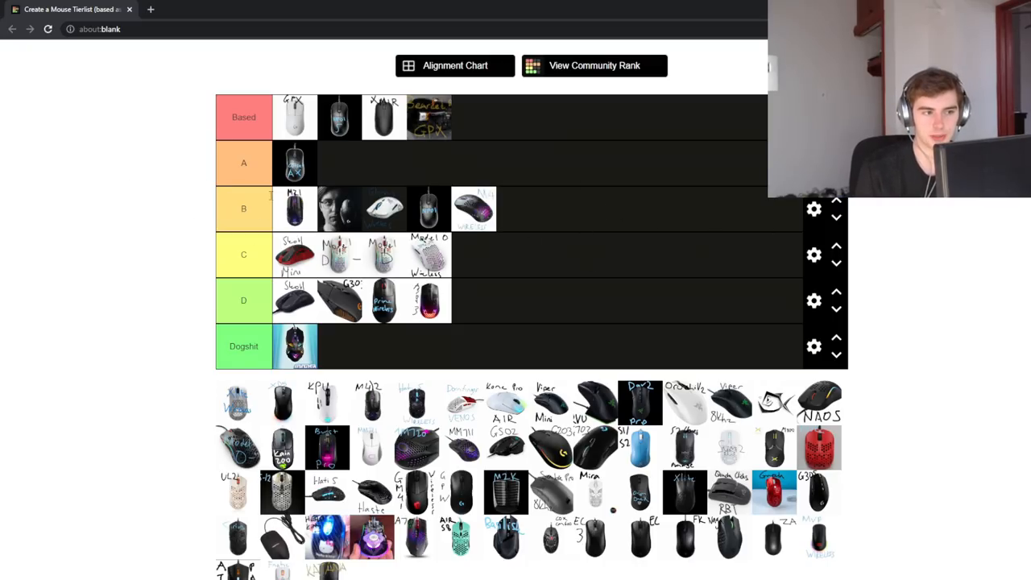
mouse_move(260, 405)
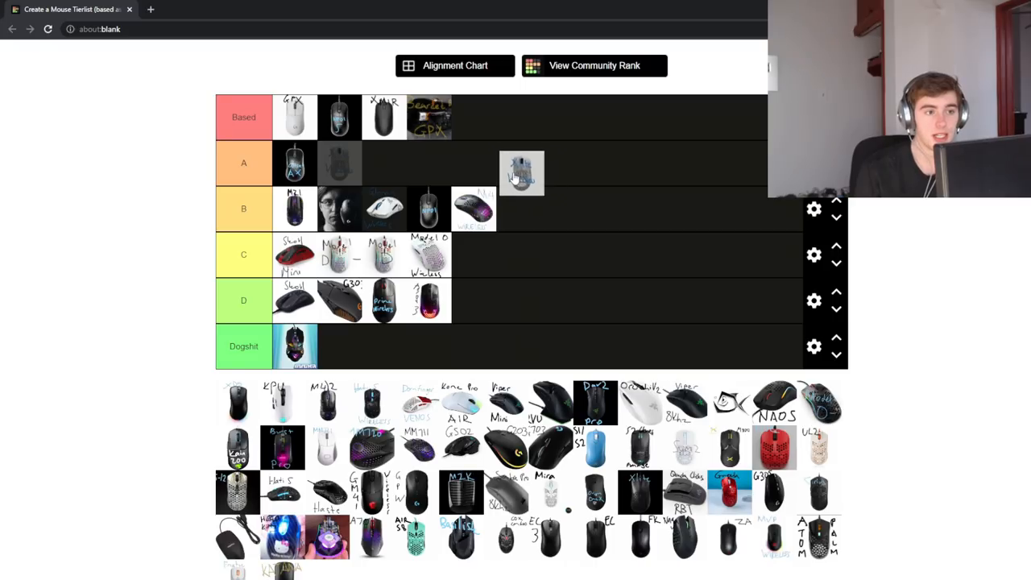
left_click_drag(522, 171, 495, 210)
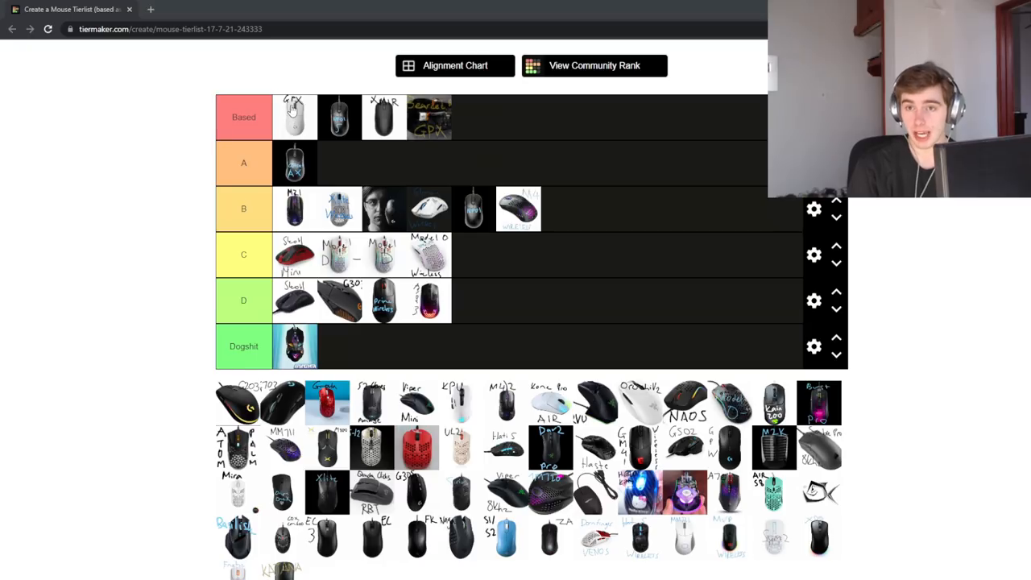
mouse_move(327, 212)
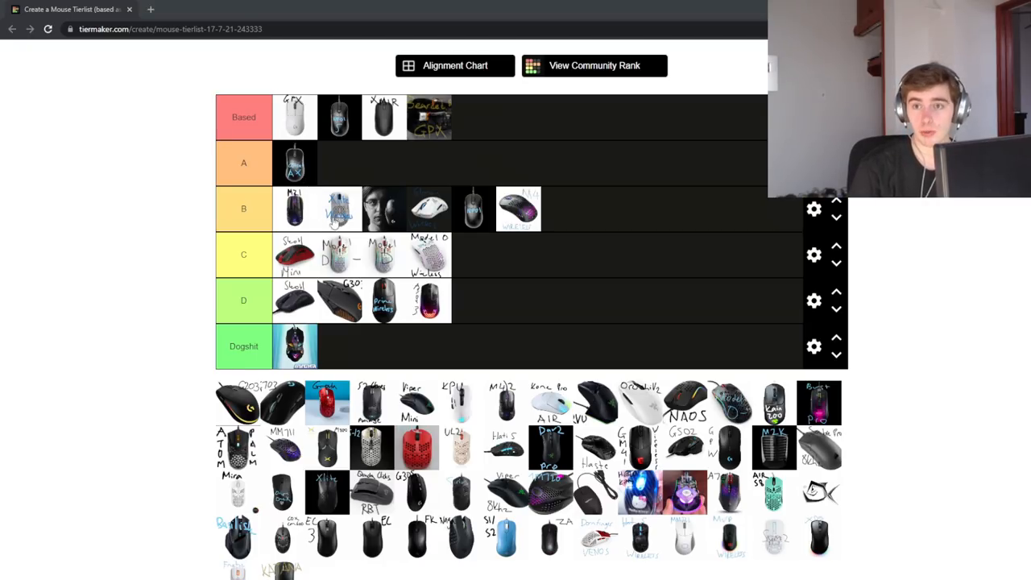
mouse_move(326, 145)
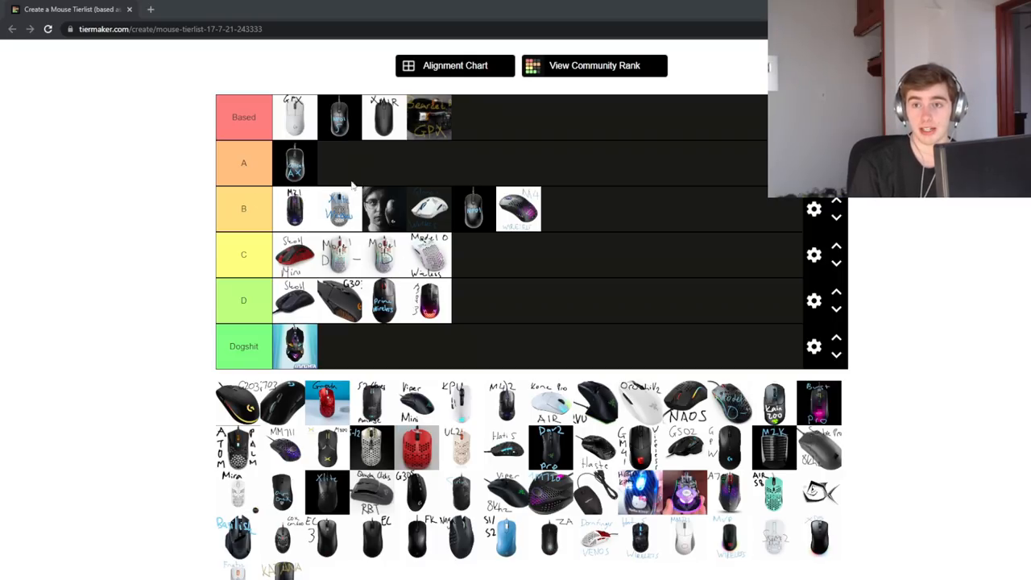
mouse_move(321, 223)
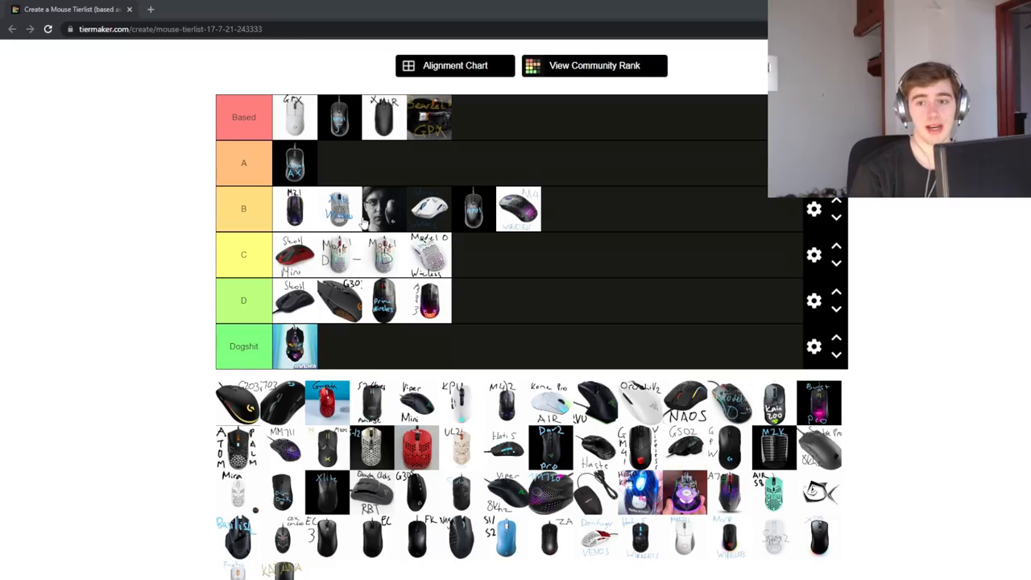
mouse_move(312, 266)
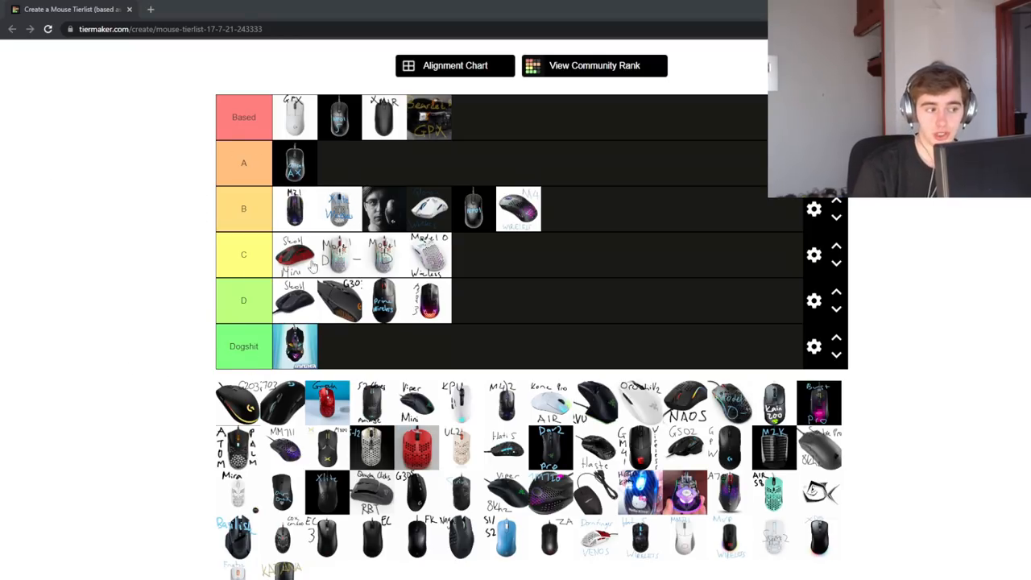
mouse_move(395, 120)
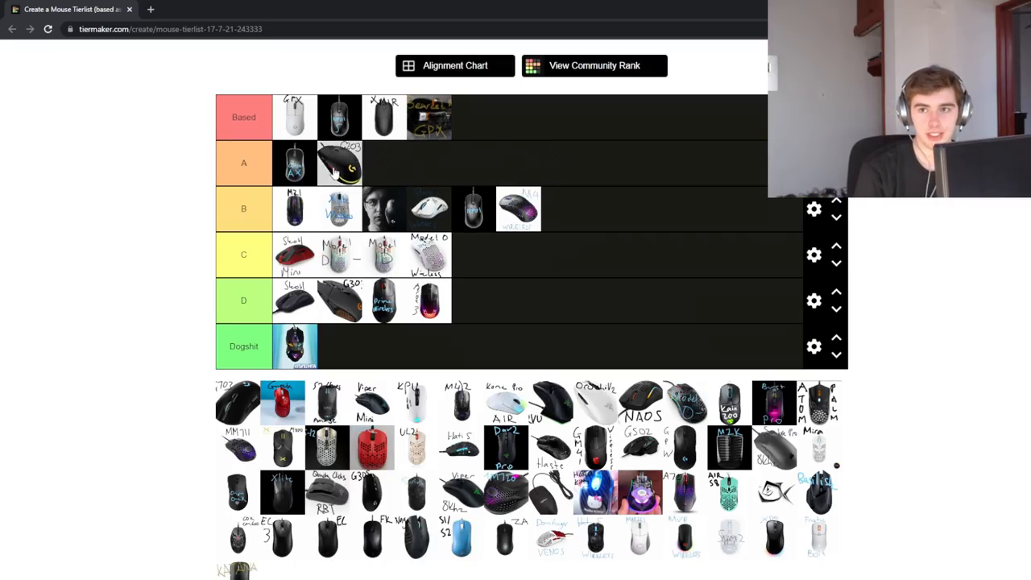
Add the black G703 mouse to the end of the B tier, making seven entries
left_click_drag(339, 162, 606, 200)
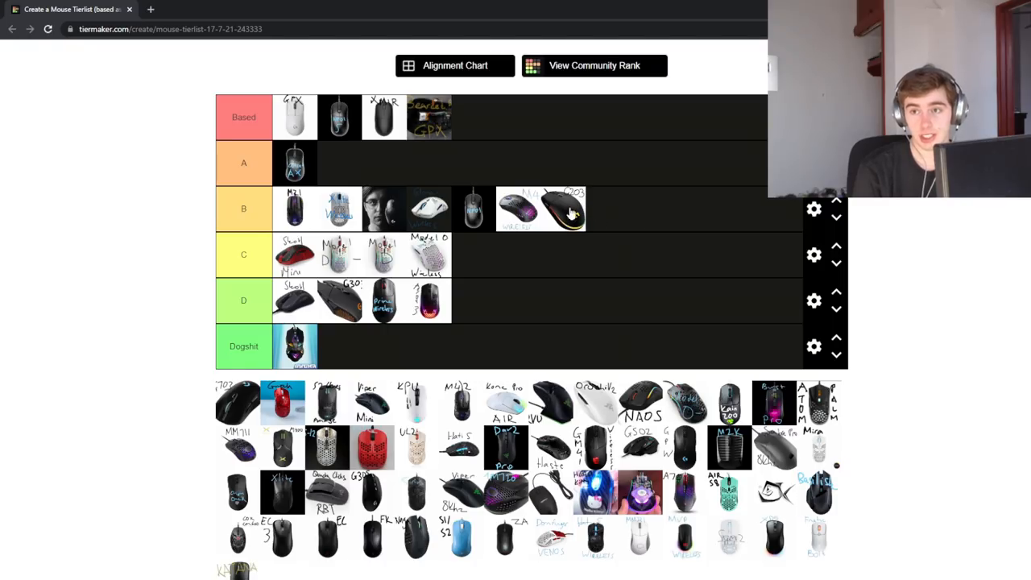
mouse_move(555, 197)
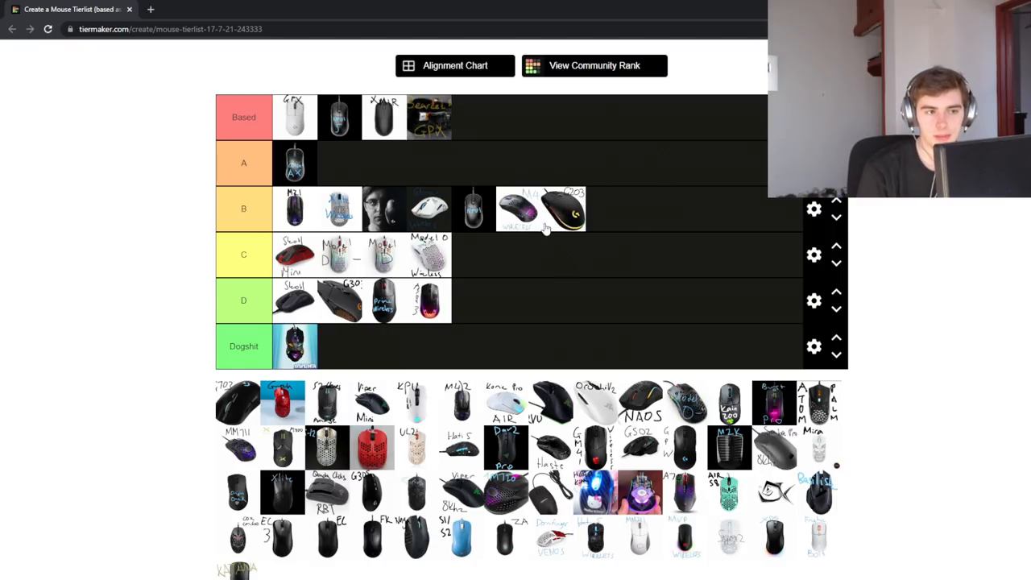
mouse_move(554, 198)
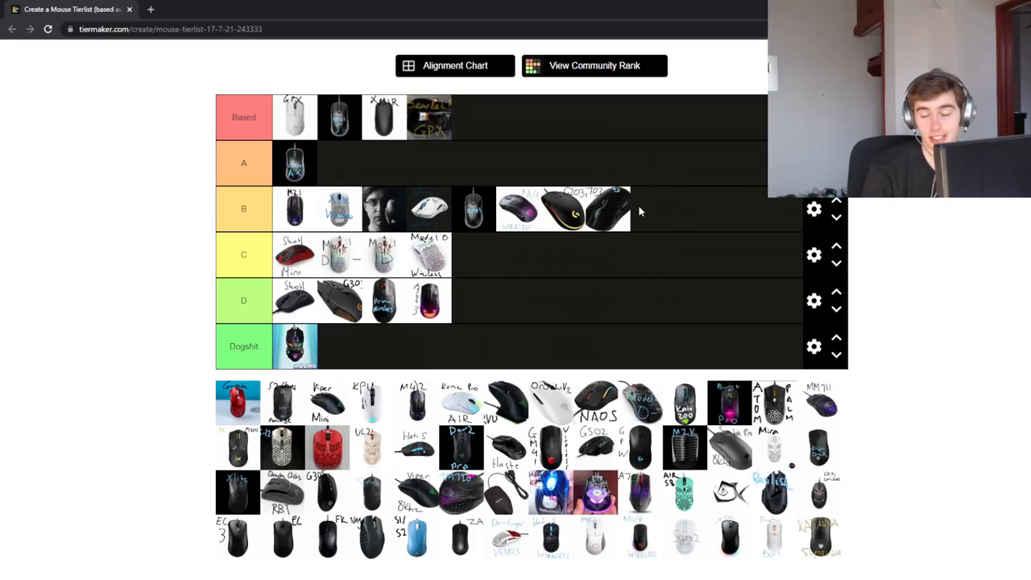
mouse_move(584, 244)
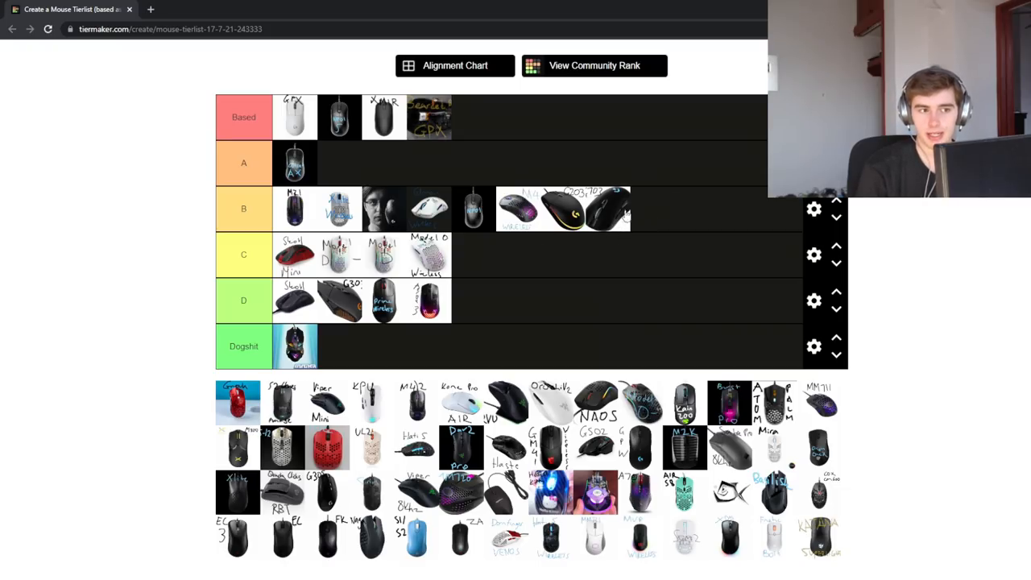
mouse_move(679, 174)
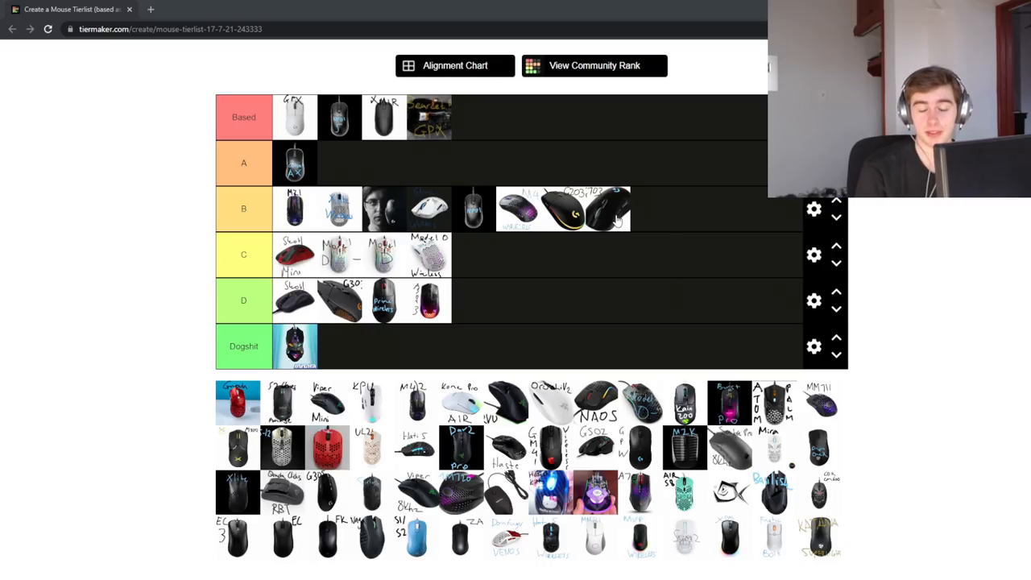
mouse_move(632, 215)
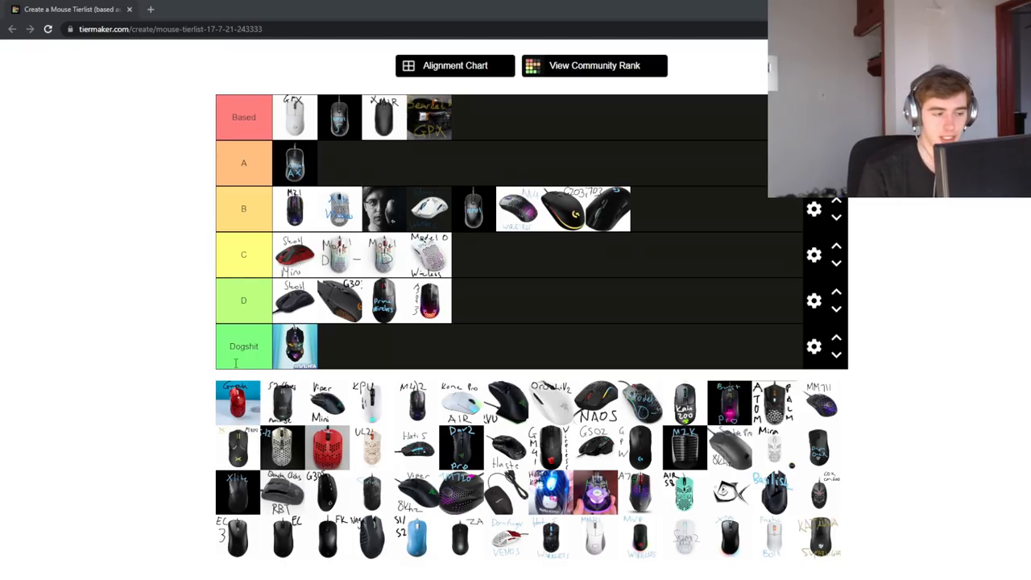
Move the red mouse from the pool into tier B and settle it last
left_click_drag(237, 401, 642, 222)
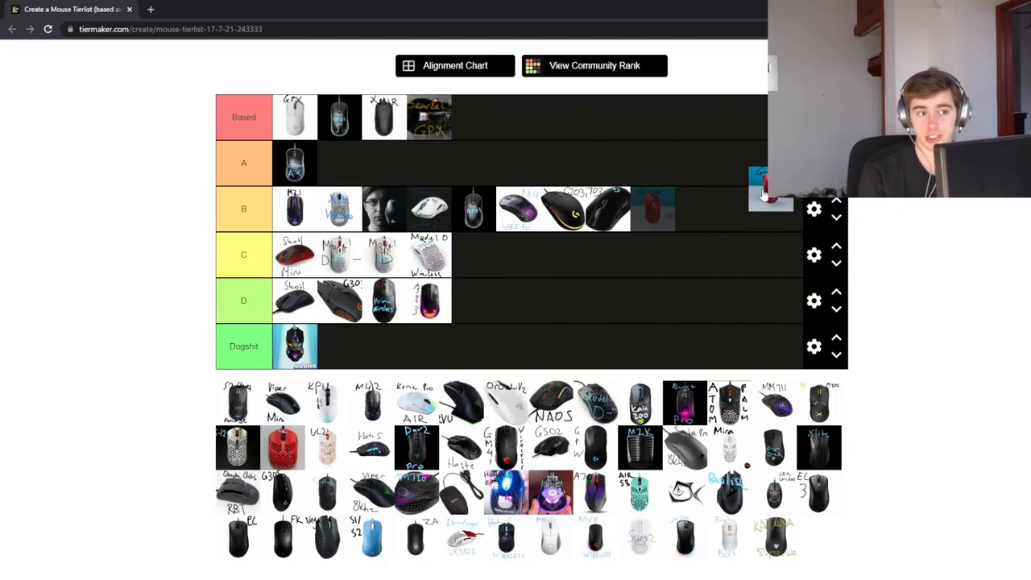
left_click_drag(771, 193, 653, 207)
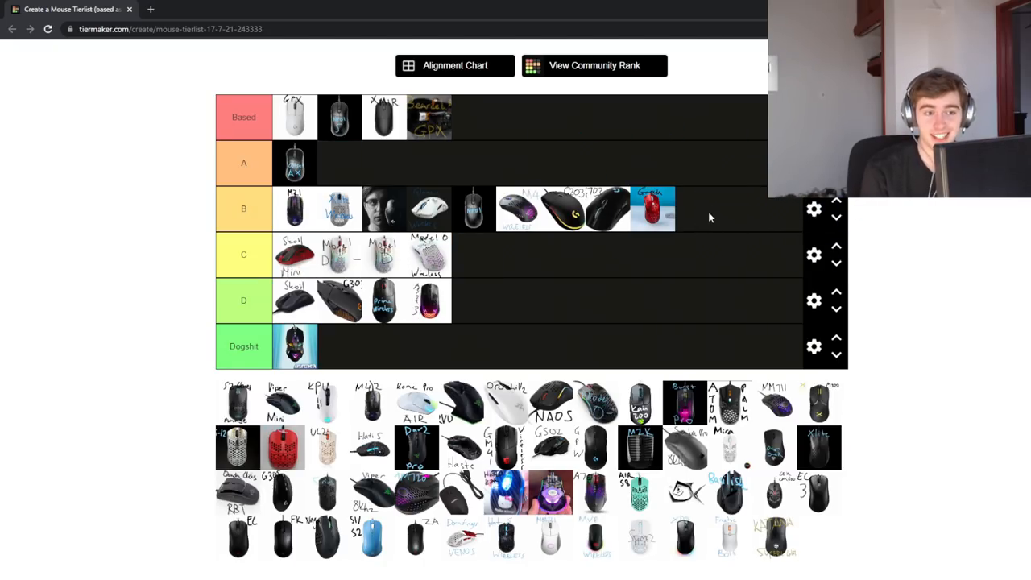
mouse_move(741, 200)
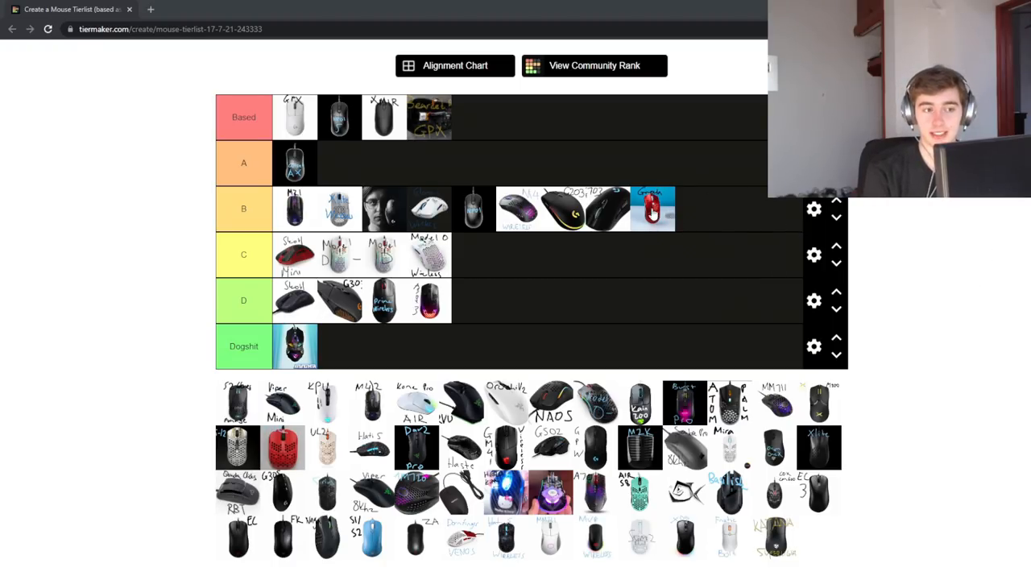
mouse_move(681, 131)
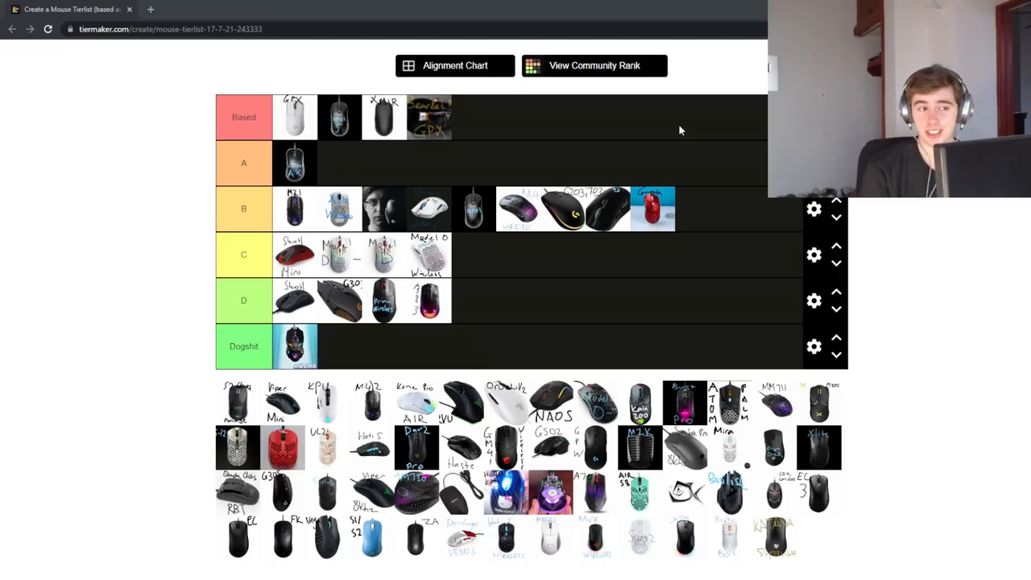
mouse_move(602, 150)
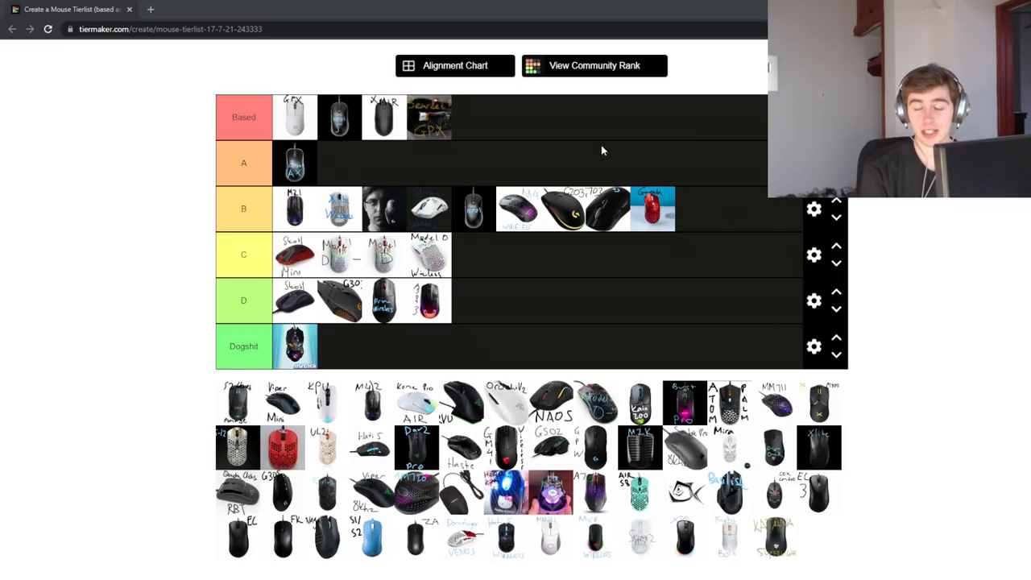
mouse_move(854, 296)
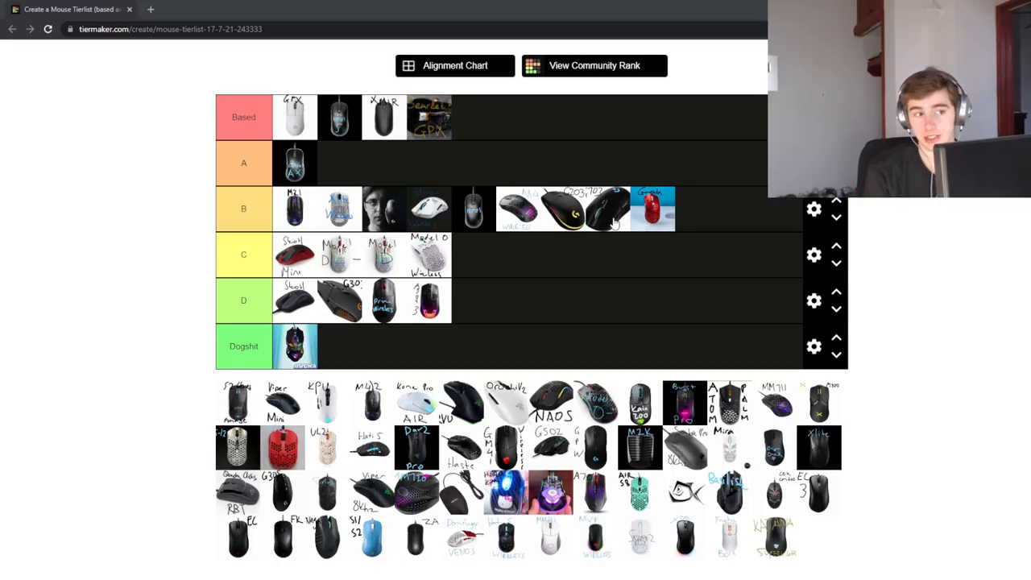
mouse_move(554, 316)
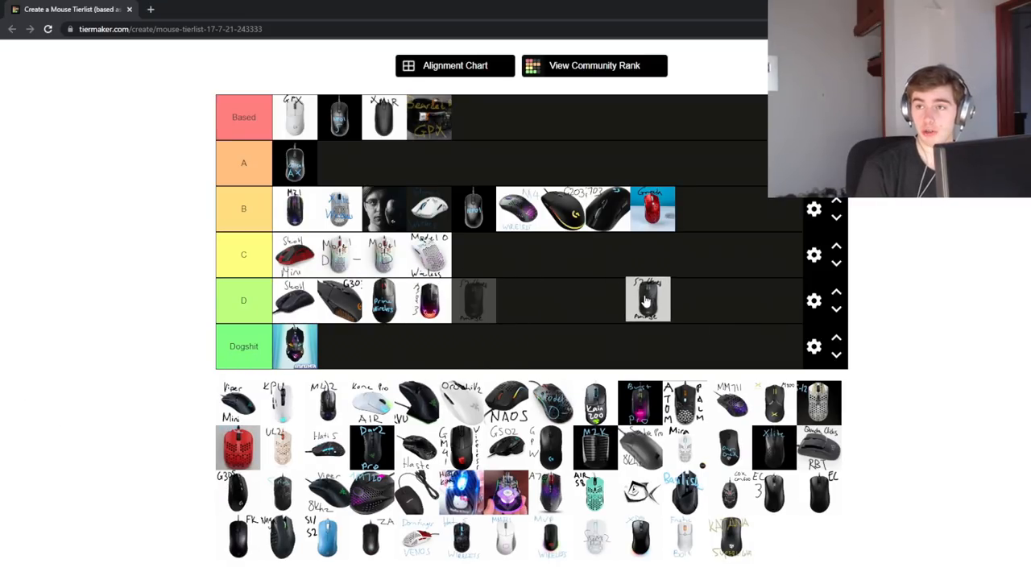
Place a black mouse last in D and the light blue S1/S2 mouse in Based
left_click_drag(649, 300, 689, 278)
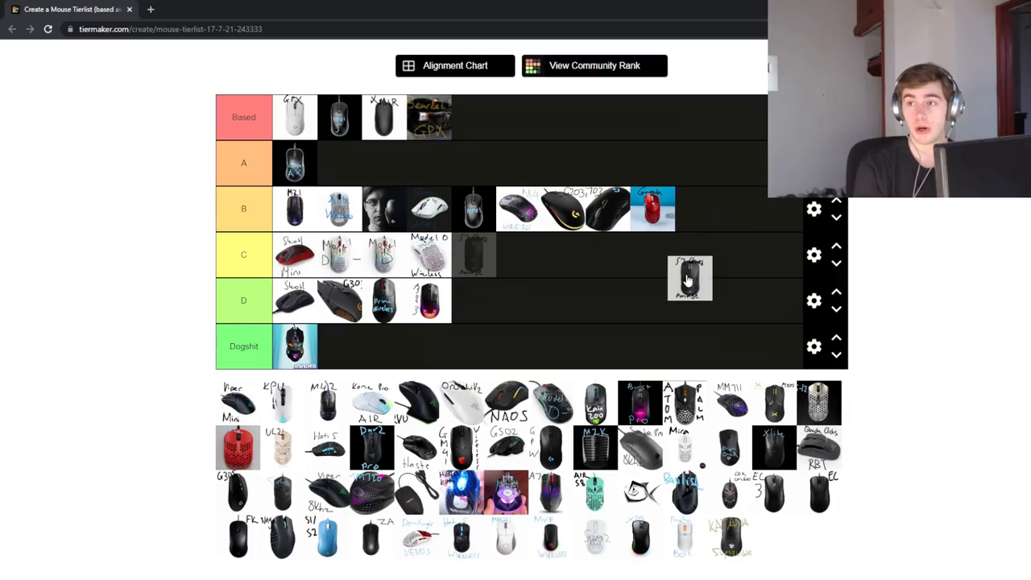
left_click_drag(689, 278, 696, 300)
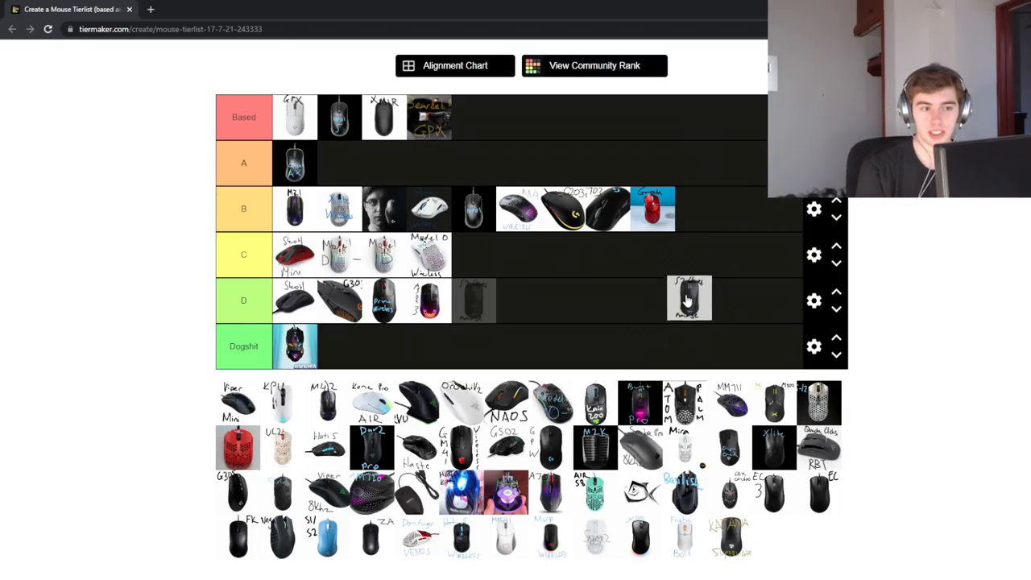
left_click_drag(689, 298, 483, 298)
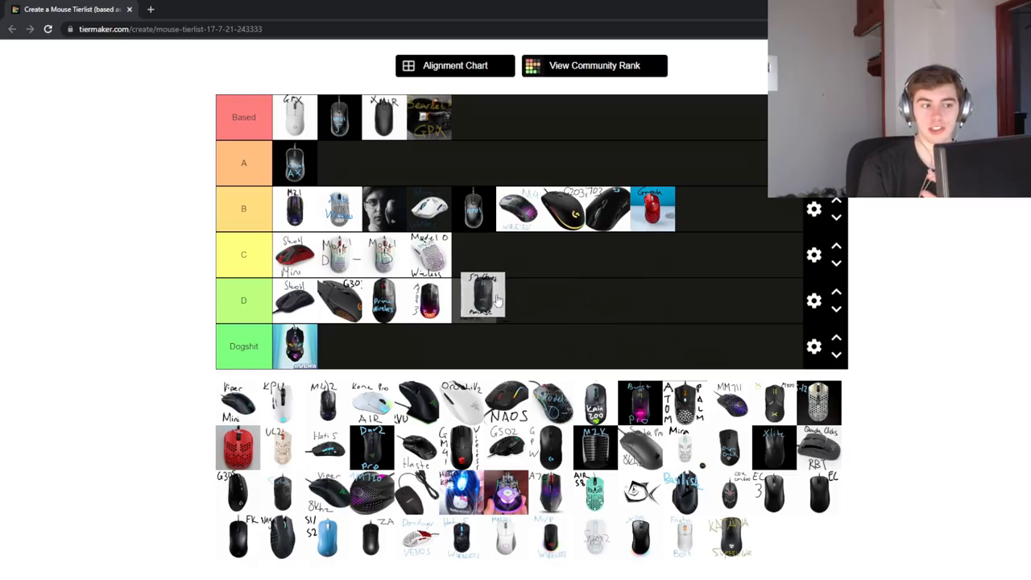
left_click_drag(475, 298, 737, 233)
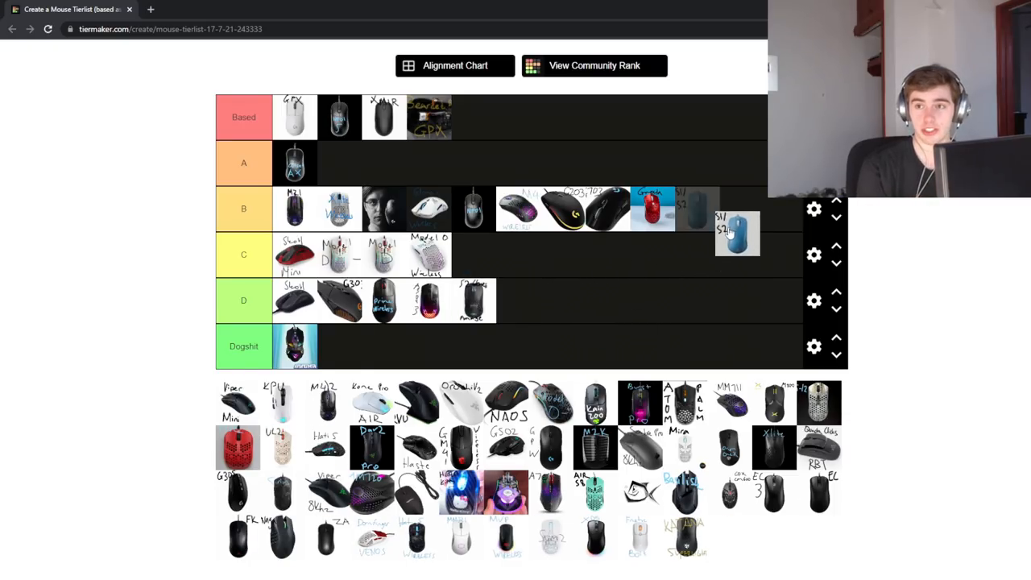
left_click_drag(737, 234, 474, 117)
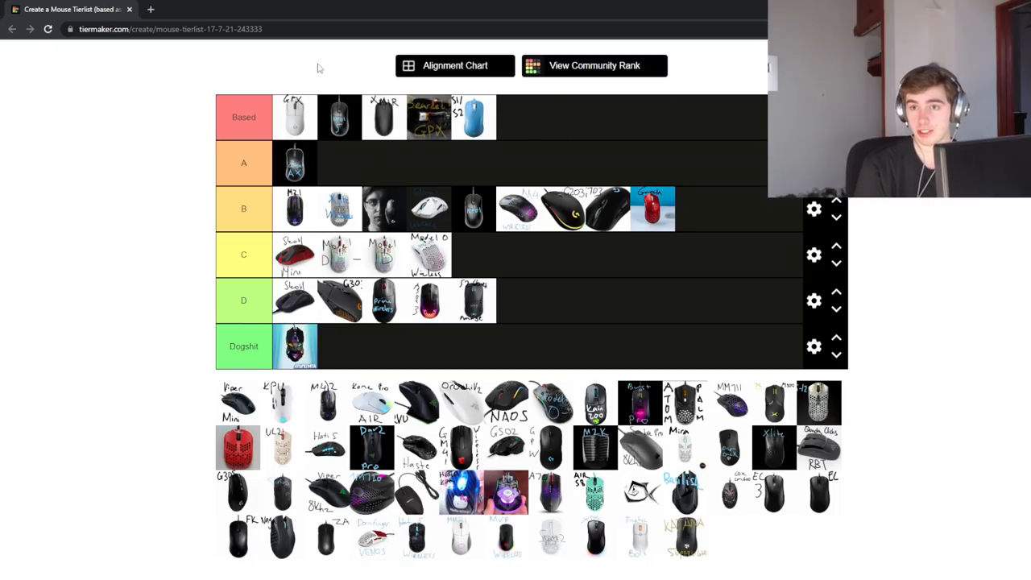
mouse_move(464, 134)
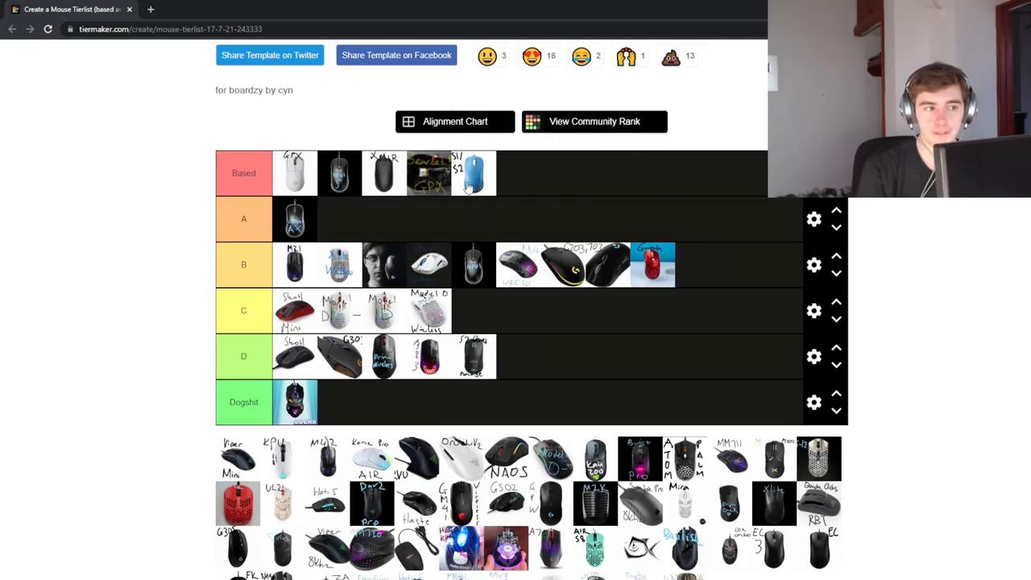
mouse_move(516, 173)
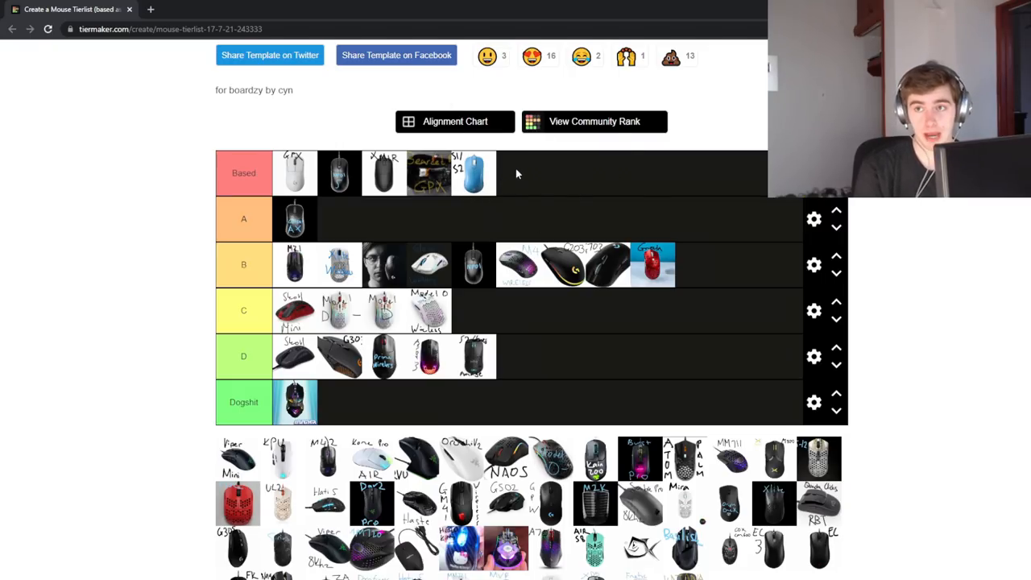
Scroll down through the unranked pool to look for the Viper Mini
scroll("down", 3)
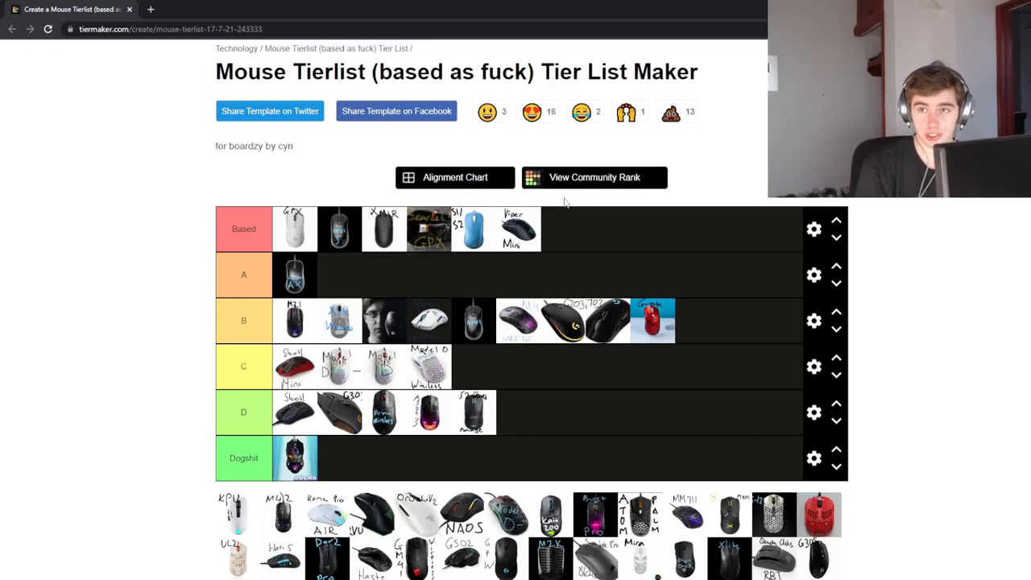
scroll("down", 3)
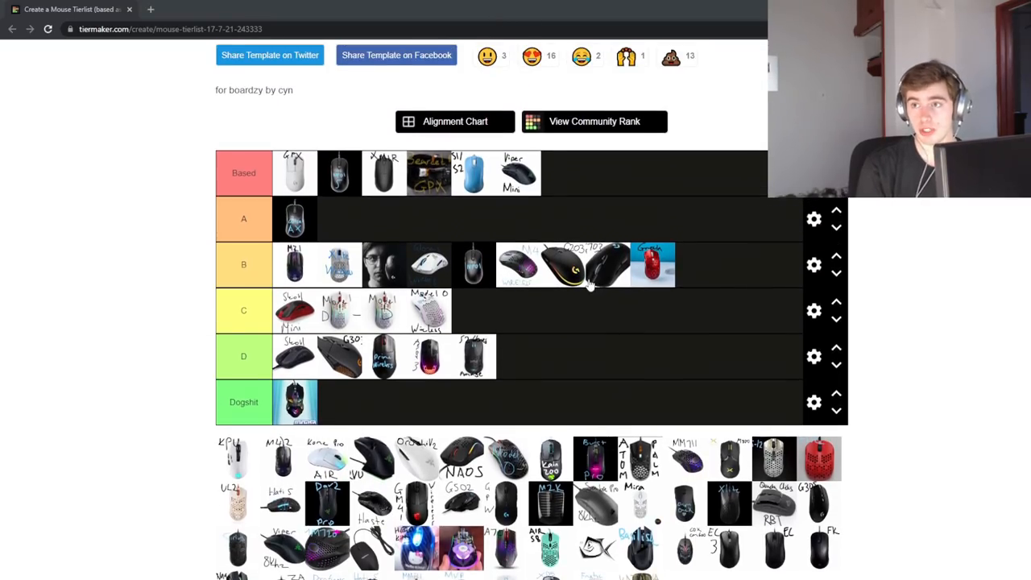
scroll("down", 3)
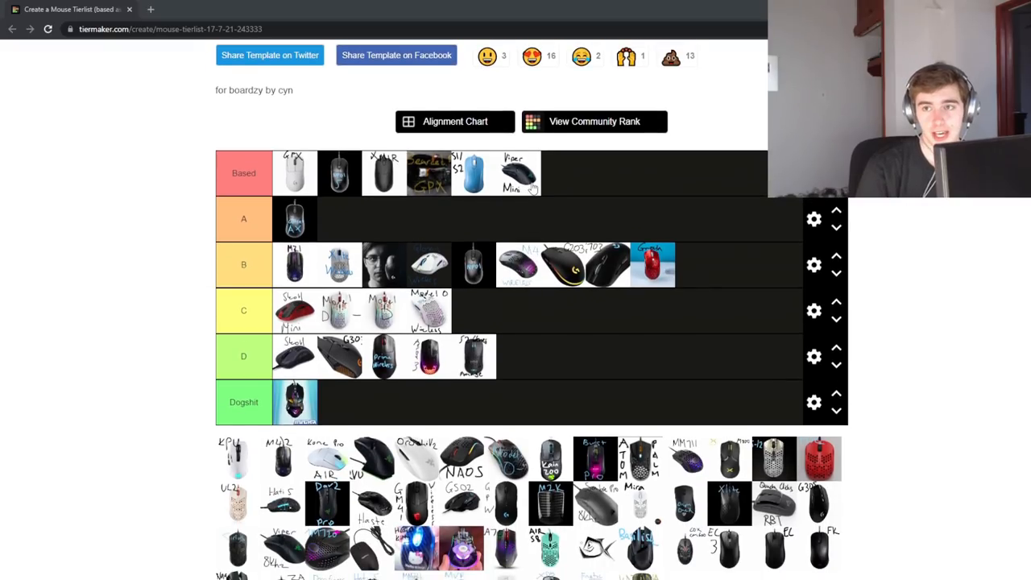
scroll("down", 3)
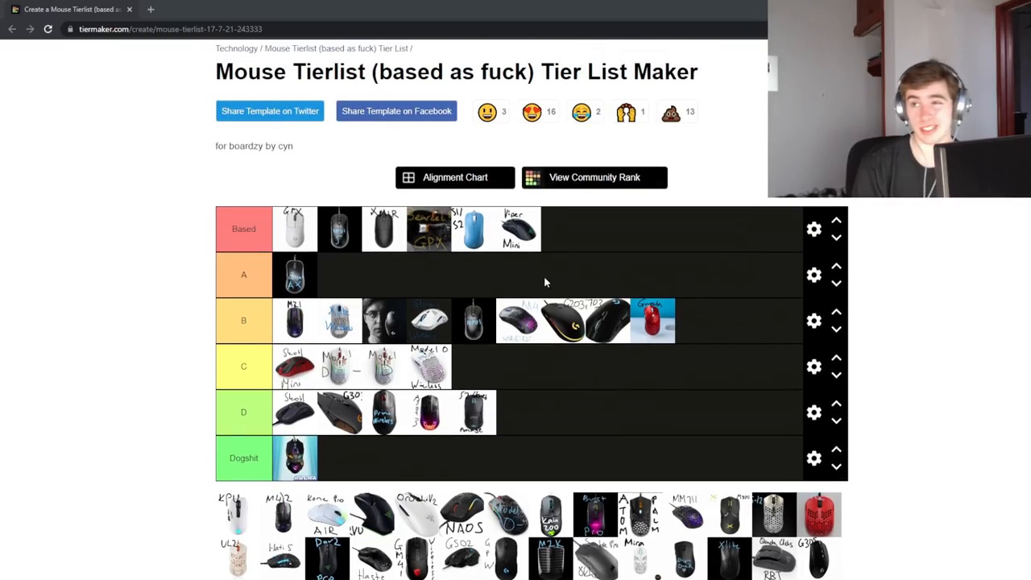
scroll("down", 3)
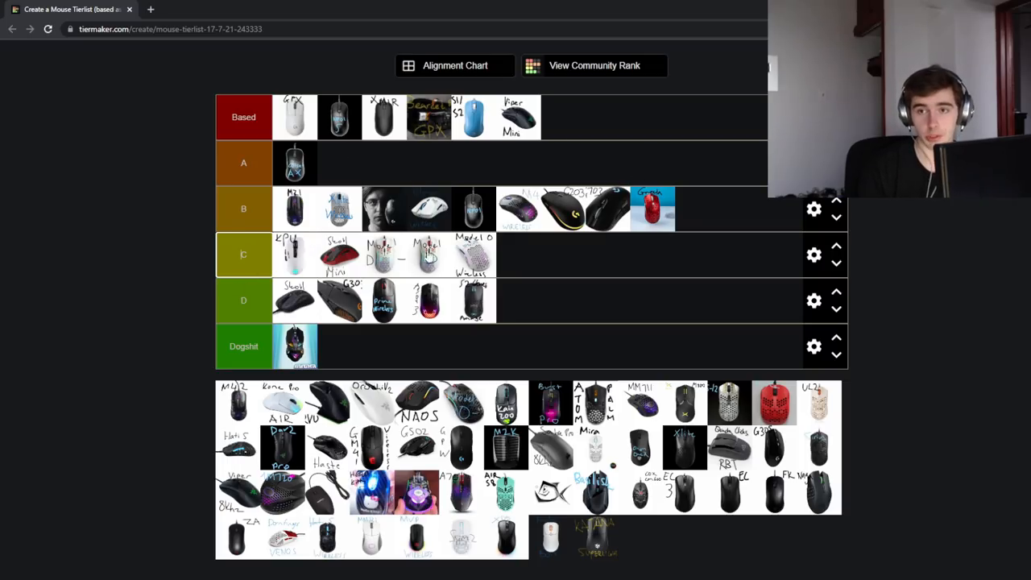
mouse_move(205, 274)
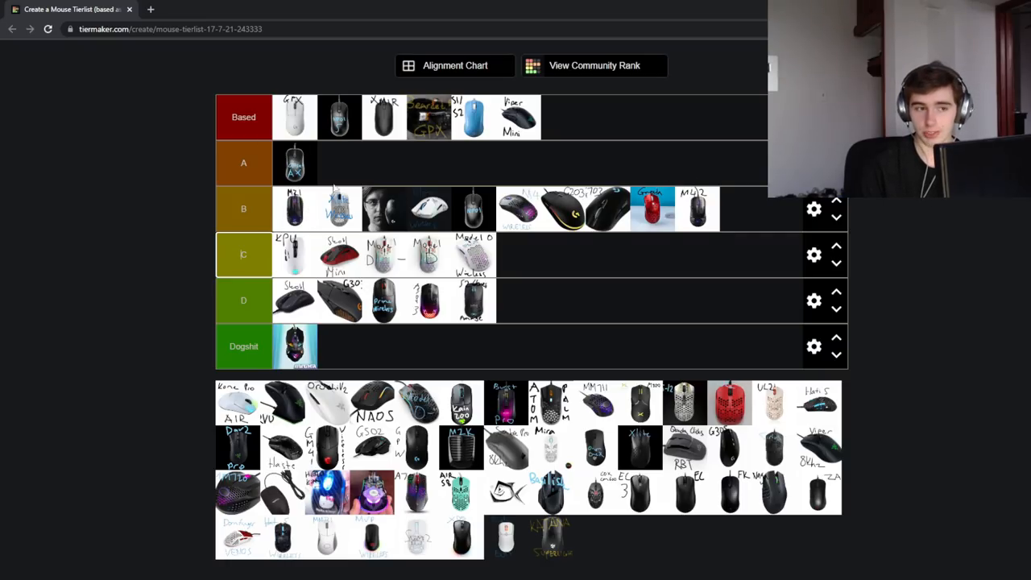
mouse_move(719, 253)
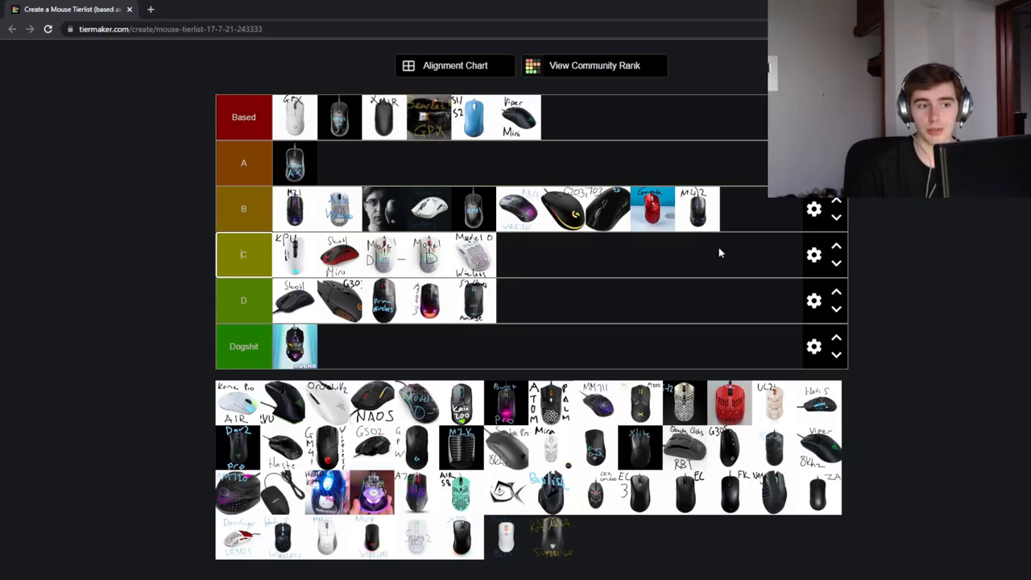
mouse_move(761, 199)
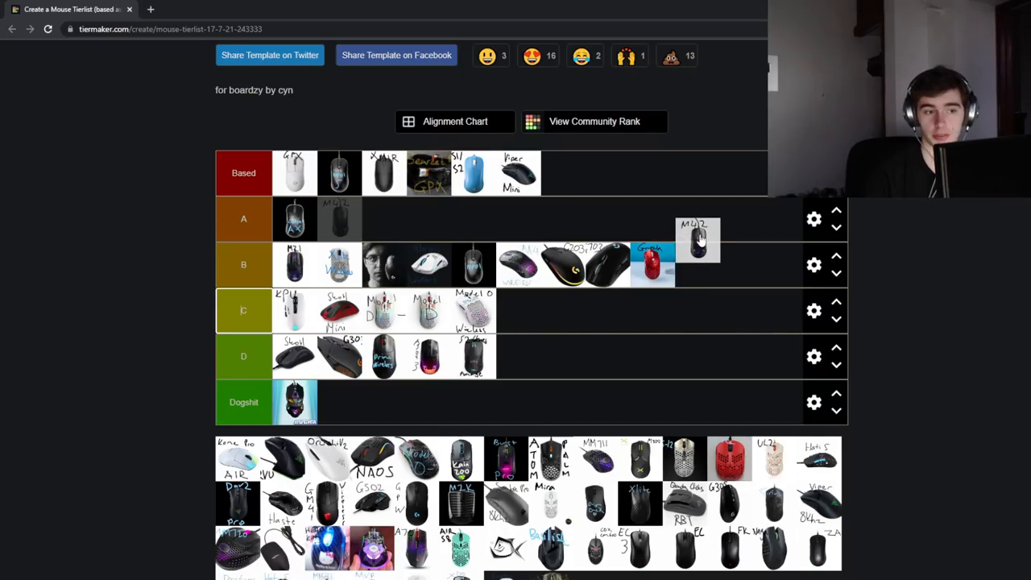
left_click_drag(698, 238, 698, 264)
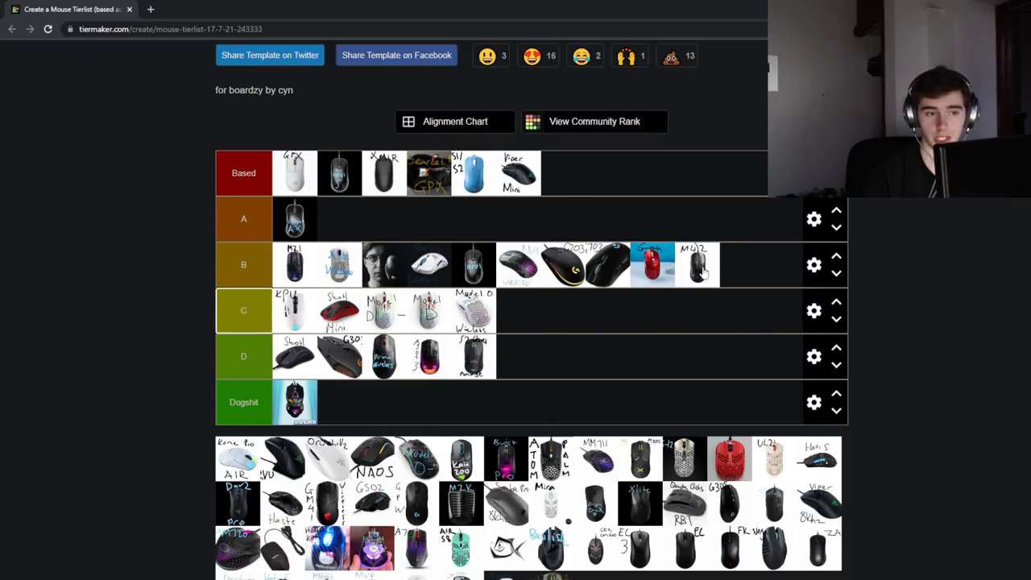
scroll("down", 3)
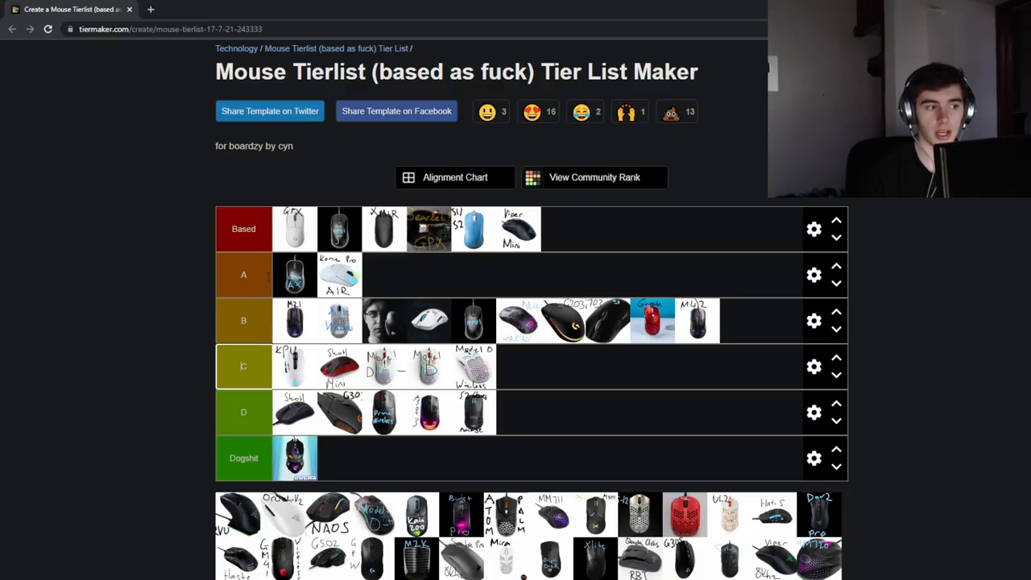
scroll("down", 3)
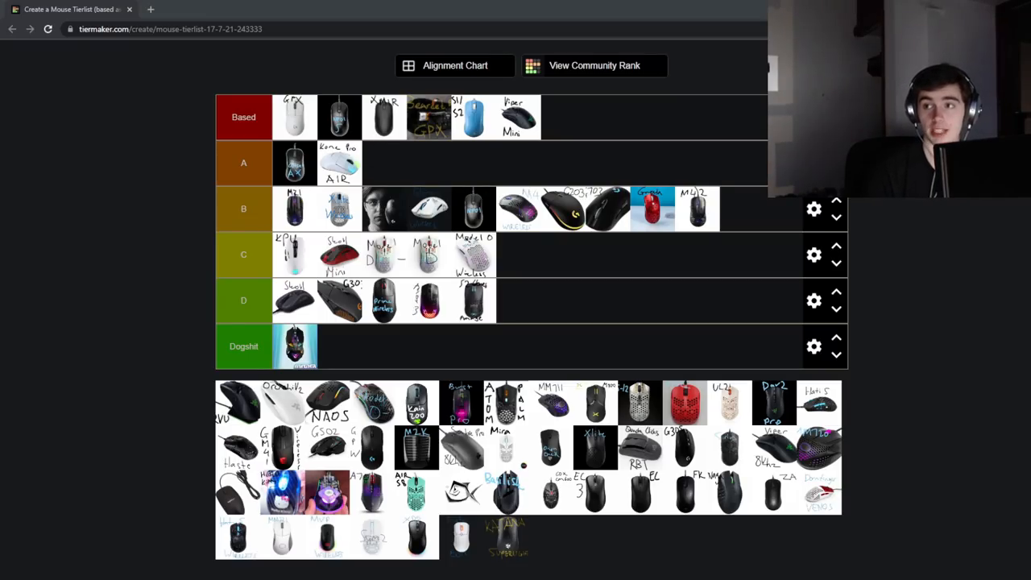
mouse_move(463, 171)
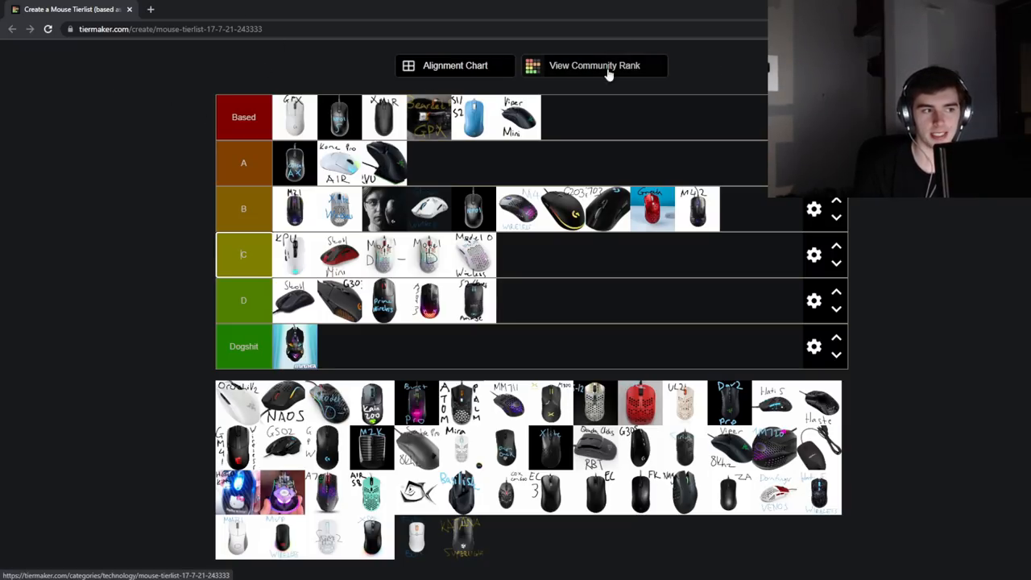
mouse_move(638, 109)
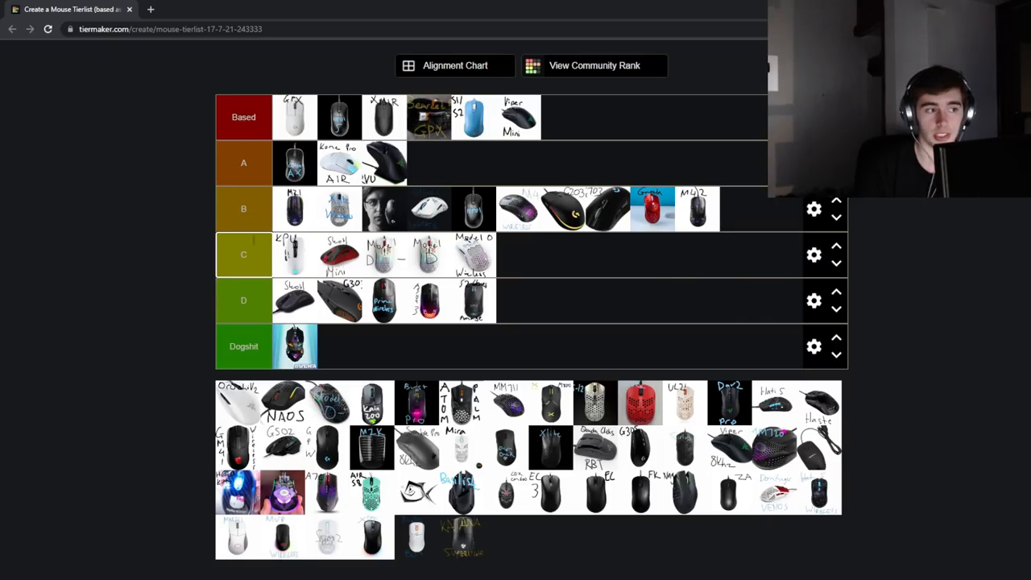
mouse_move(454, 160)
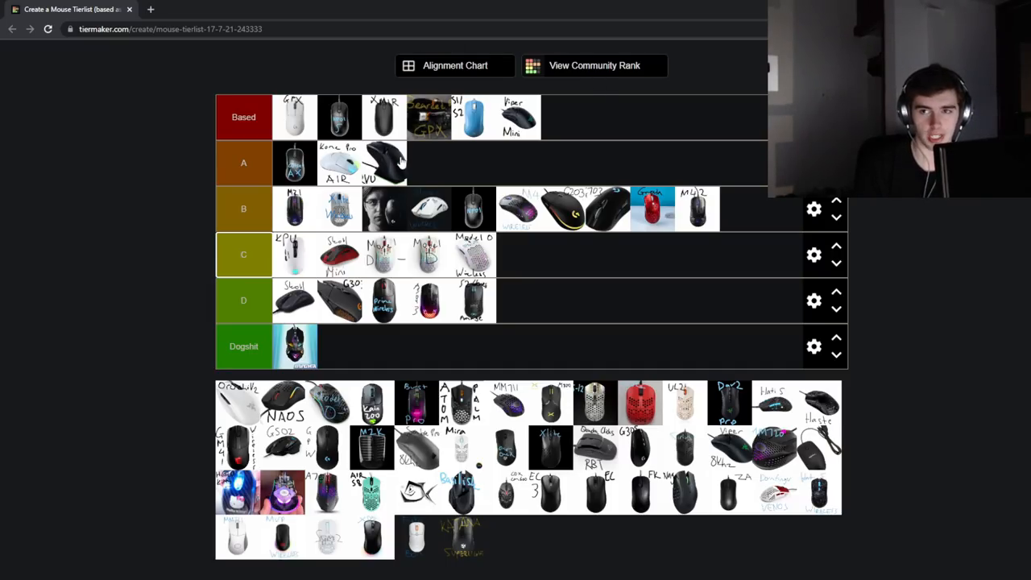
mouse_move(439, 167)
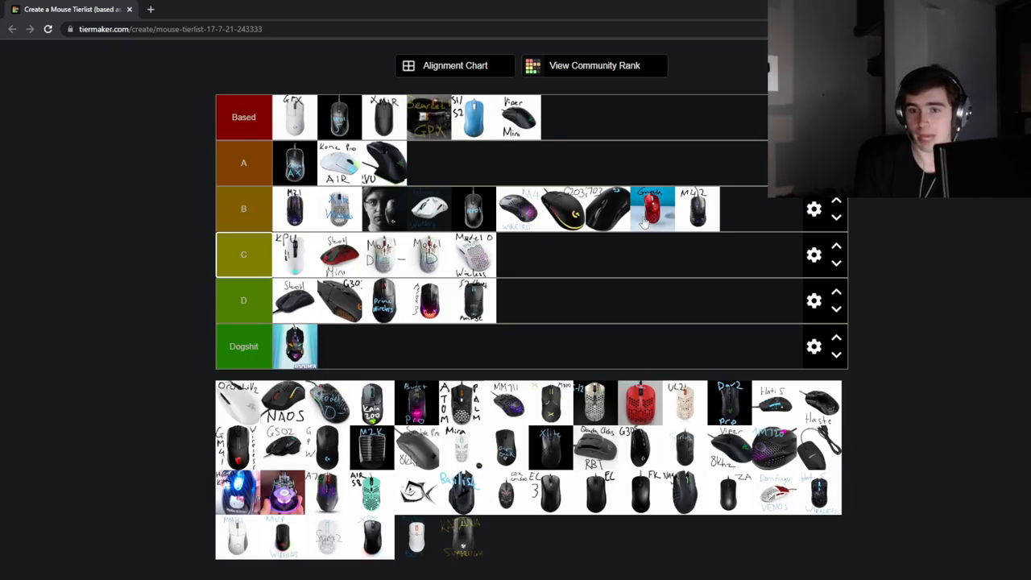
mouse_move(479, 187)
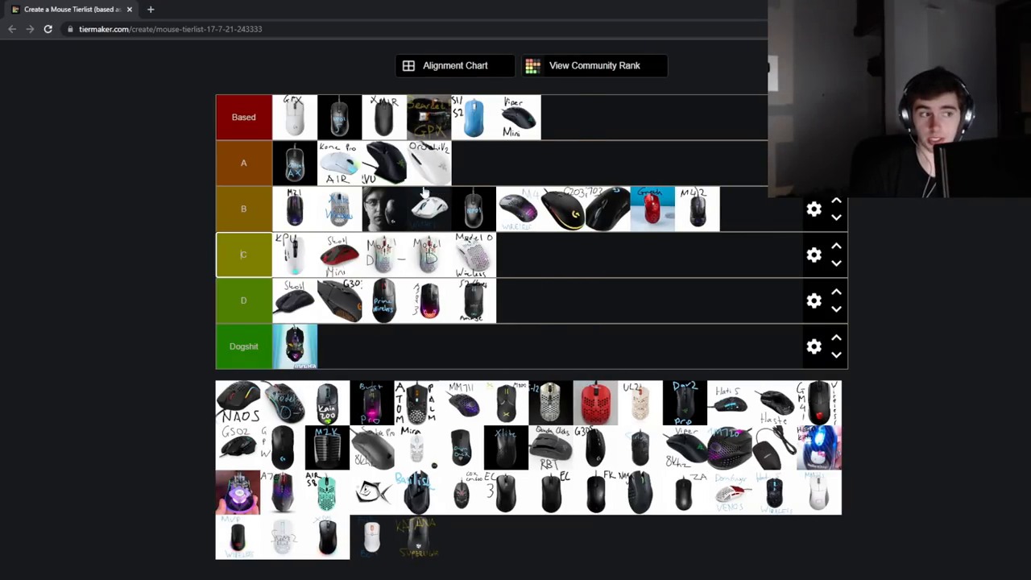
mouse_move(311, 169)
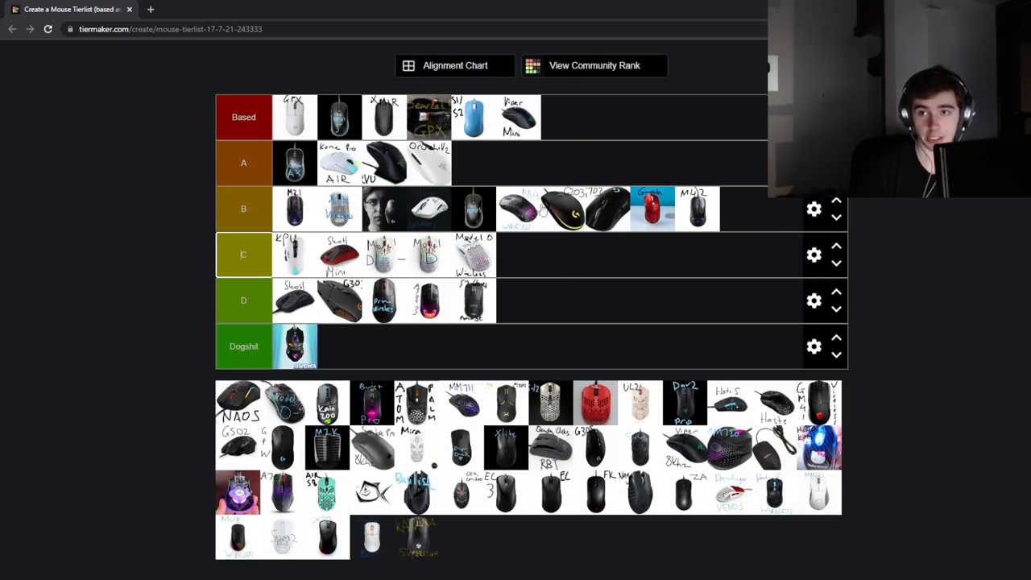
mouse_move(565, 115)
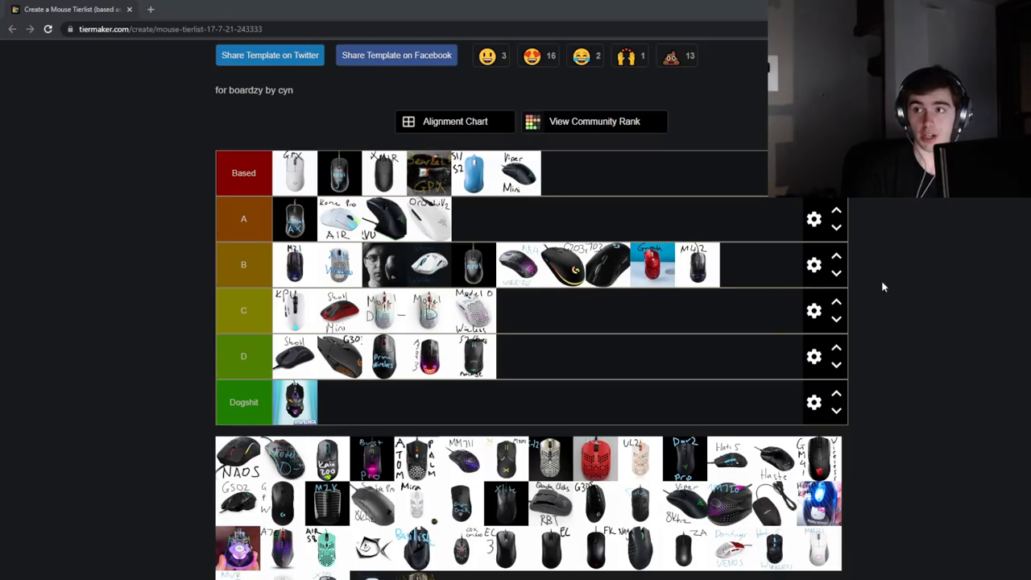
mouse_move(518, 219)
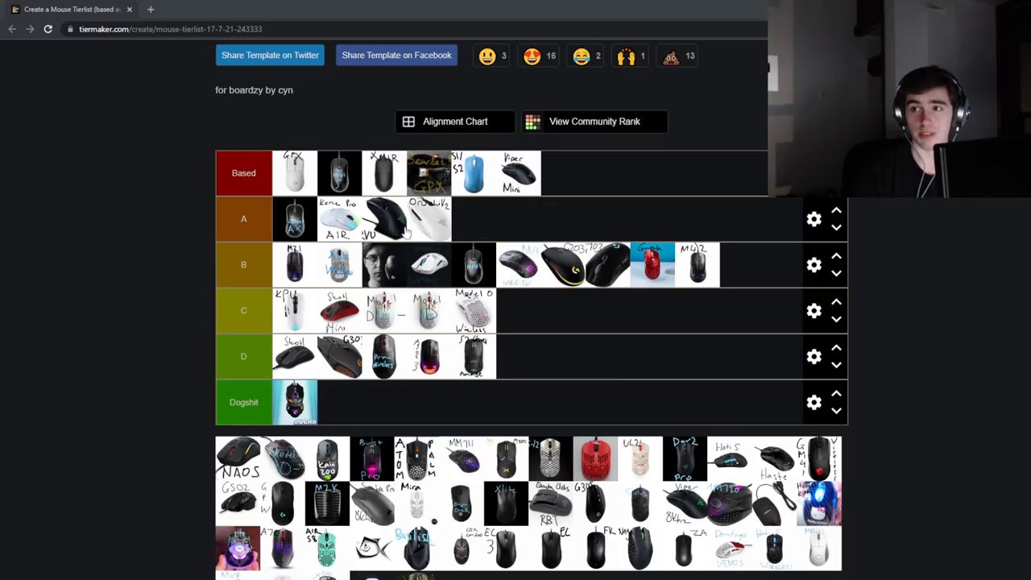
scroll("down", 3)
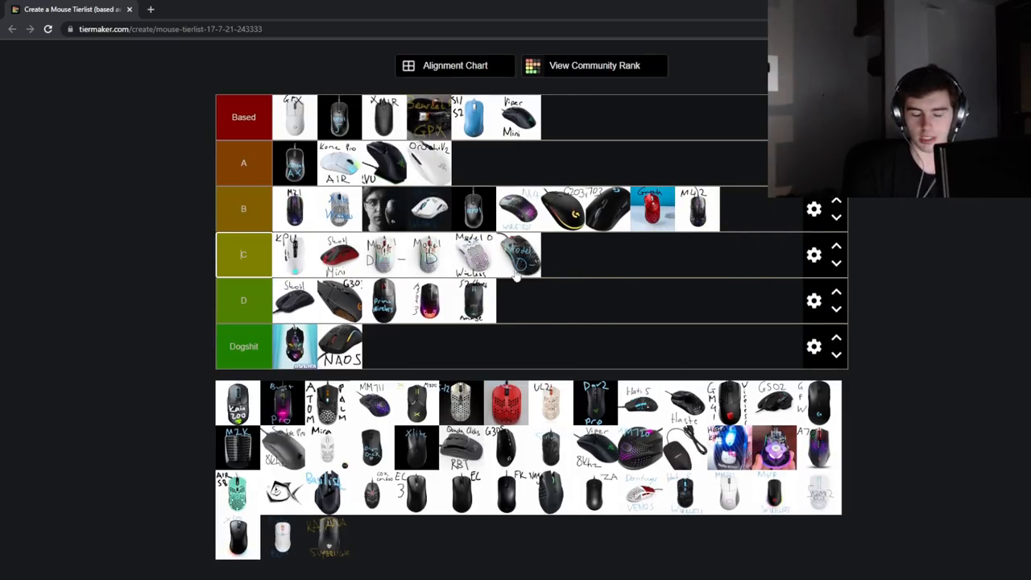
mouse_move(548, 253)
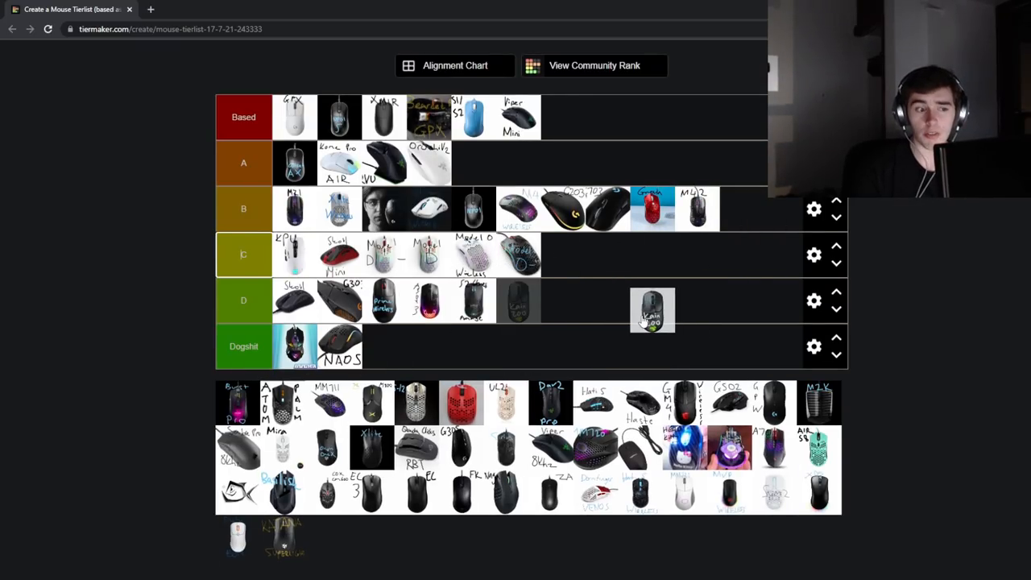
Try the Kain 200 in the top tiers, then drop it into Dogshit
left_click_drag(653, 310, 622, 149)
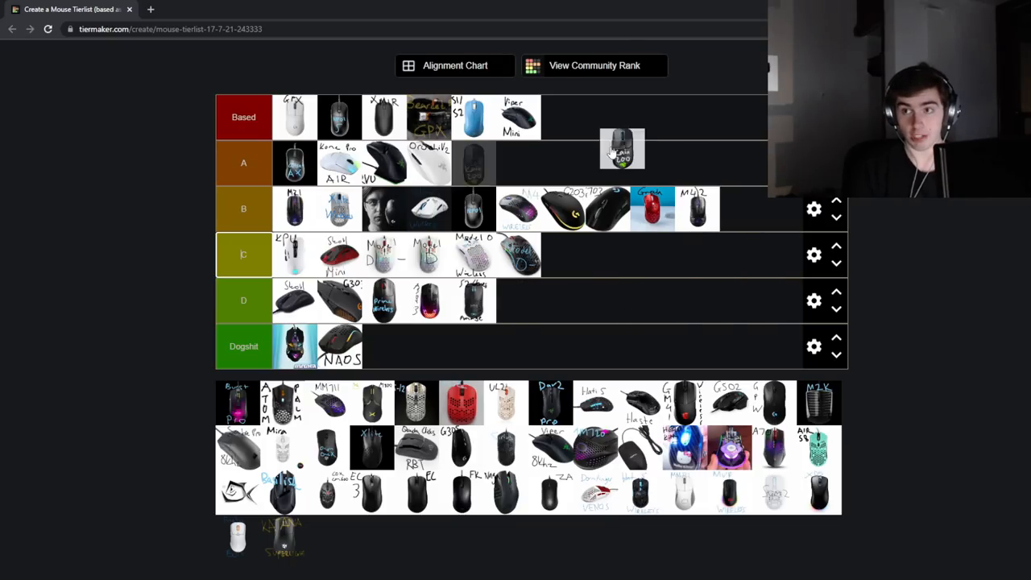
left_click_drag(622, 149, 564, 117)
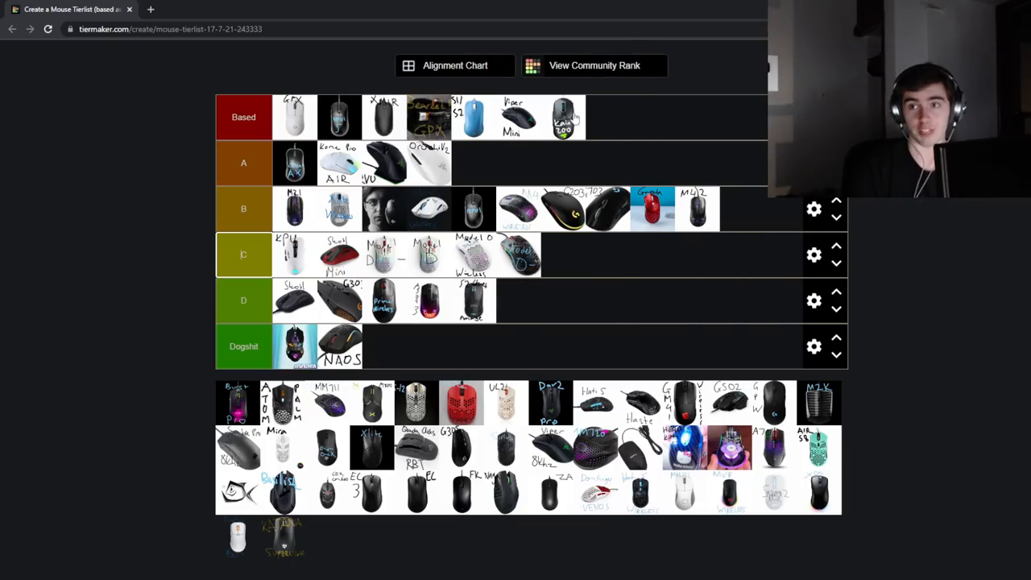
left_click_drag(564, 117, 384, 346)
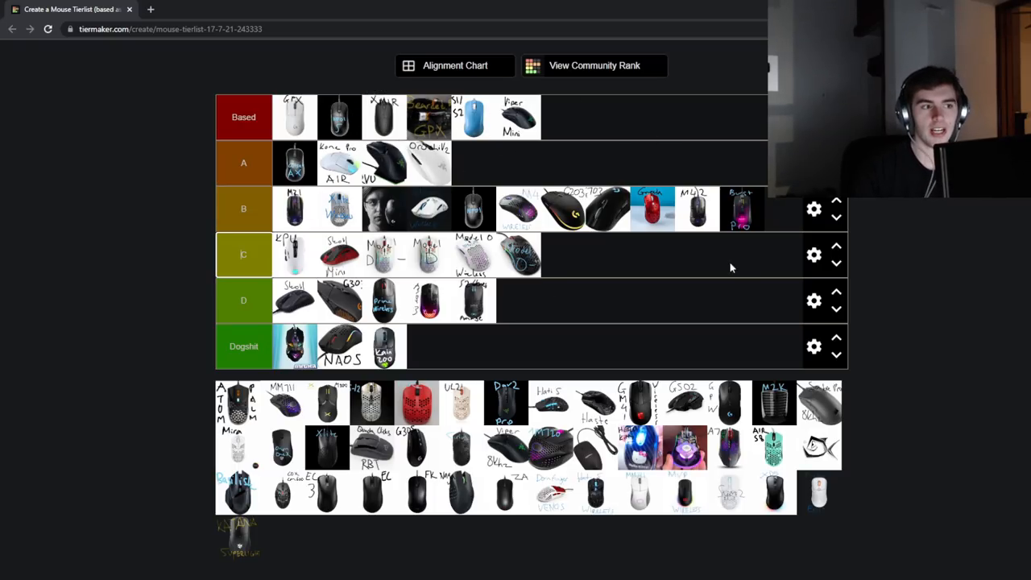
mouse_move(740, 155)
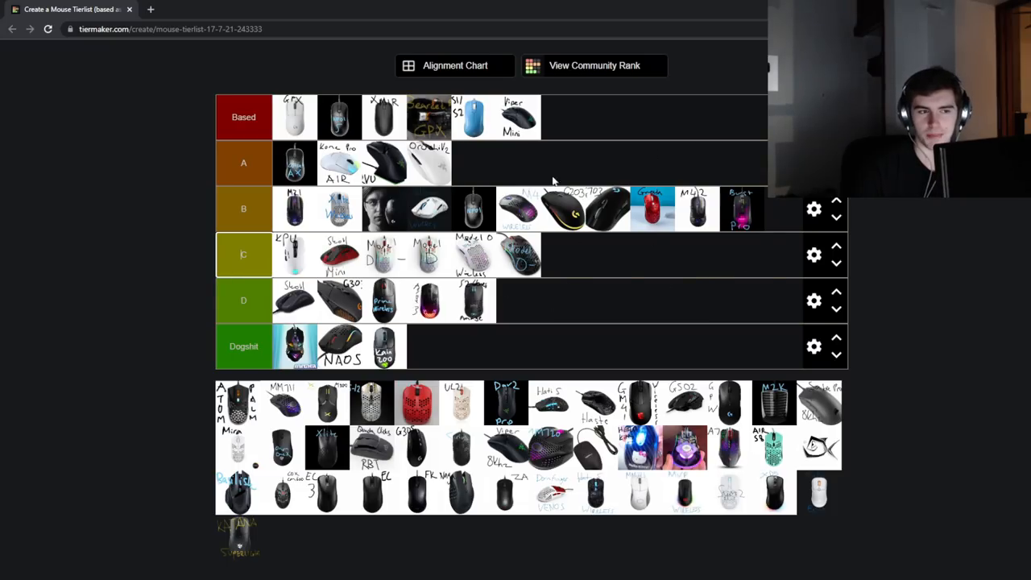
mouse_move(502, 185)
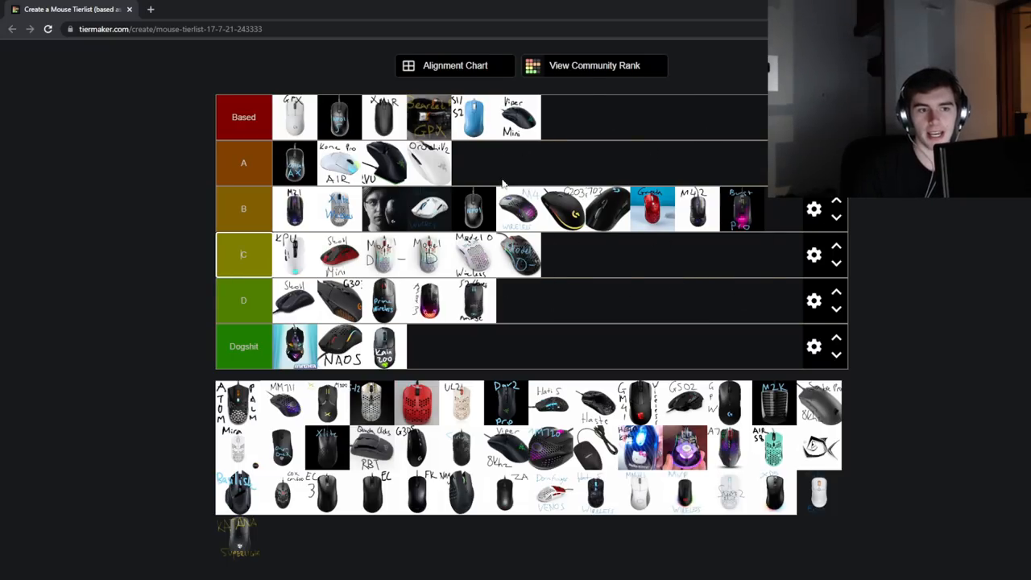
mouse_move(665, 240)
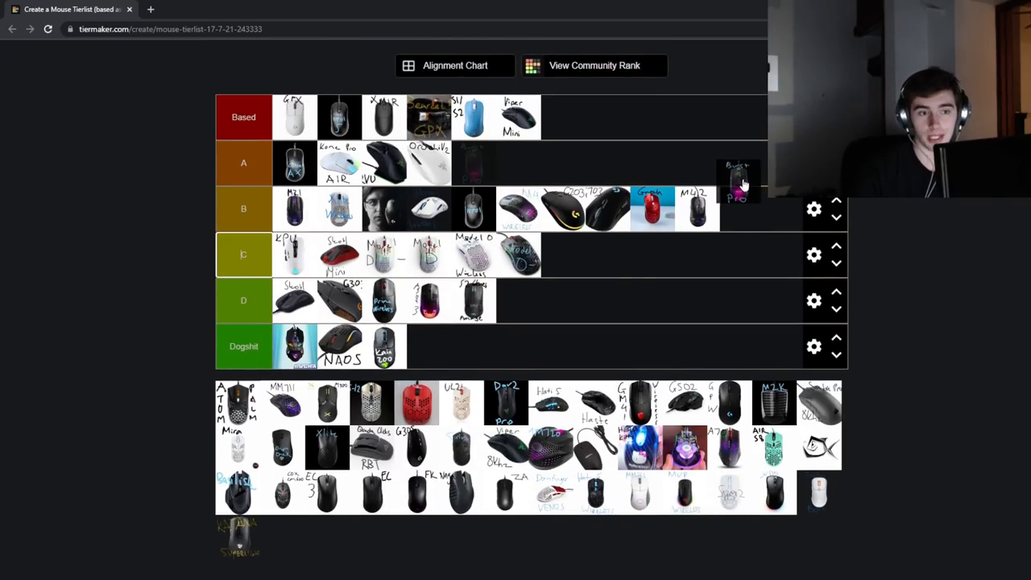
Scroll down the page to view the remaining unranked mice
scroll("down", 3)
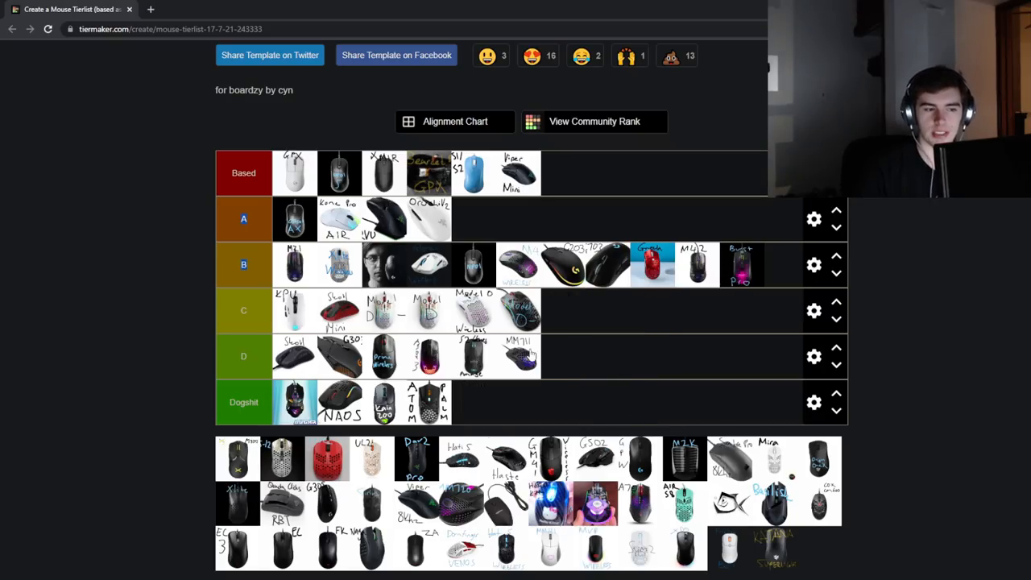
mouse_move(532, 356)
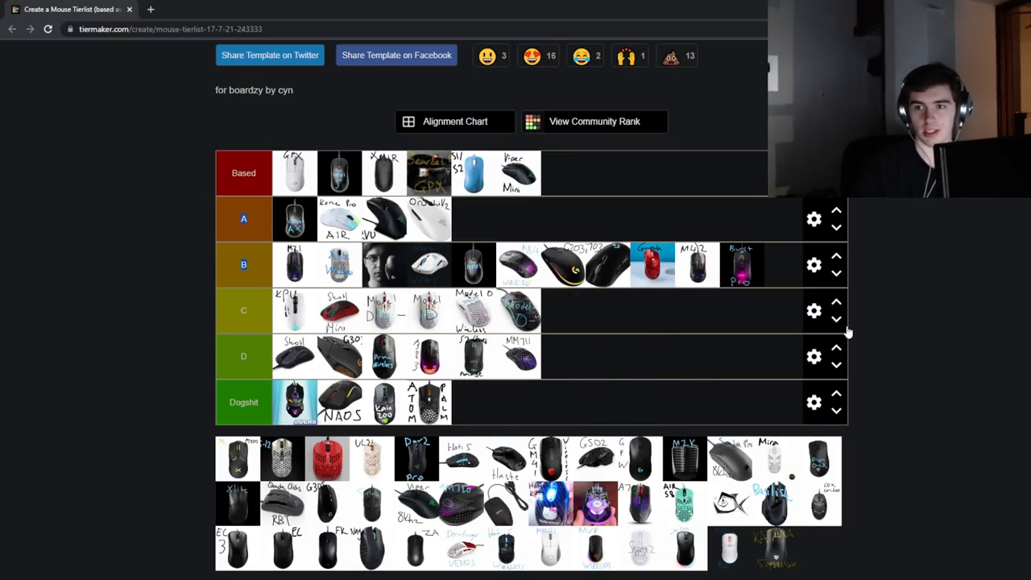
mouse_move(520, 267)
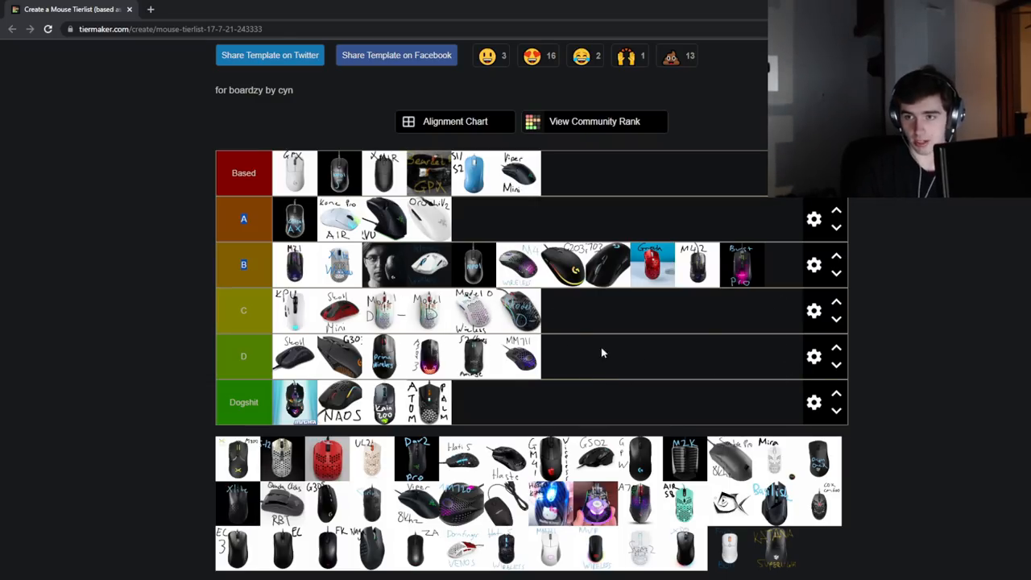
mouse_move(586, 353)
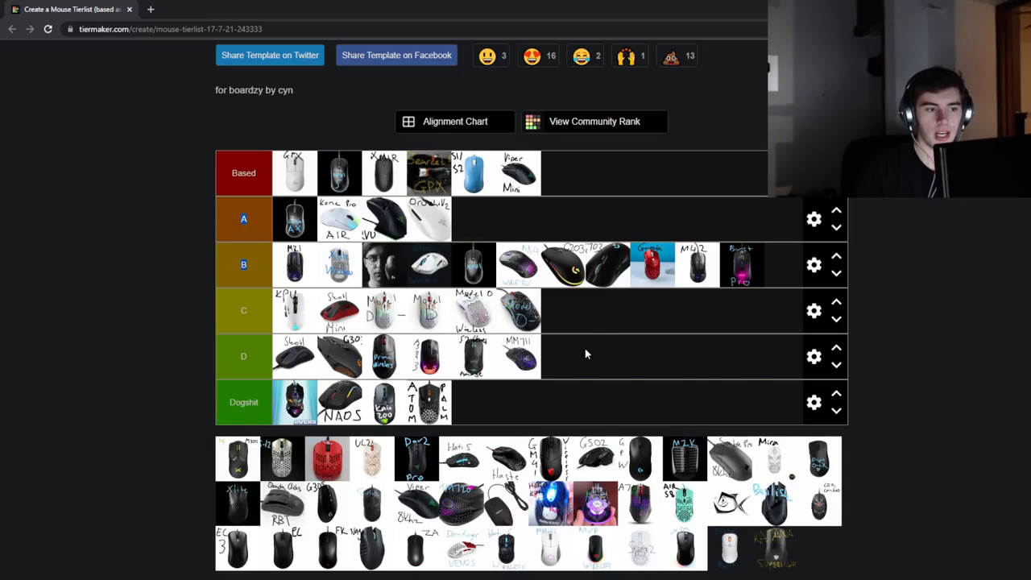
mouse_move(553, 375)
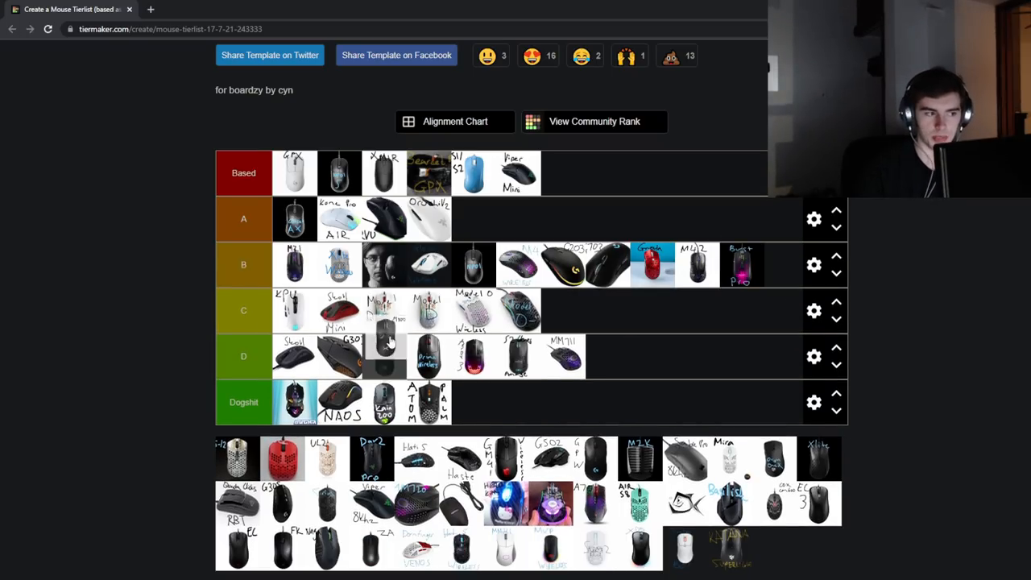
Scroll down the page to locate the HyperX mouse in the pool
scroll("down", 3)
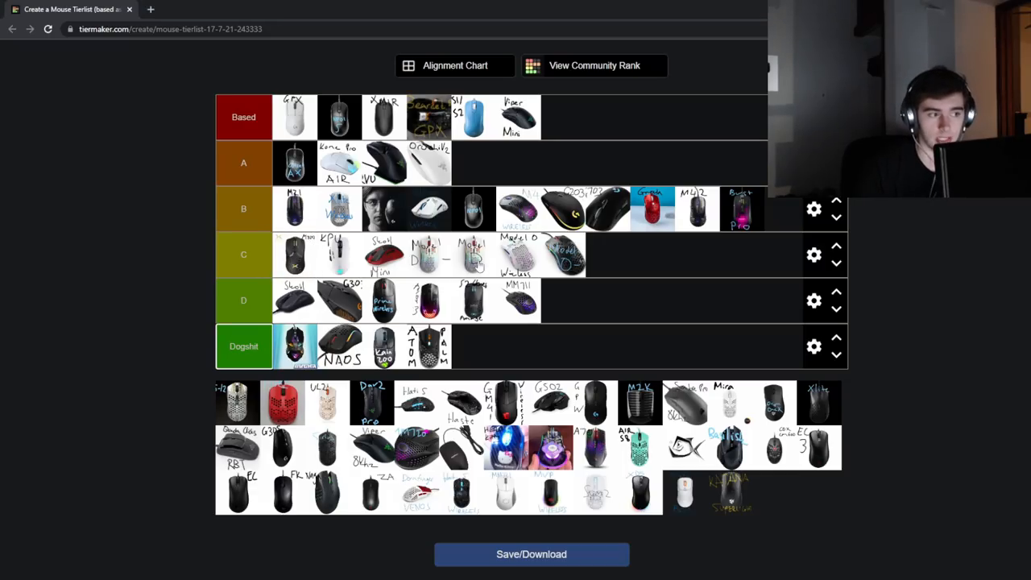
mouse_move(523, 154)
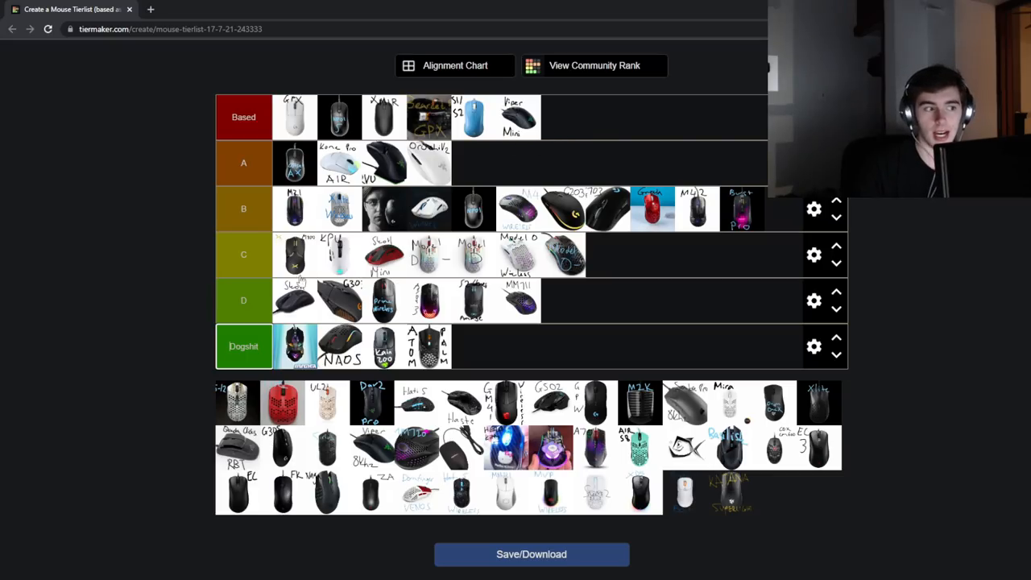
mouse_move(292, 241)
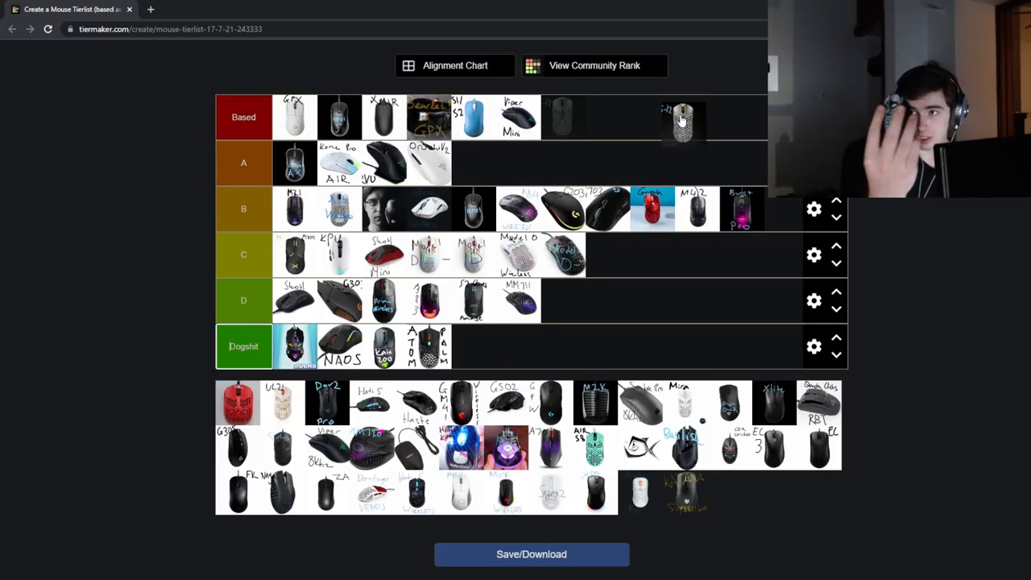
Drop the white honeycomb mouse after the Viper Mini, making Based seven mice
left_click_drag(682, 121, 561, 116)
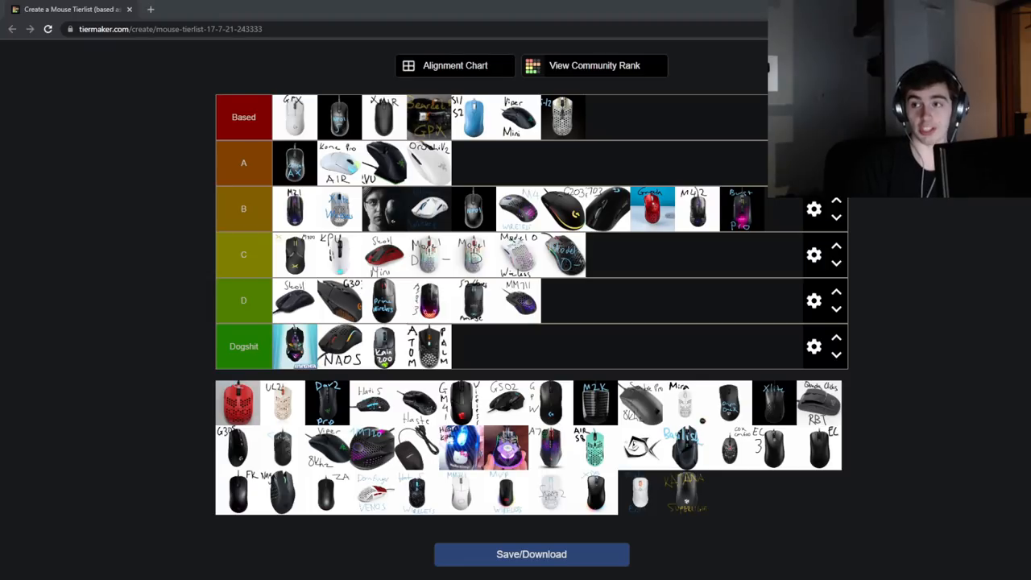
mouse_move(491, 200)
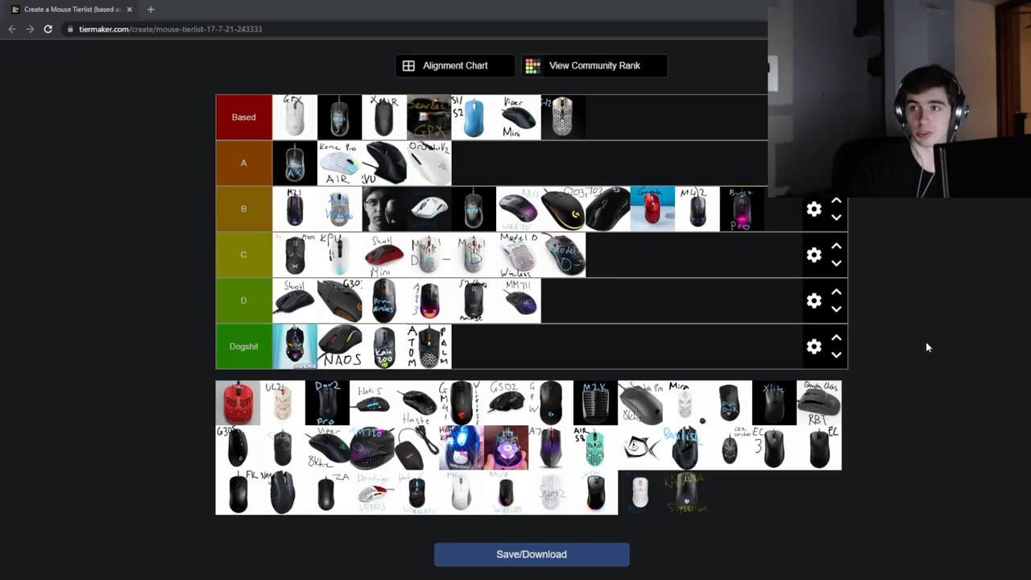
mouse_move(696, 251)
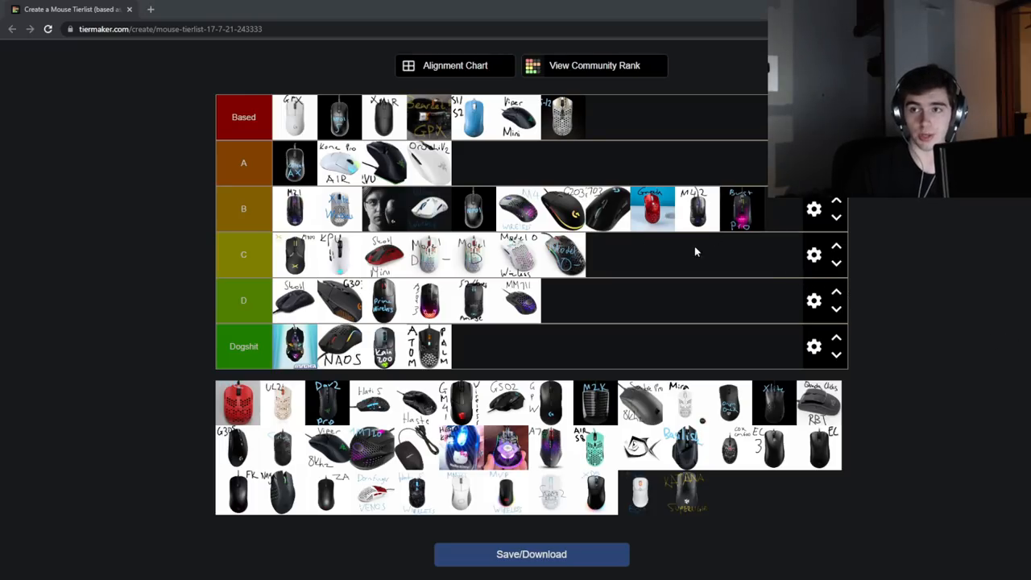
mouse_move(713, 272)
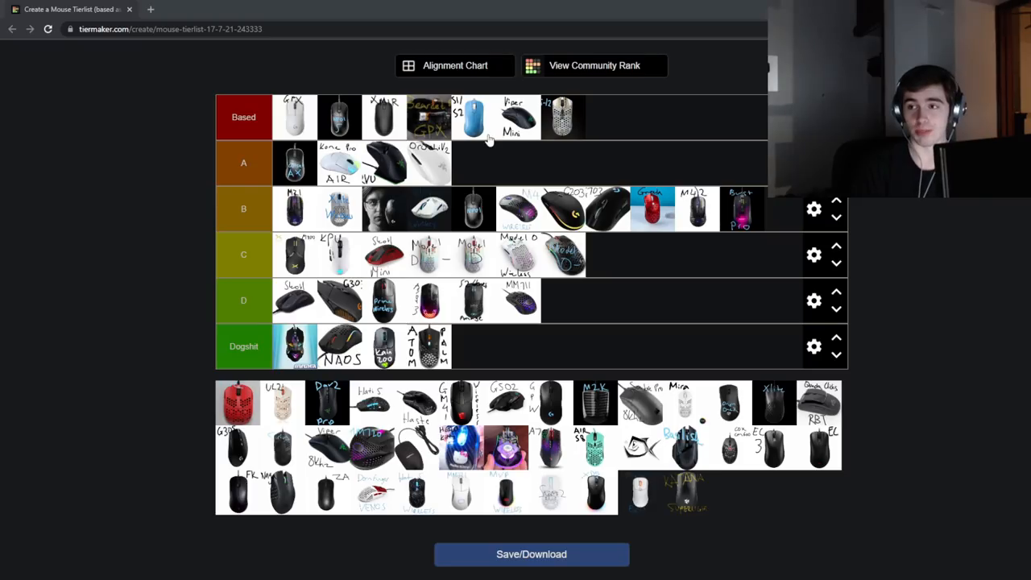
mouse_move(580, 119)
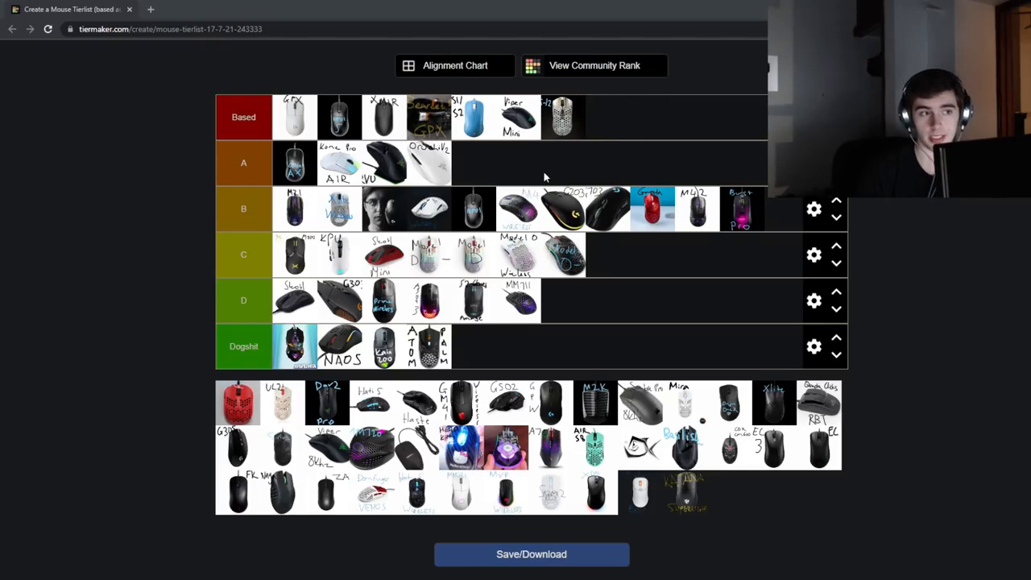
mouse_move(626, 143)
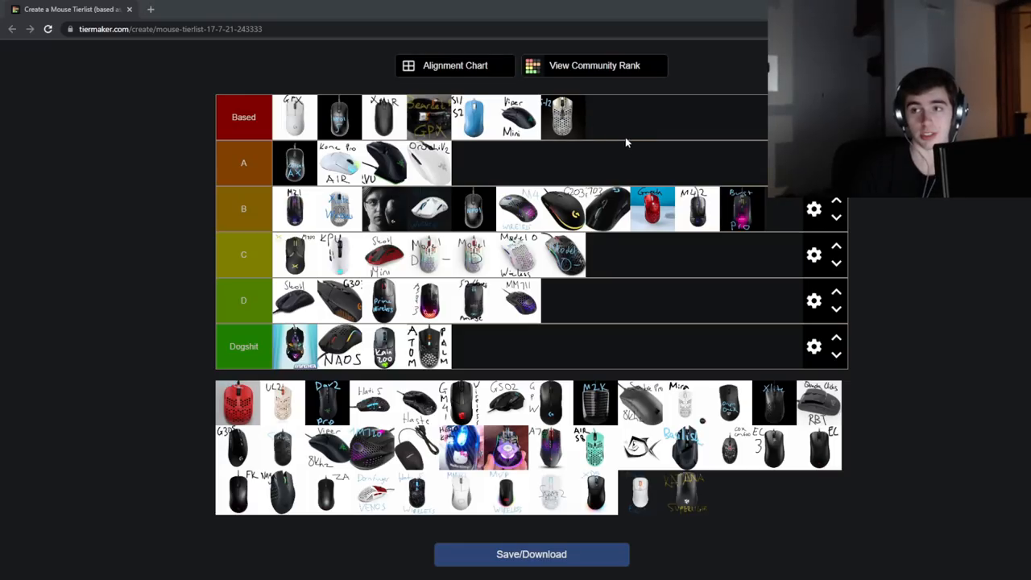
mouse_move(506, 131)
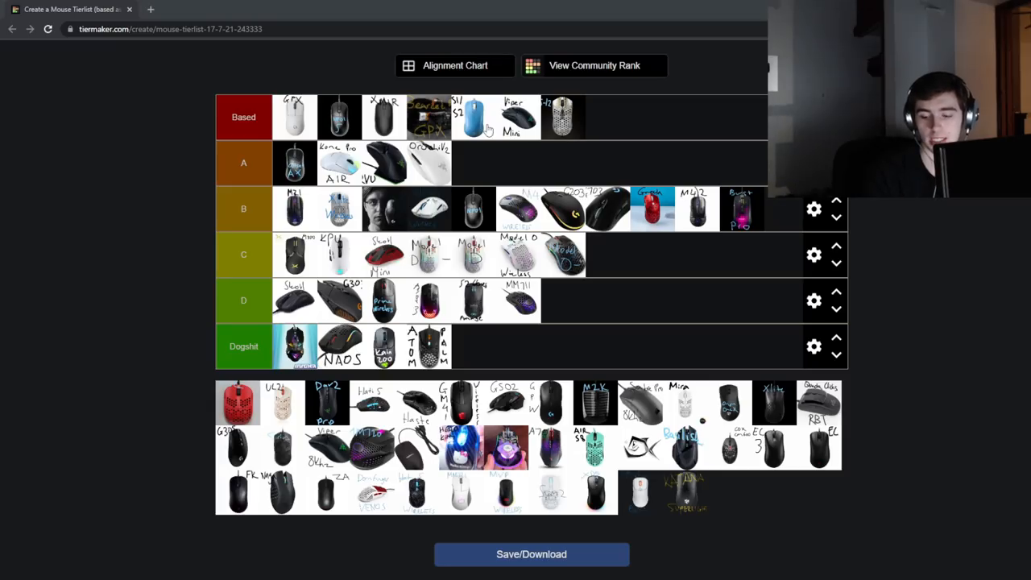
mouse_move(395, 171)
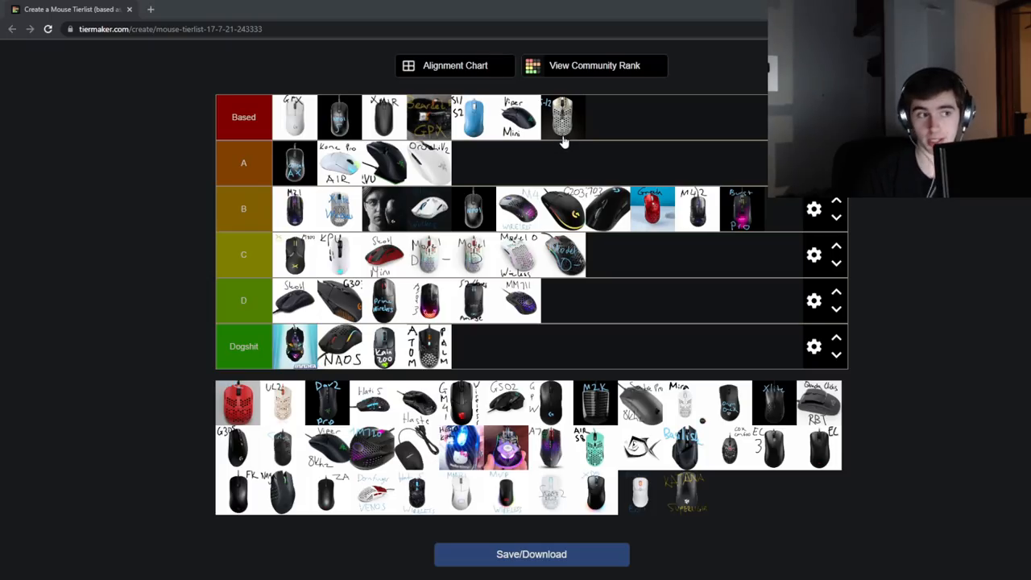
mouse_move(218, 209)
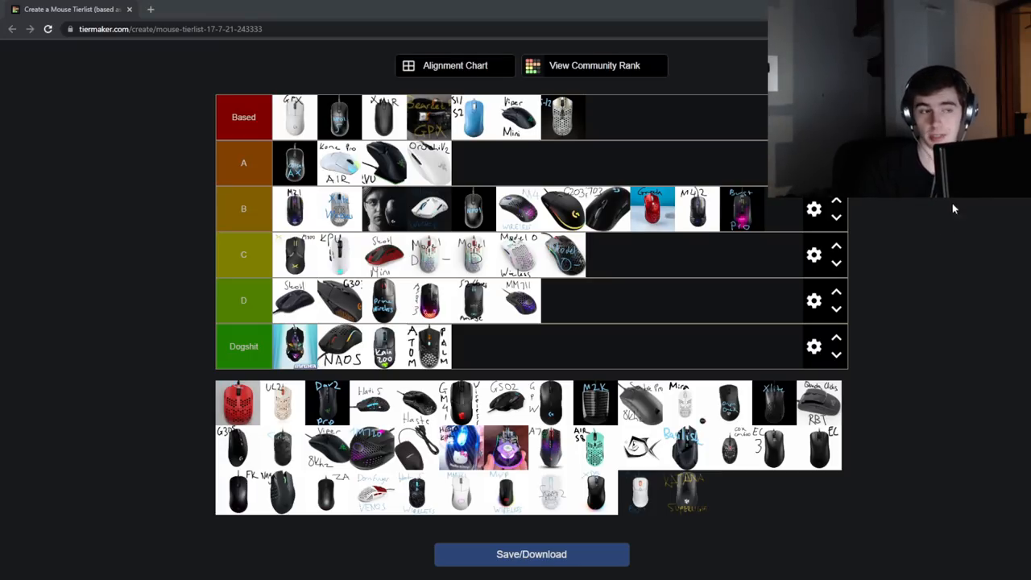
mouse_move(729, 123)
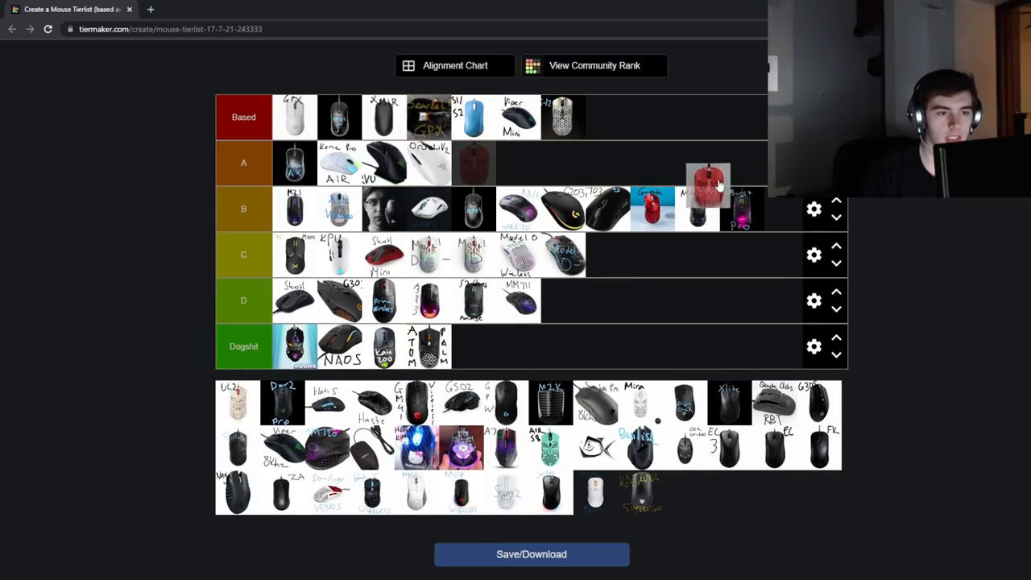
Place the red honeycomb mouse at the end of the D tier
left_click_drag(707, 181, 668, 282)
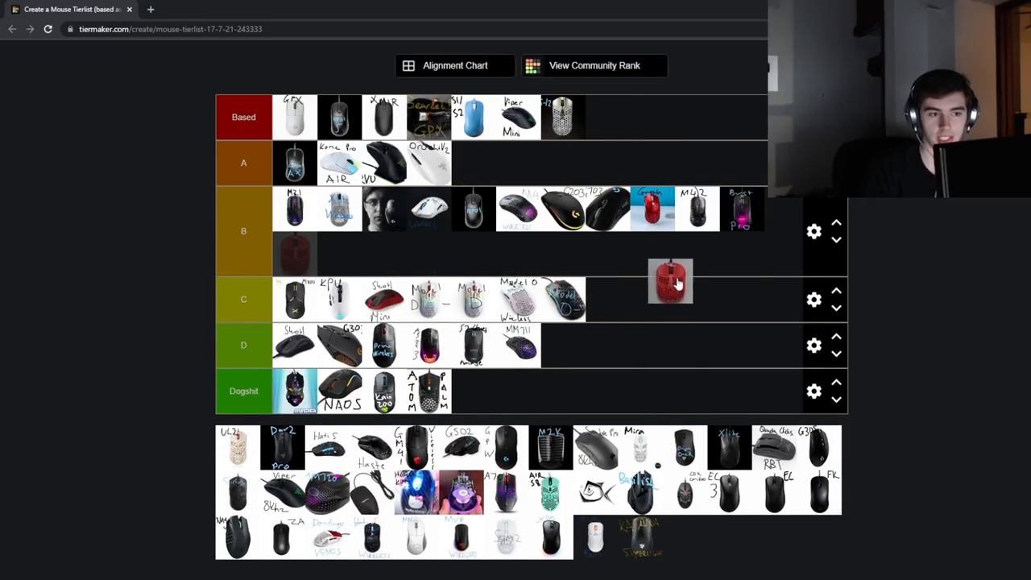
left_click_drag(670, 282, 653, 256)
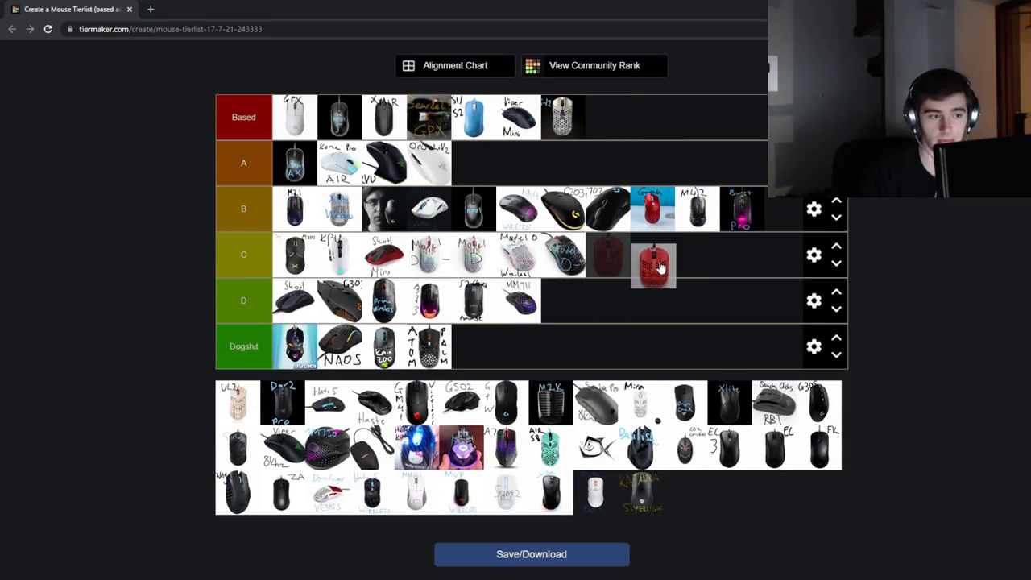
left_click_drag(653, 266, 564, 302)
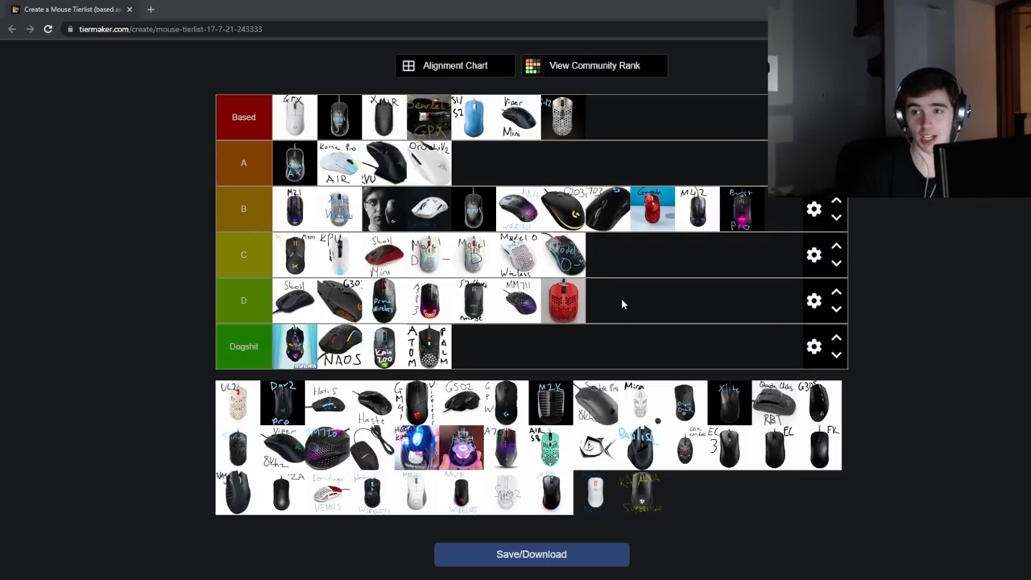
mouse_move(562, 304)
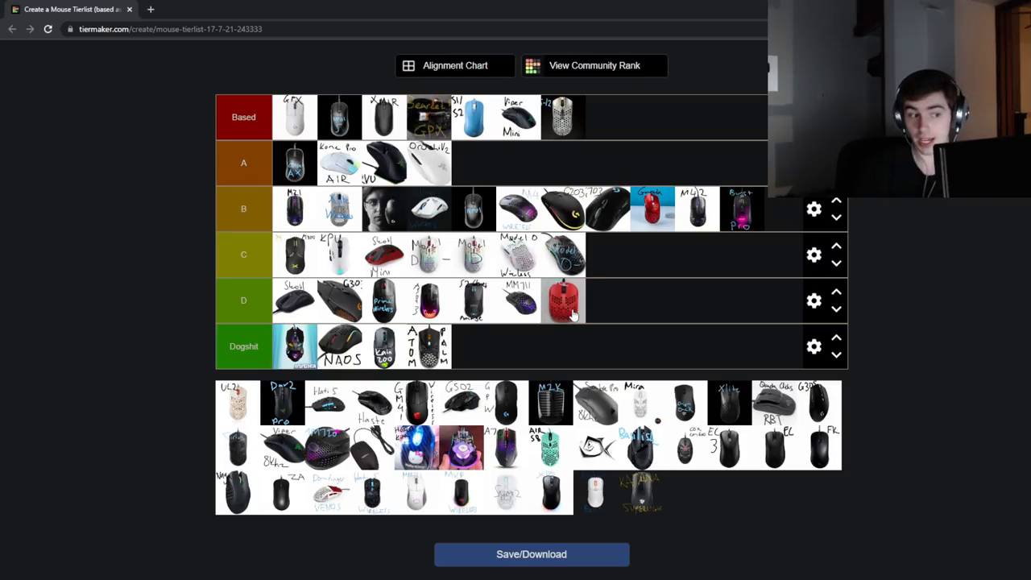
scroll("down", 3)
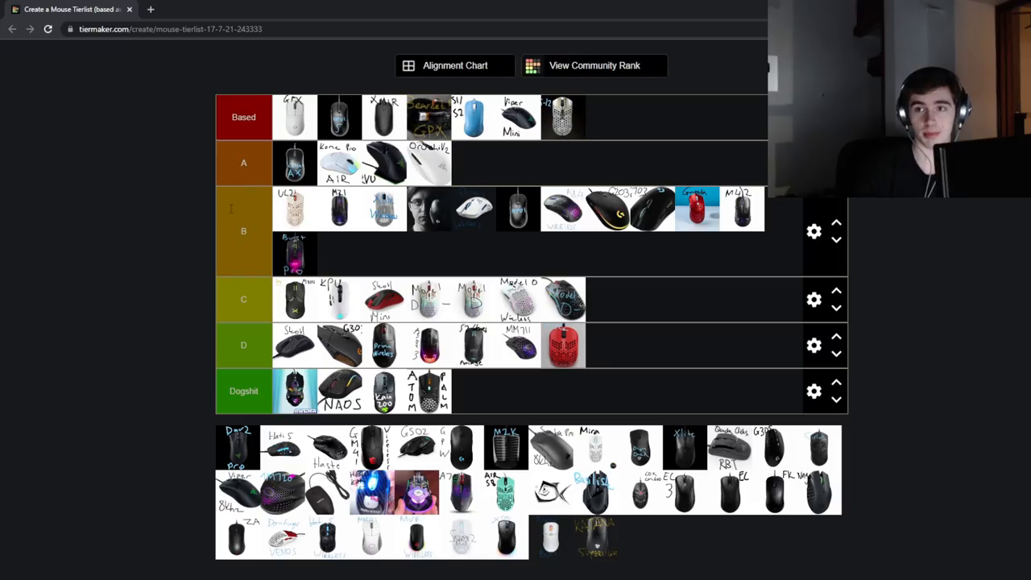
mouse_move(205, 153)
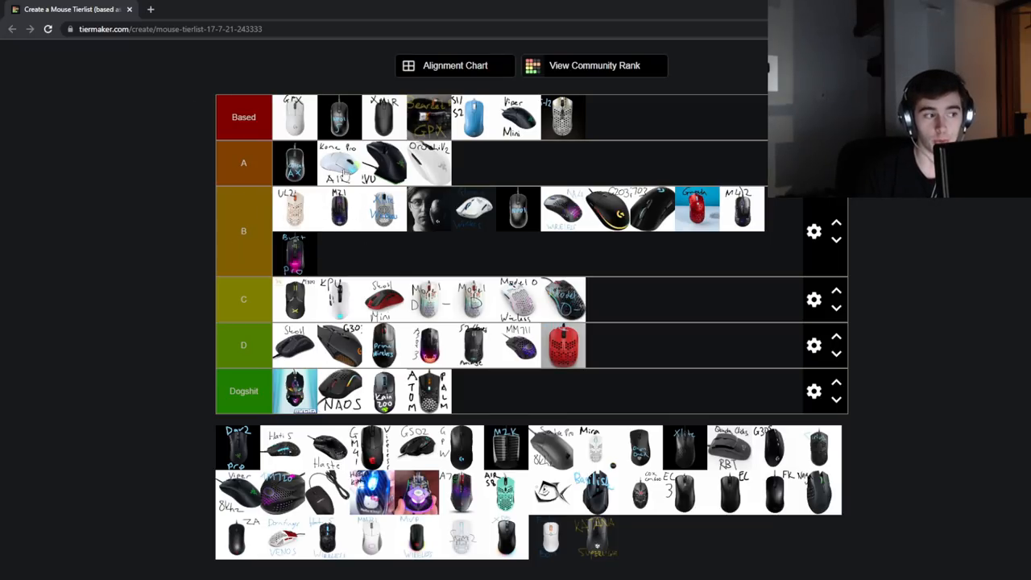
mouse_move(312, 233)
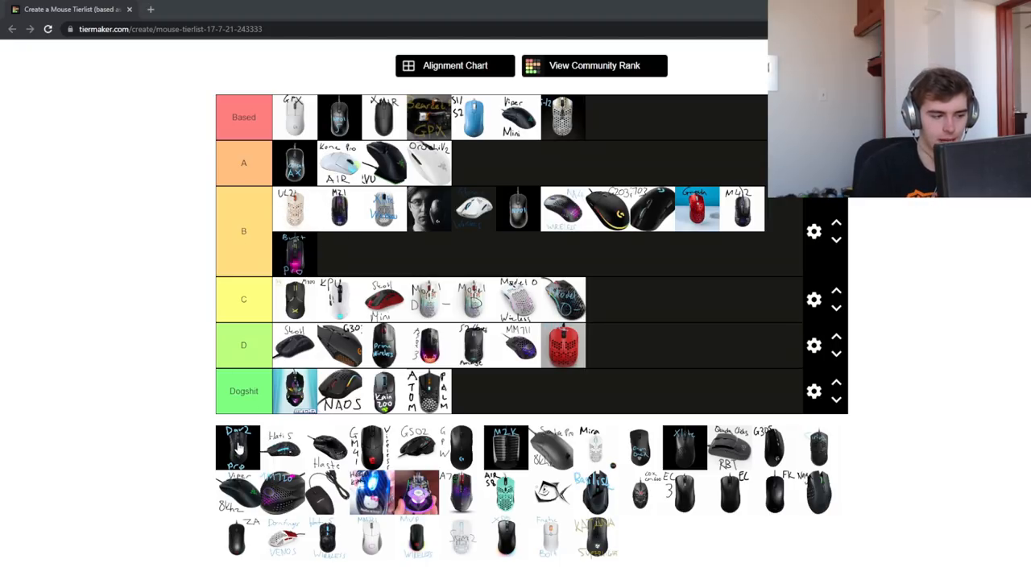
Carry the Dar2 Pro mouse from the pool up into the A tier row
left_click_drag(238, 447, 664, 161)
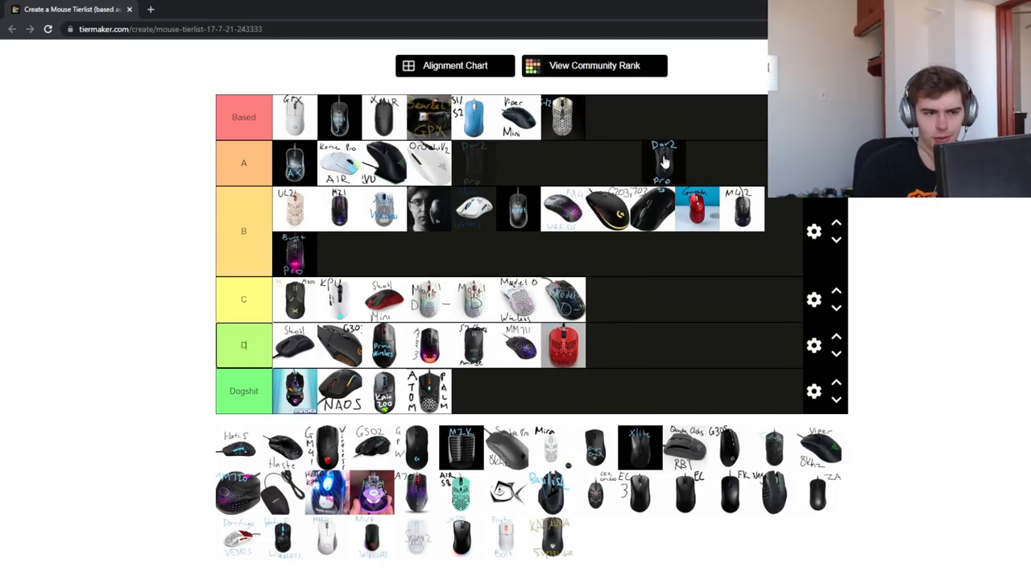
Place the Dar2 Pro in the A tier right after the Kone Pro Air
left_click_drag(665, 162, 535, 161)
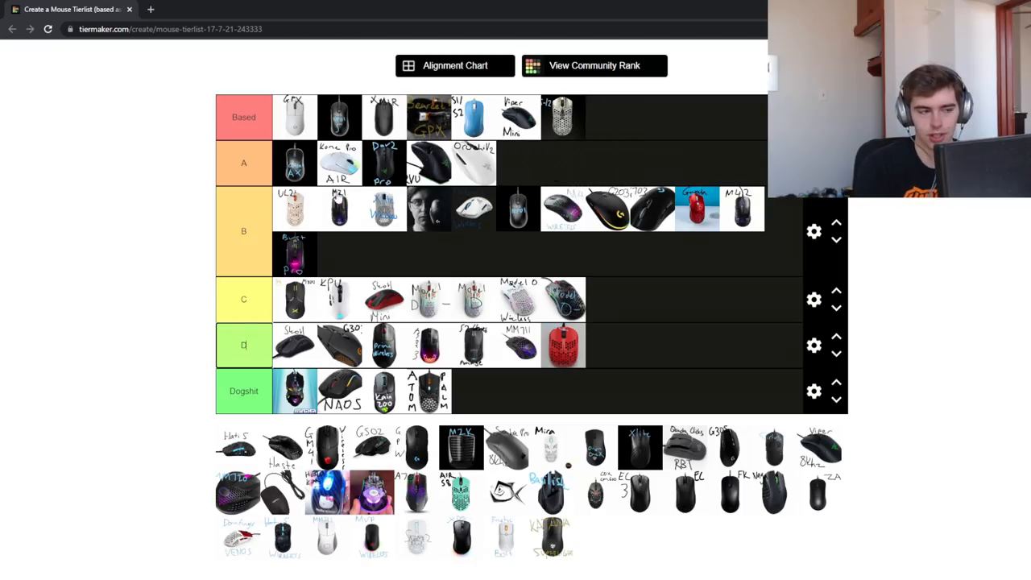
mouse_move(598, 171)
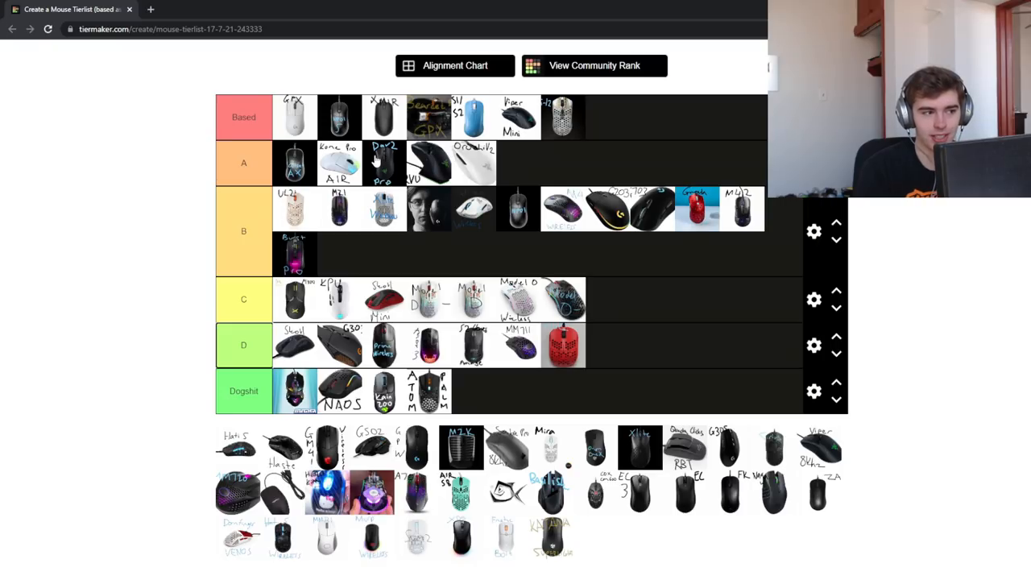
mouse_move(346, 145)
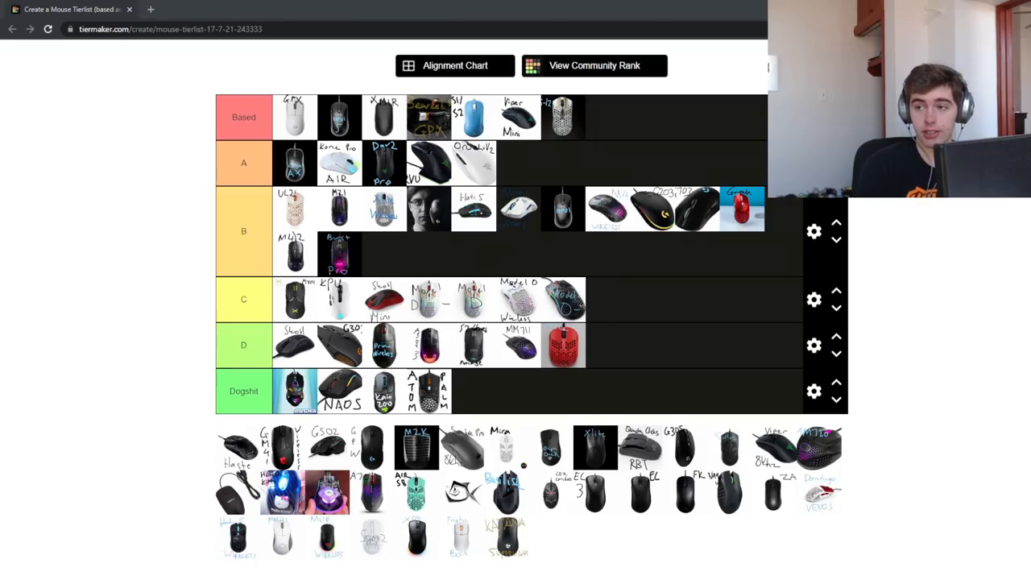
mouse_move(775, 212)
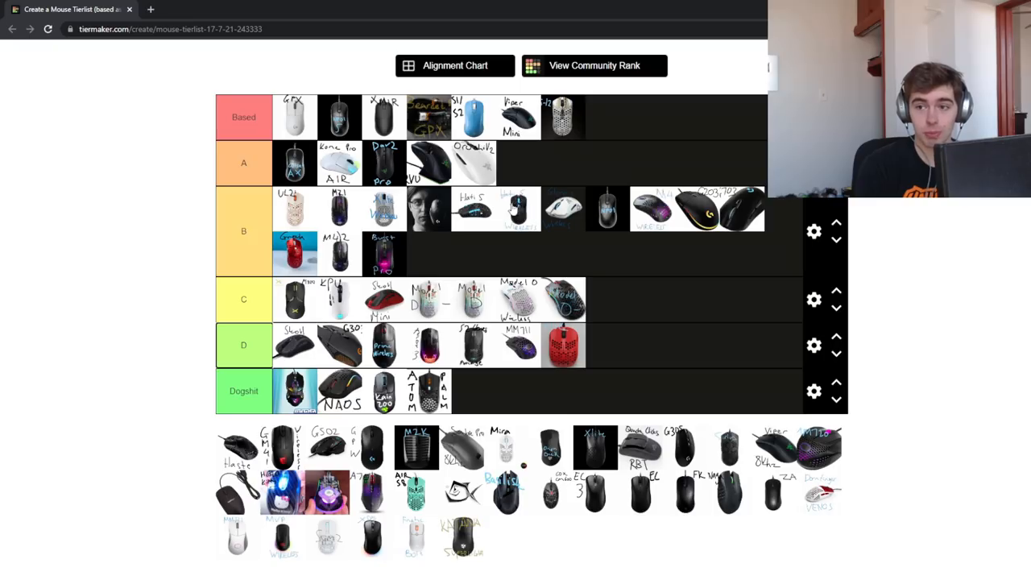
mouse_move(532, 200)
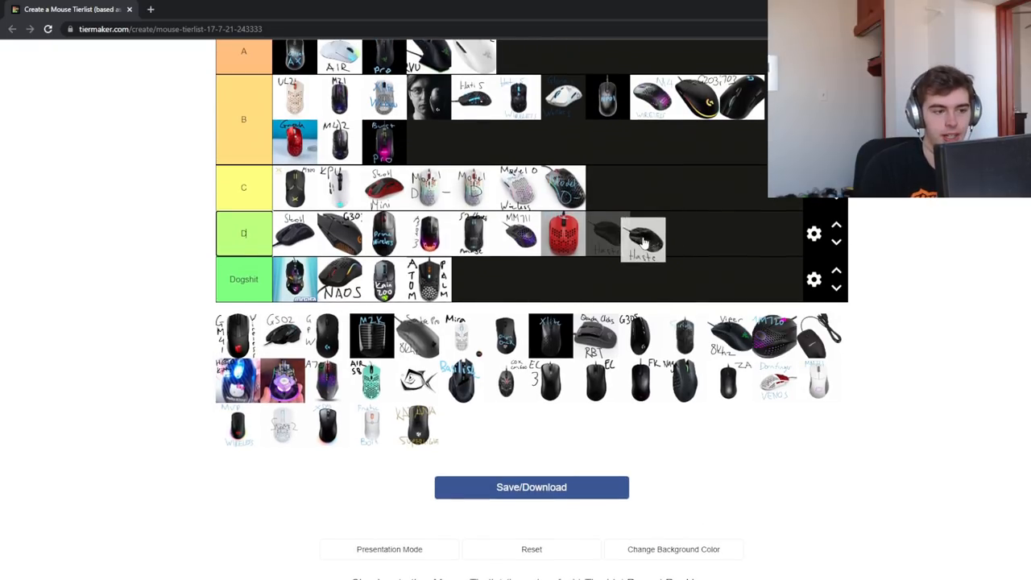
Drop the GM41 mouse into the Dogshit tier
scroll("up", 3)
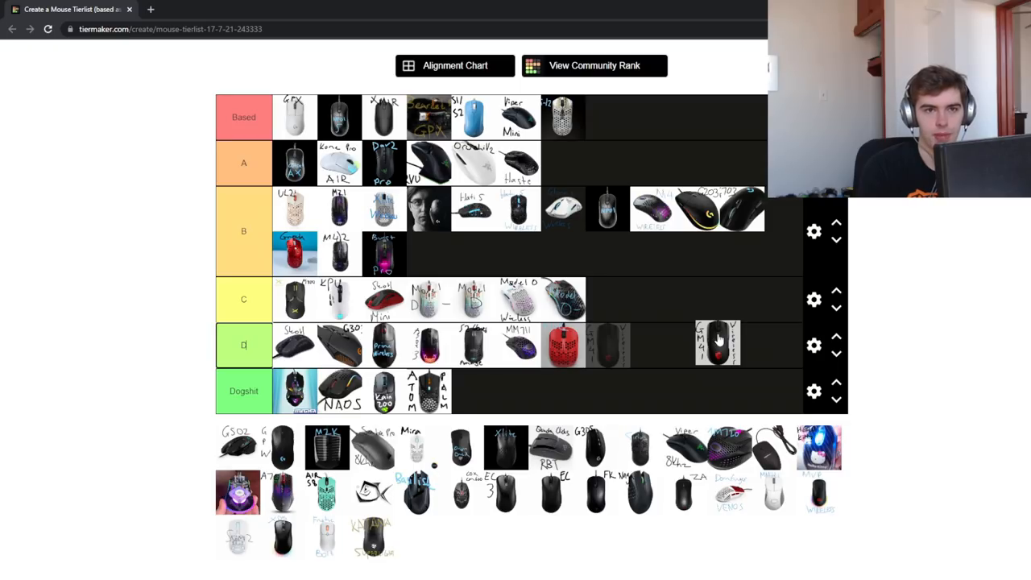
left_click_drag(717, 343, 652, 346)
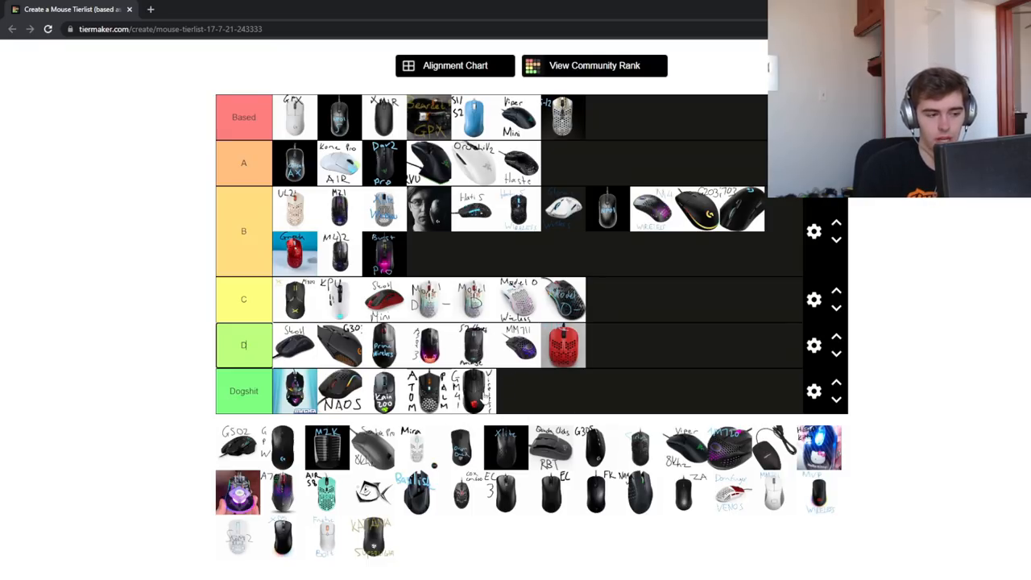
Settle the G502 in the Based tier after briefly trying it in C and B
left_click_drag(237, 447, 636, 351)
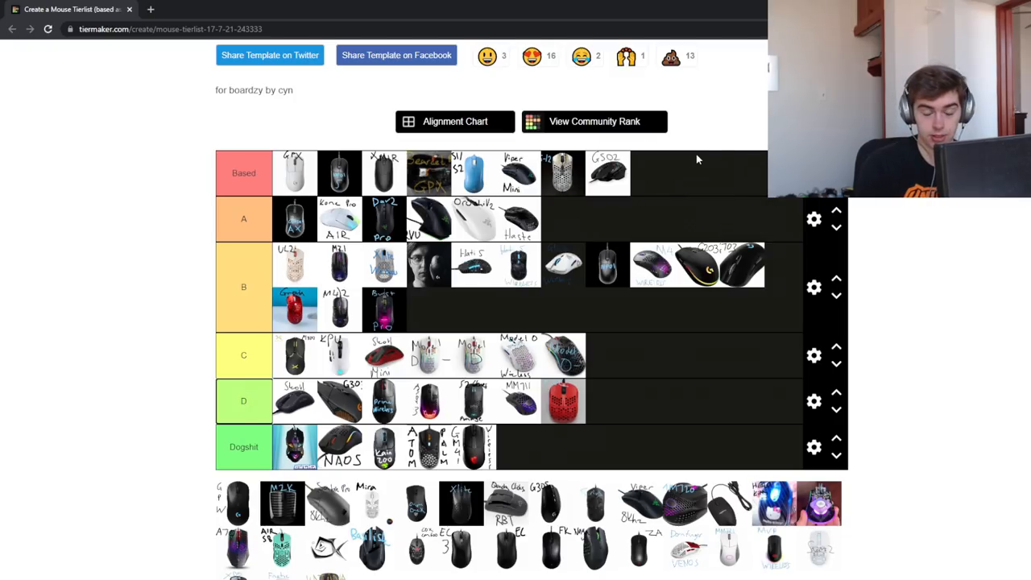
scroll("down", 3)
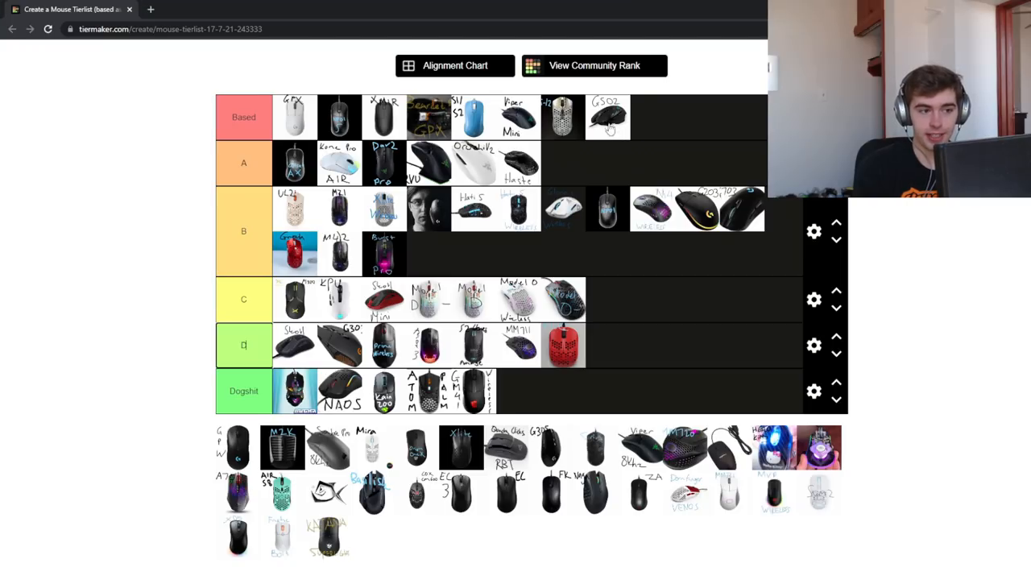
left_click_drag(608, 117, 641, 149)
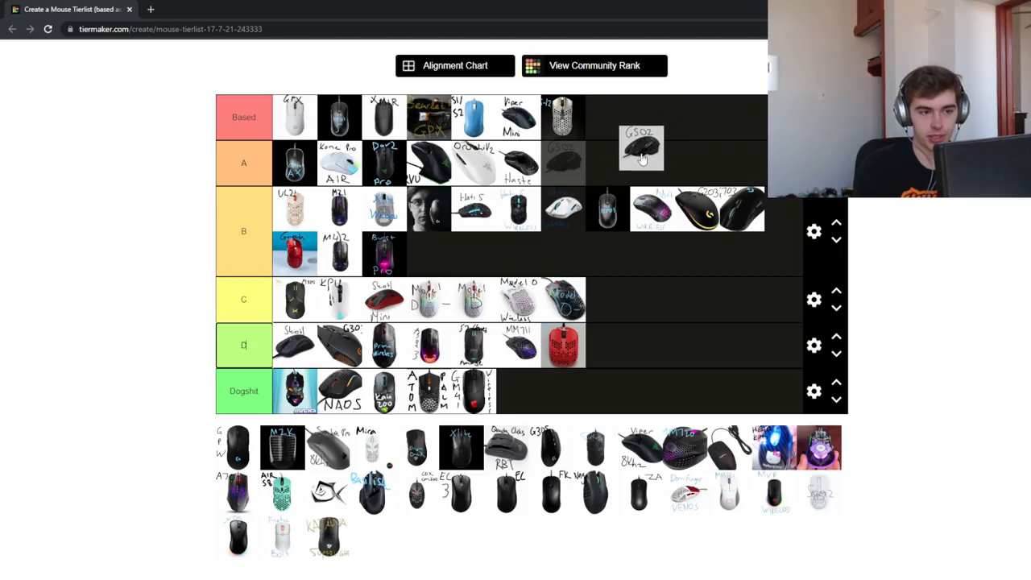
left_click_drag(641, 147, 608, 300)
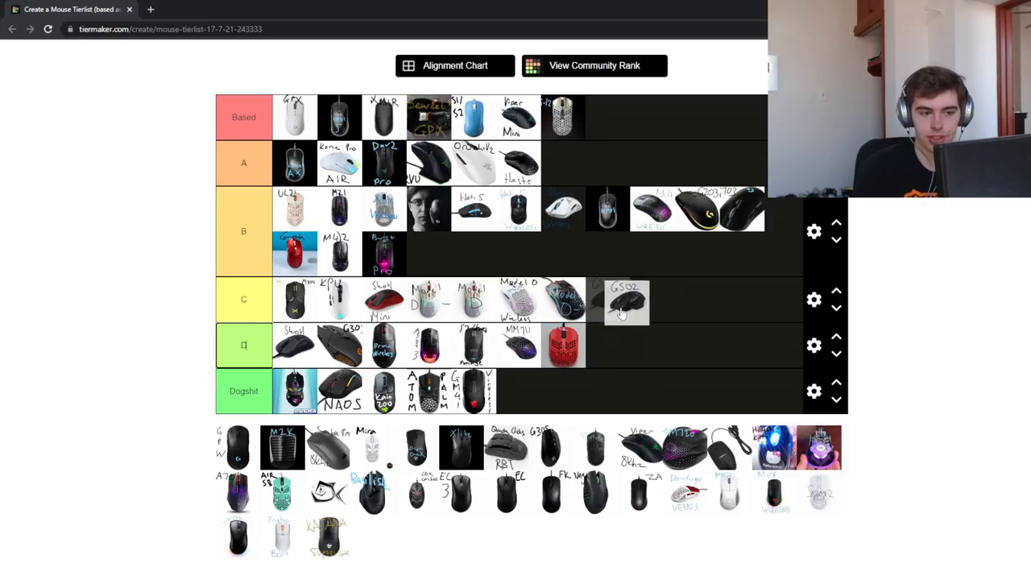
left_click_drag(627, 302, 608, 298)
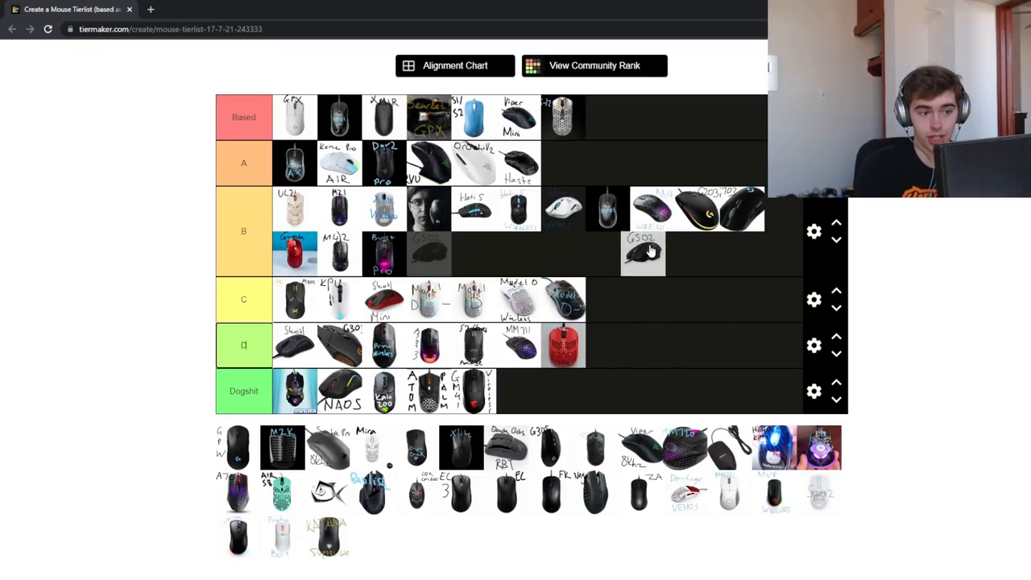
left_click_drag(643, 252, 600, 252)
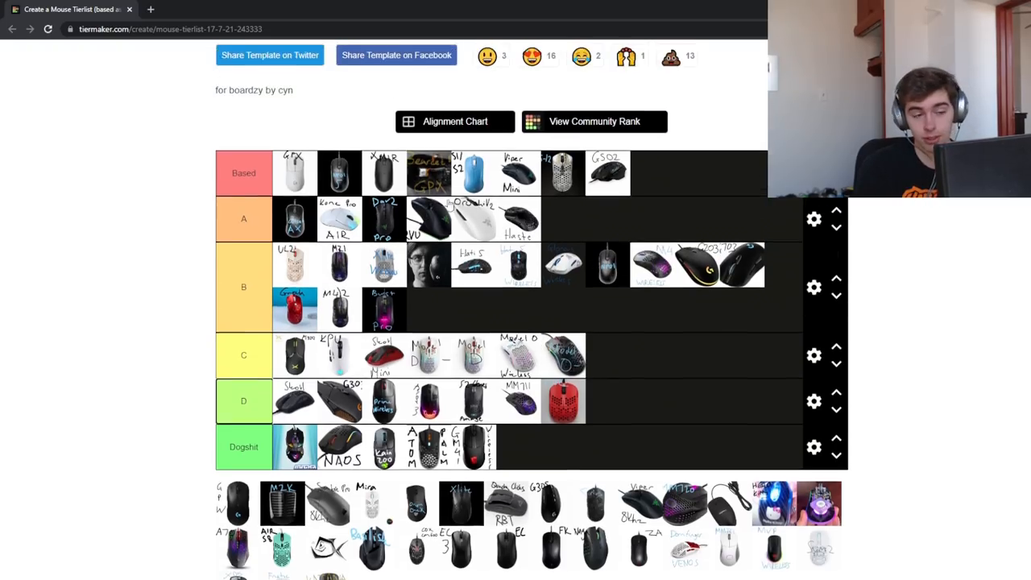
Move the G Pro Wireless into the Dogshit tier
scroll("down", 3)
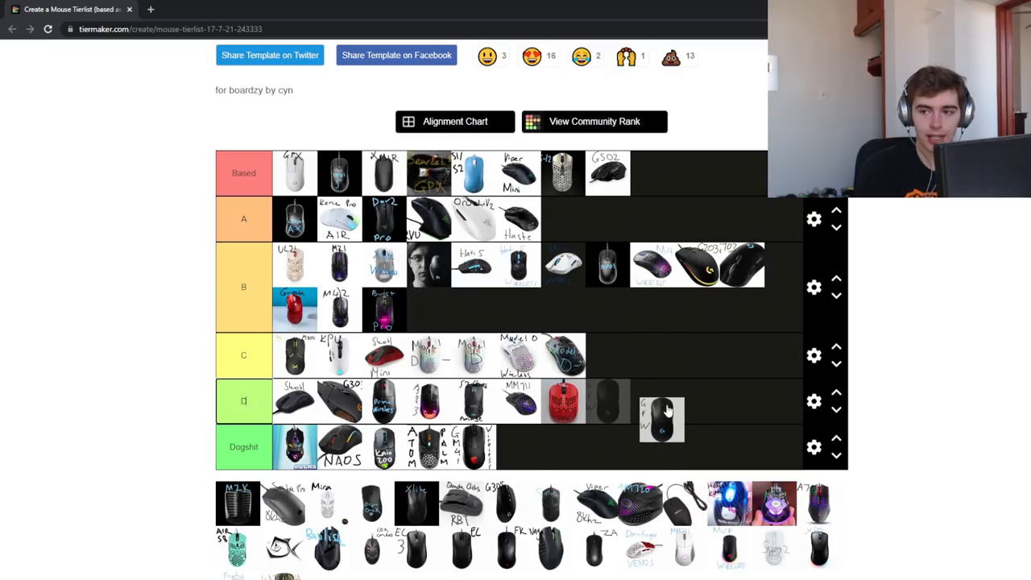
left_click_drag(660, 419, 519, 447)
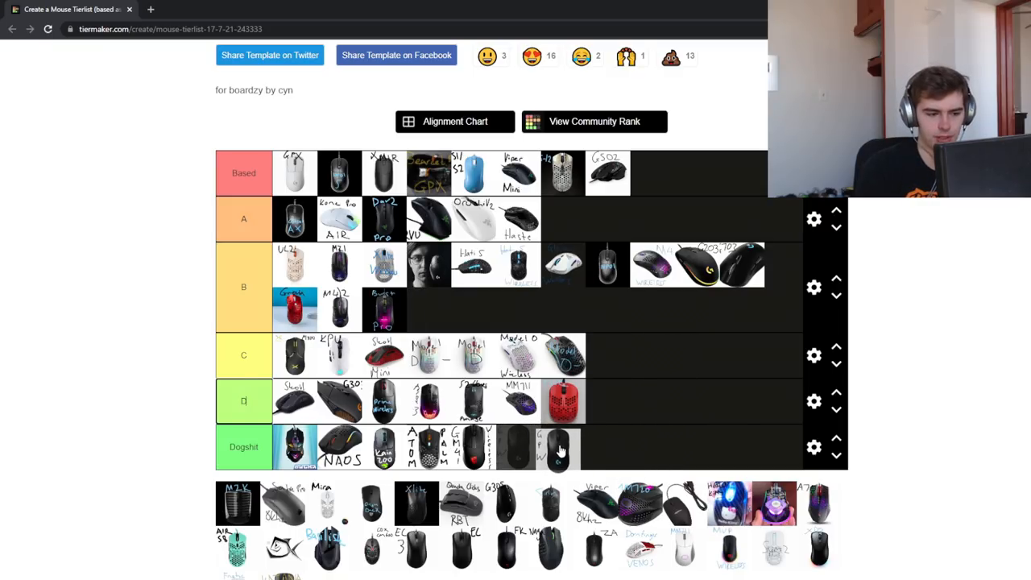
scroll("down", 3)
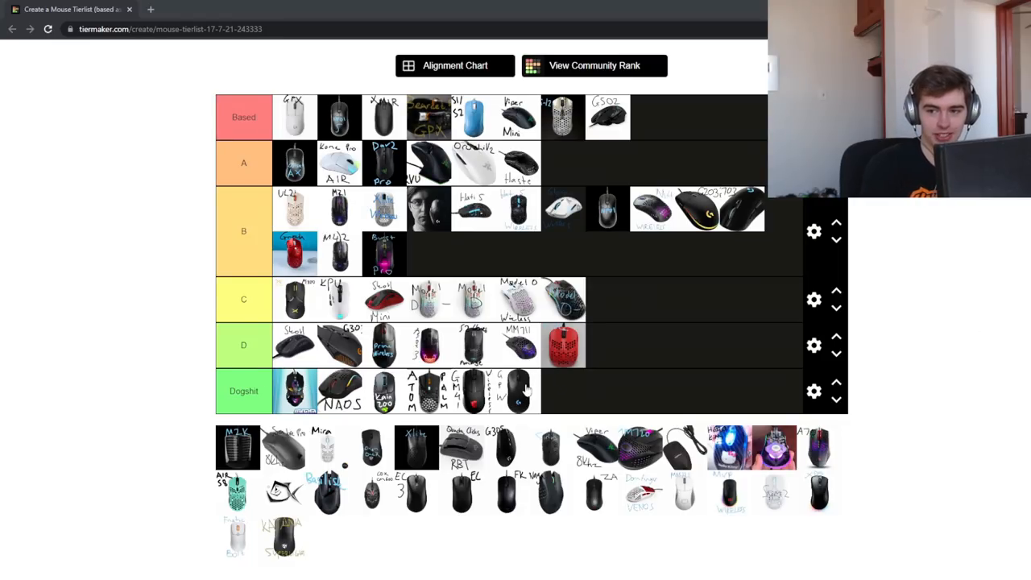
left_click(244, 345)
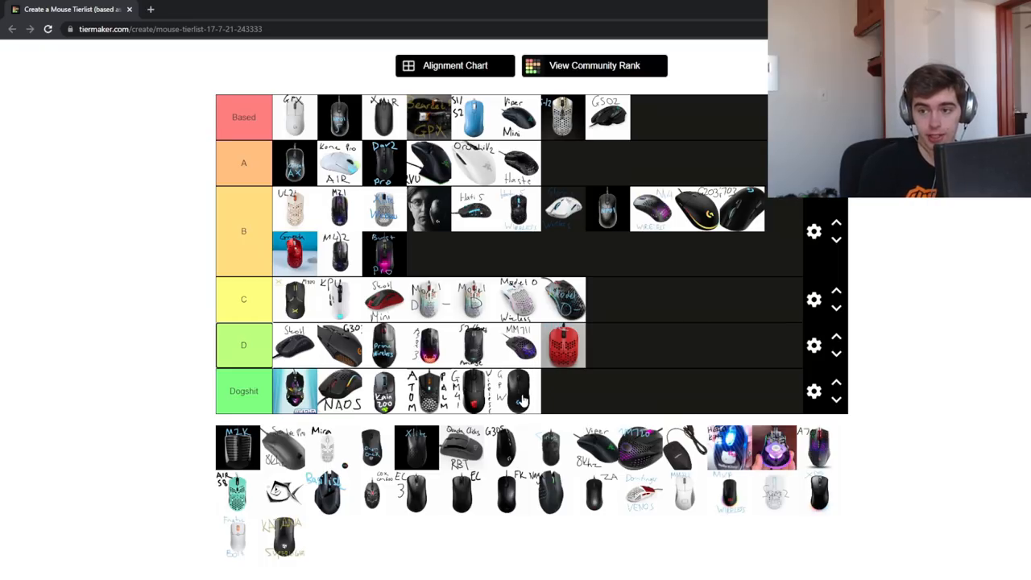
mouse_move(498, 362)
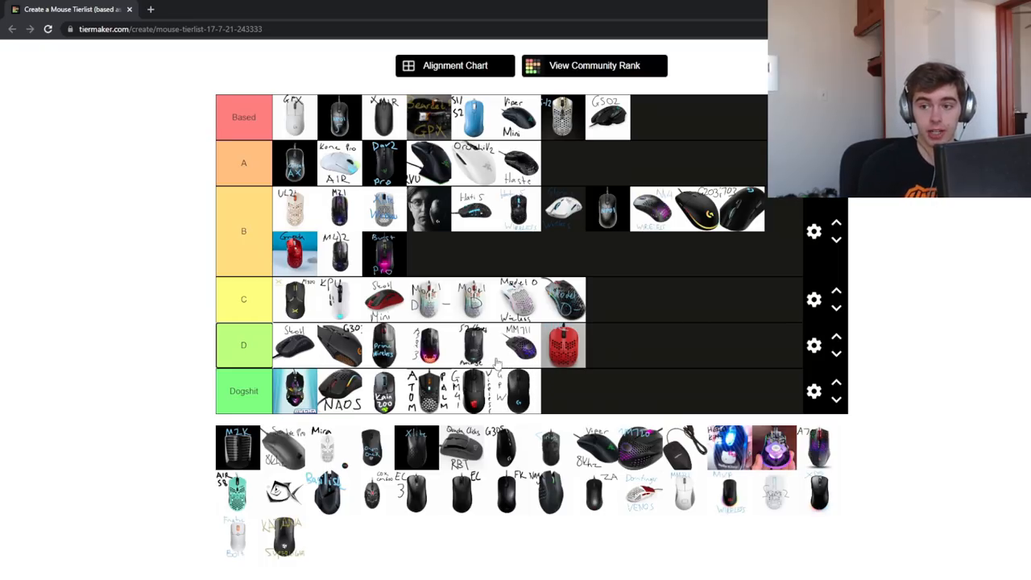
mouse_move(516, 377)
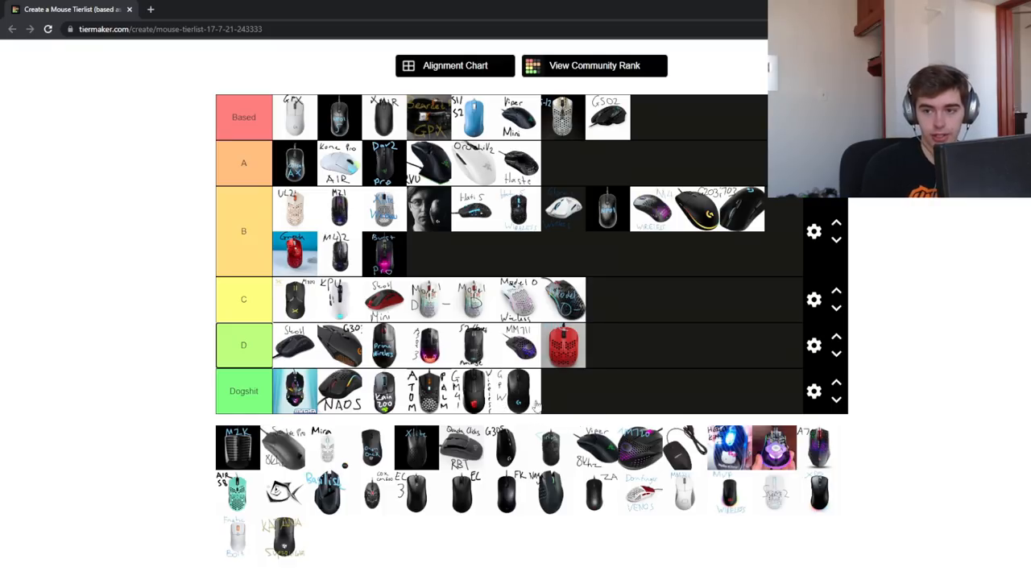
Drag the M2K mouse from the unranked pool over the tier rows
scroll("down", 3)
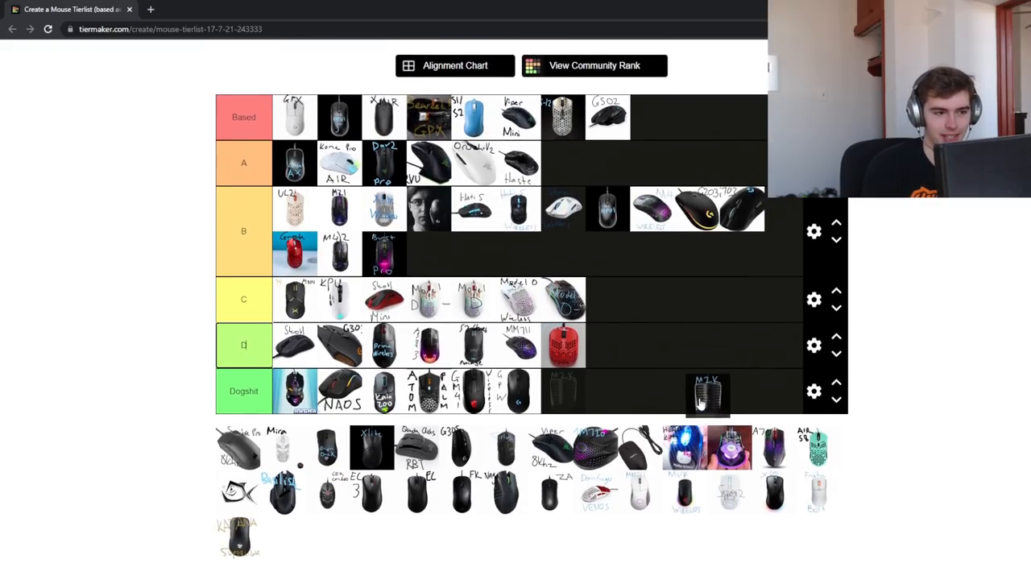
left_click_drag(707, 394, 286, 443)
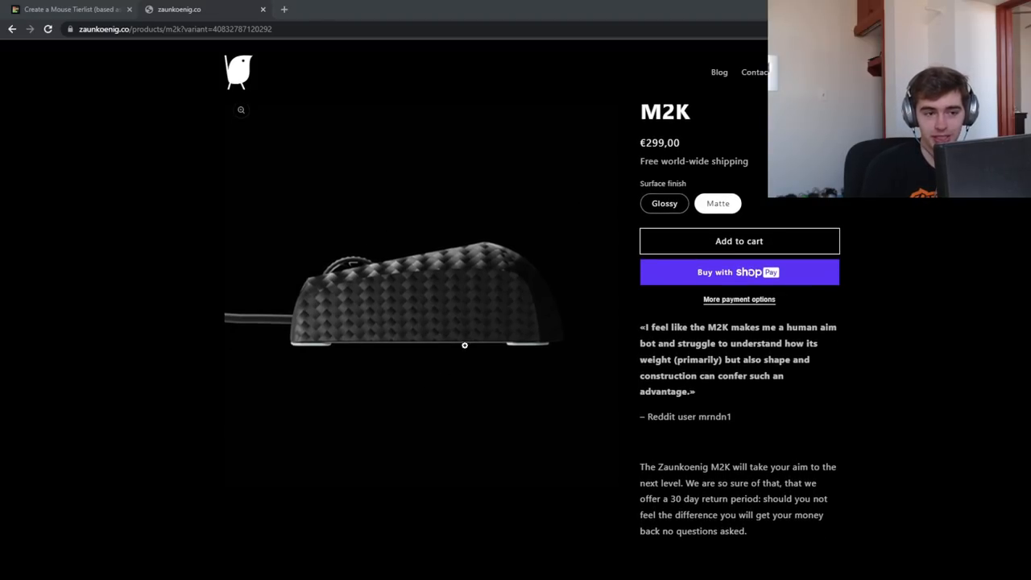
mouse_move(358, 291)
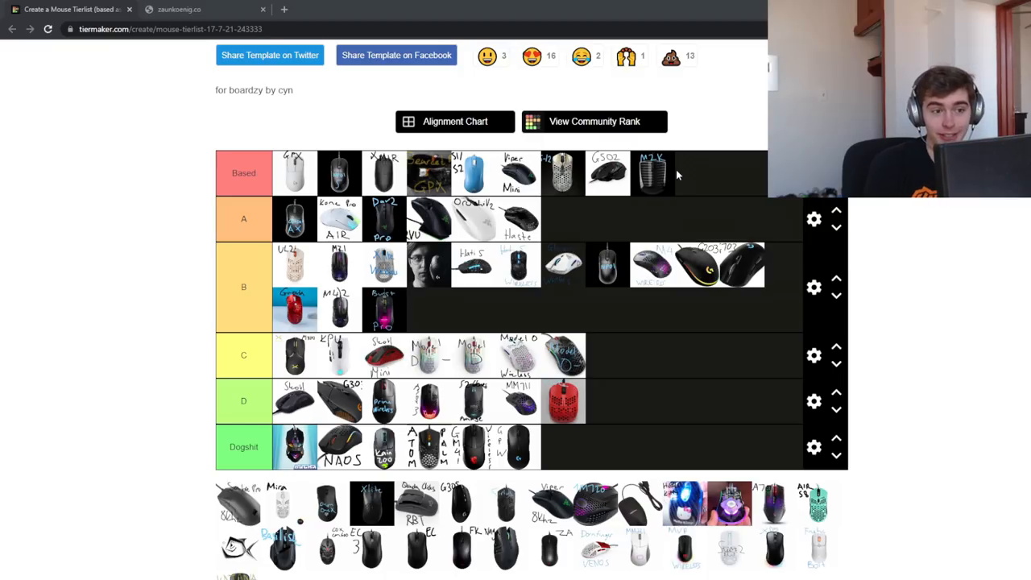
Scroll through the TierMaker mouse tier list after coming back from the Zaunkoenig site
scroll("down", 3)
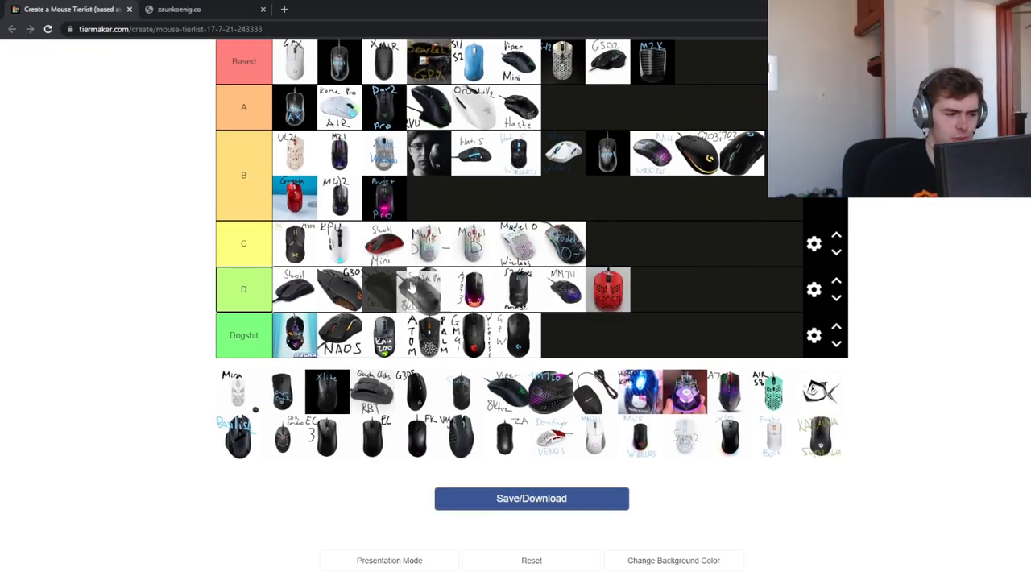
scroll("up", 3)
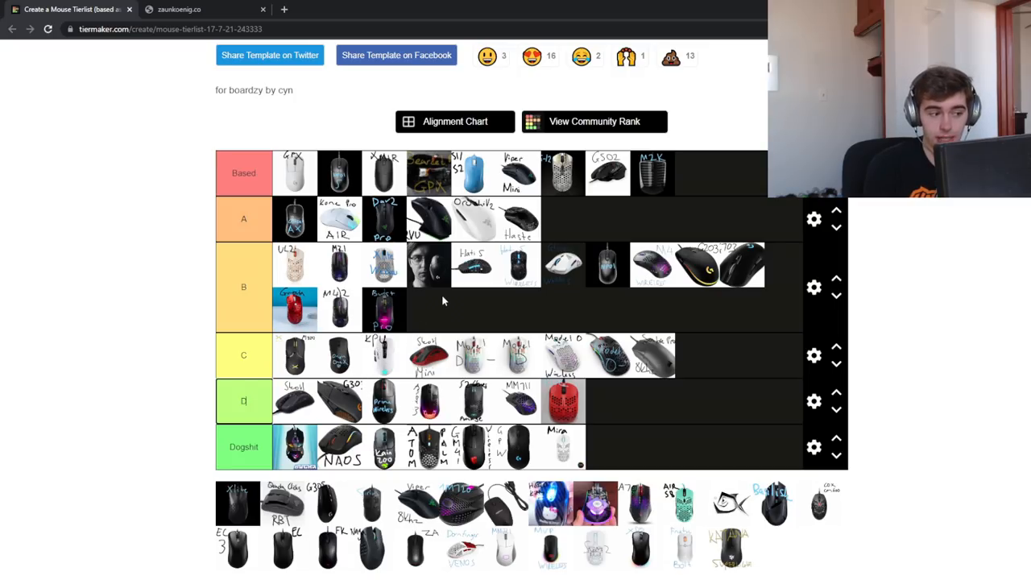
scroll("down", 3)
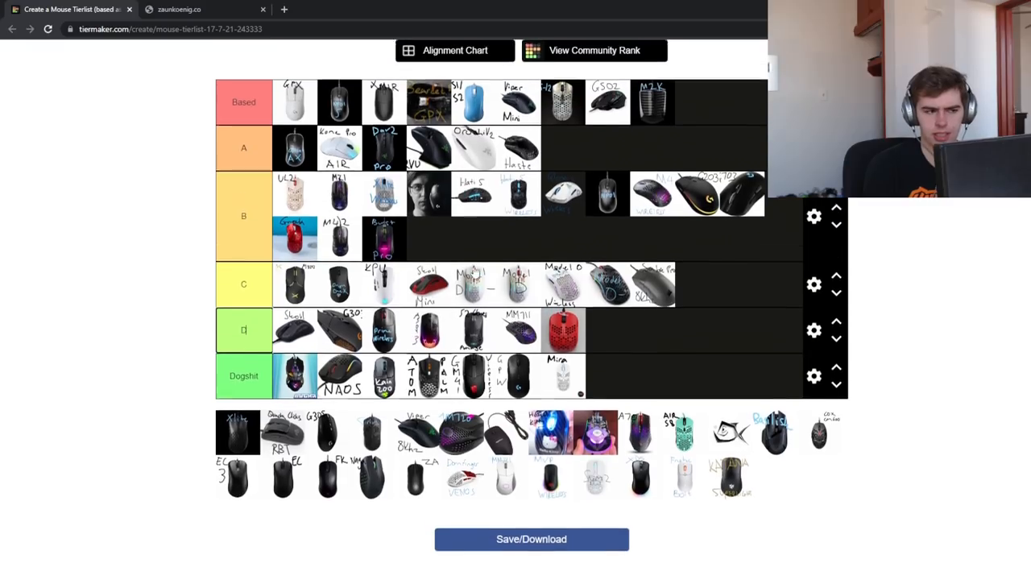
scroll("down", 3)
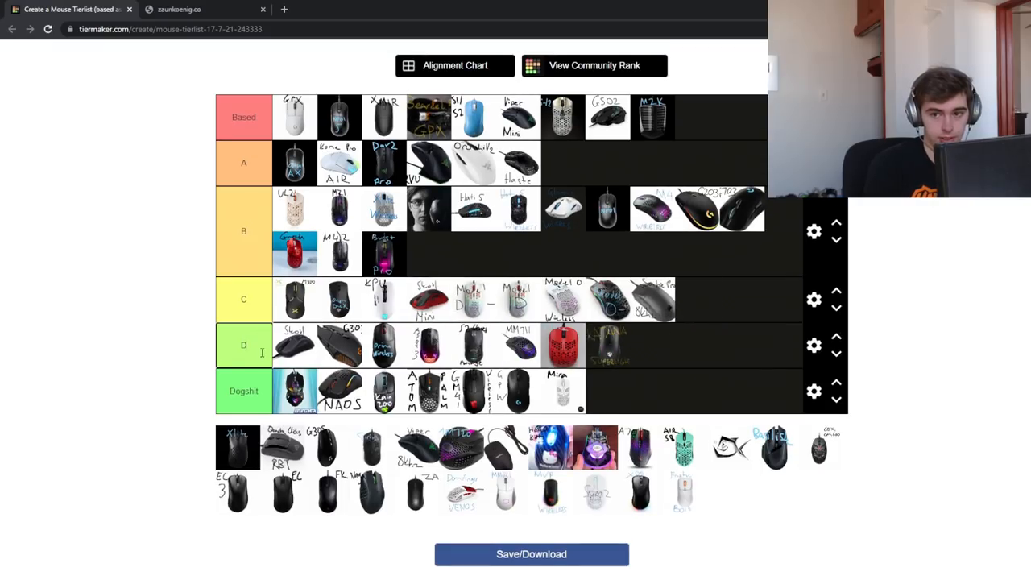
Rename the D tier to 'D(idnt use)' and add the white mouse and Xlite to it
type("(idnt use")
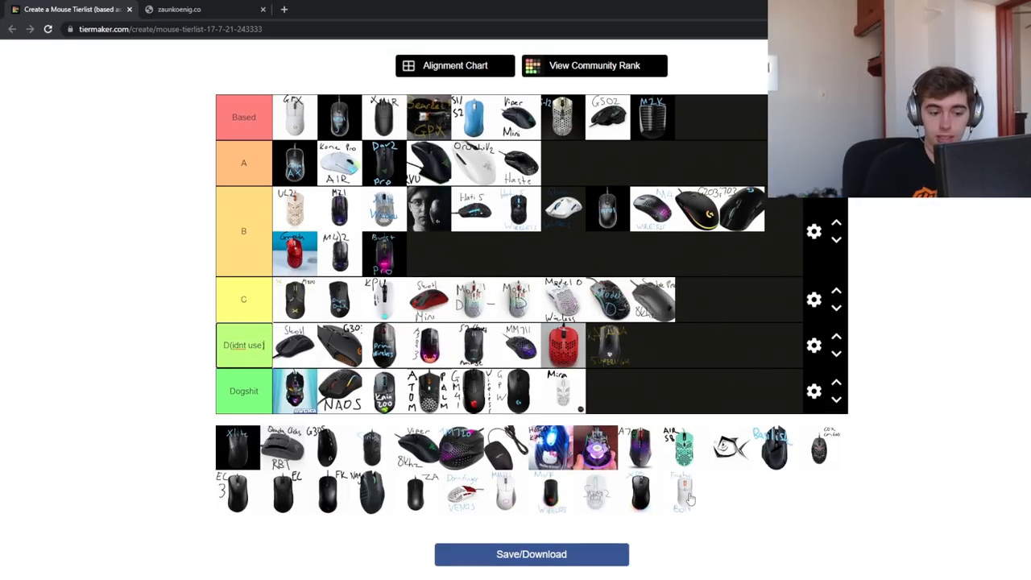
left_click_drag(685, 492, 652, 346)
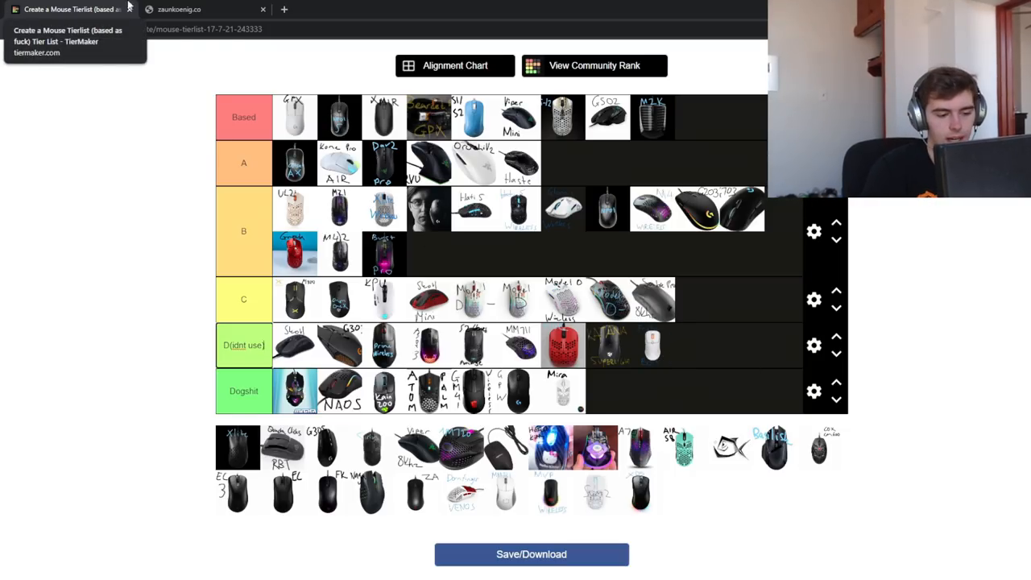
mouse_move(584, 329)
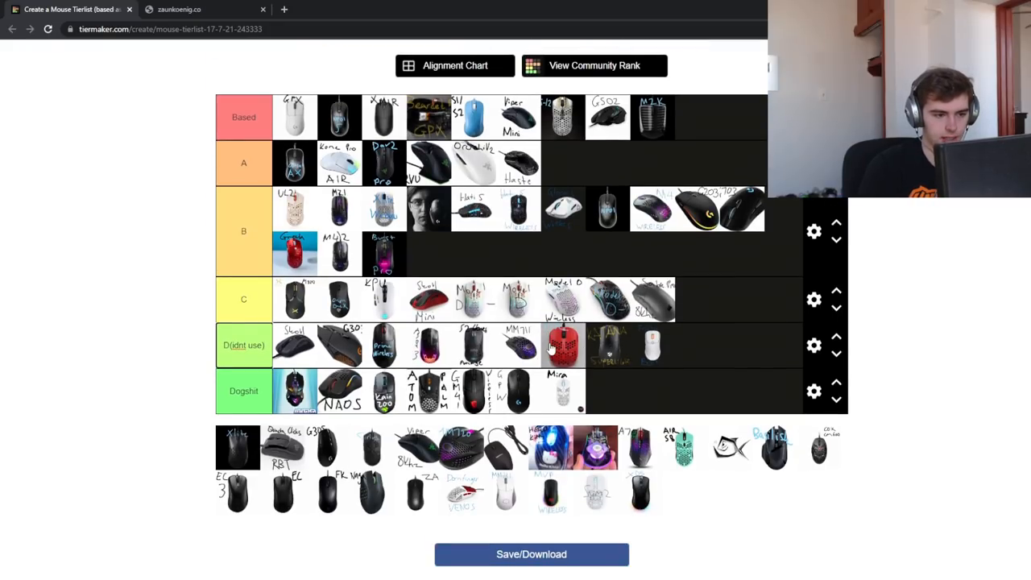
mouse_move(355, 314)
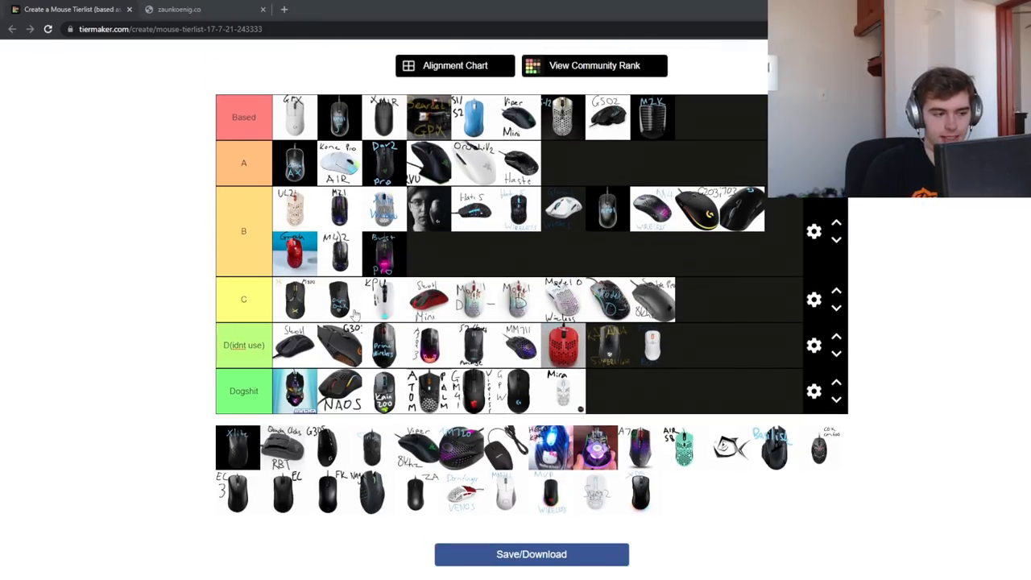
mouse_move(471, 268)
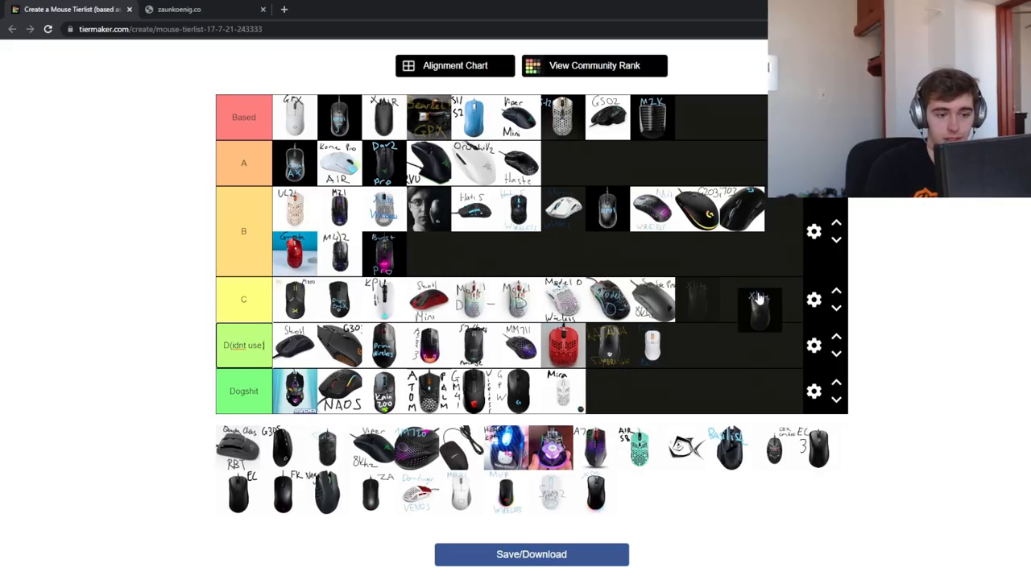
left_click_drag(760, 310, 697, 345)
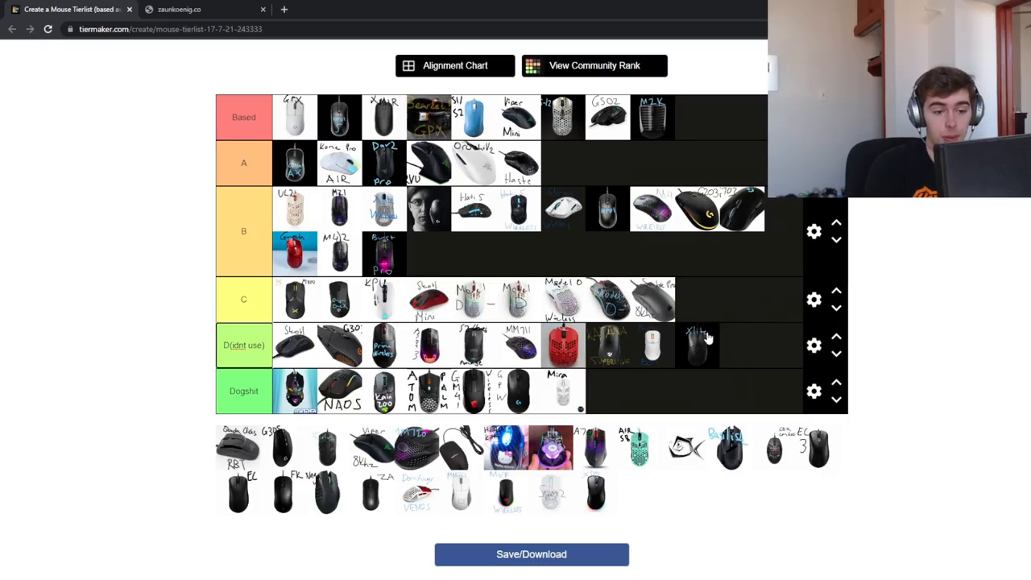
mouse_move(681, 369)
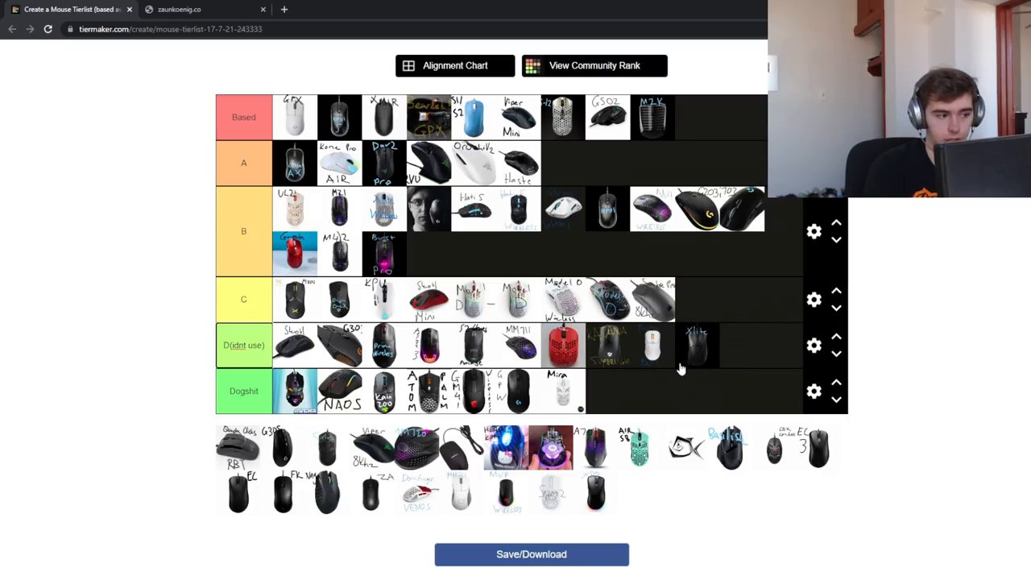
mouse_move(679, 353)
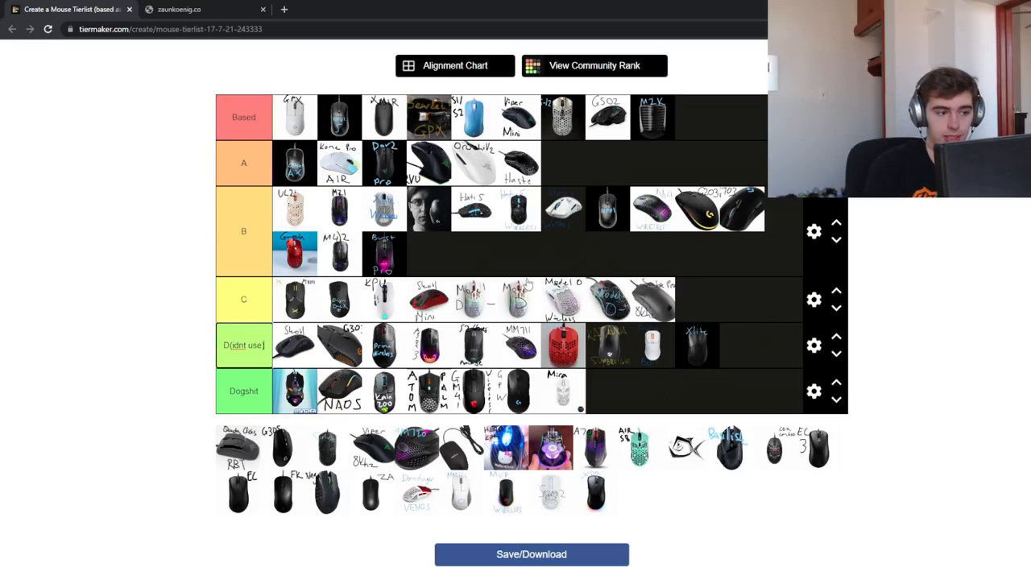
Scroll down the tier list toward the remaining unranked mice
scroll("down", 3)
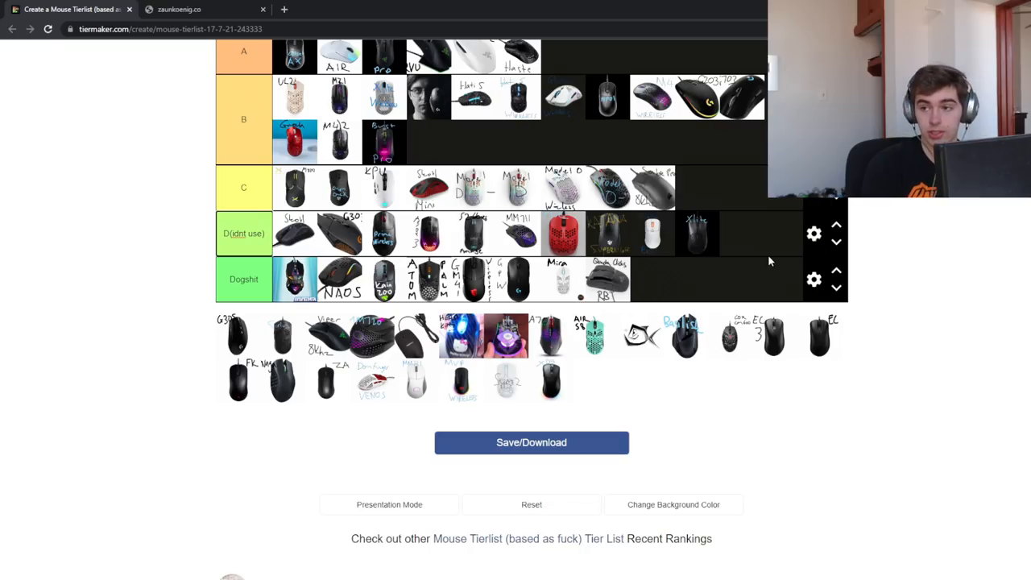
mouse_move(733, 267)
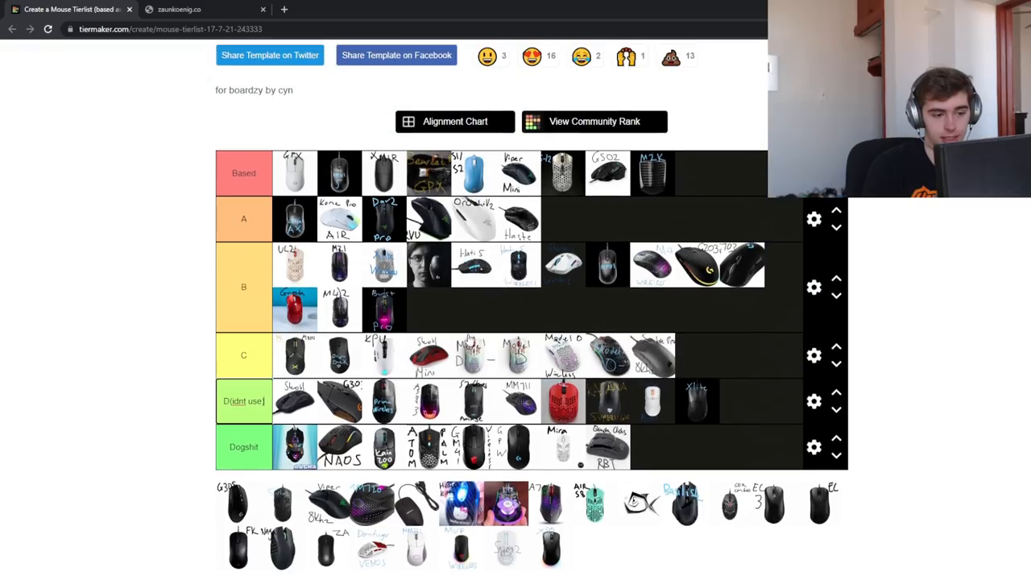
scroll("down", 3)
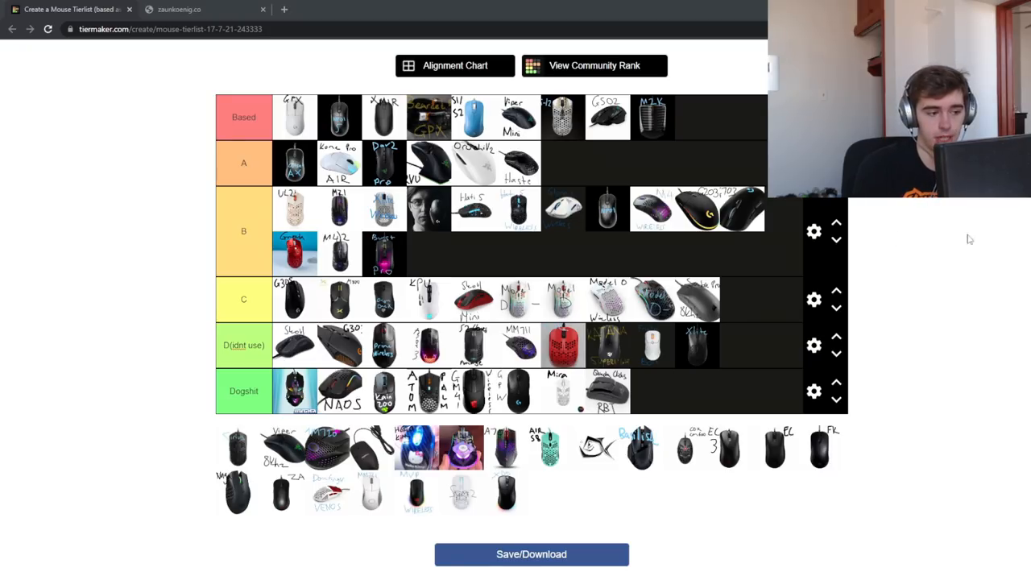
mouse_move(768, 211)
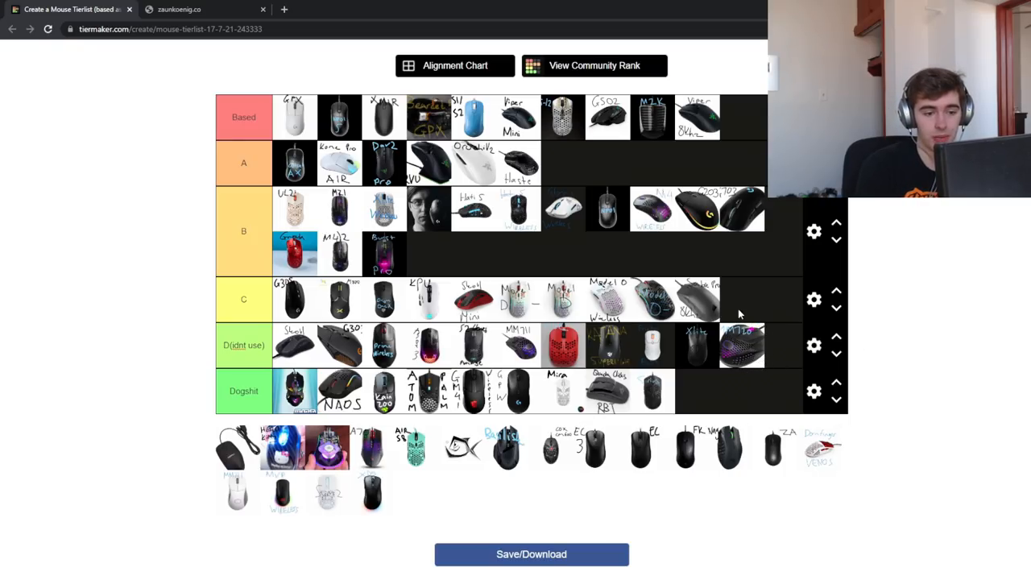
mouse_move(745, 351)
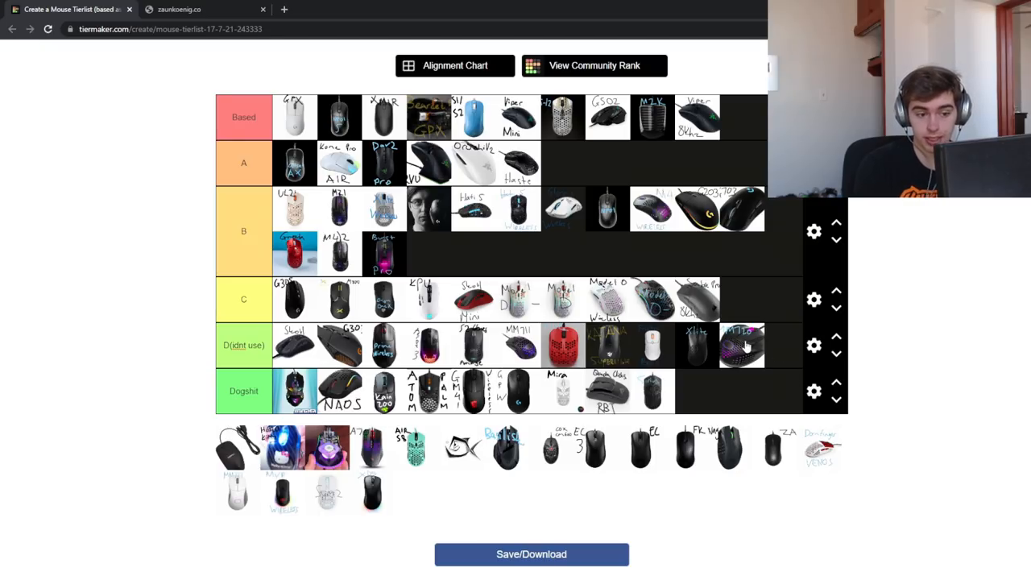
Scroll through the unranked mice and right-click a mouse image
scroll("down", 3)
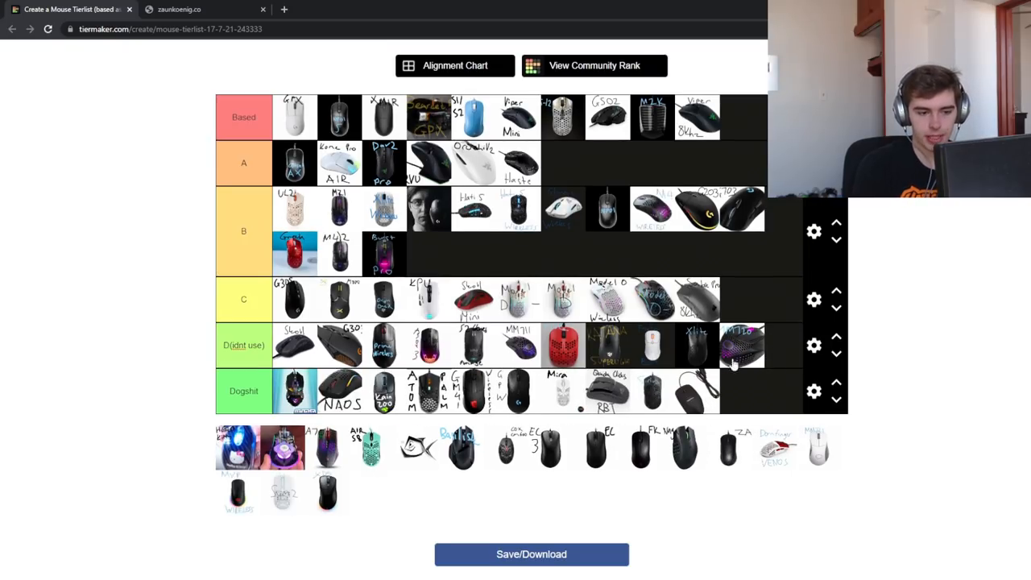
mouse_move(643, 413)
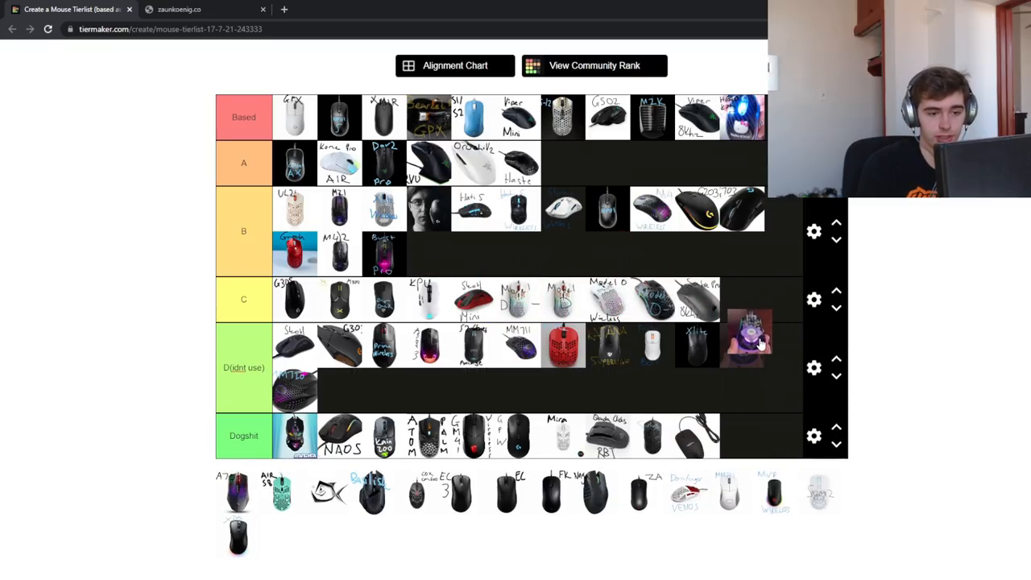
right_click(747, 338)
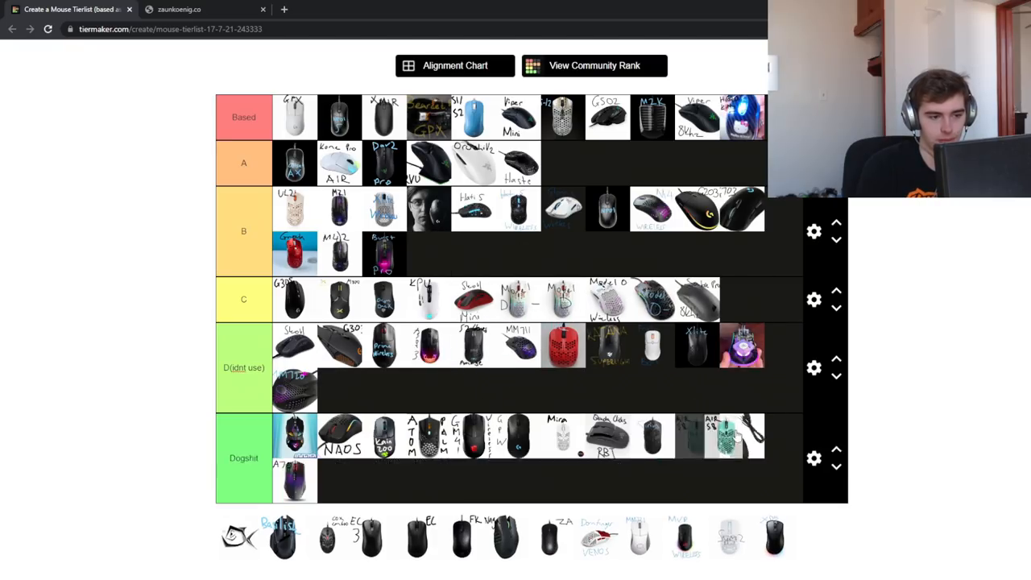
scroll("down", 3)
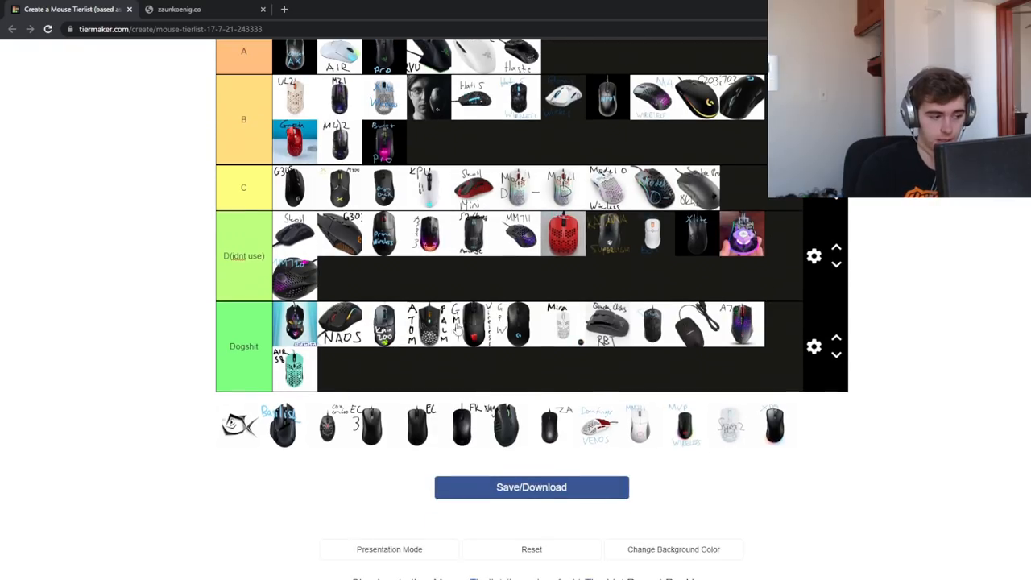
scroll("up", 3)
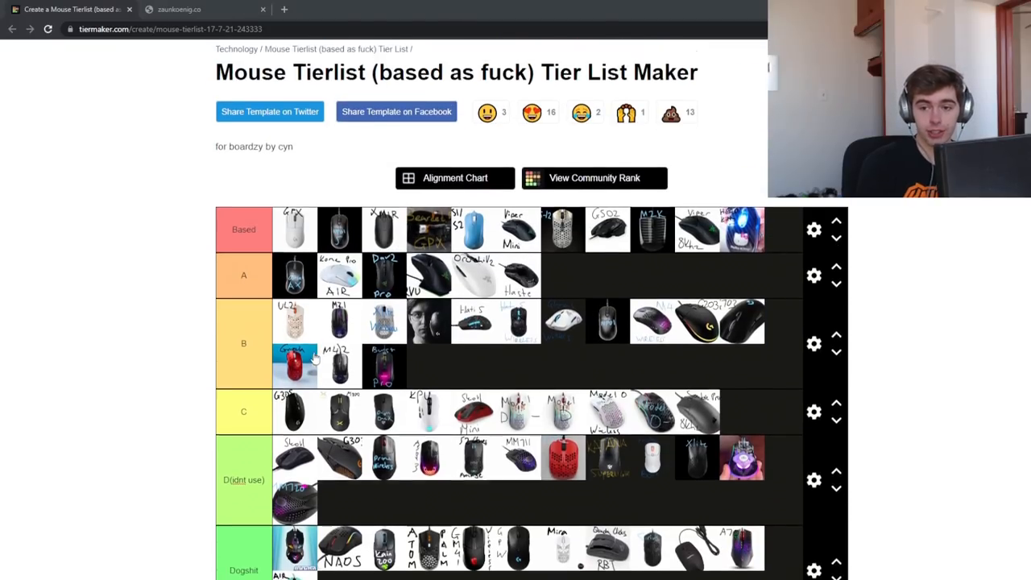
scroll("down", 3)
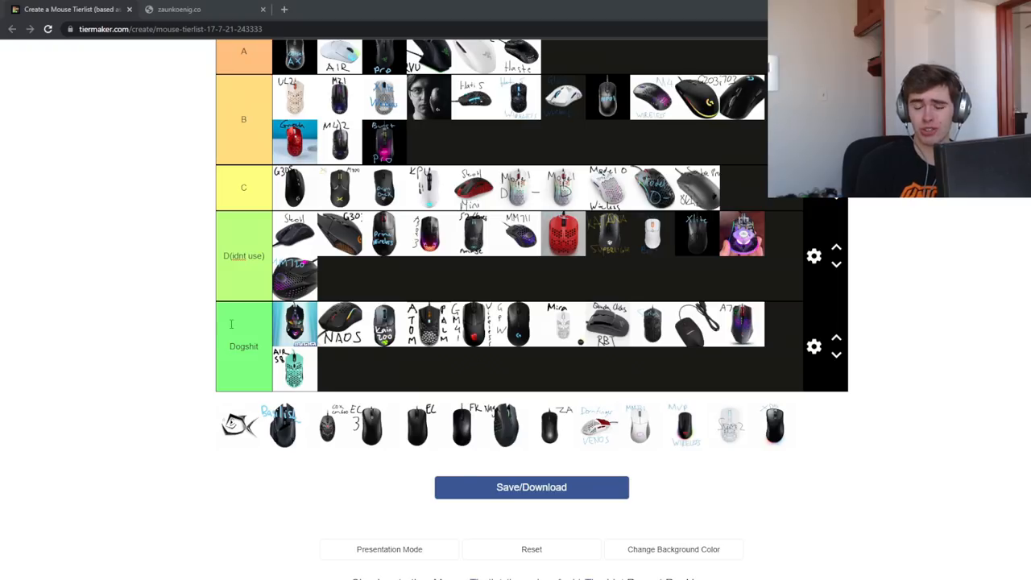
scroll("down", 3)
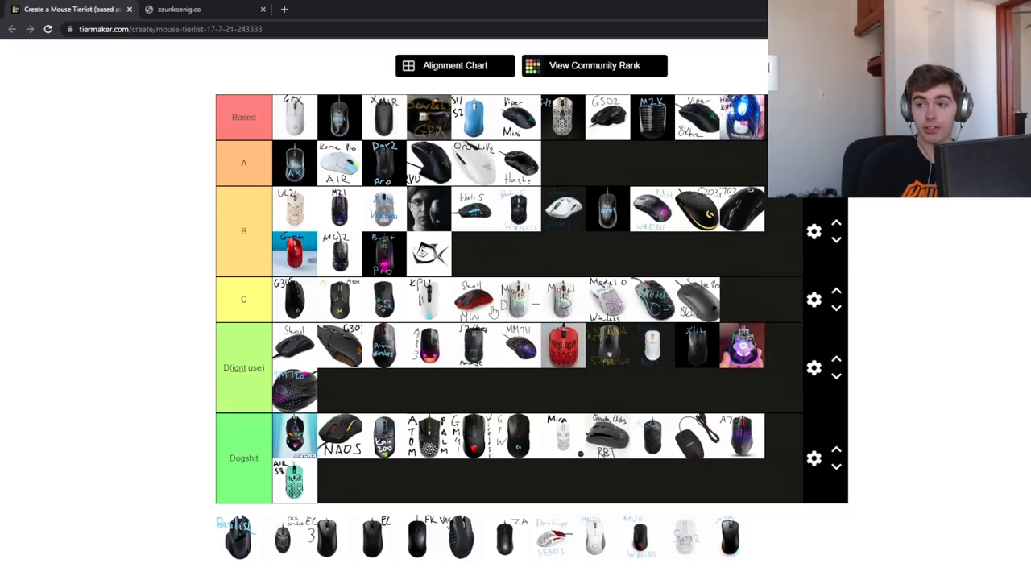
mouse_move(370, 164)
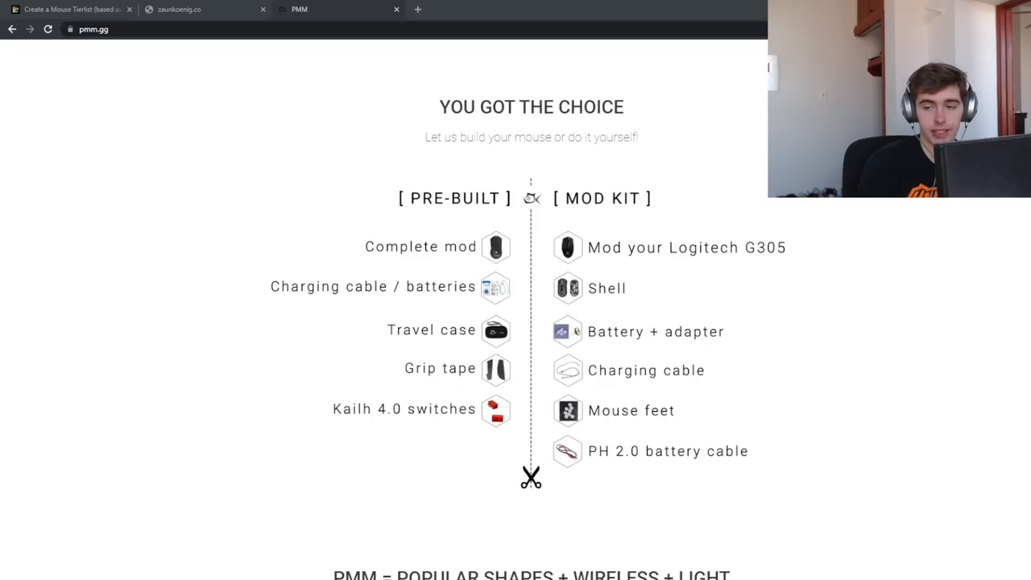
Scroll pmm.gg down to its weight comparison table, then return to the tier list
scroll("down", 3)
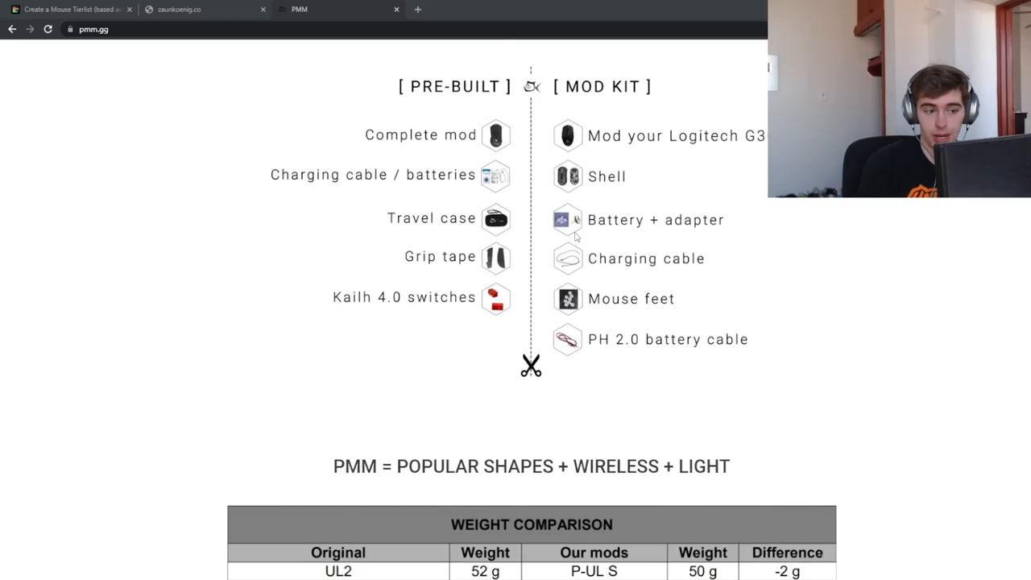
scroll("down", 3)
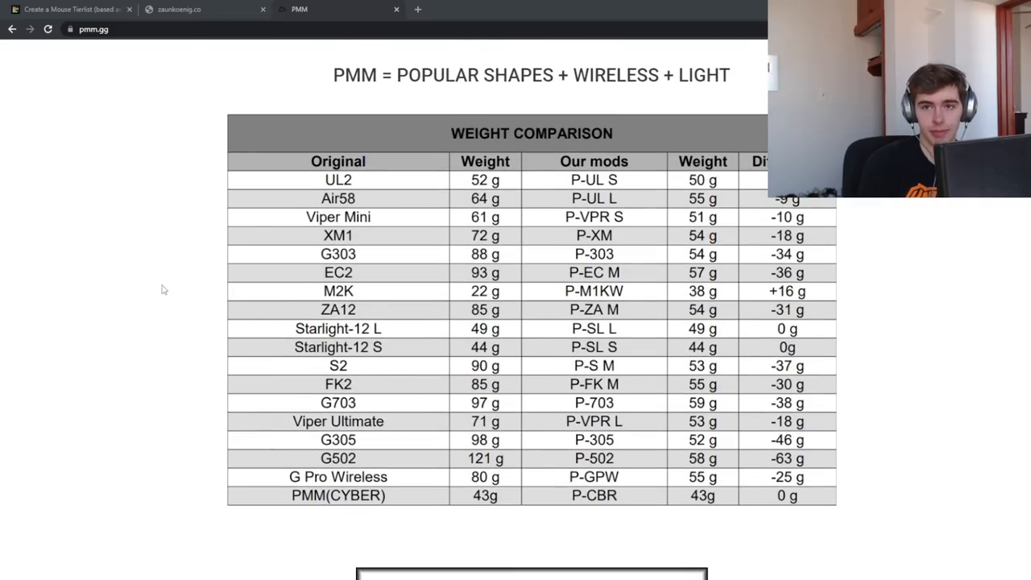
left_click(69, 9)
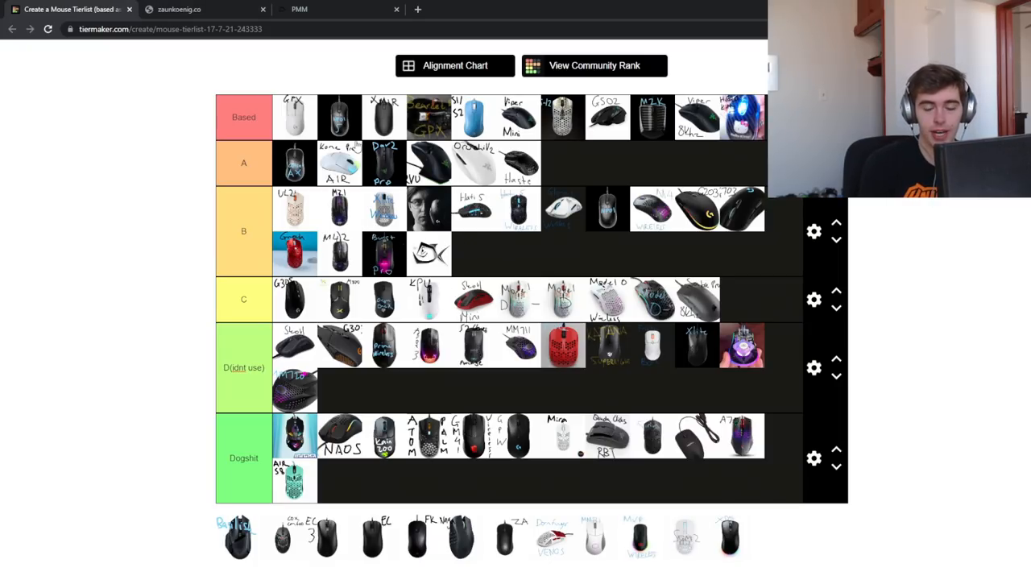
Add the Basilisk to the end of the C tier, then scroll further down the list
scroll("down", 3)
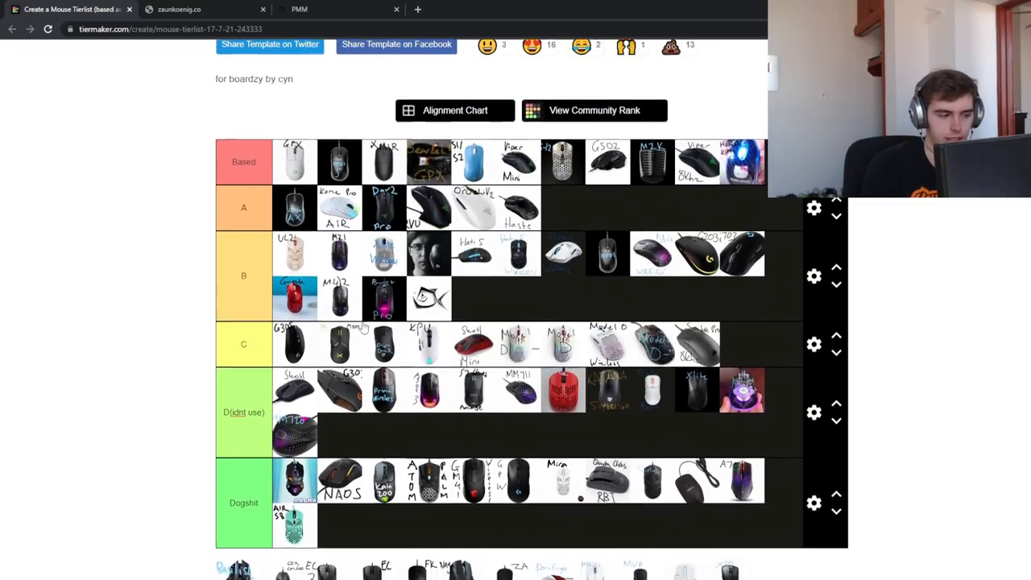
scroll("down", 3)
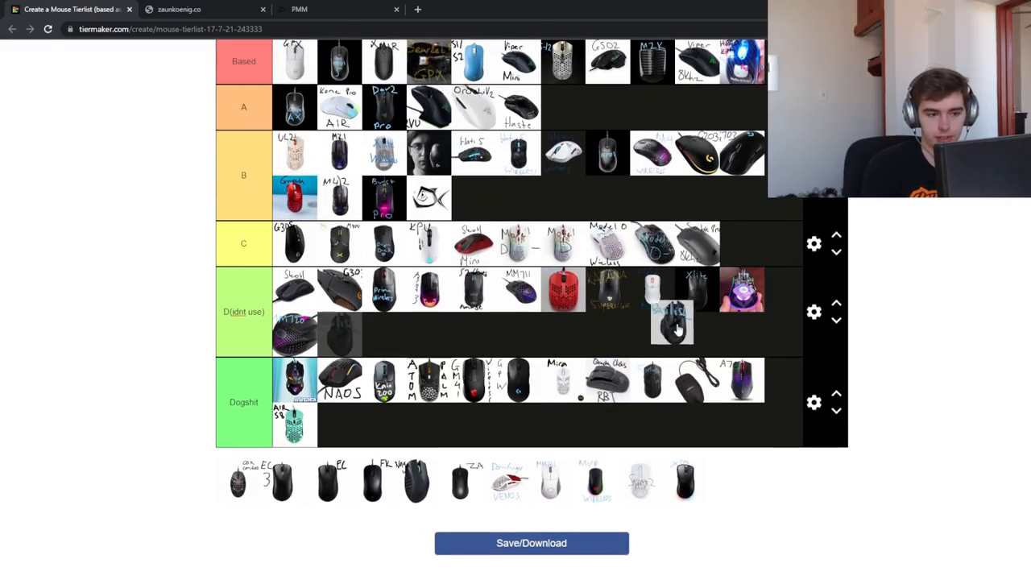
left_click_drag(673, 322, 455, 322)
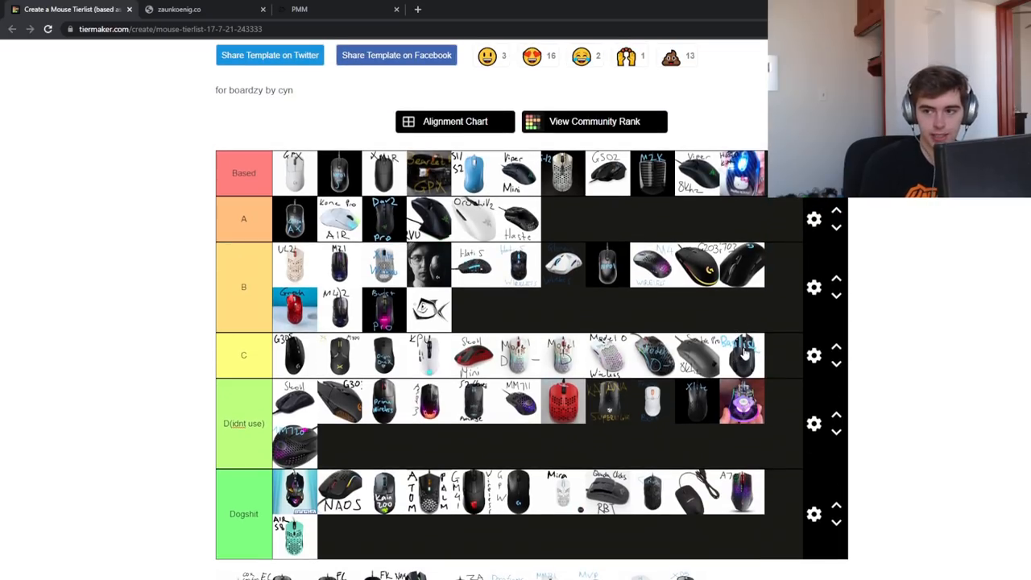
scroll("down", 3)
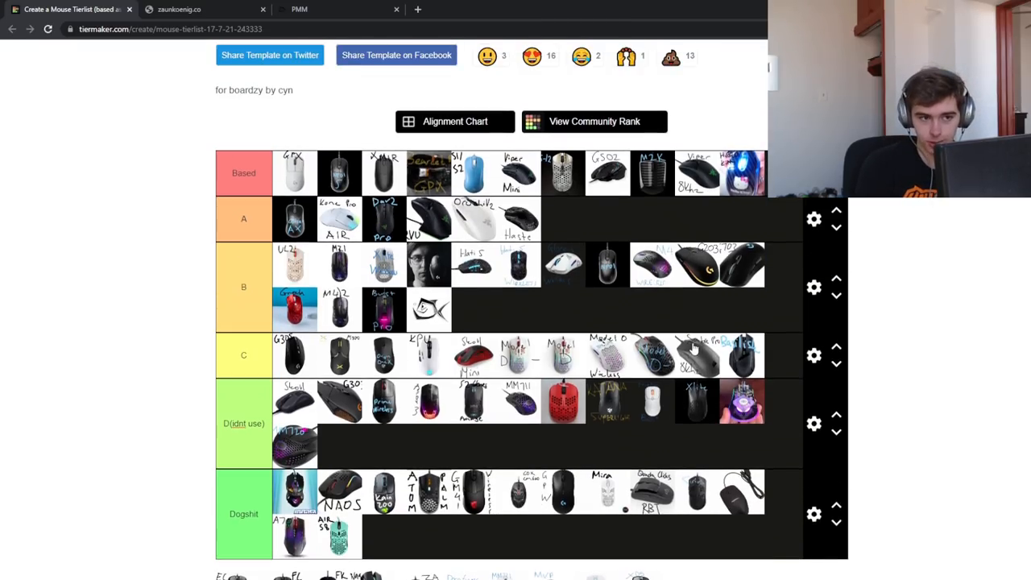
scroll("down", 3)
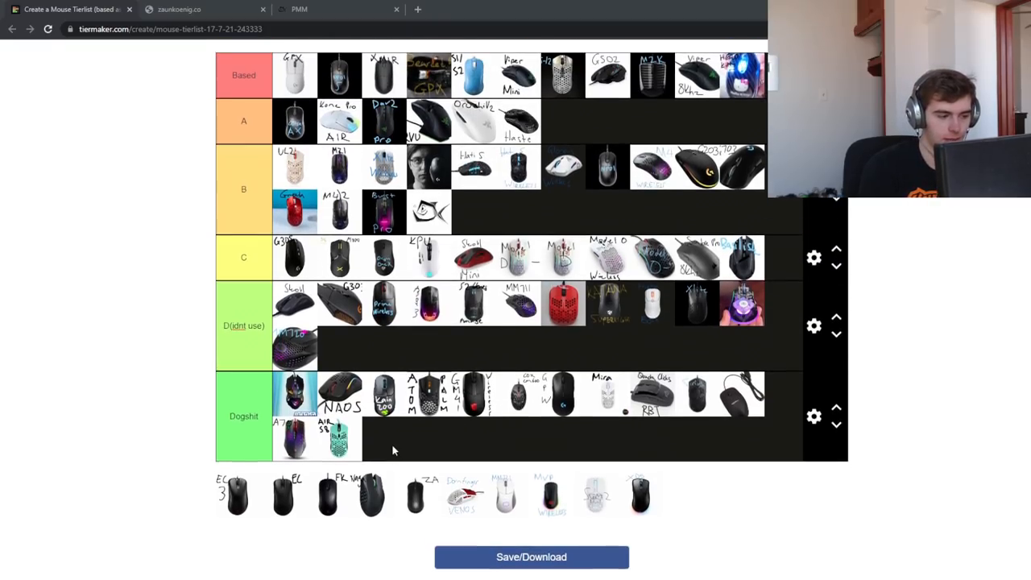
scroll("down", 3)
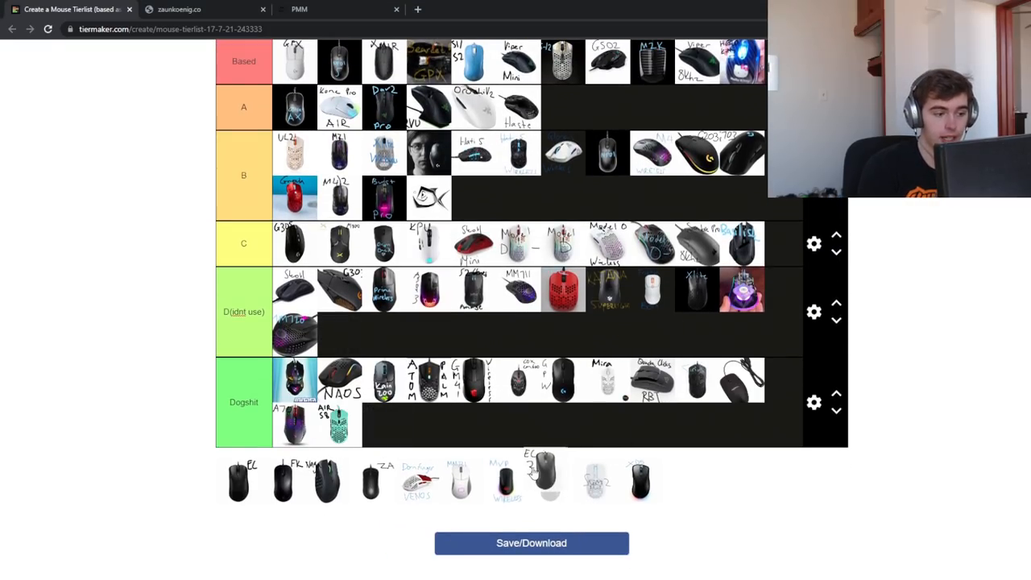
Drop the FK mouse from the A row onto the end of the B row
scroll("down", 3)
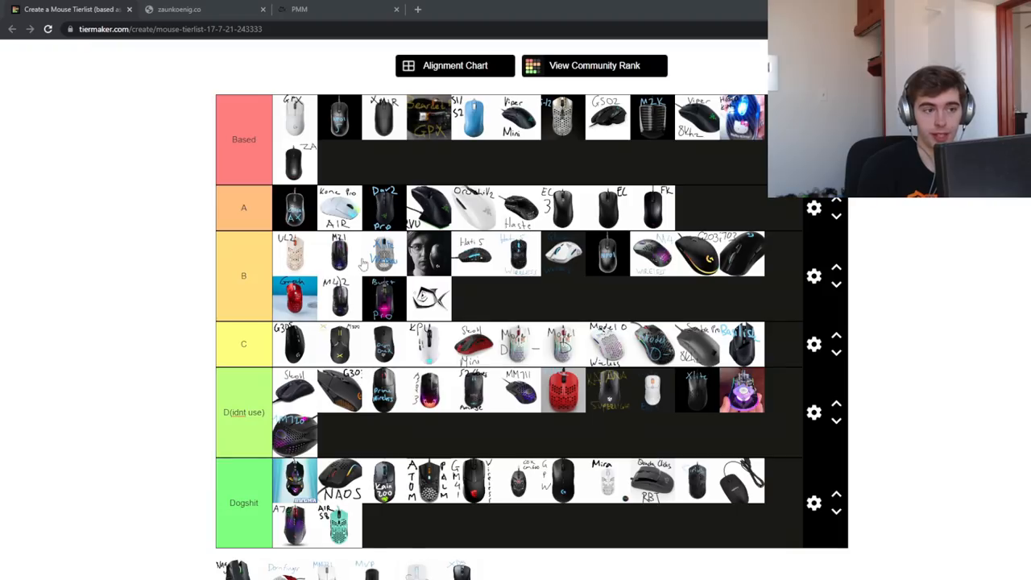
mouse_move(620, 168)
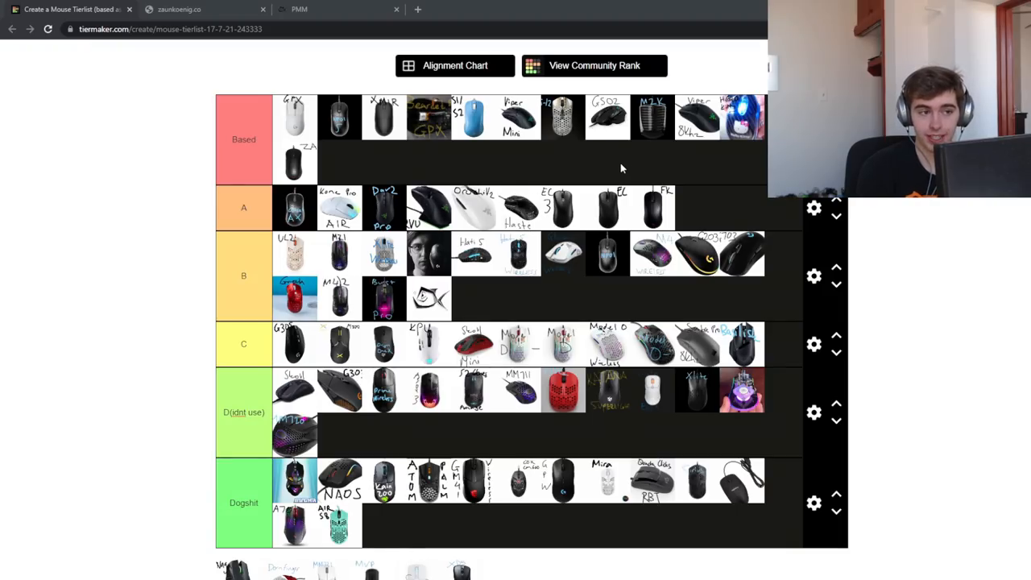
mouse_move(439, 236)
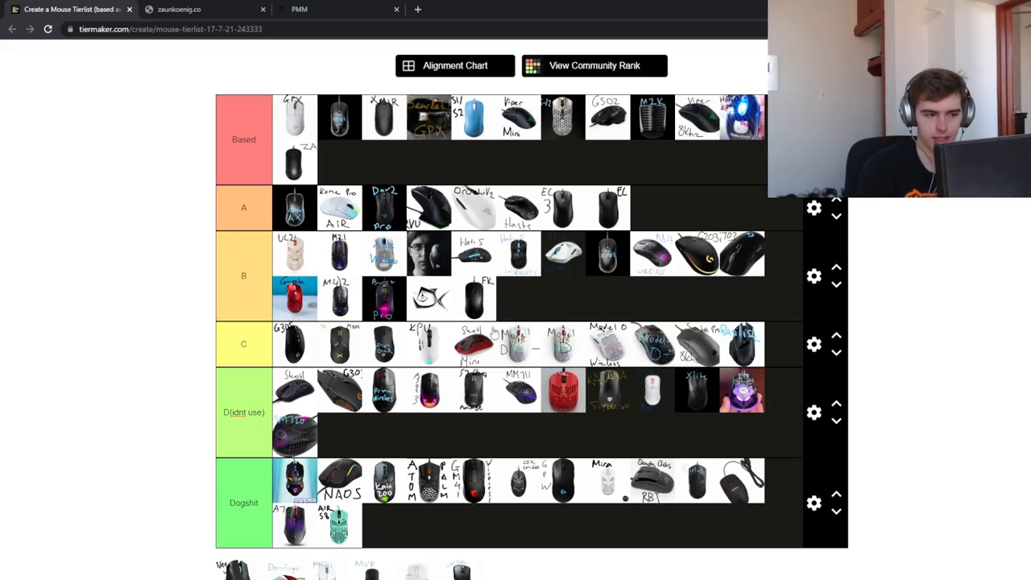
mouse_move(645, 308)
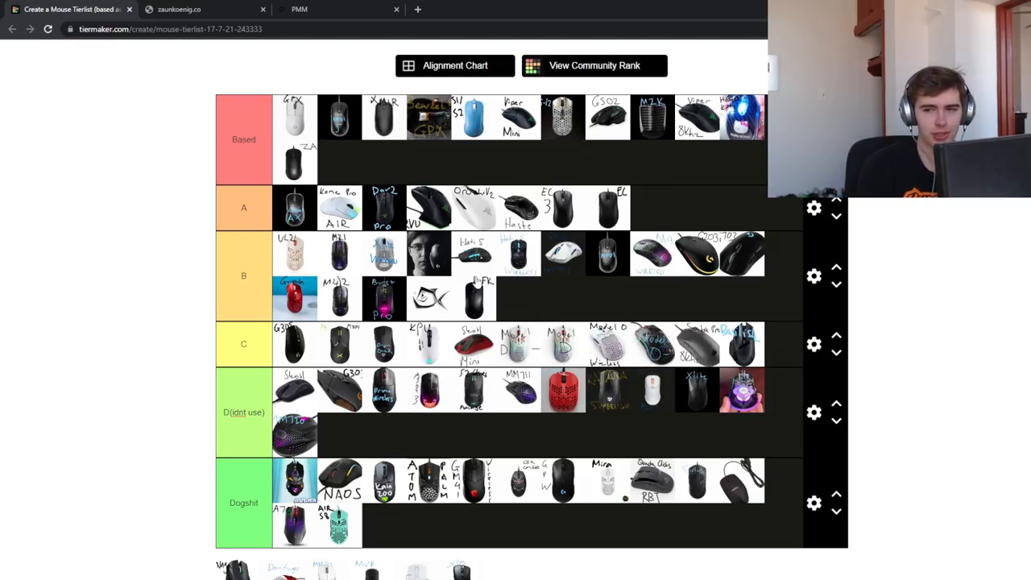
mouse_move(474, 208)
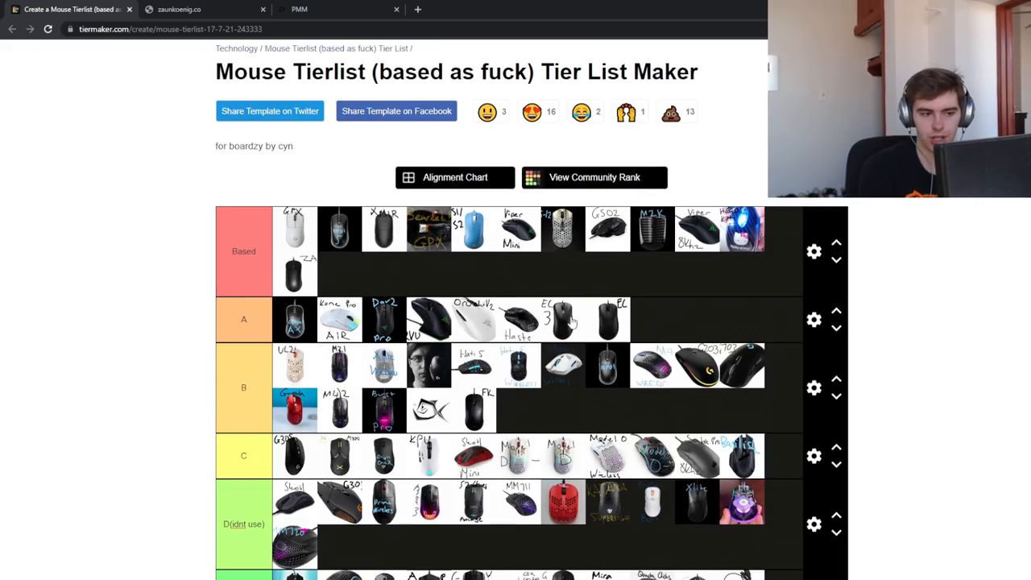
scroll("down", 3)
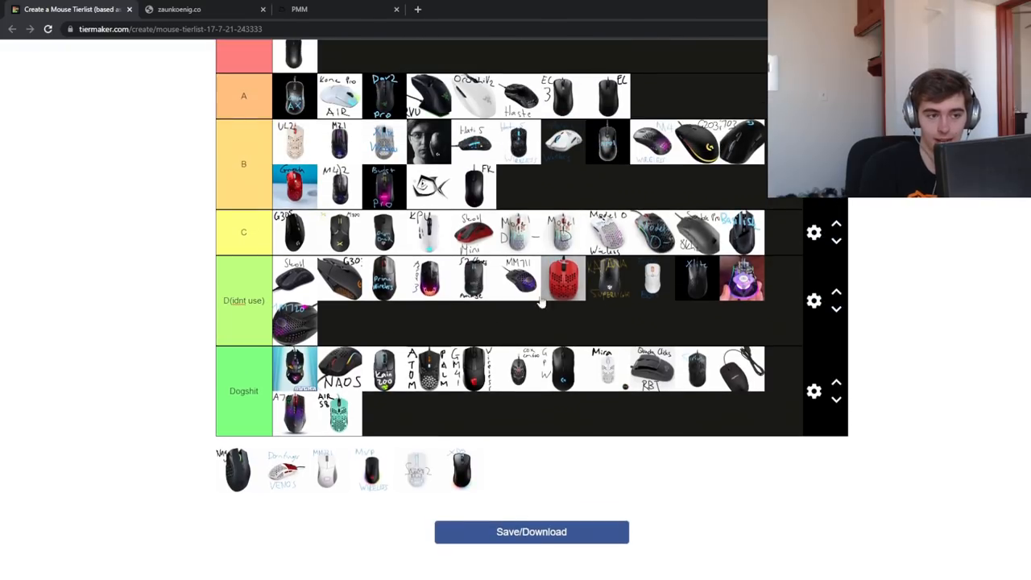
Sort the red-white Venom and white MM mice into C and the black mouse into D
scroll("down", 3)
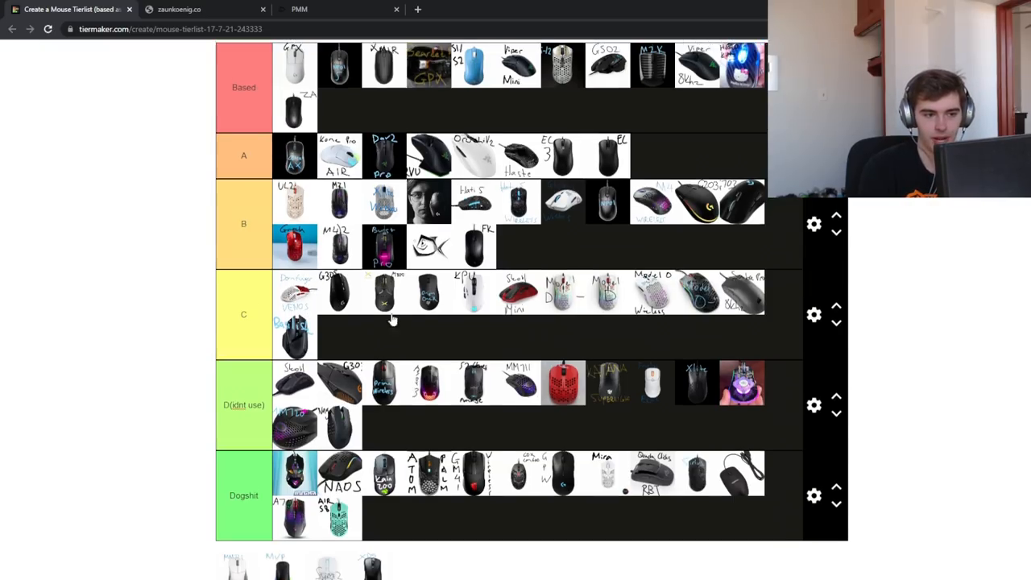
scroll("down", 3)
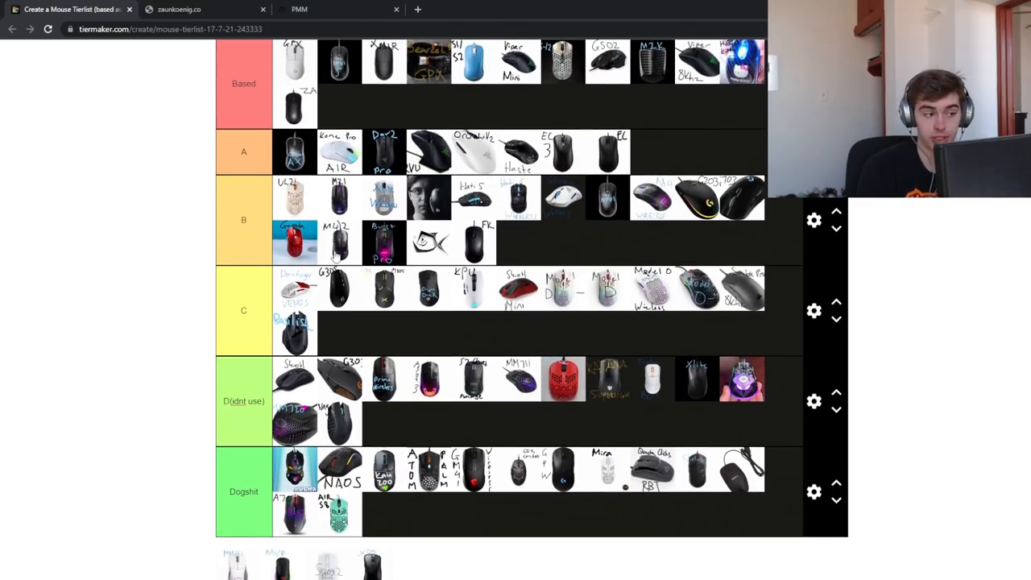
scroll("down", 3)
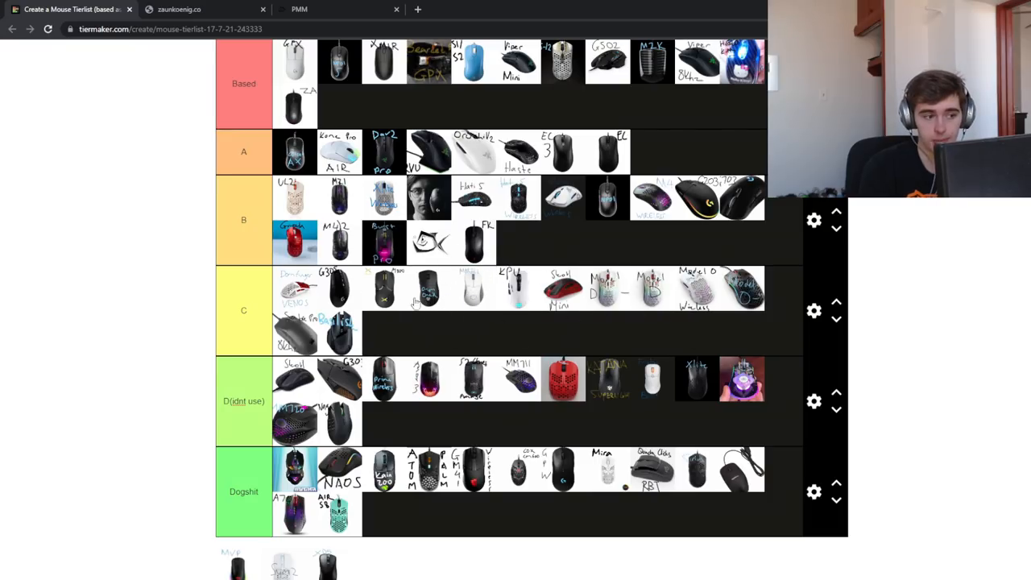
scroll("down", 3)
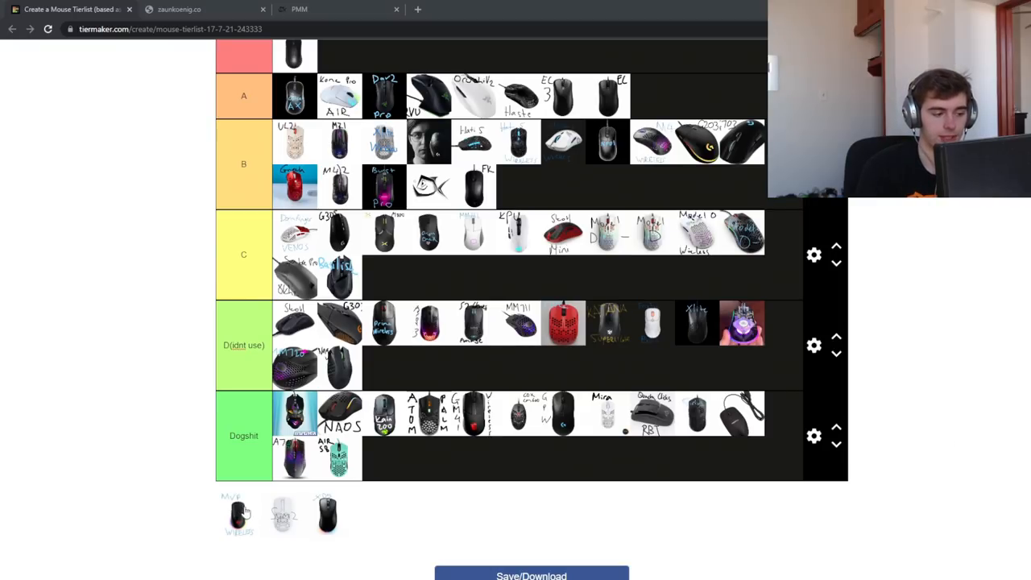
Add the MV8 wireless mouse and the white mouse from the pool to row B
left_click_drag(240, 516, 578, 186)
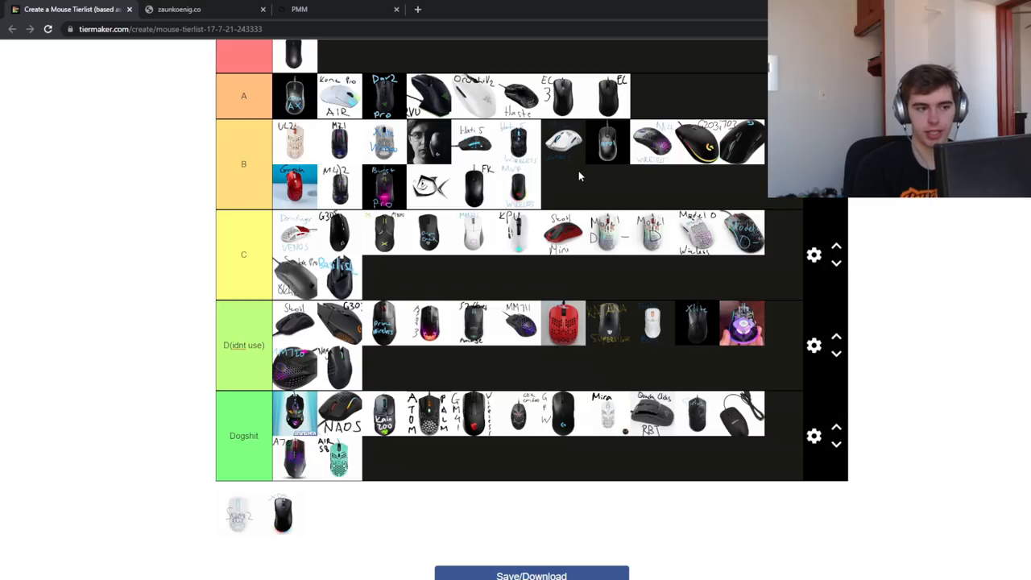
mouse_move(755, 242)
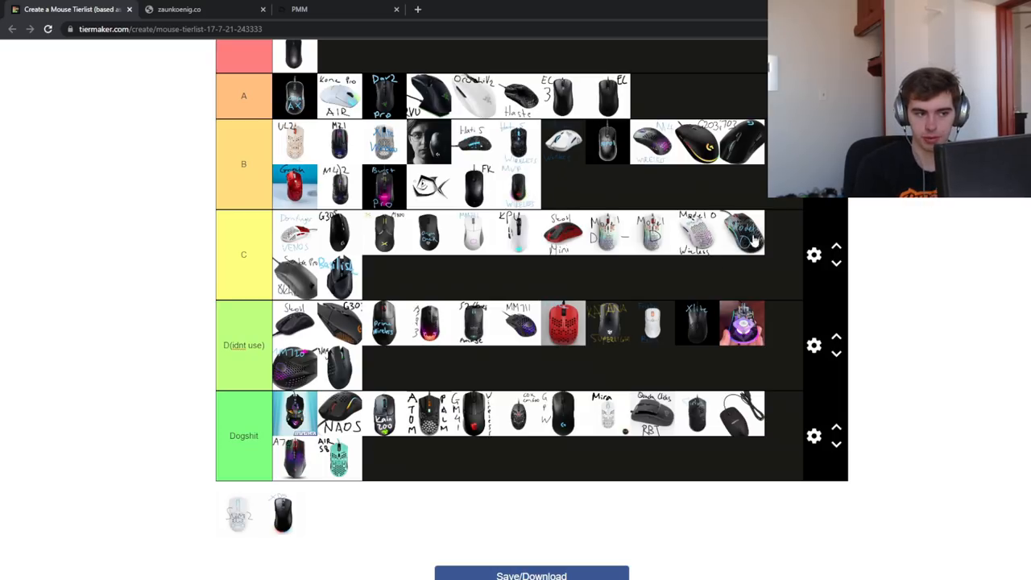
mouse_move(586, 148)
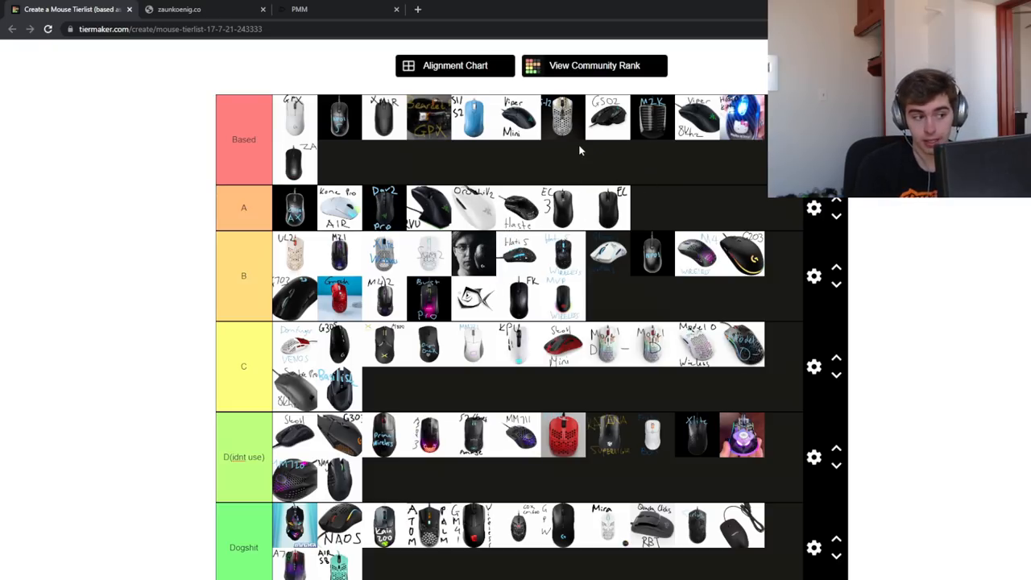
scroll("down", 3)
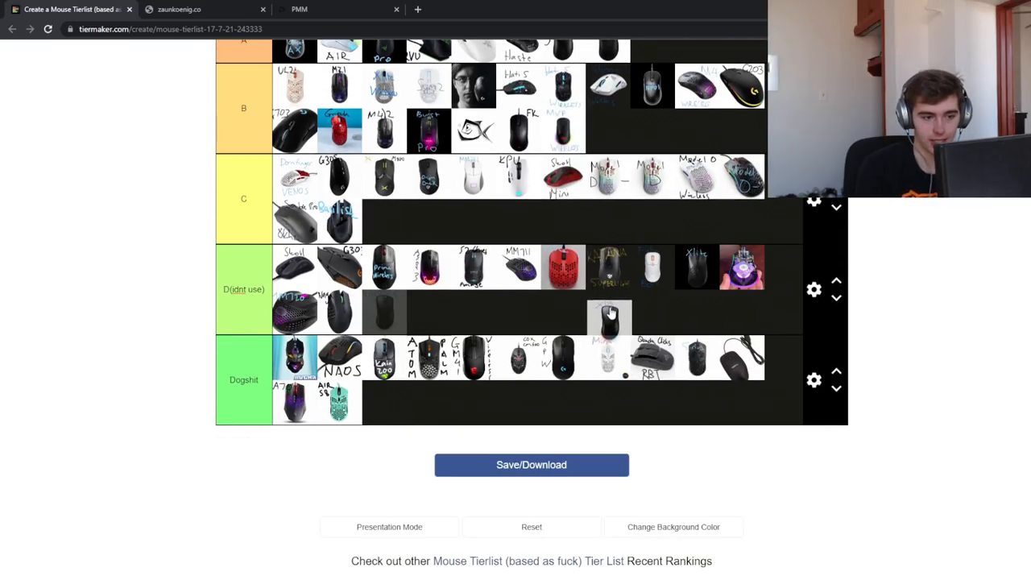
Place the last unranked black mouse into the D (didnt use) tier
left_click_drag(609, 315, 485, 330)
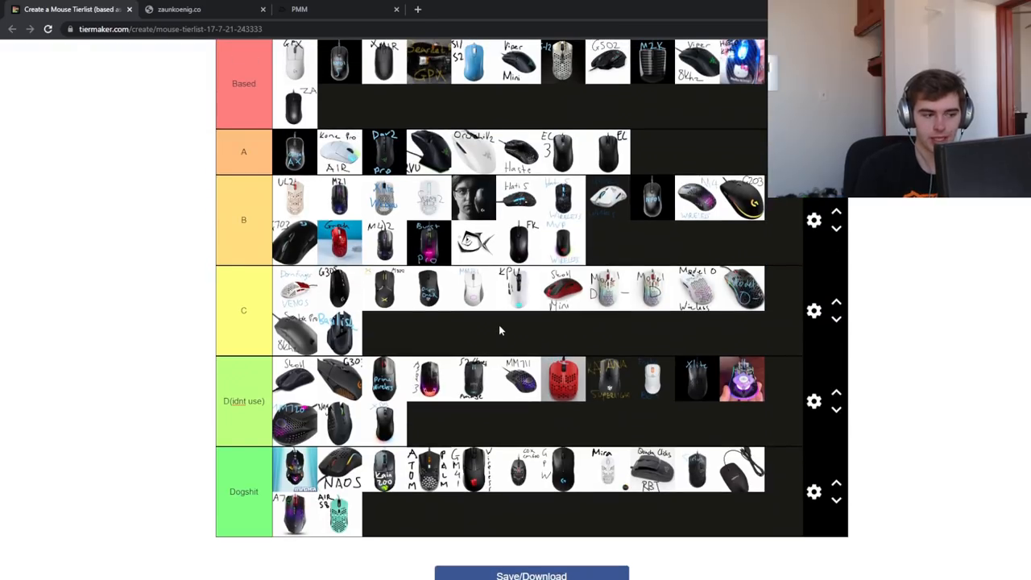
scroll("down", 3)
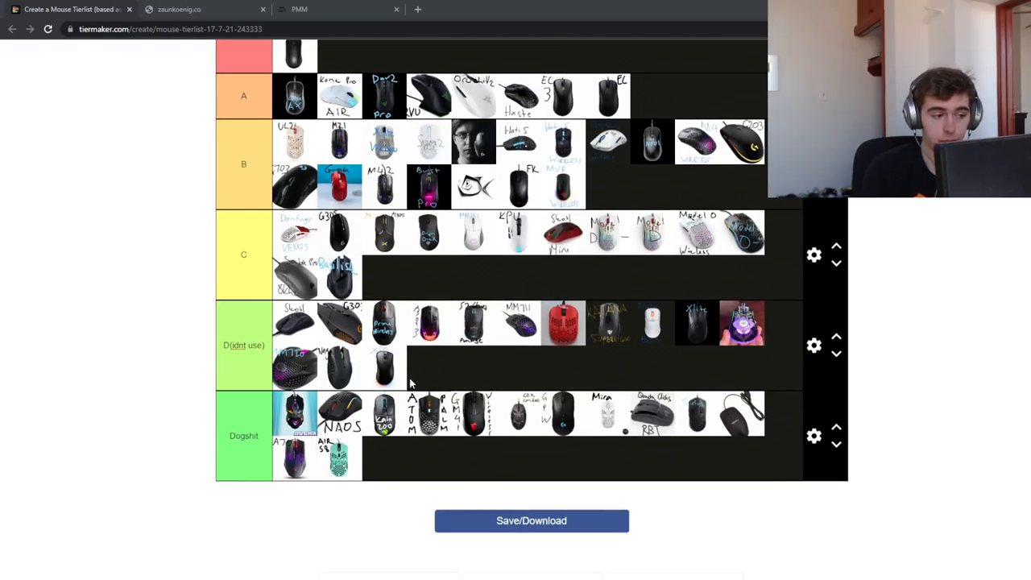
mouse_move(391, 441)
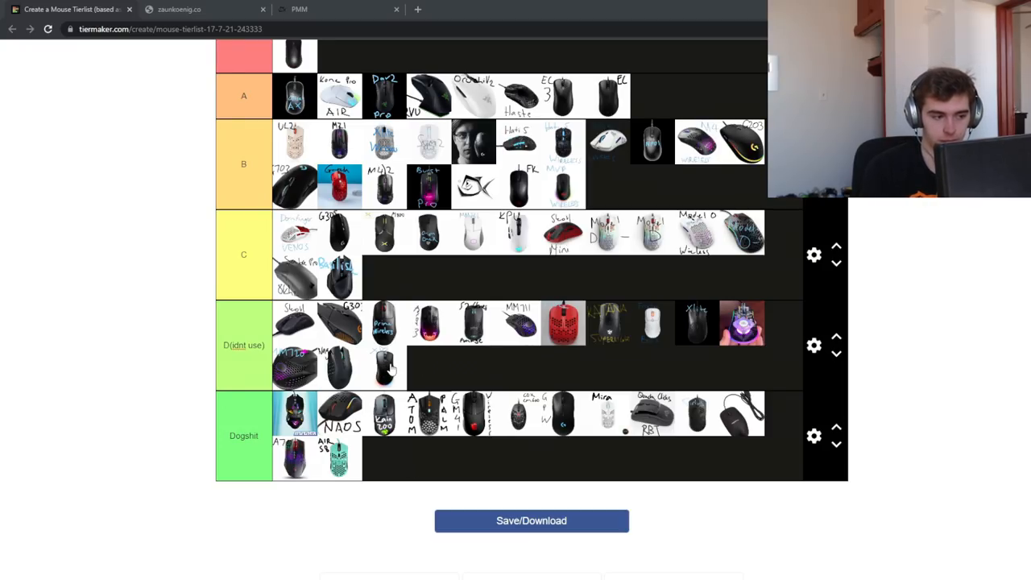
mouse_move(385, 367)
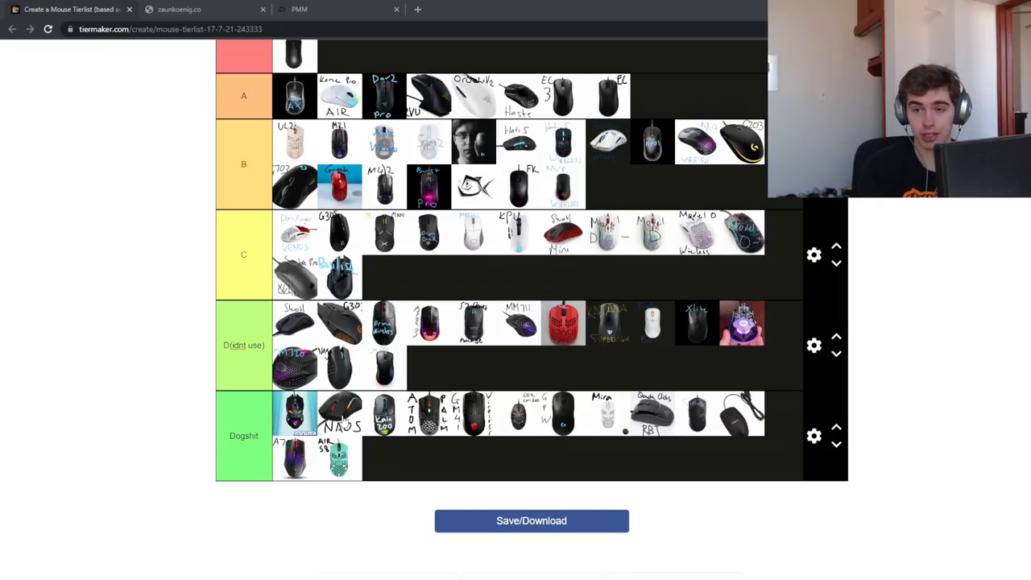
scroll("down", 3)
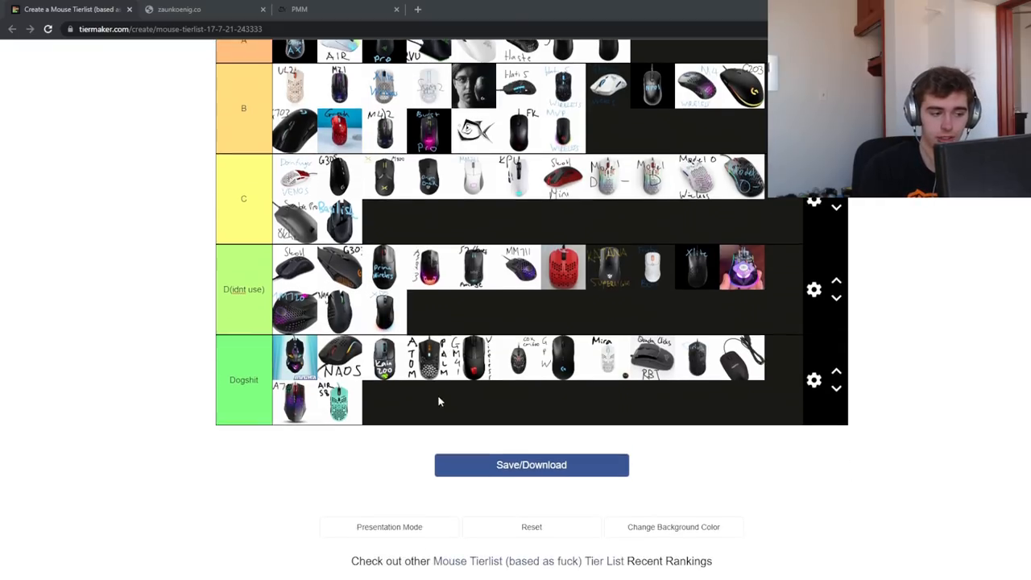
Demote the blue glowing mouse from Based to the end of Dogshit
scroll("up", 3)
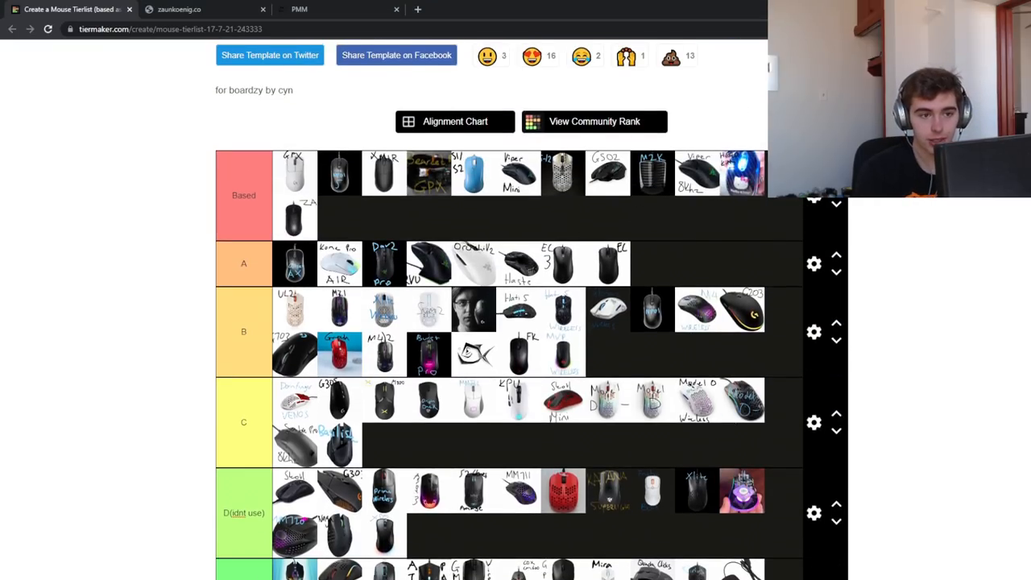
scroll("down", 3)
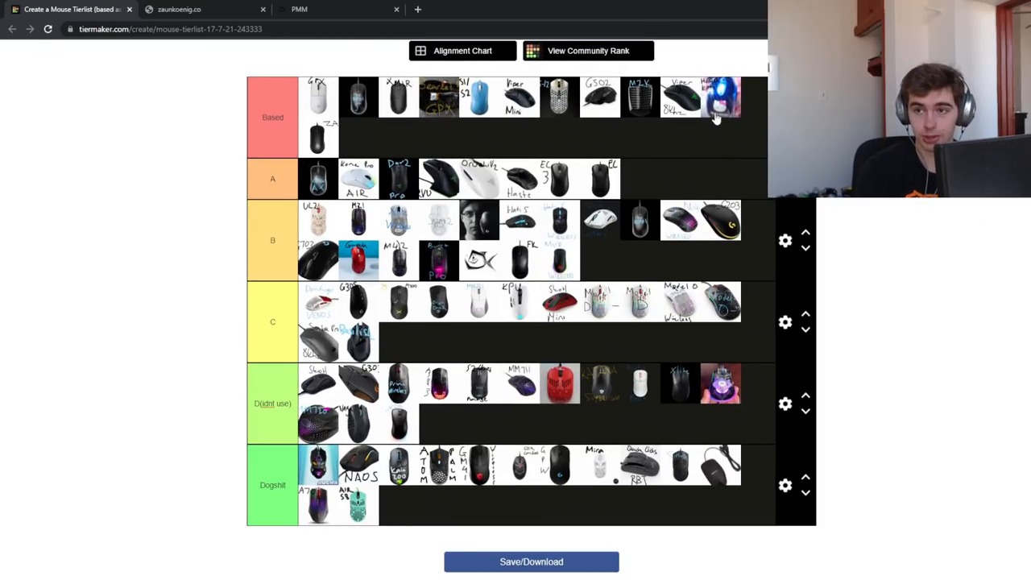
scroll("down", 3)
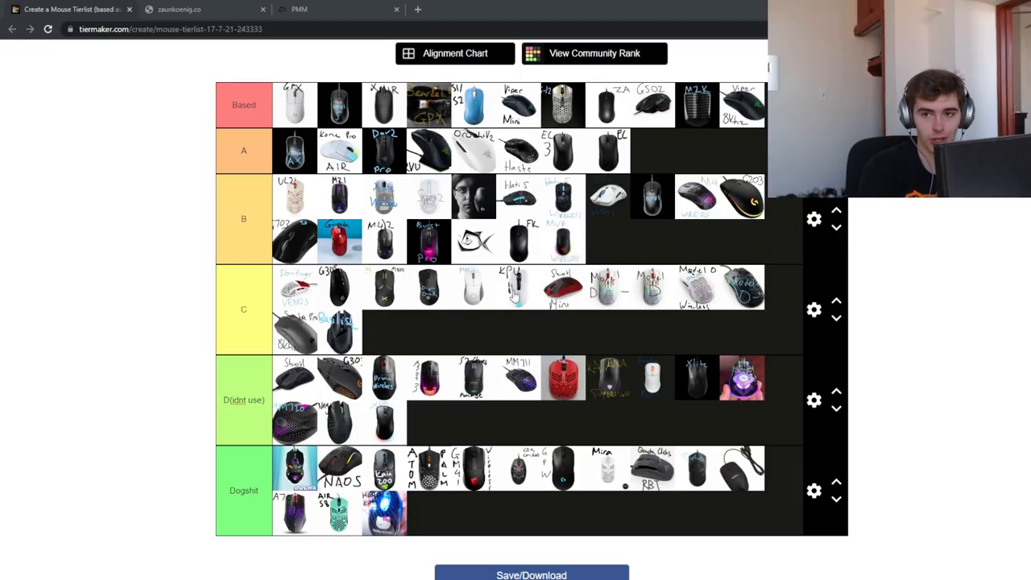
mouse_move(475, 198)
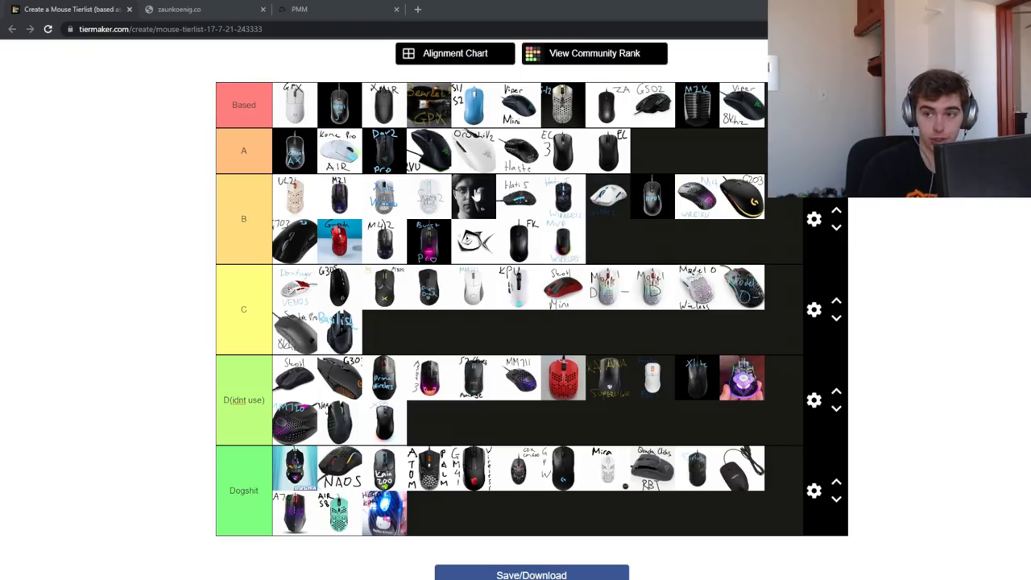
mouse_move(705, 121)
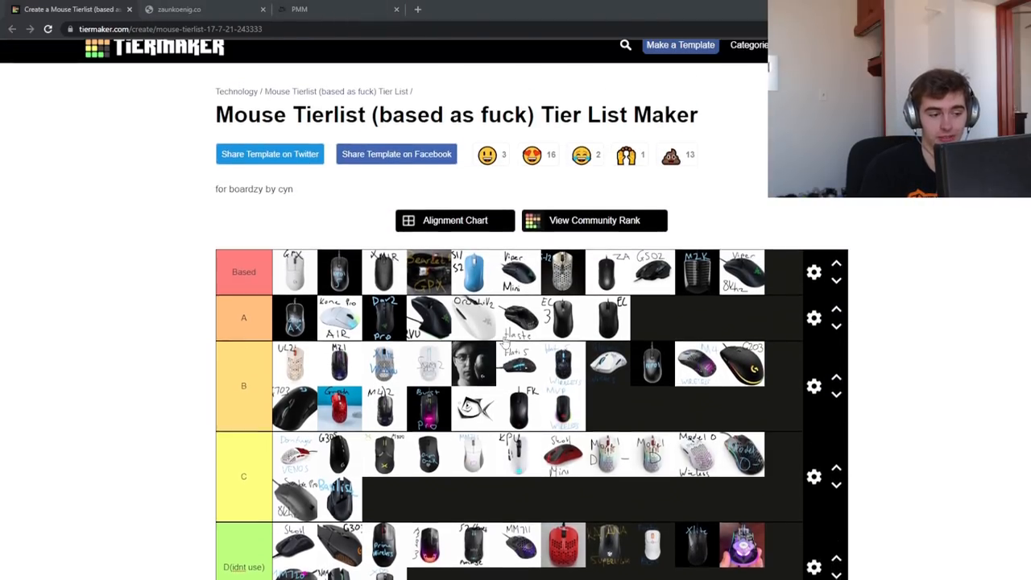
scroll("down", 3)
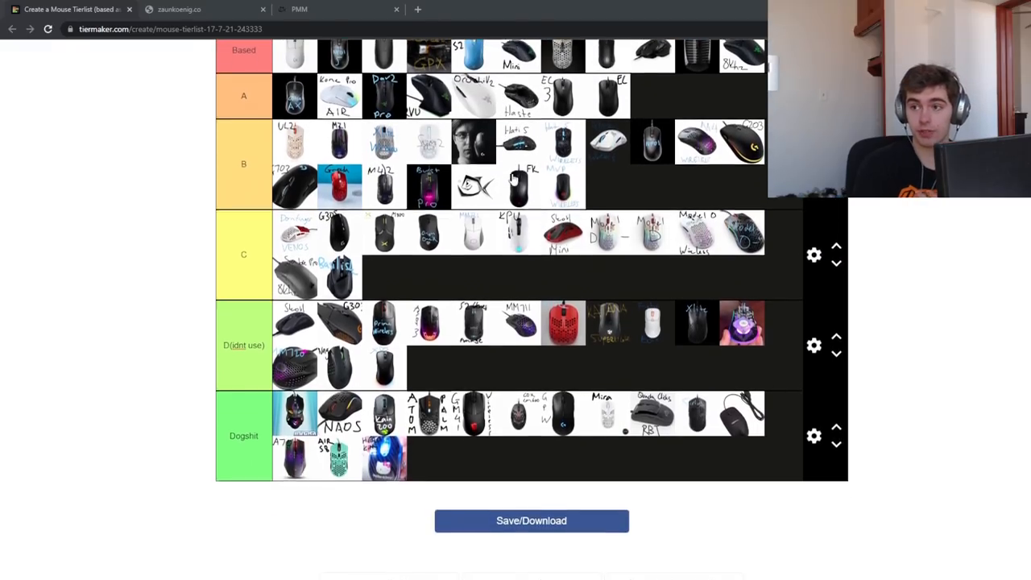
scroll("up", 3)
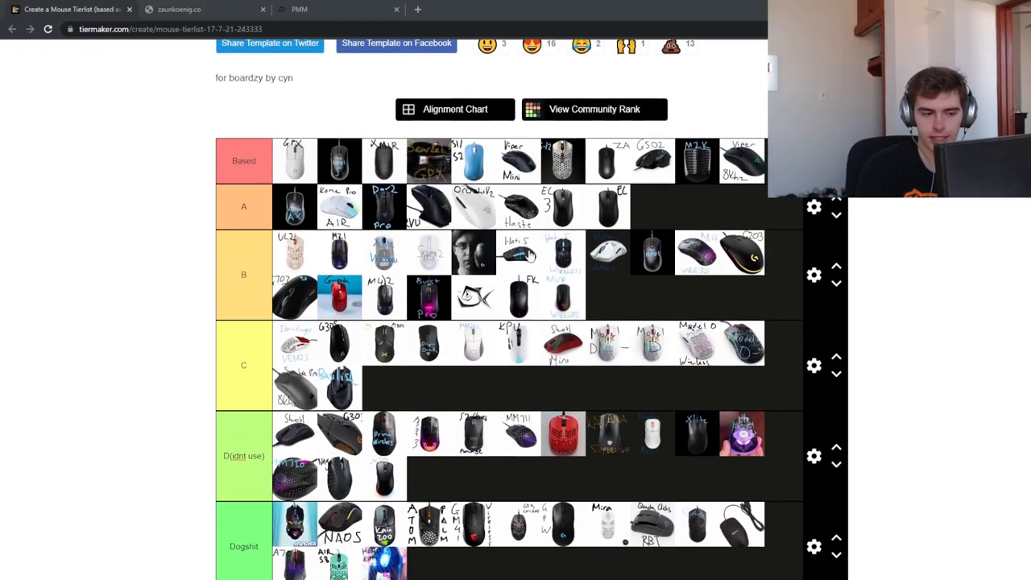
scroll("down", 3)
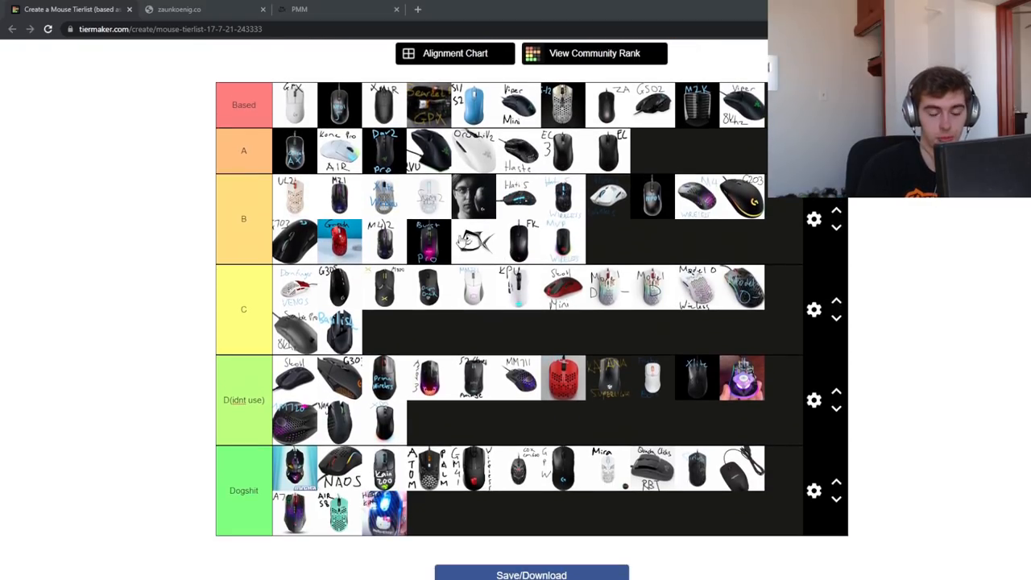